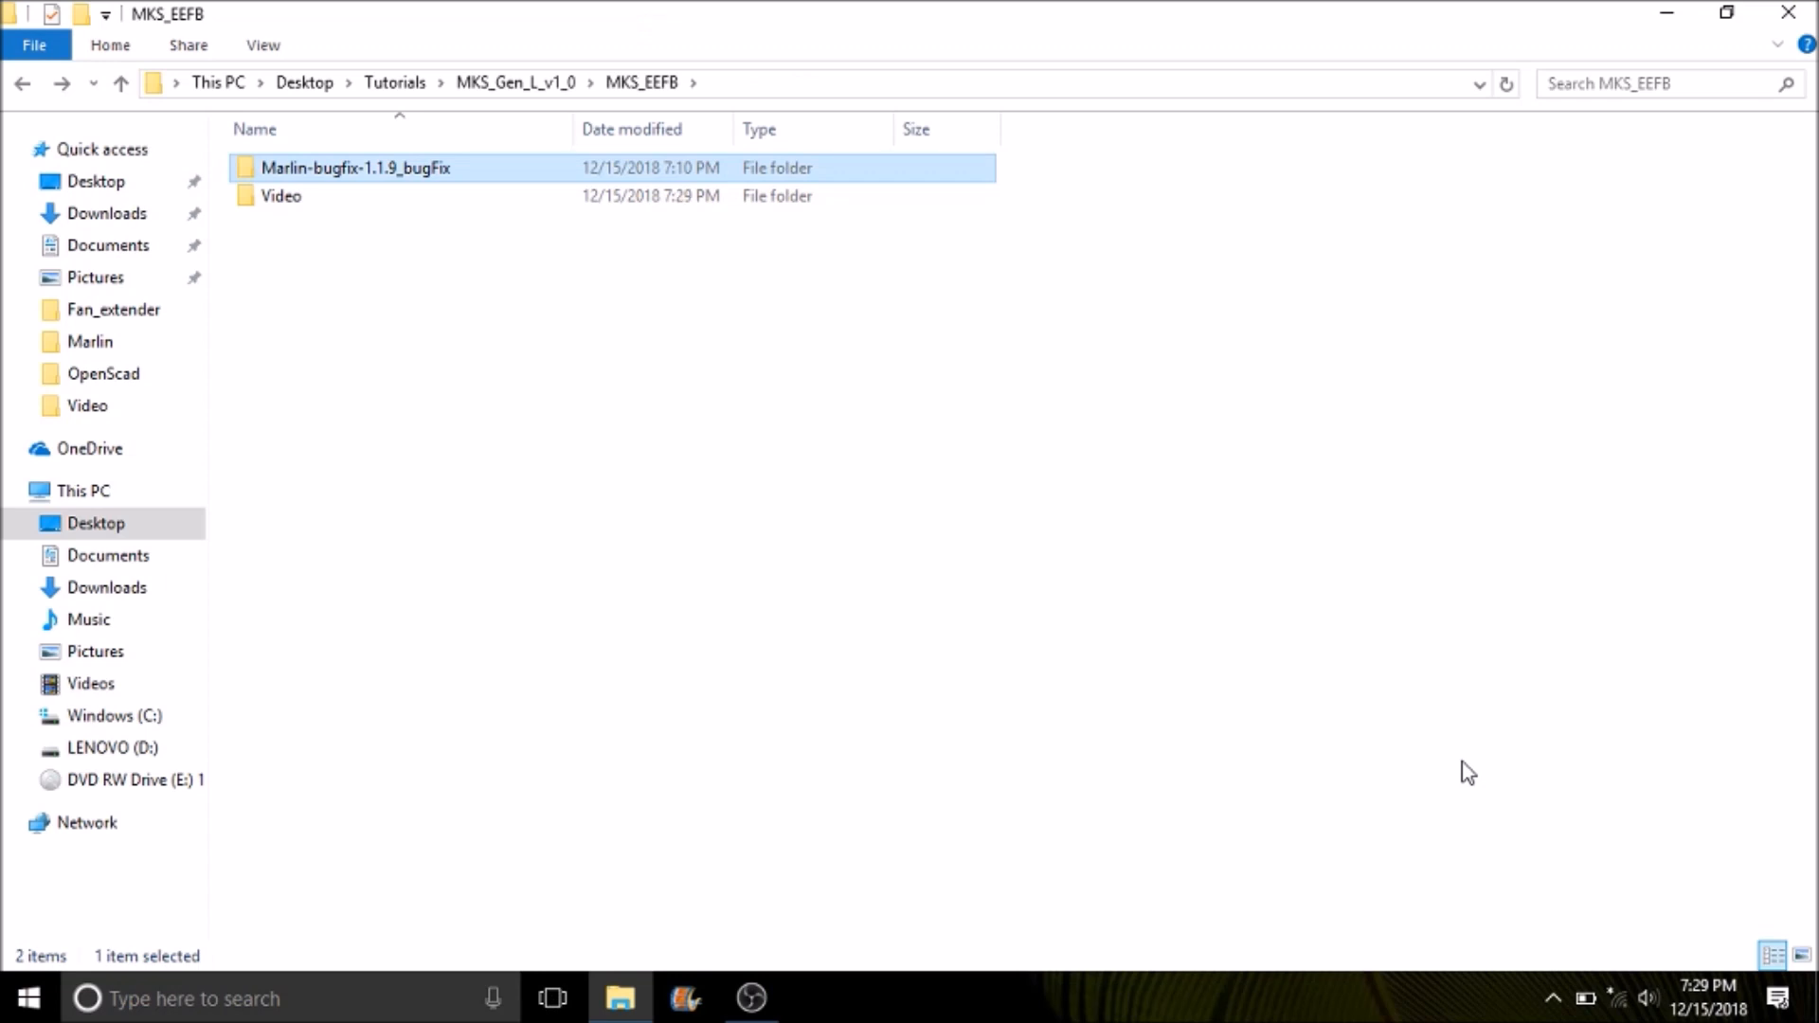
{"action": "mouse_move", "coordinate": [1241, 205]}
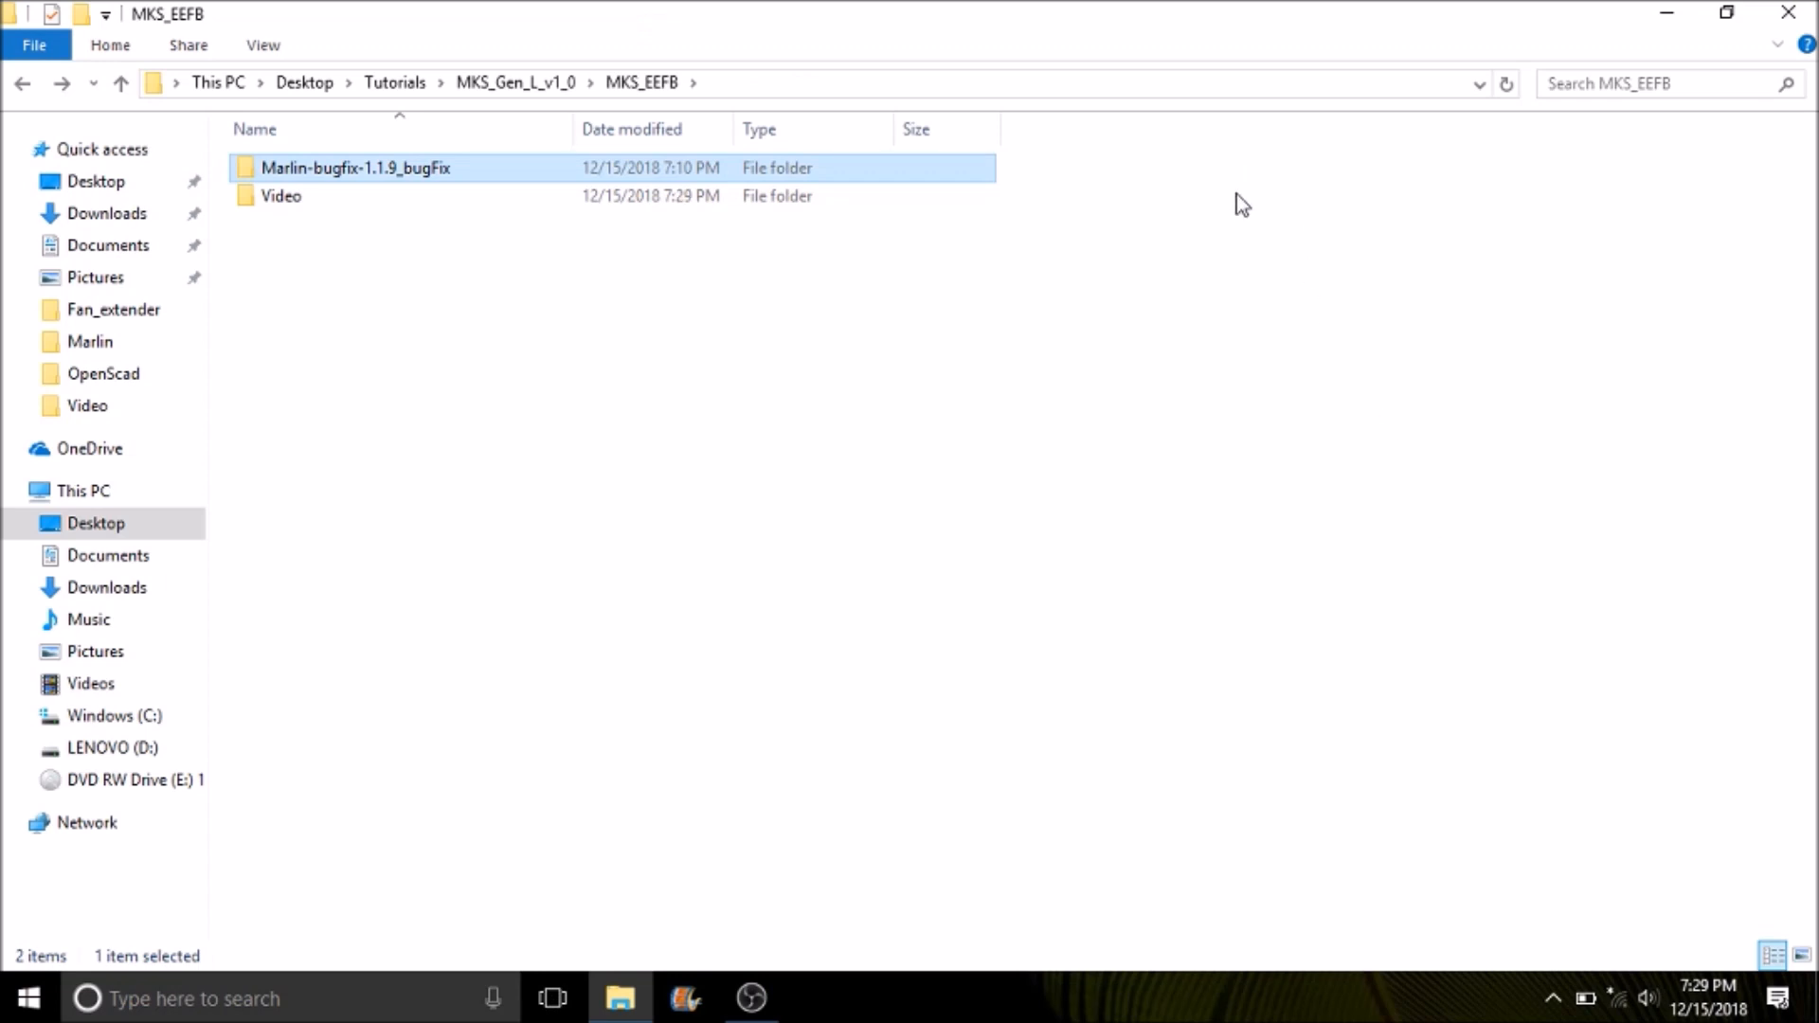
{"action": "mouse_move", "coordinate": [369, 188]}
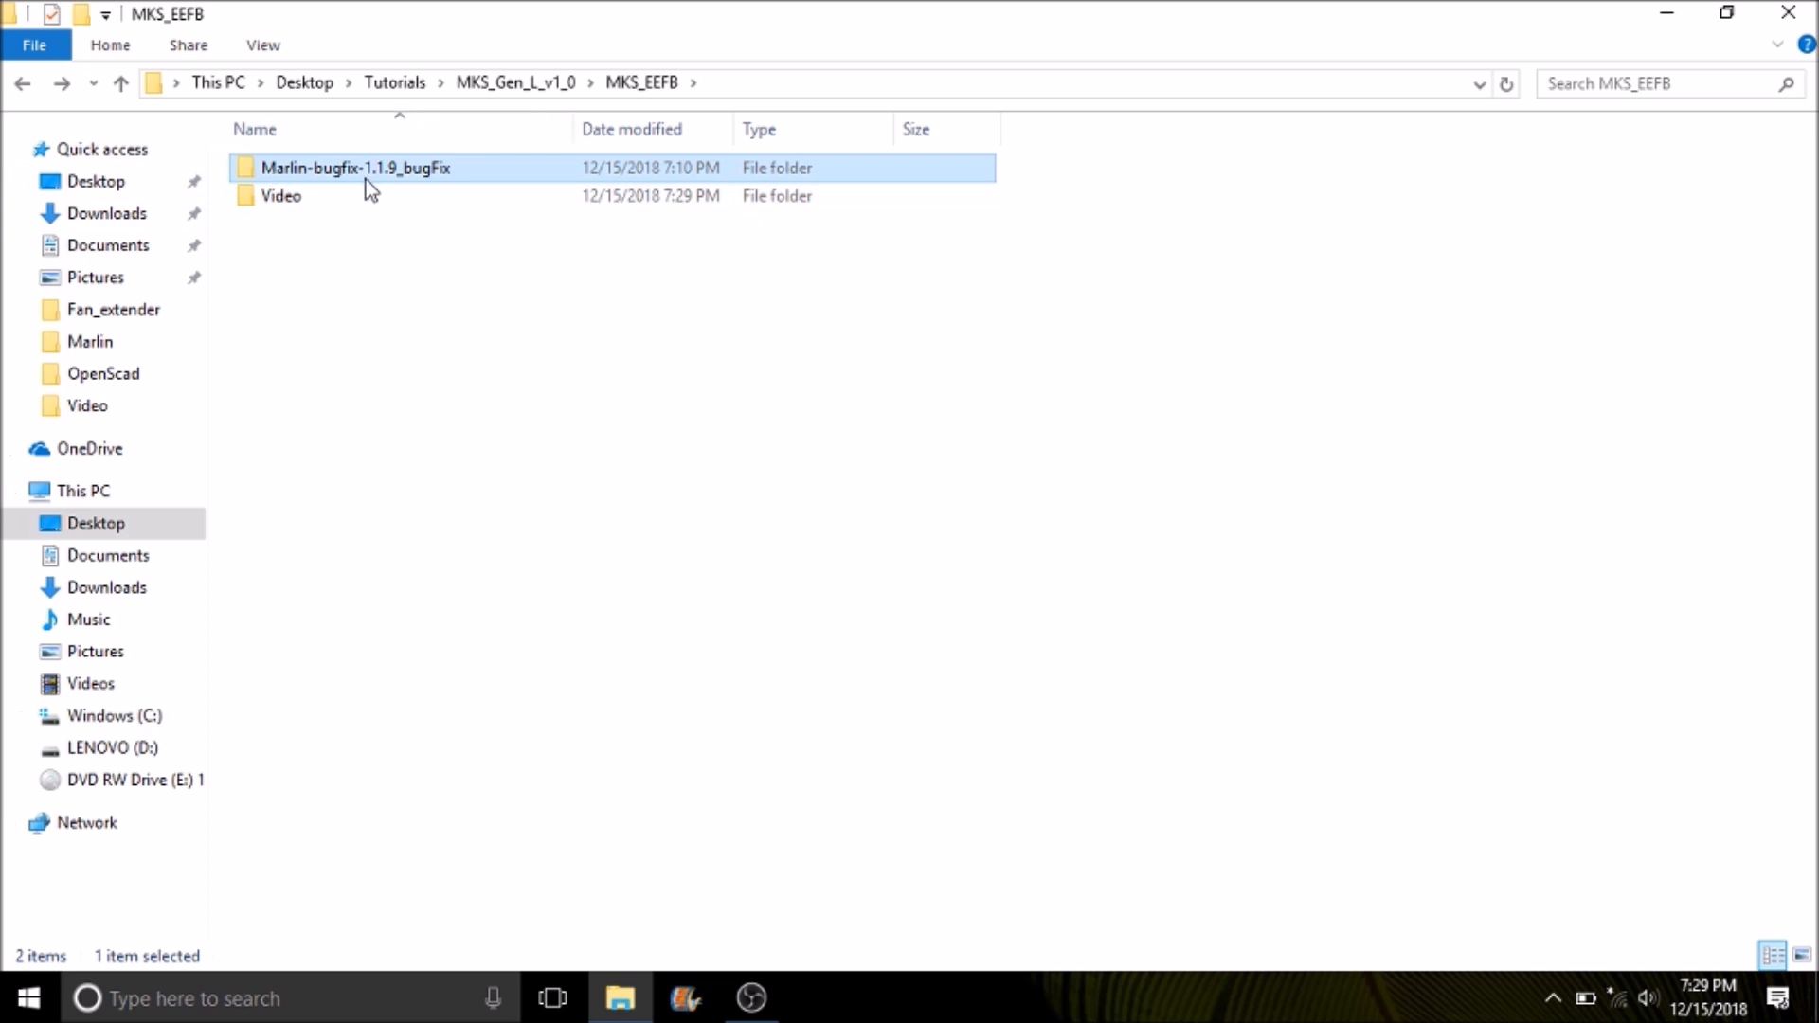
Navigate into Marlin-bugfix-1.1.9_bugFix/Marlin and open pins_MKS_GEN_L.h in Notepad++.
{"action": "double_click", "coordinate": [355, 167]}
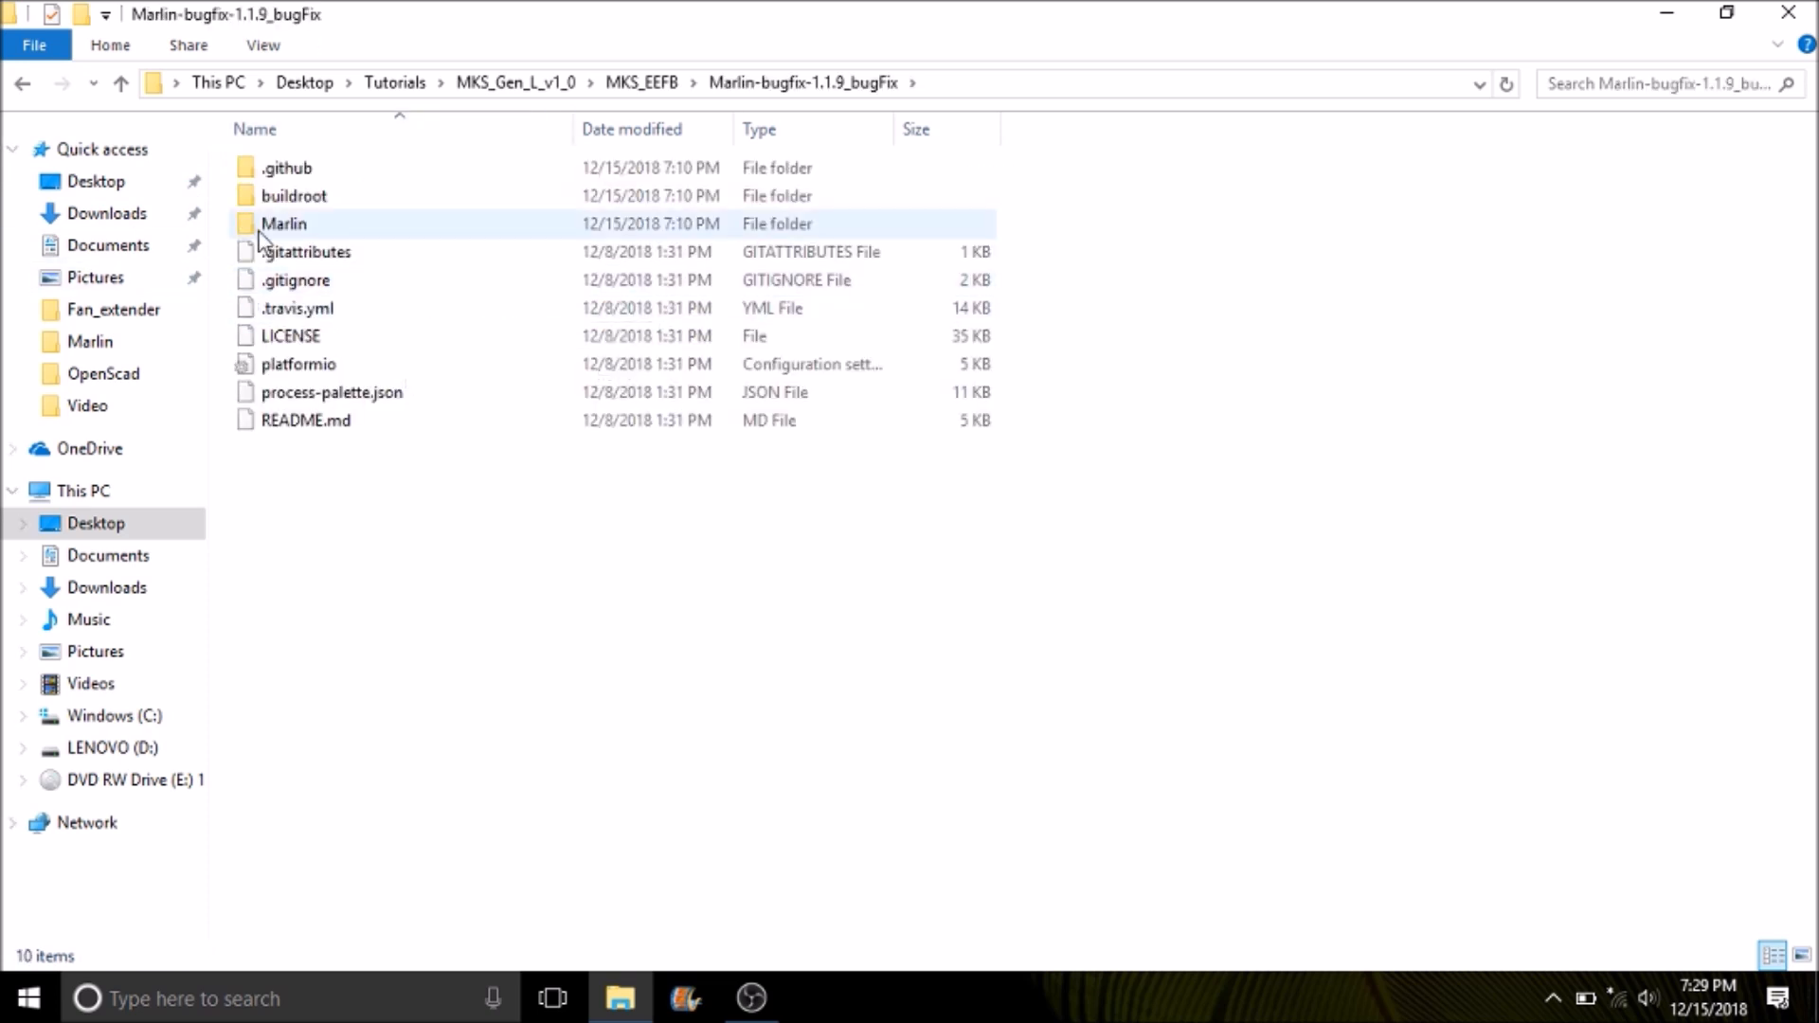
{"action": "double_click", "coordinate": [284, 223]}
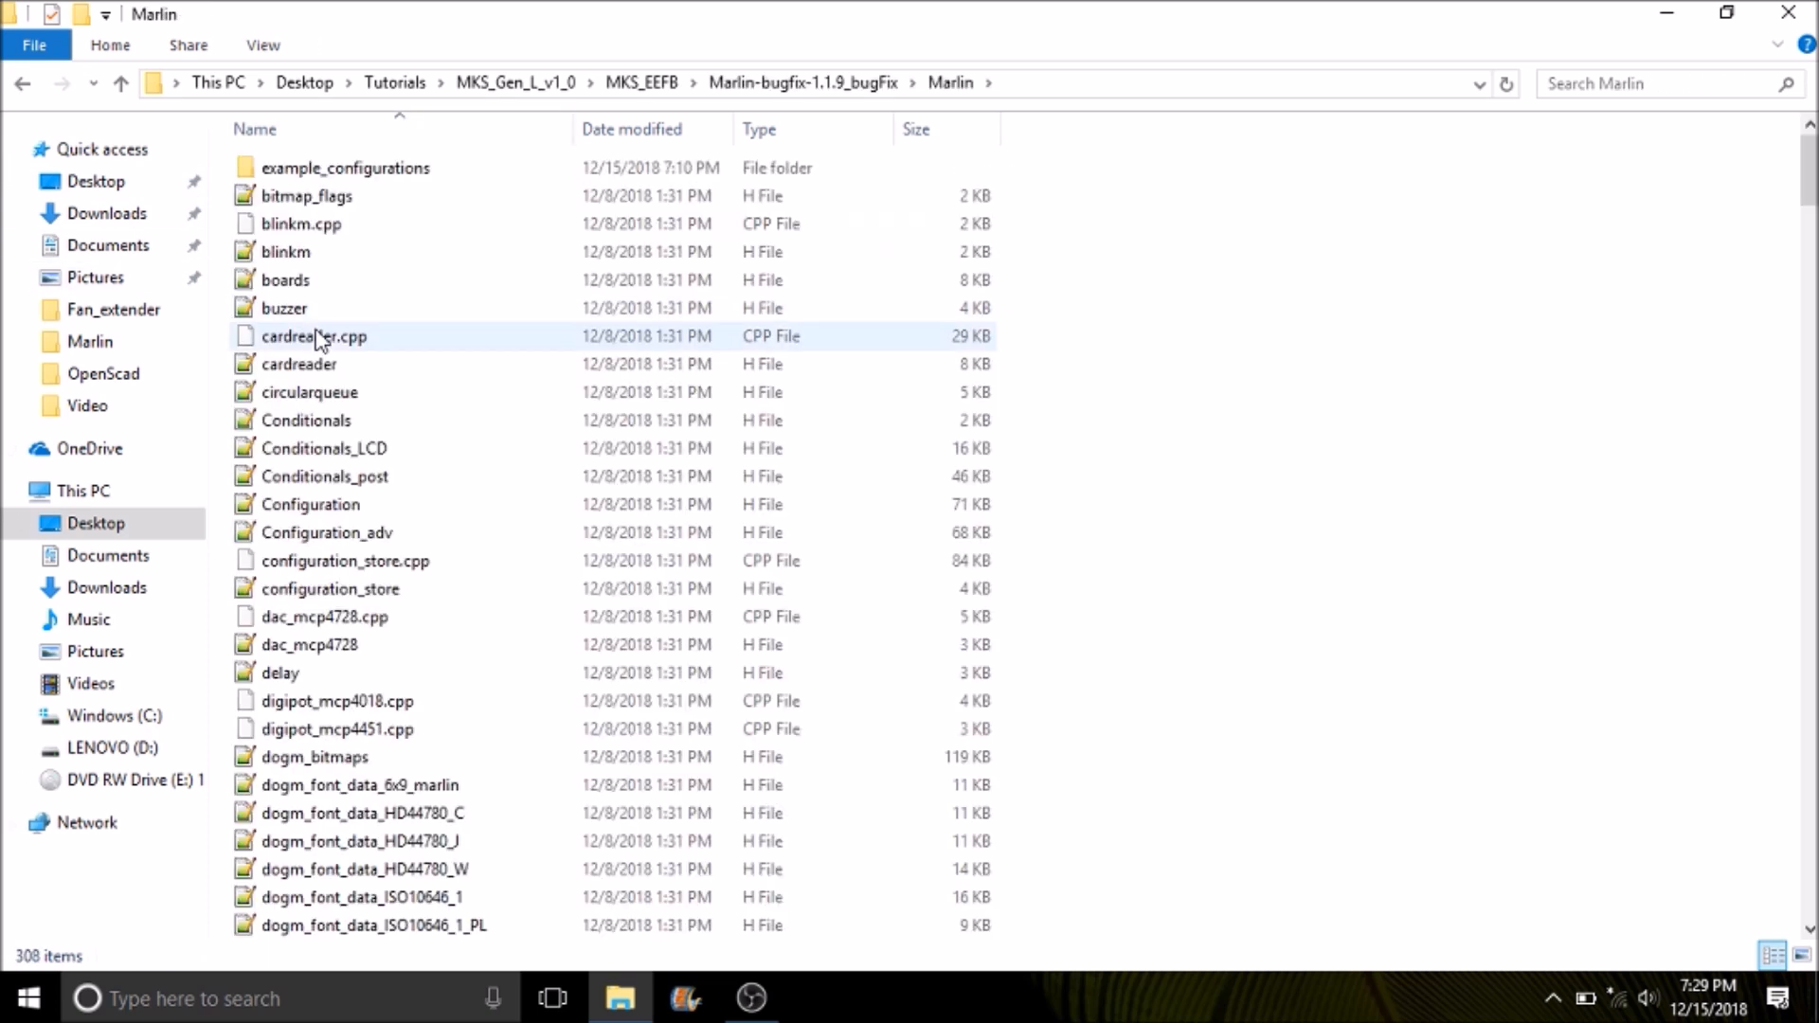
{"action": "left_click", "coordinate": [314, 338]}
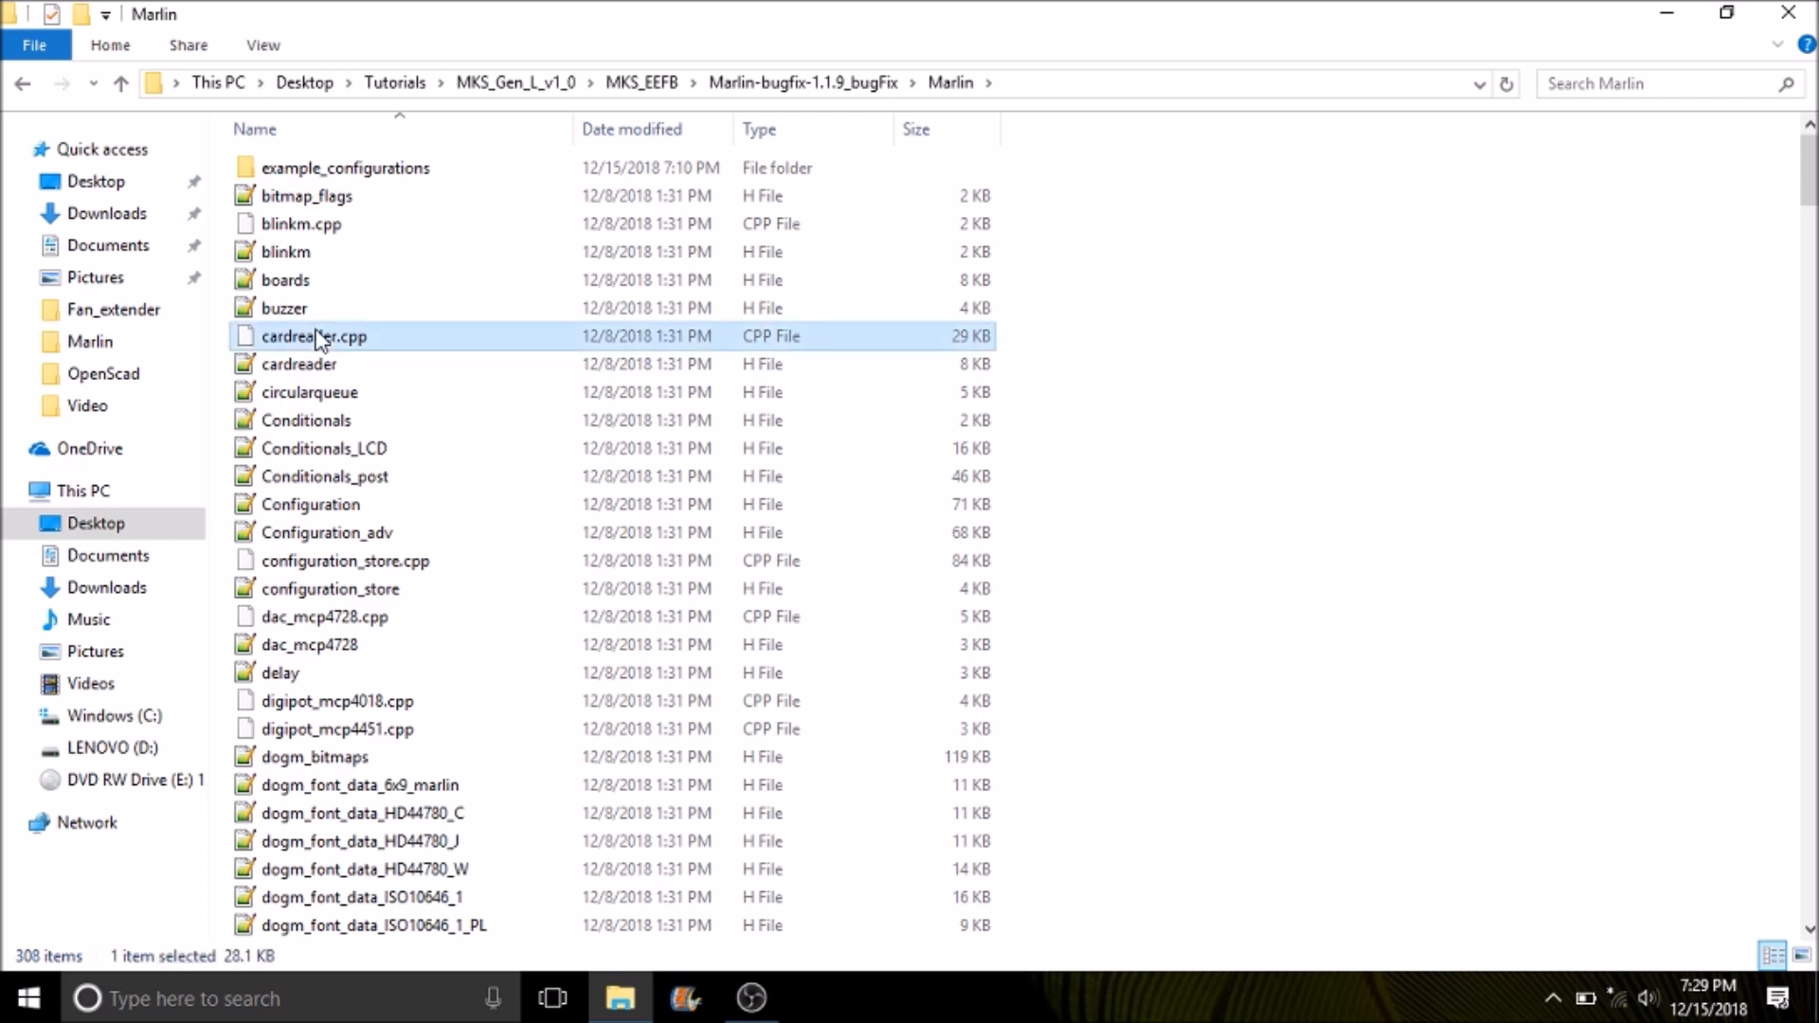
{"action": "scroll", "scroll_direction": "down", "scroll_amount": 3}
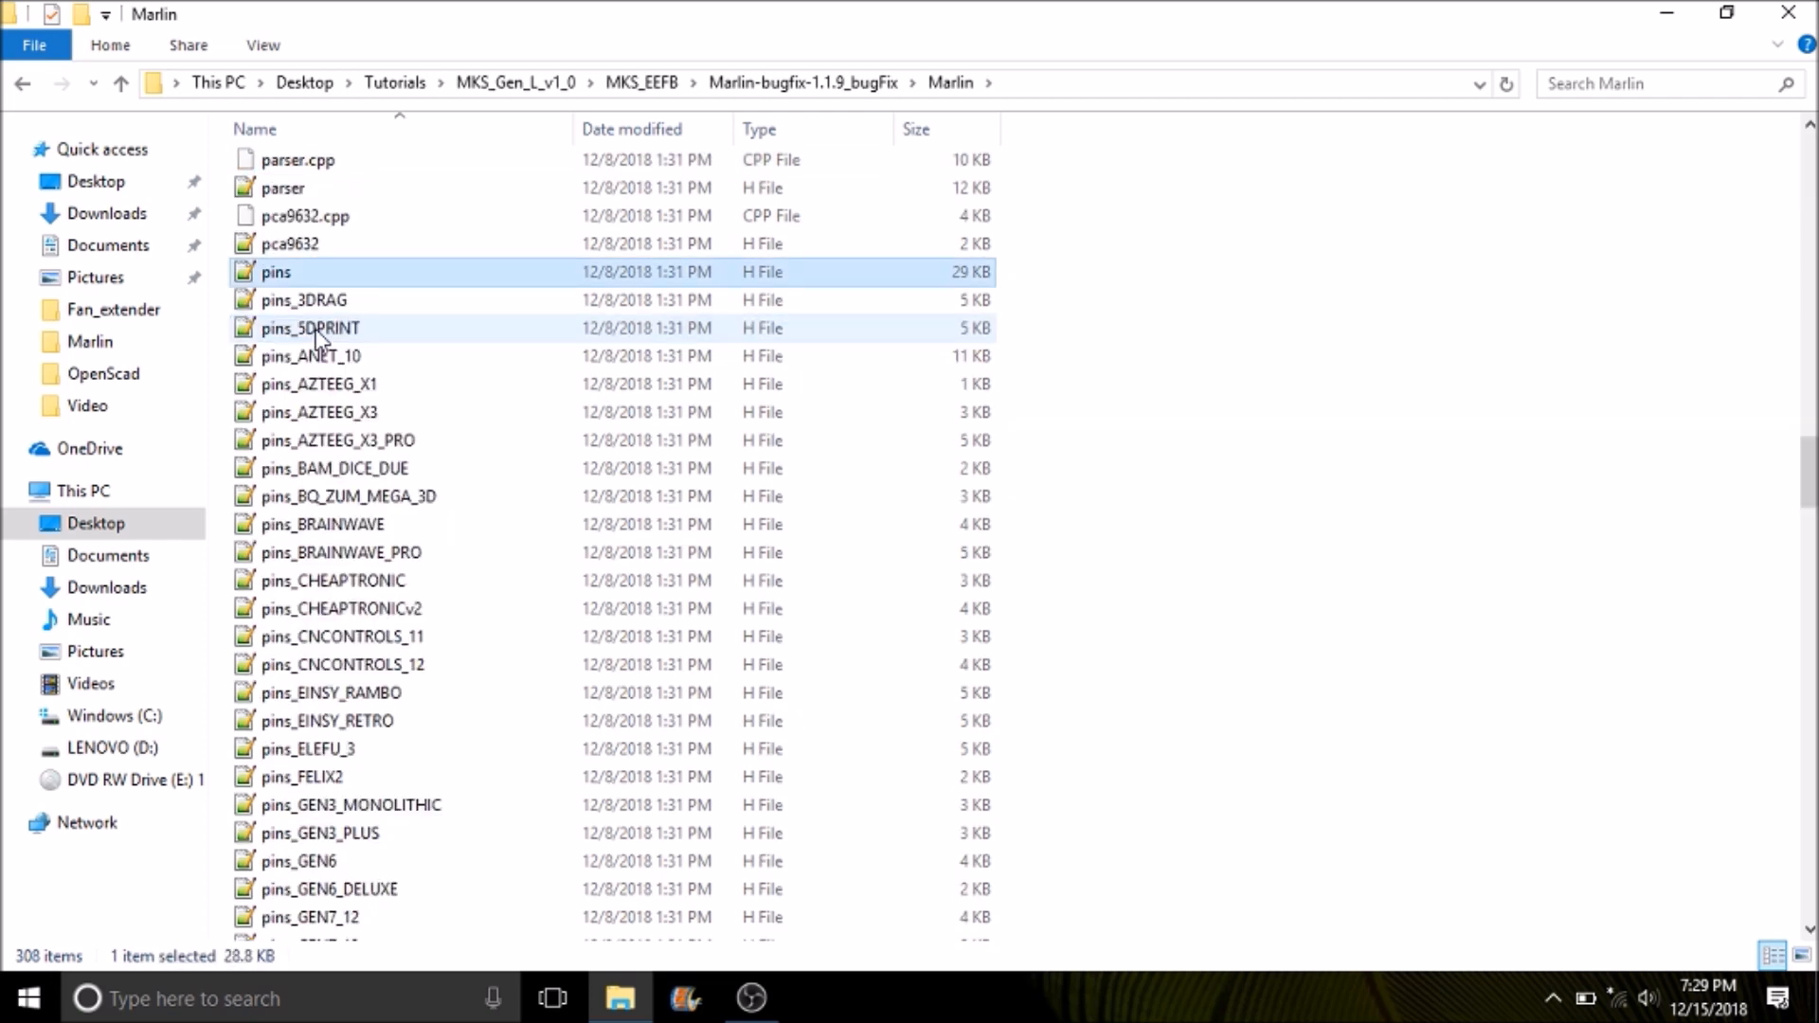
{"action": "scroll", "scroll_direction": "down", "scroll_amount": 3}
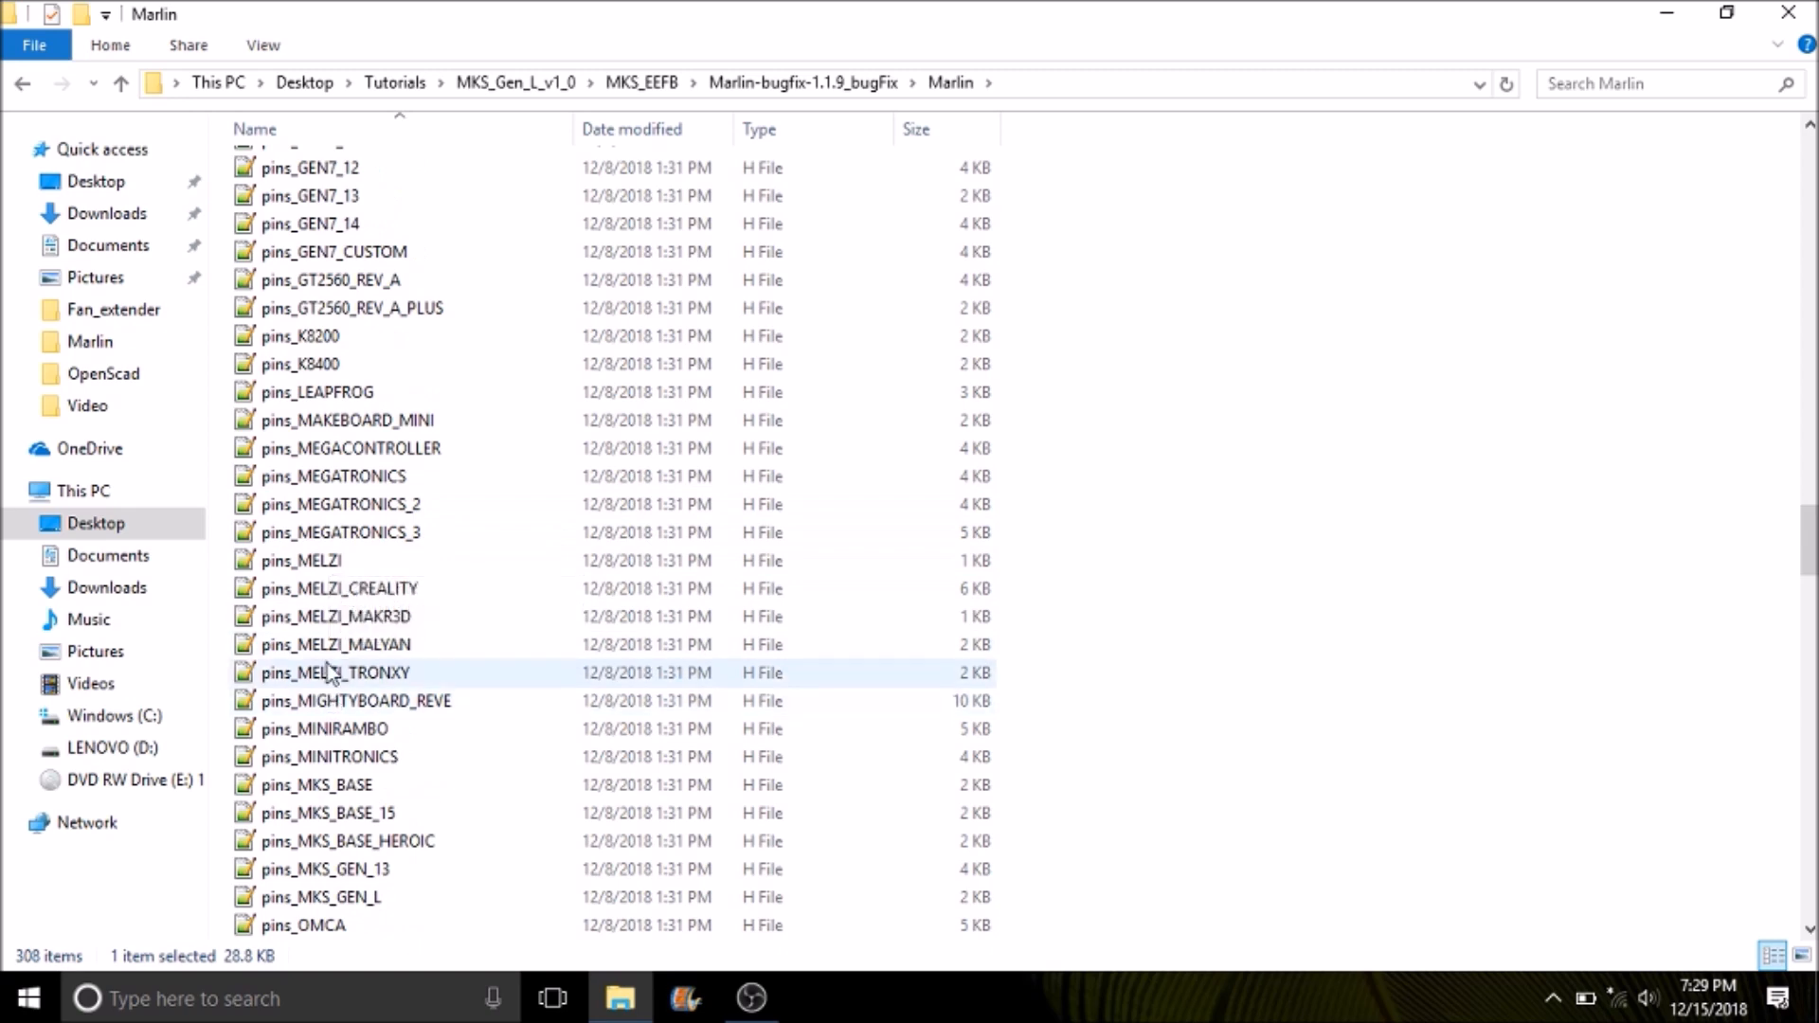
{"action": "scroll", "scroll_direction": "down", "scroll_amount": 3}
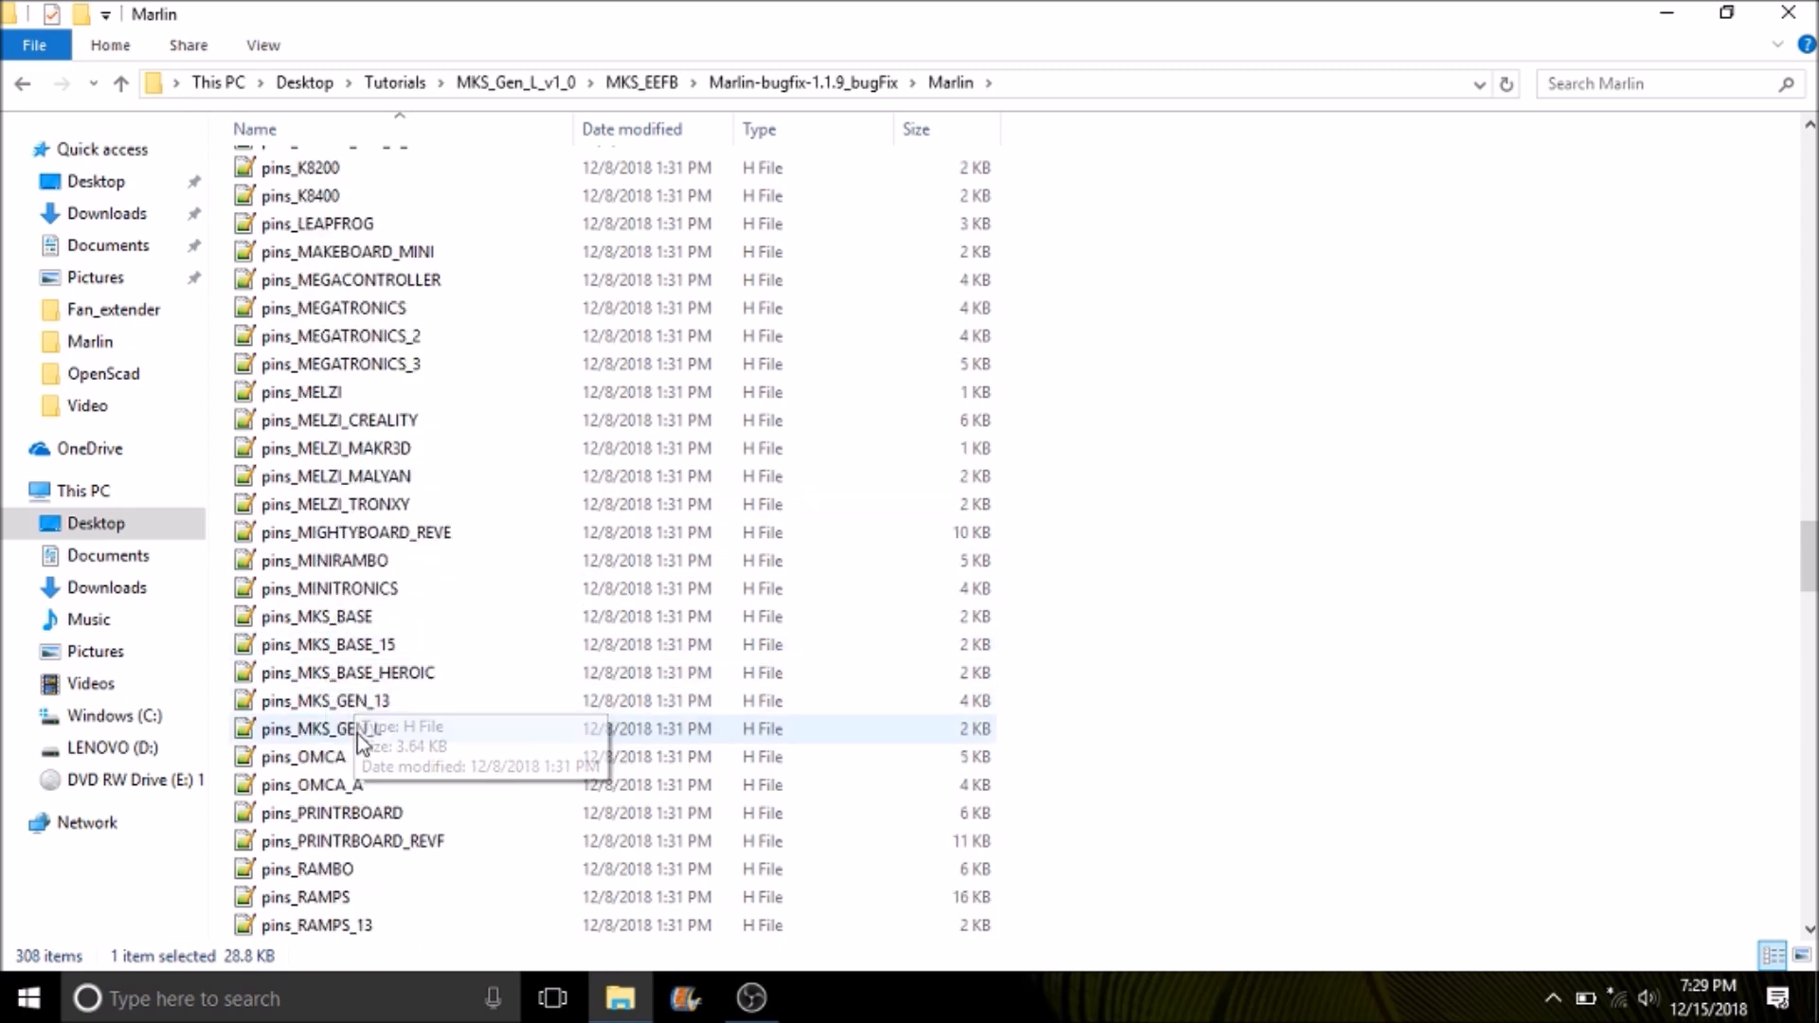
{"action": "double_click", "coordinate": [324, 728]}
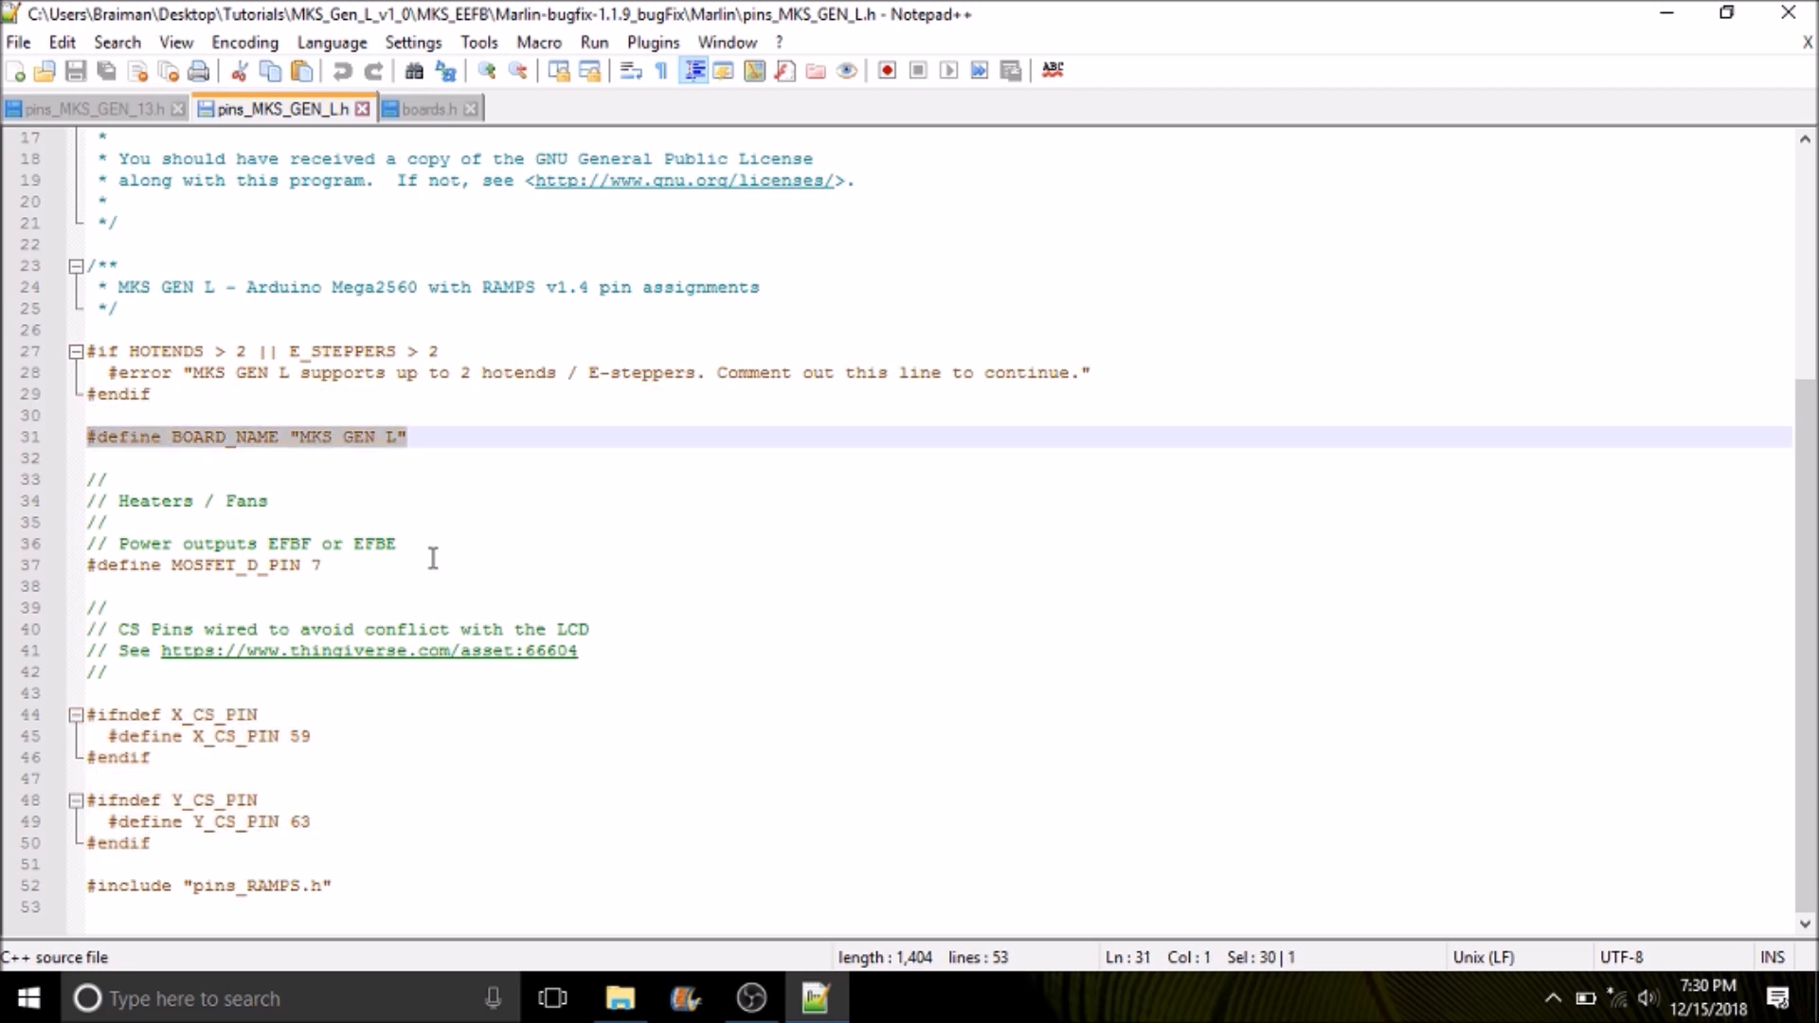
Inspect the MOSFET_D_PIN and pins_RAMPS.h include lines, then close Notepad++.
{"action": "left_click", "coordinate": [327, 565]}
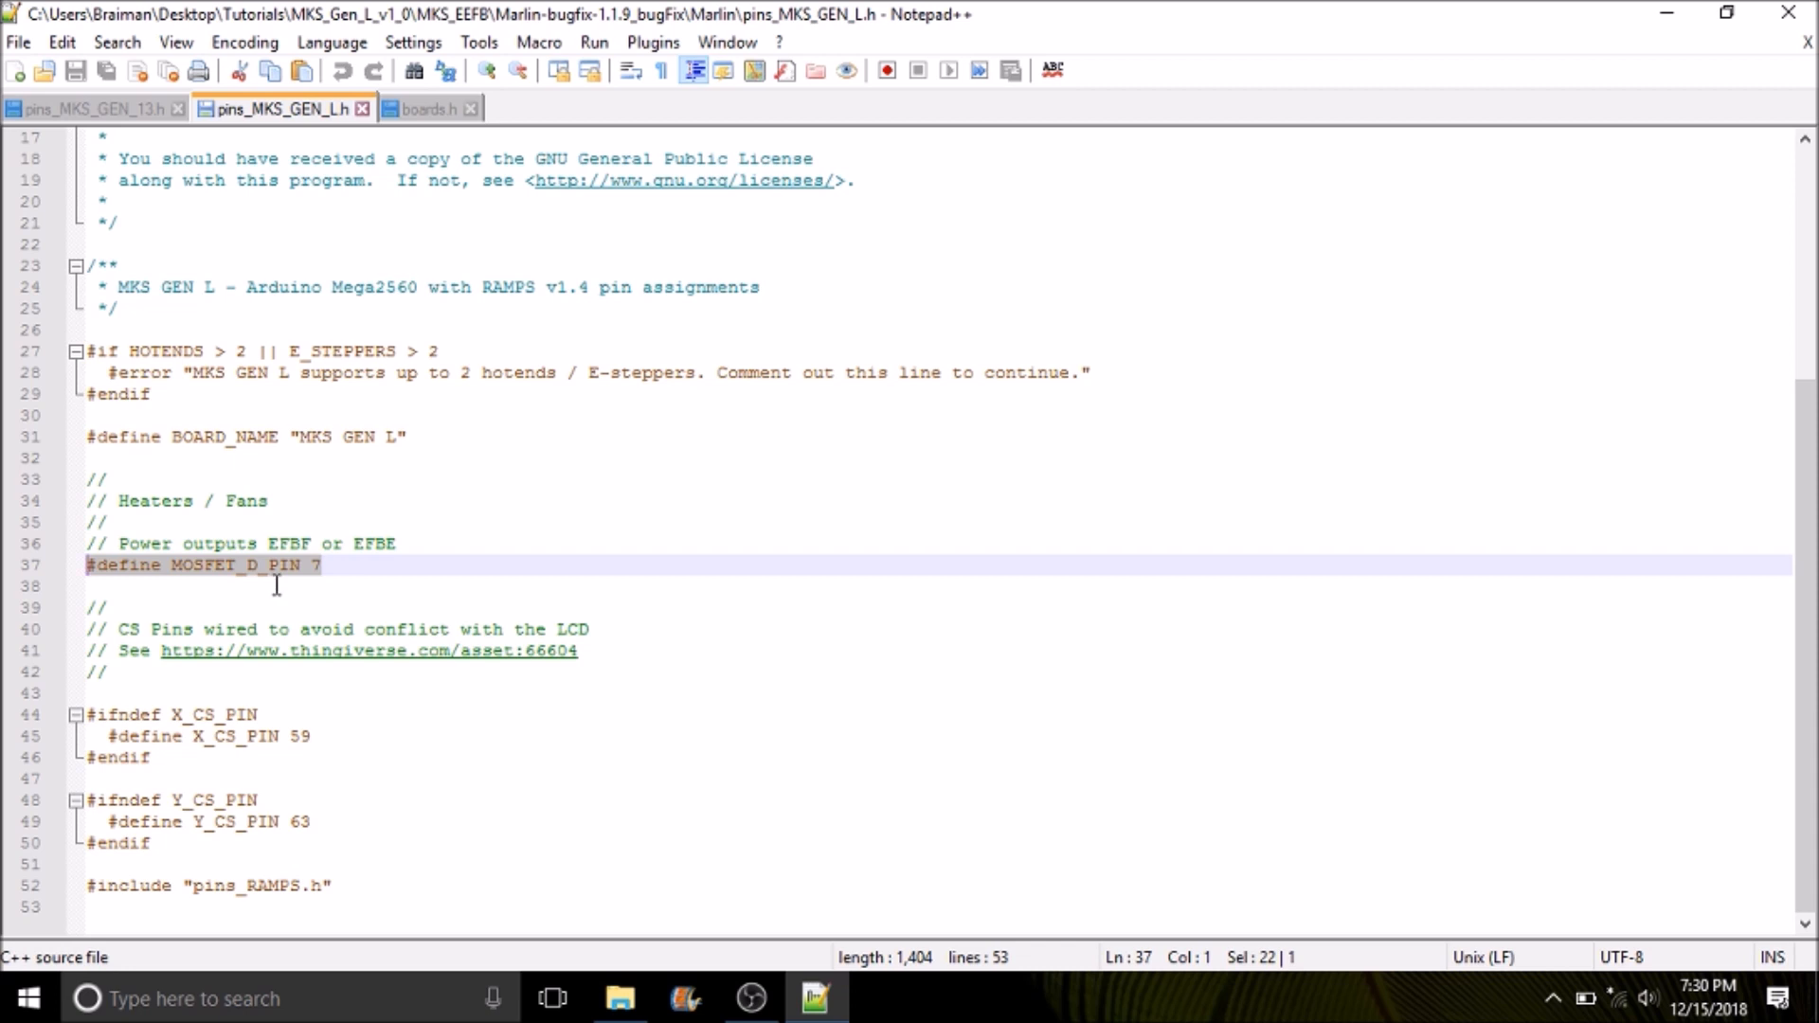
{"action": "mouse_move", "coordinate": [329, 565]}
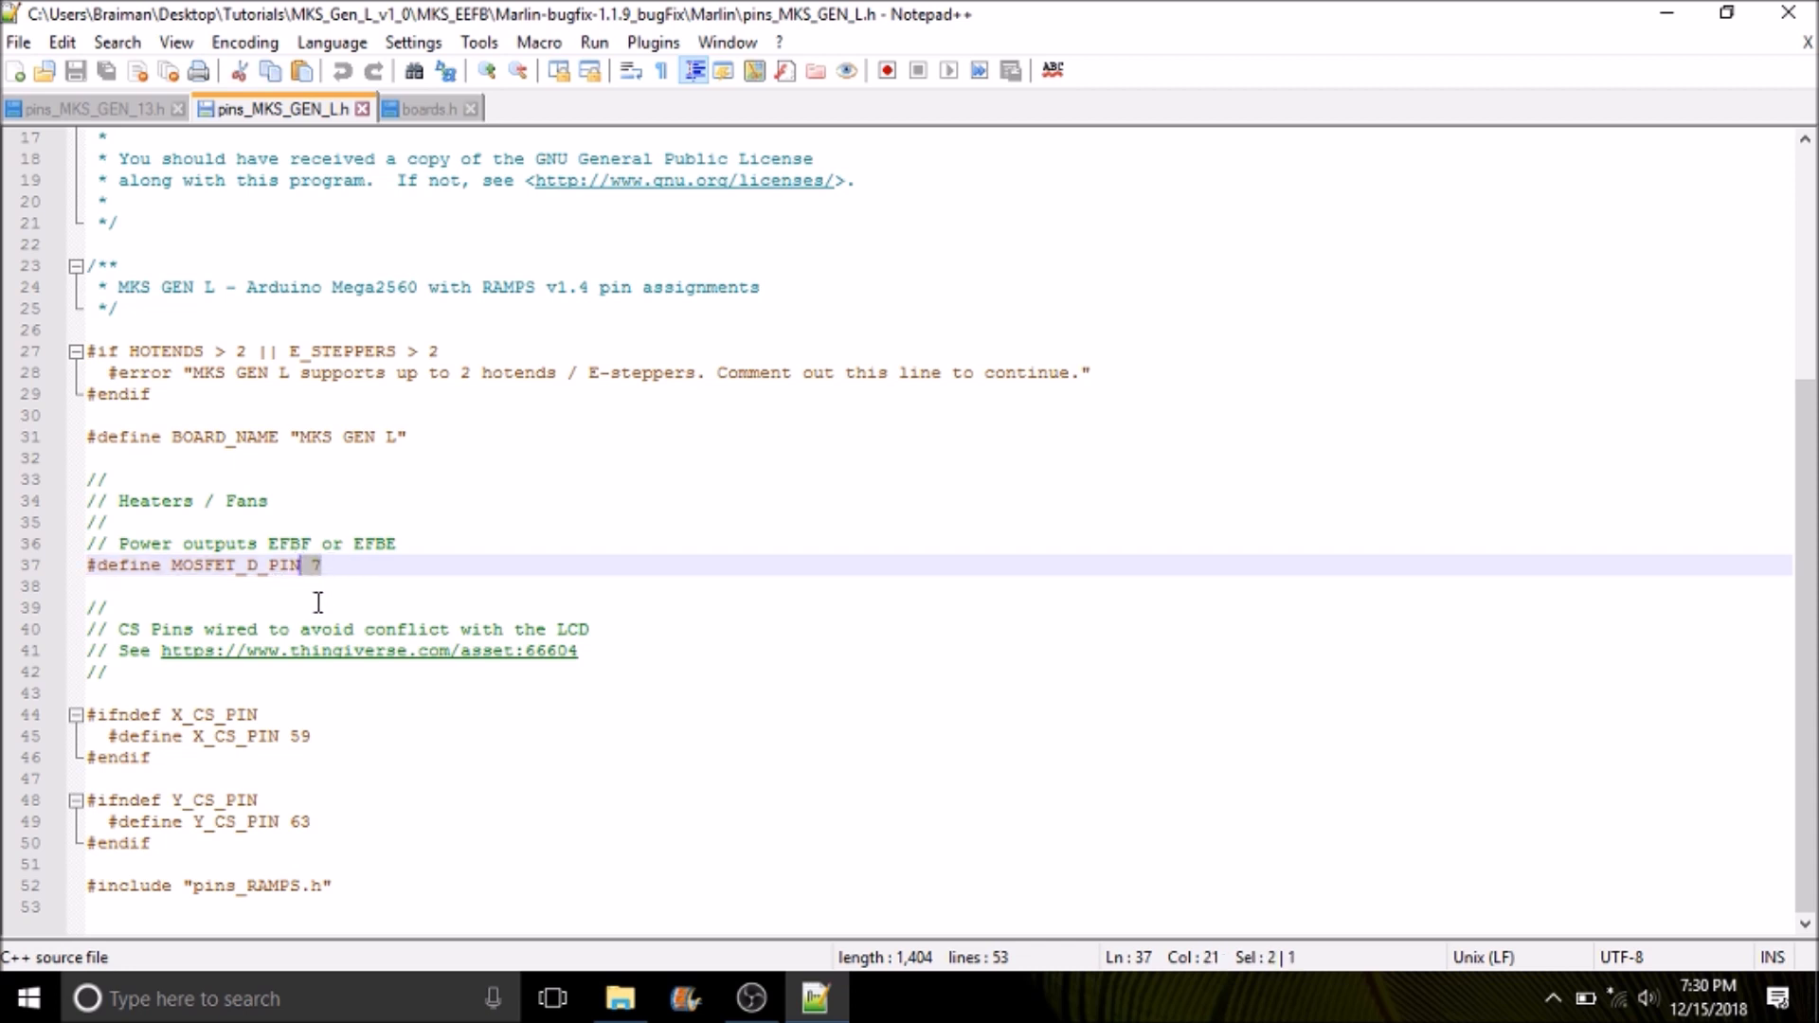
{"action": "mouse_move", "coordinate": [212, 848]}
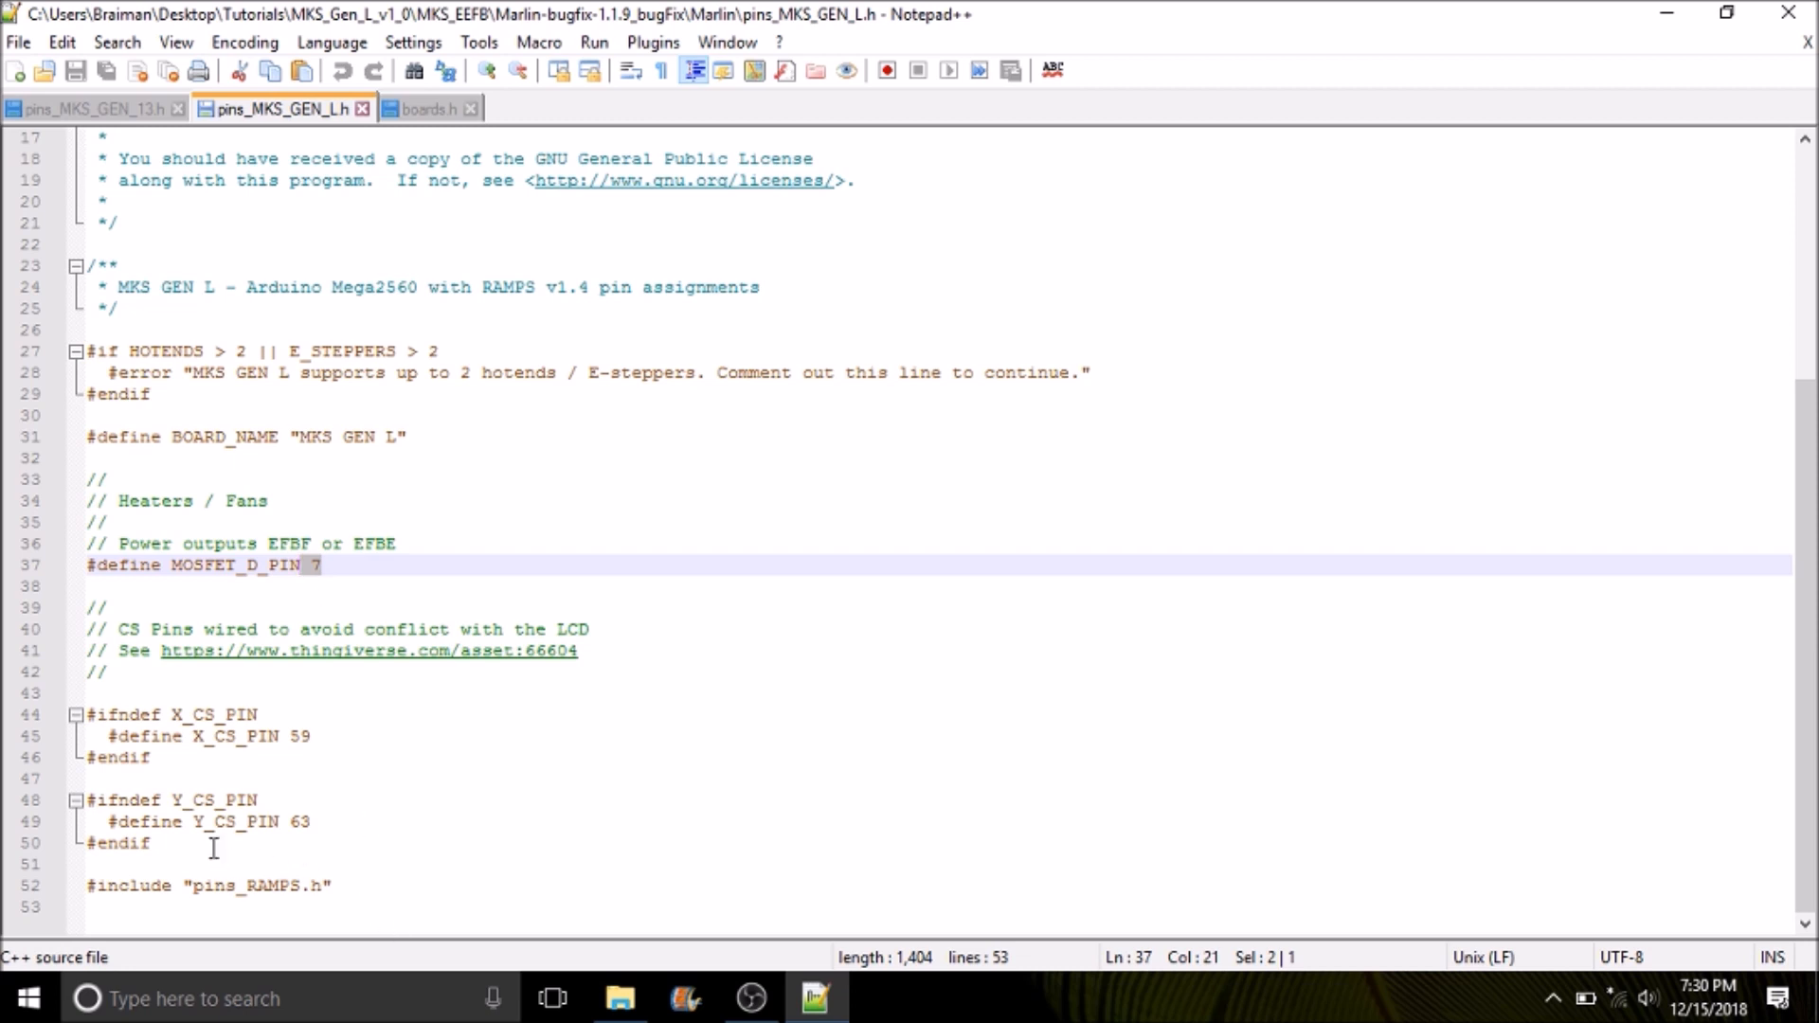
{"action": "left_click", "coordinate": [104, 885]}
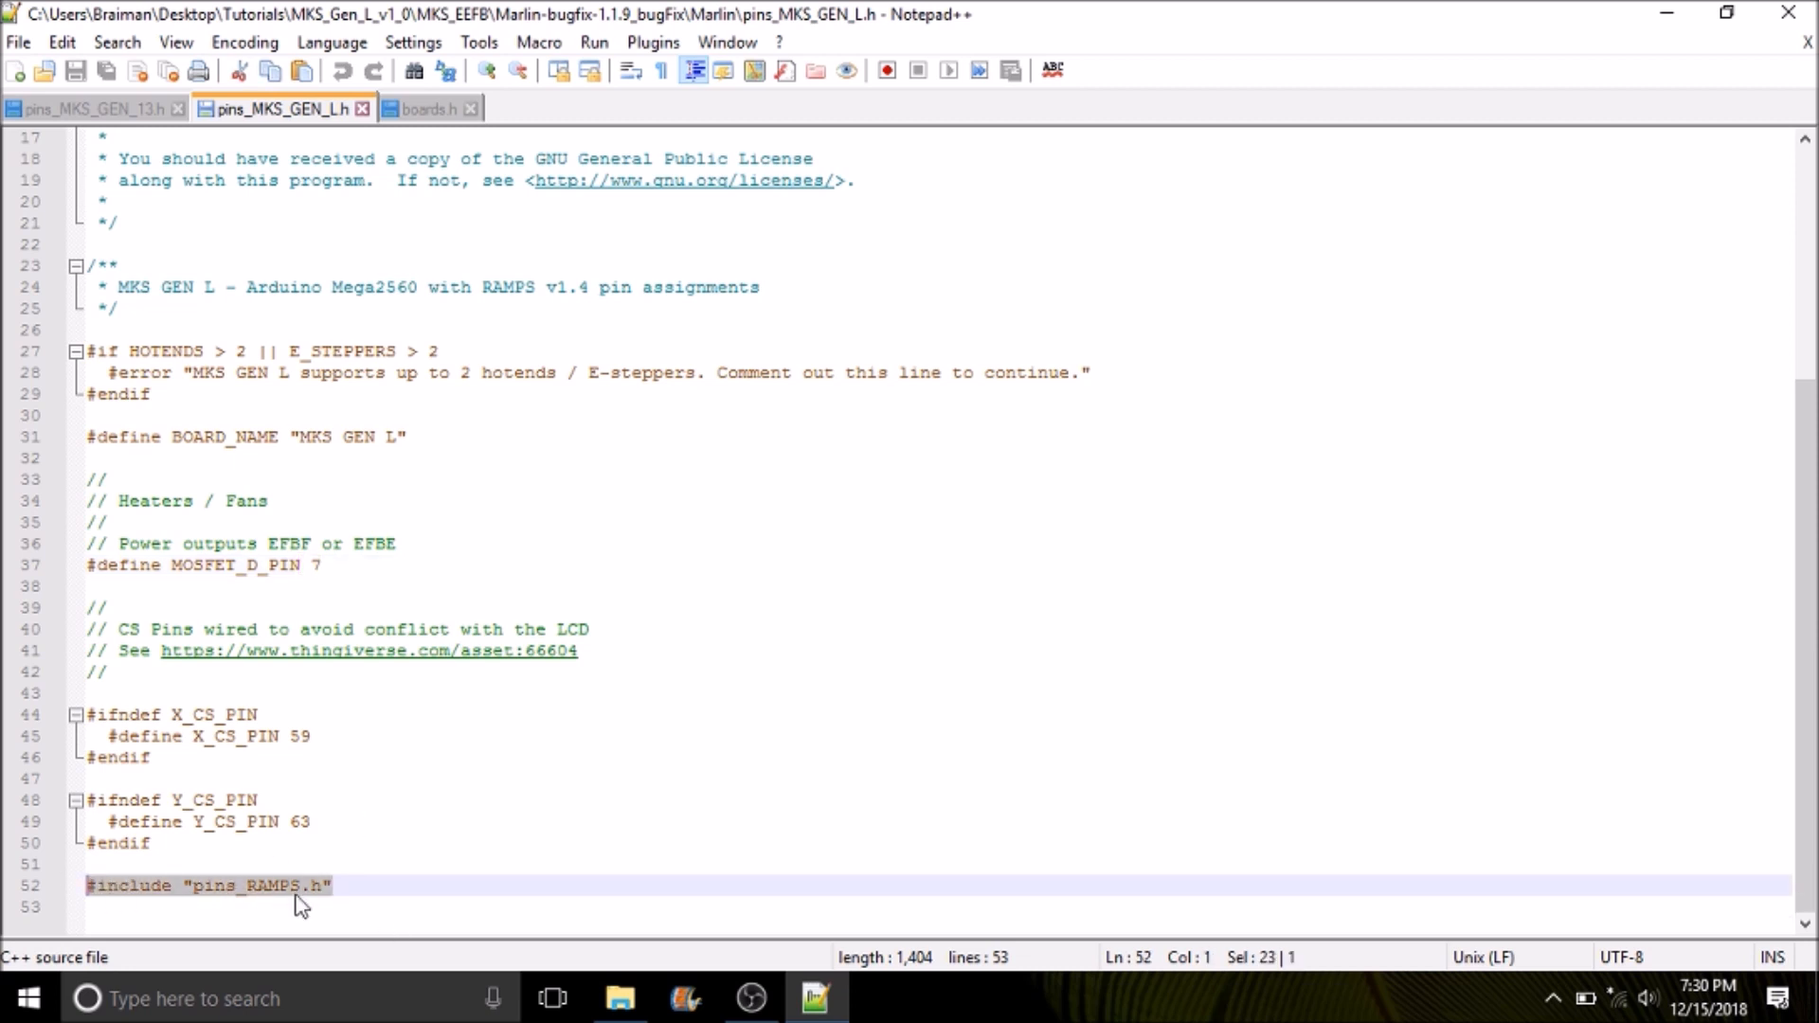
{"action": "mouse_move", "coordinate": [437, 884]}
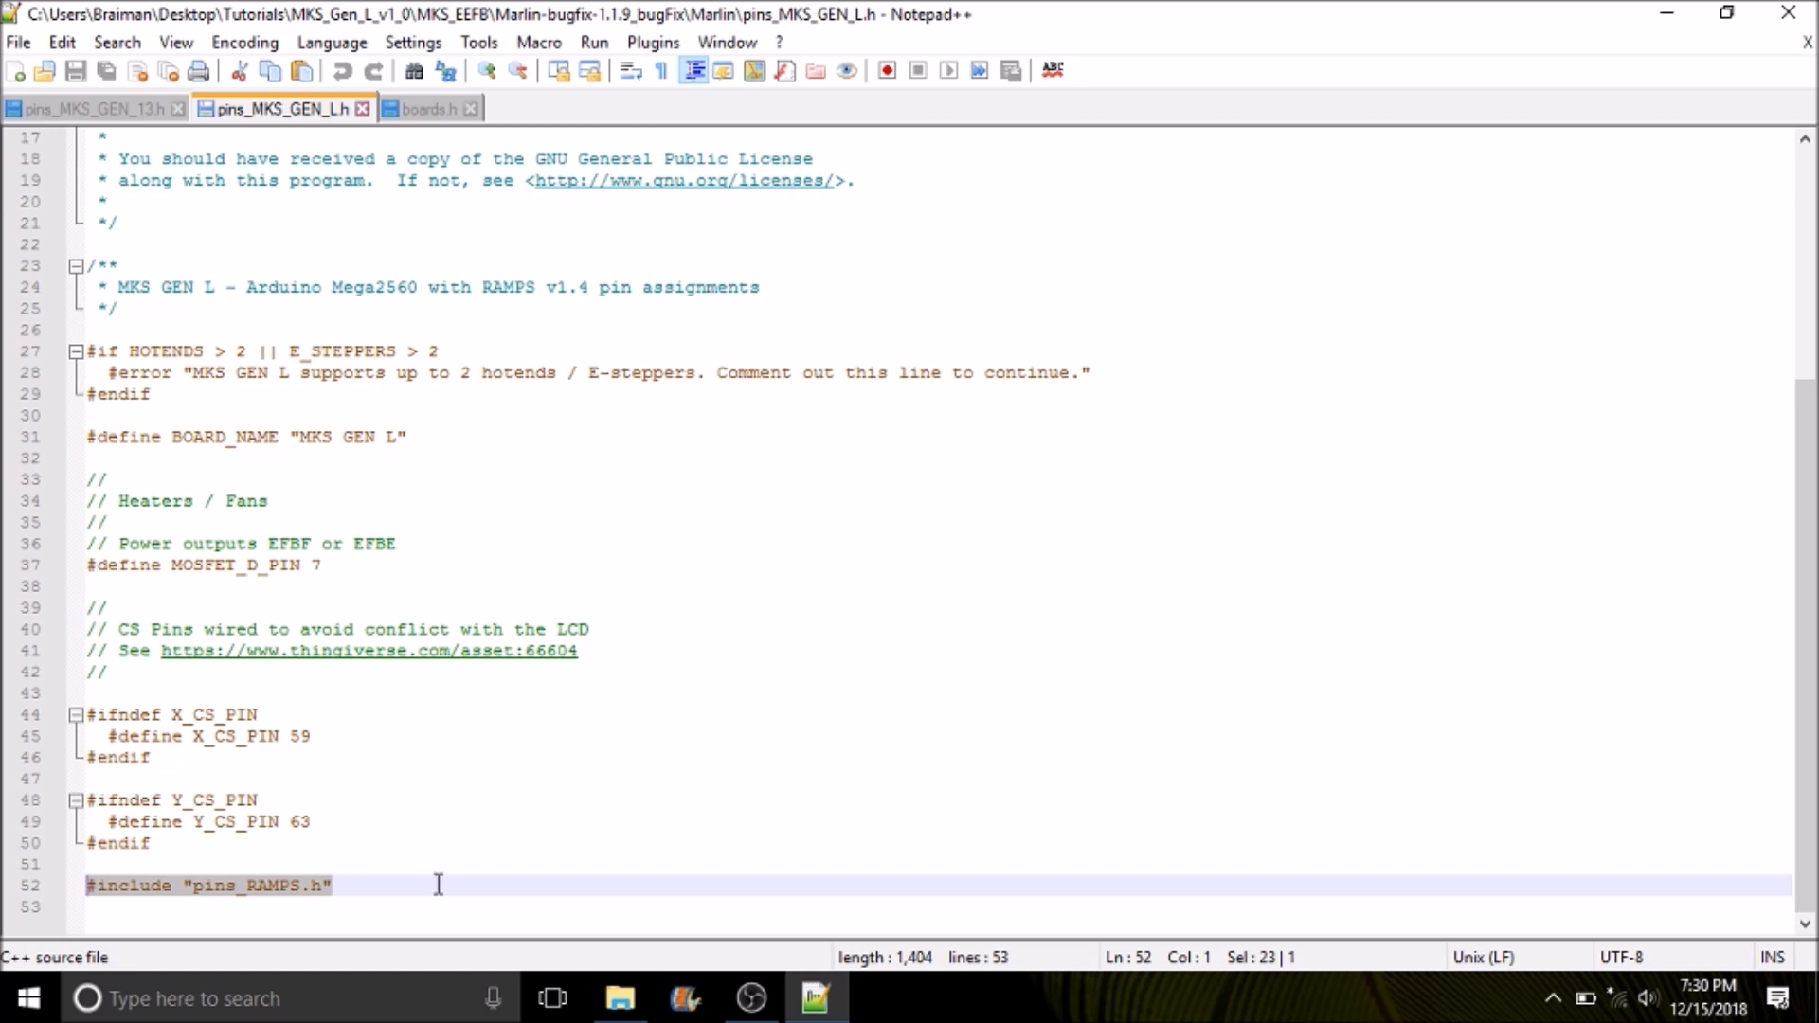
{"action": "mouse_move", "coordinate": [357, 884]}
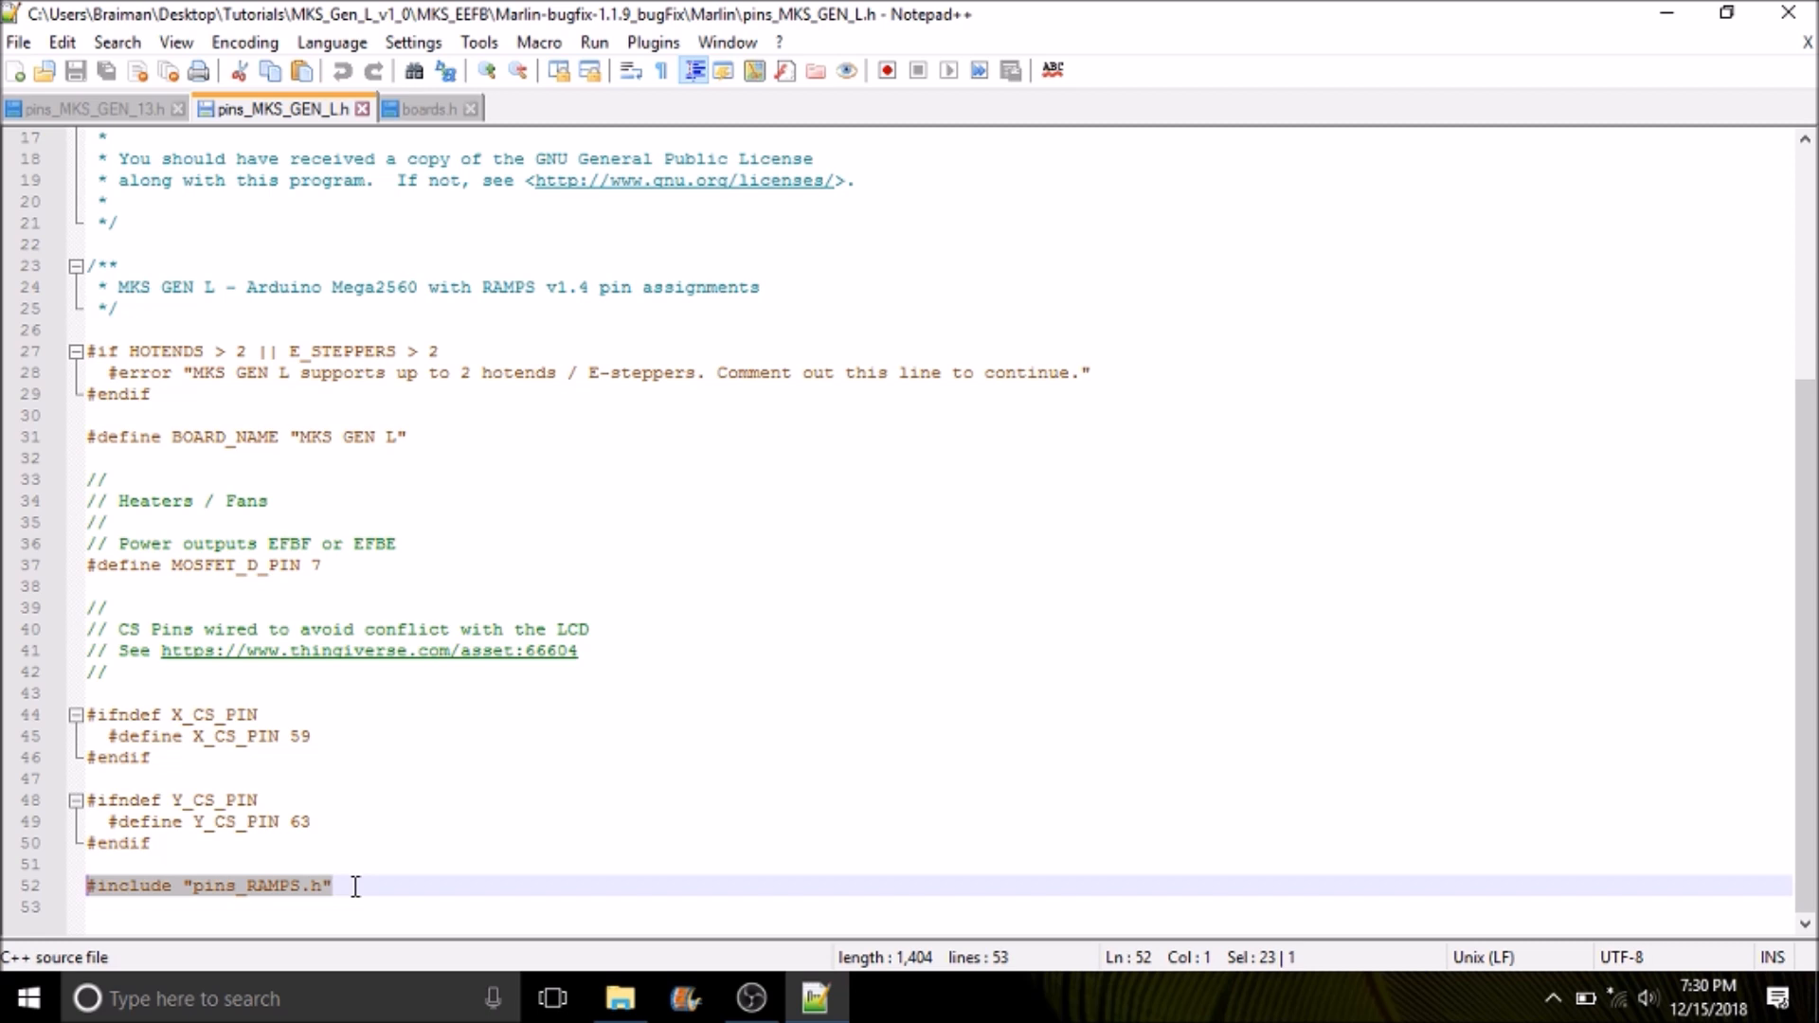
{"action": "mouse_move", "coordinate": [355, 835]}
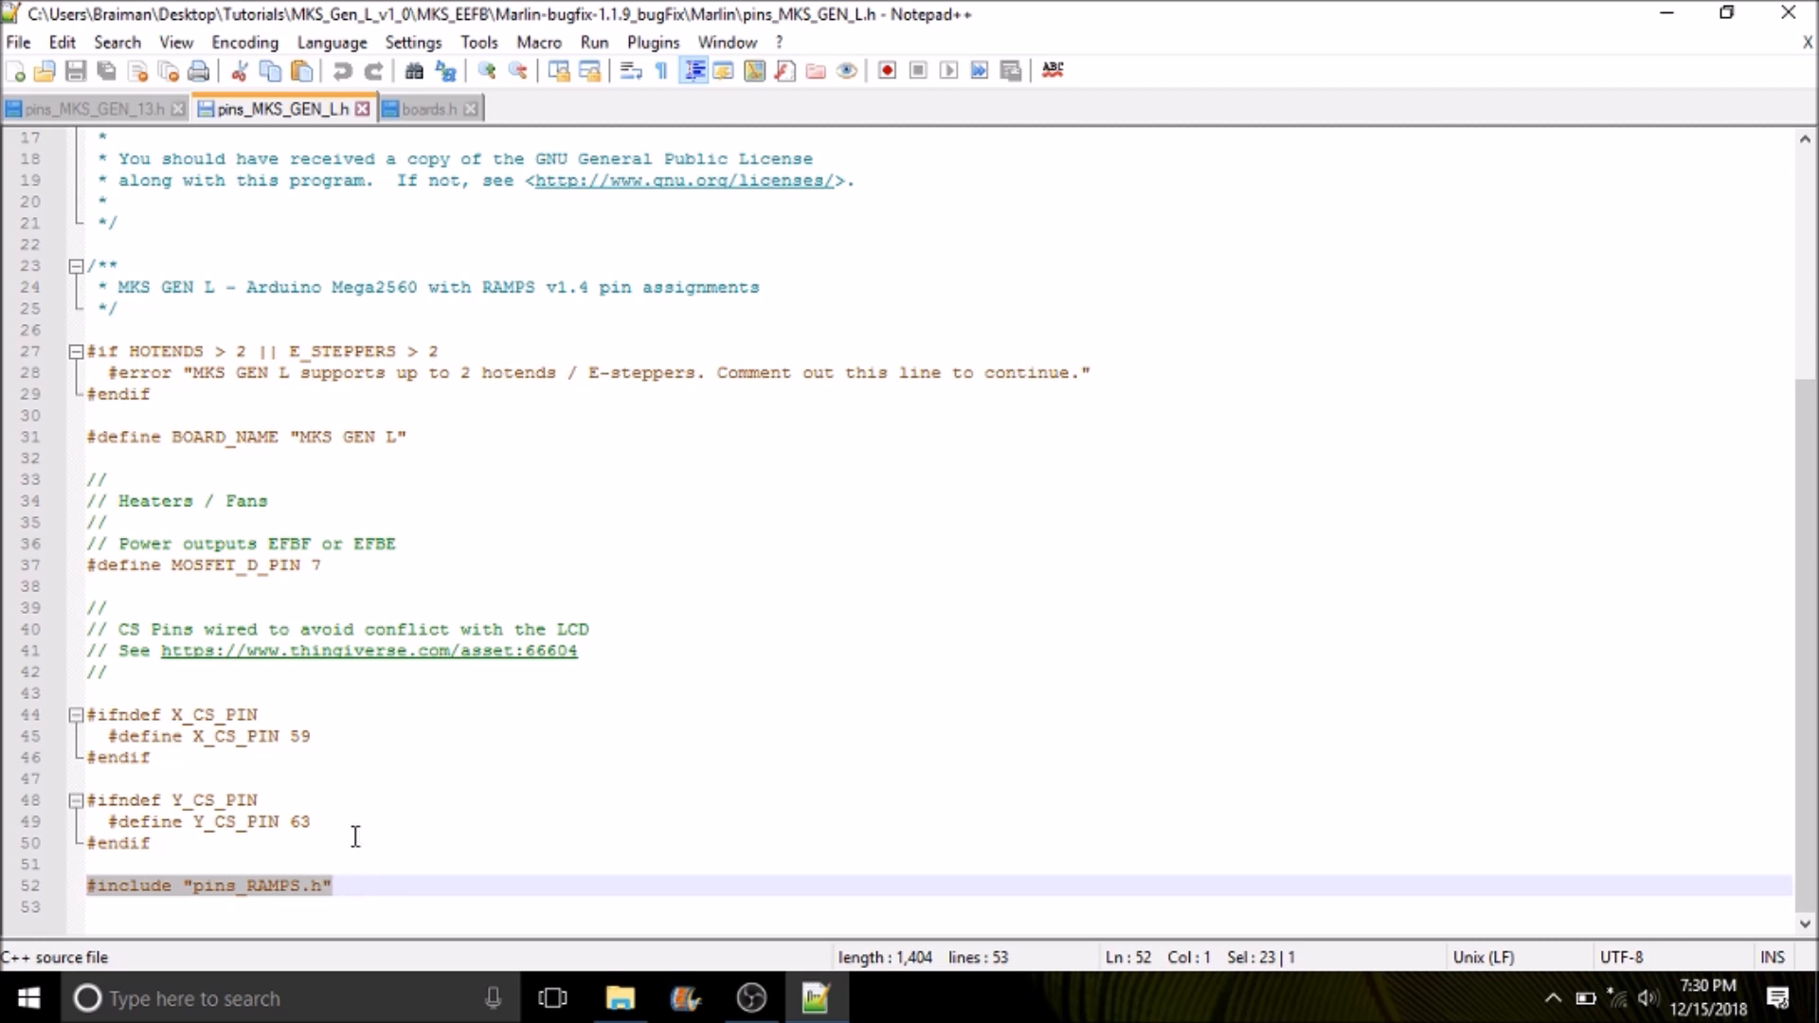
{"action": "mouse_move", "coordinate": [290, 841]}
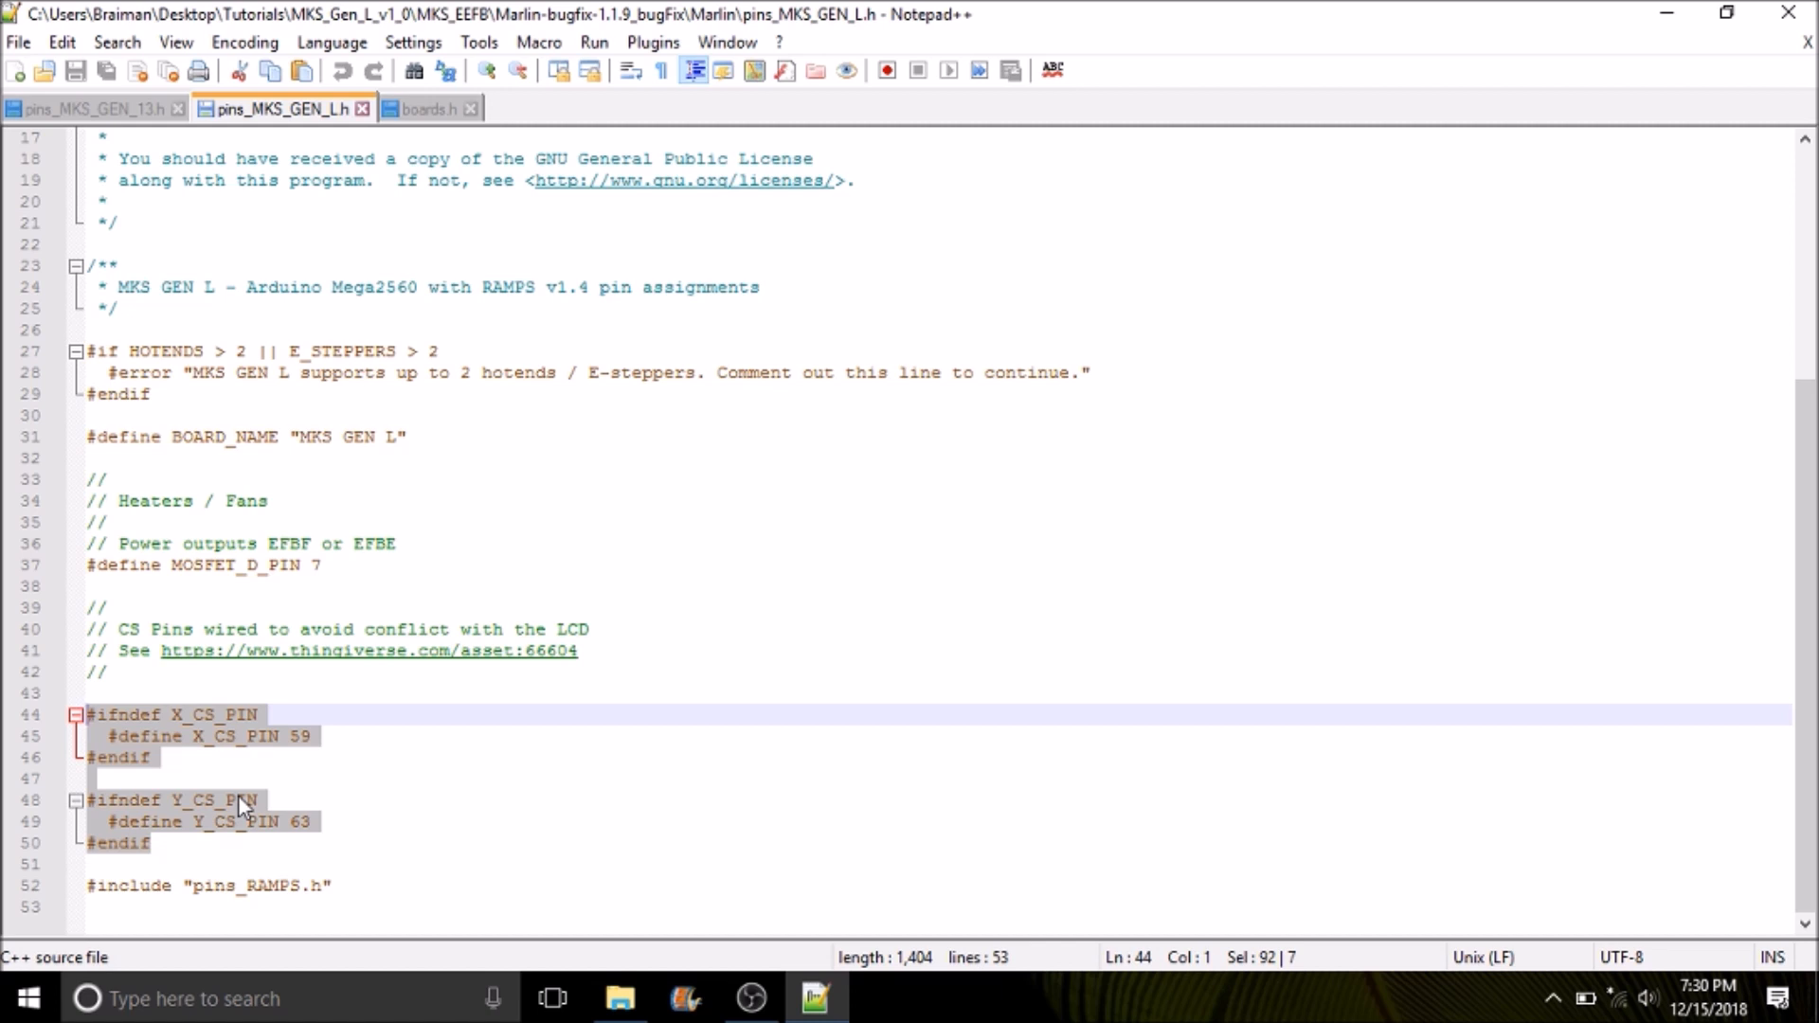
{"action": "mouse_move", "coordinate": [318, 737]}
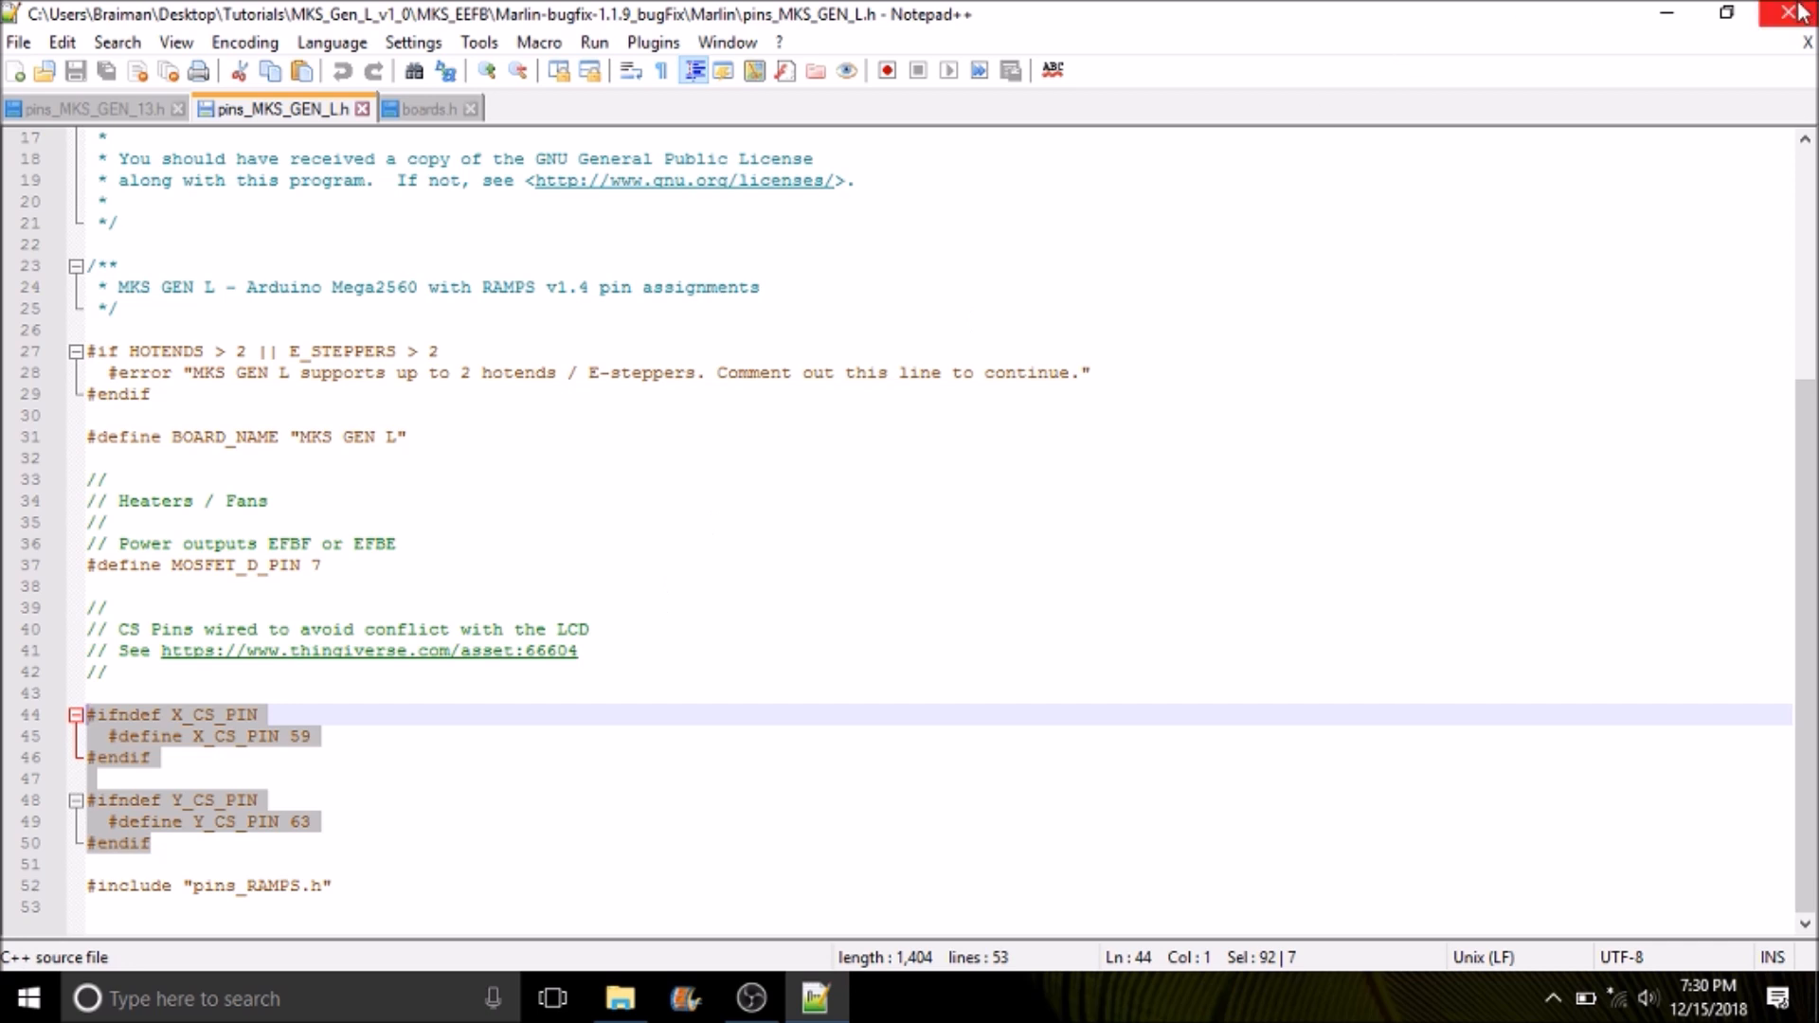
{"action": "left_click", "coordinate": [617, 998]}
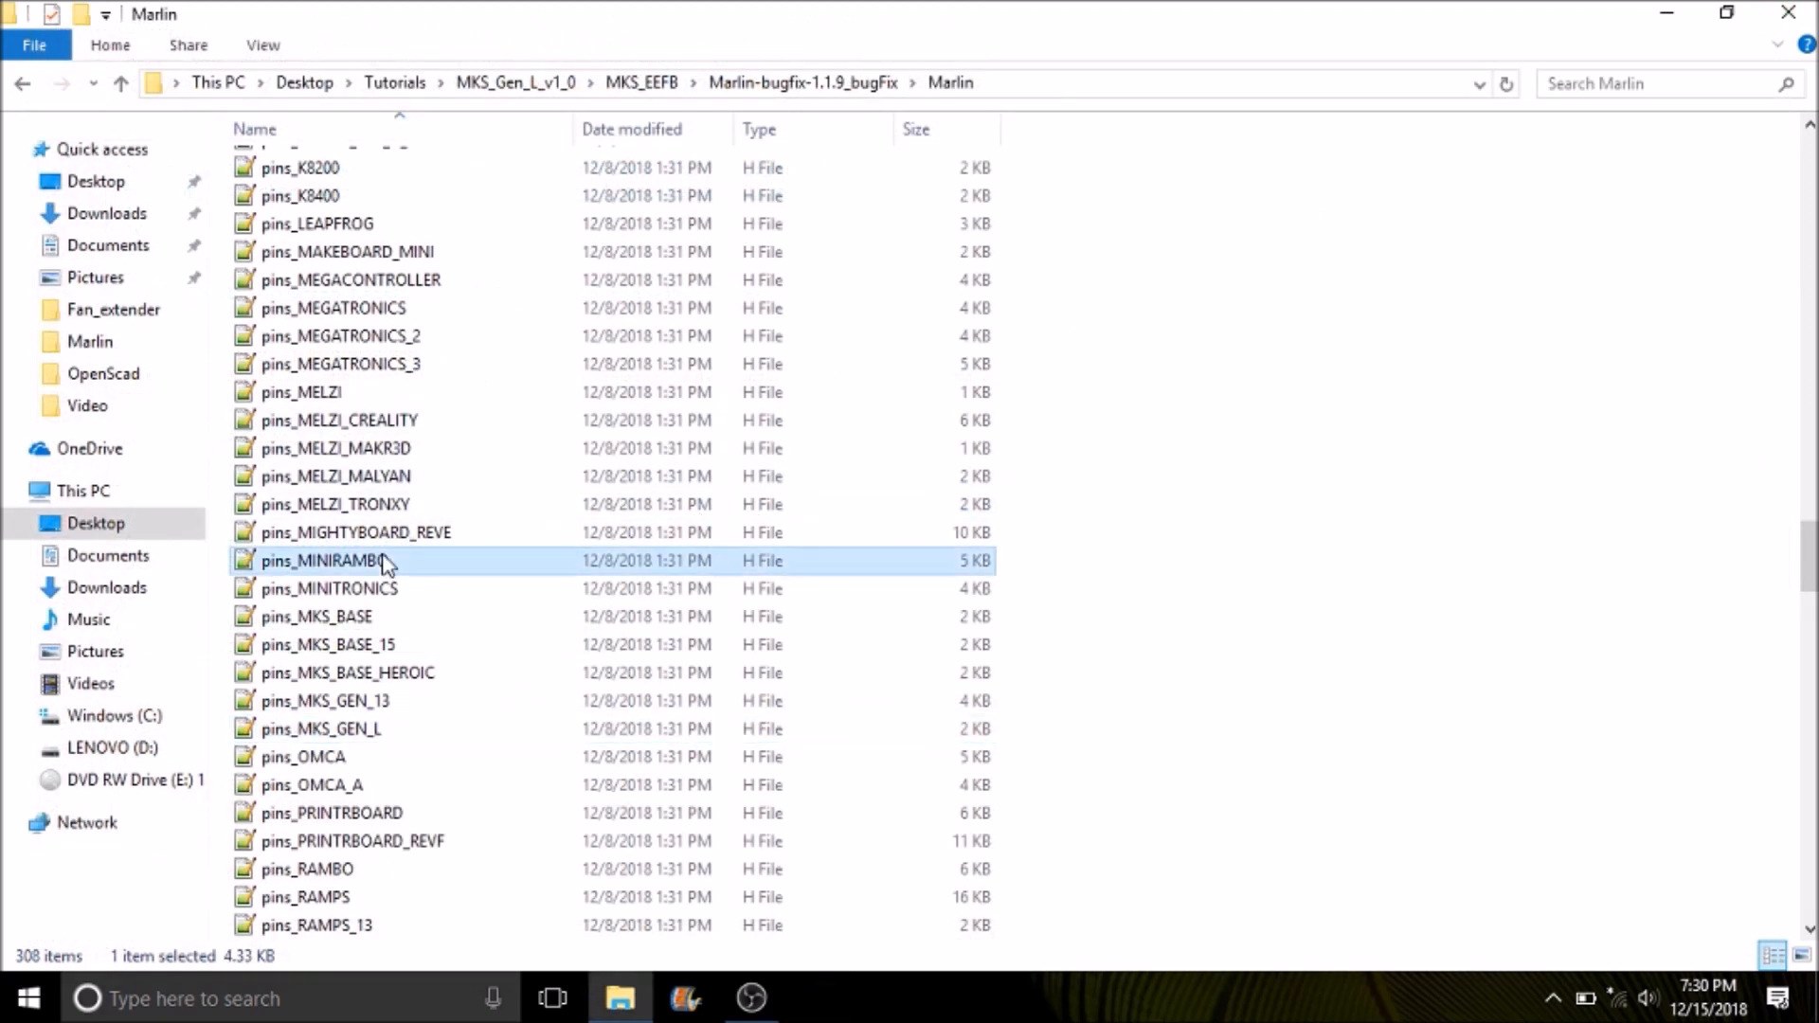
Open boards.h from the Marlin folder in Notepad++.
{"action": "scroll", "scroll_direction": "up", "scroll_amount": 3}
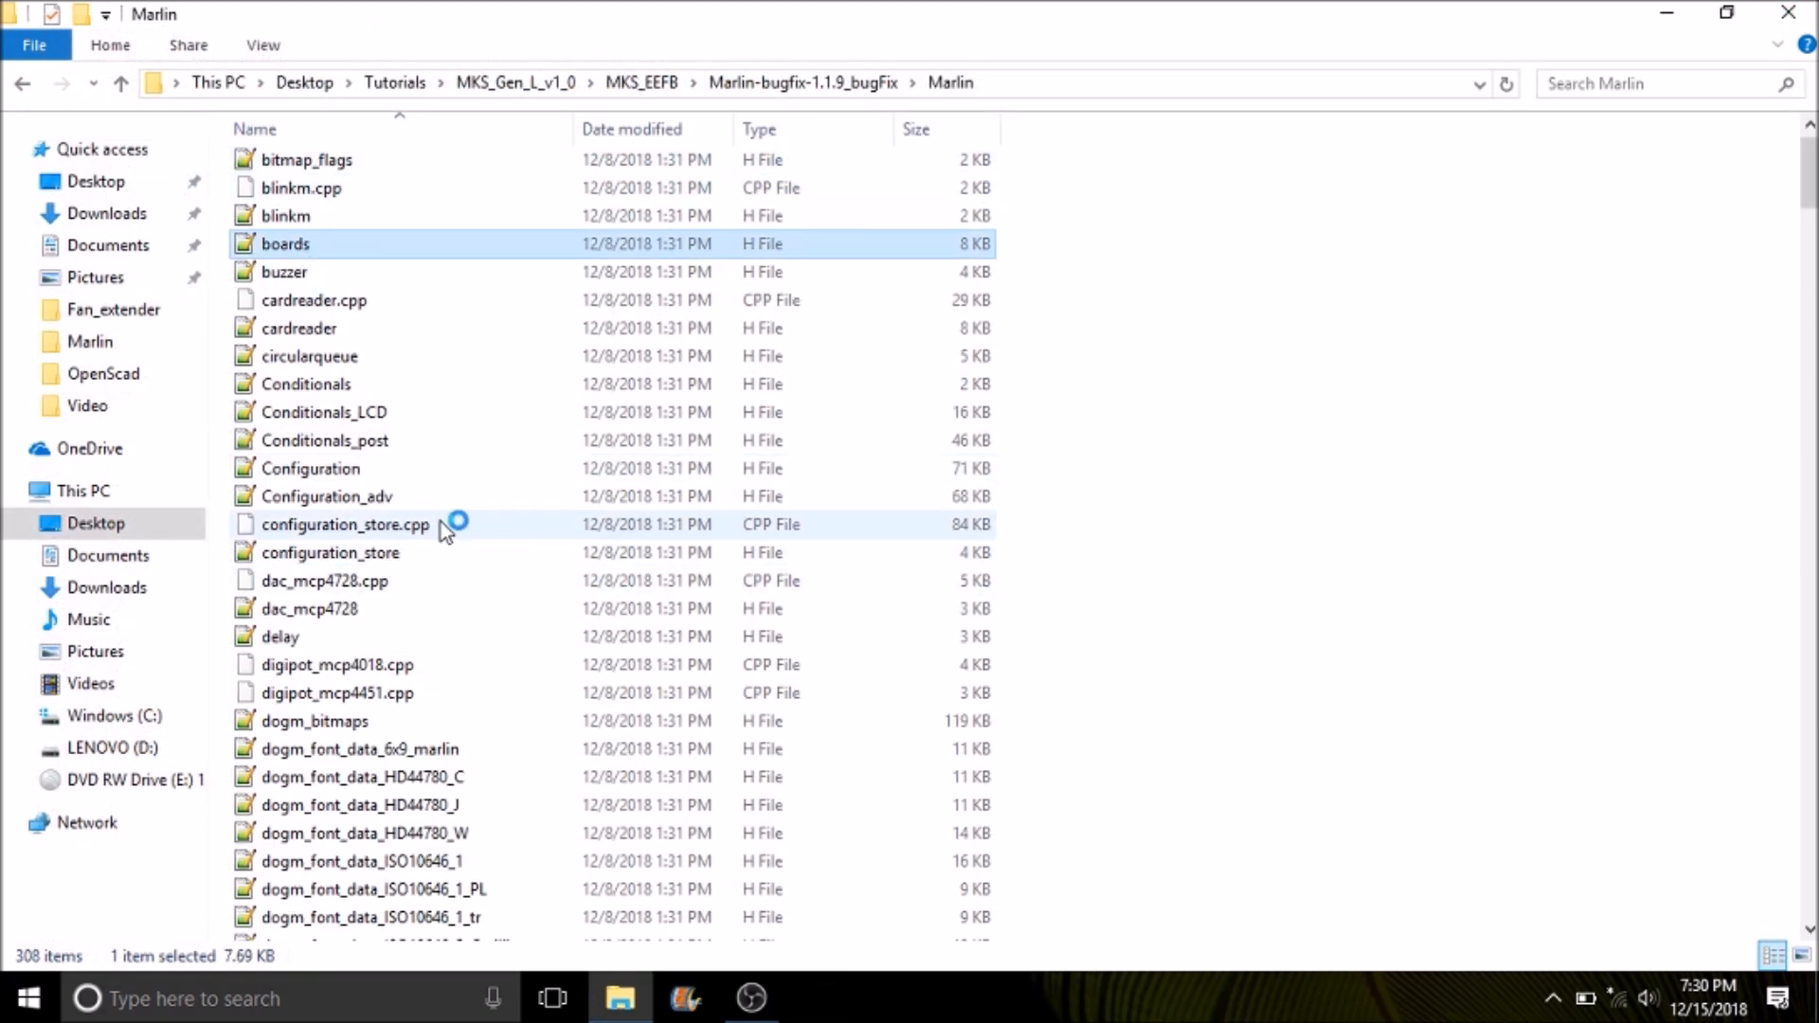
{"action": "double_click", "coordinate": [286, 244]}
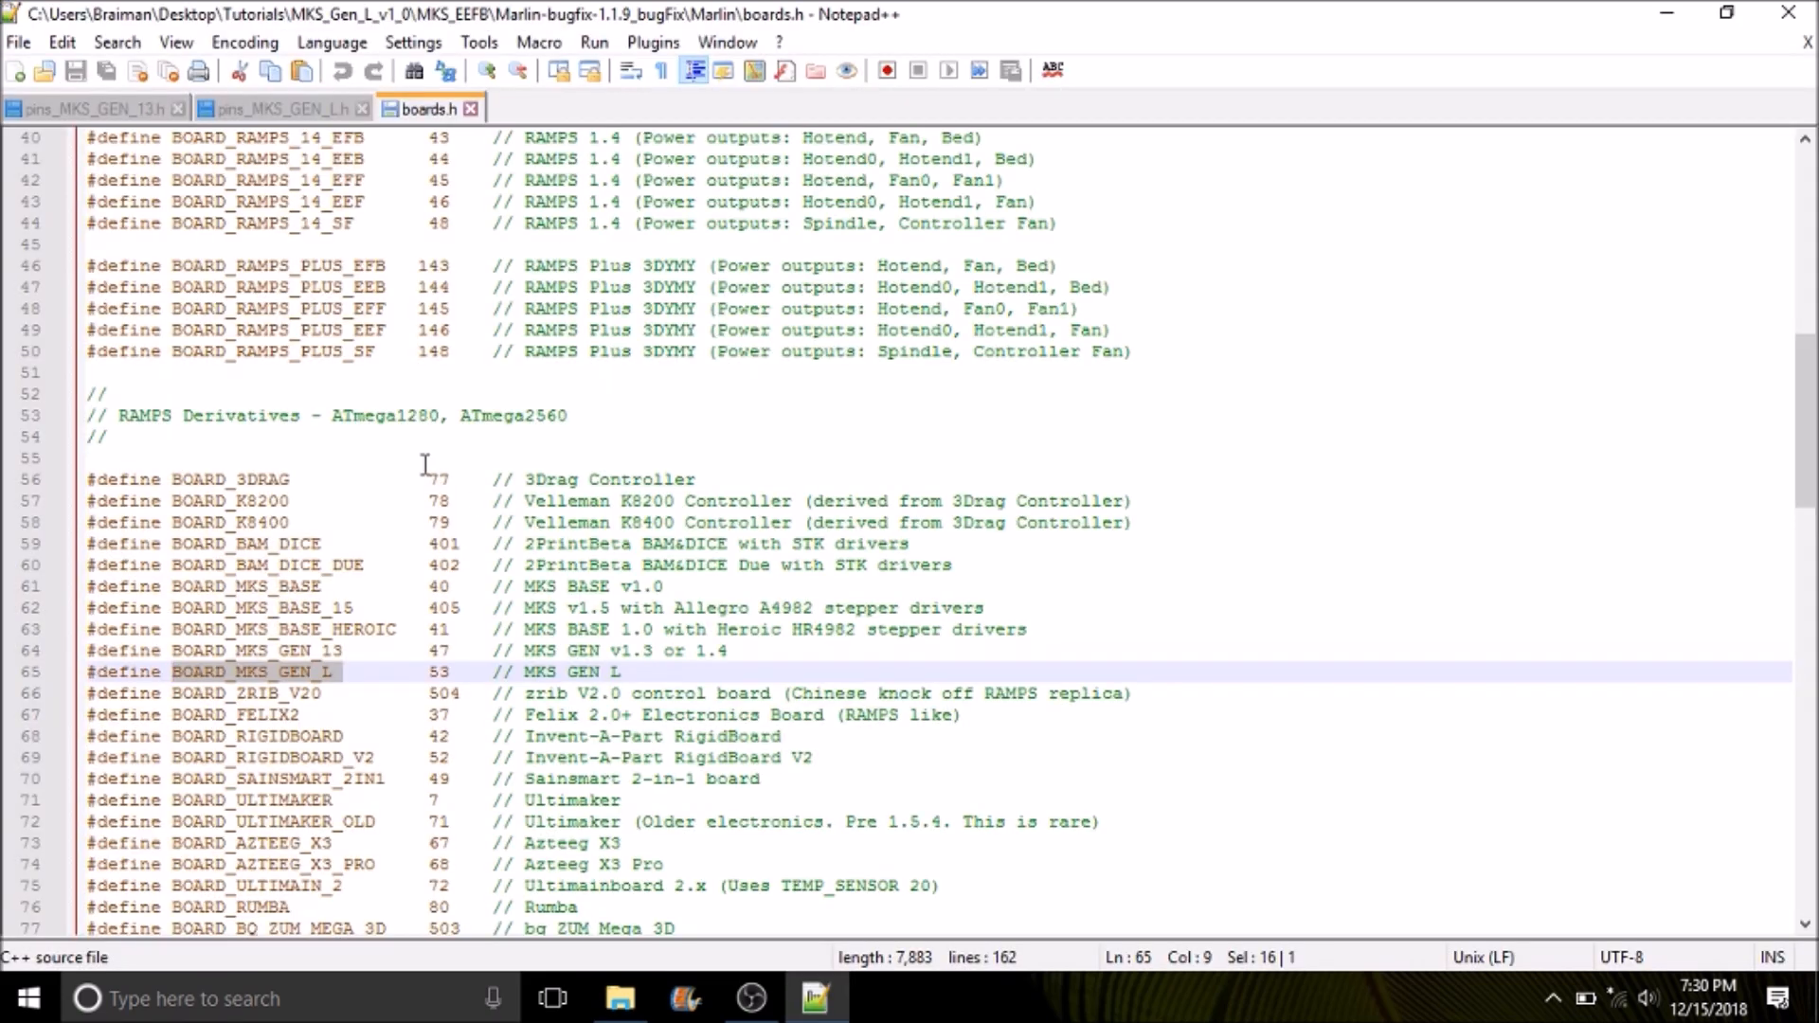
Review the BOARD_MKS_GEN_L entry (board 53) and close Notepad++.
{"action": "left_click", "coordinate": [286, 671]}
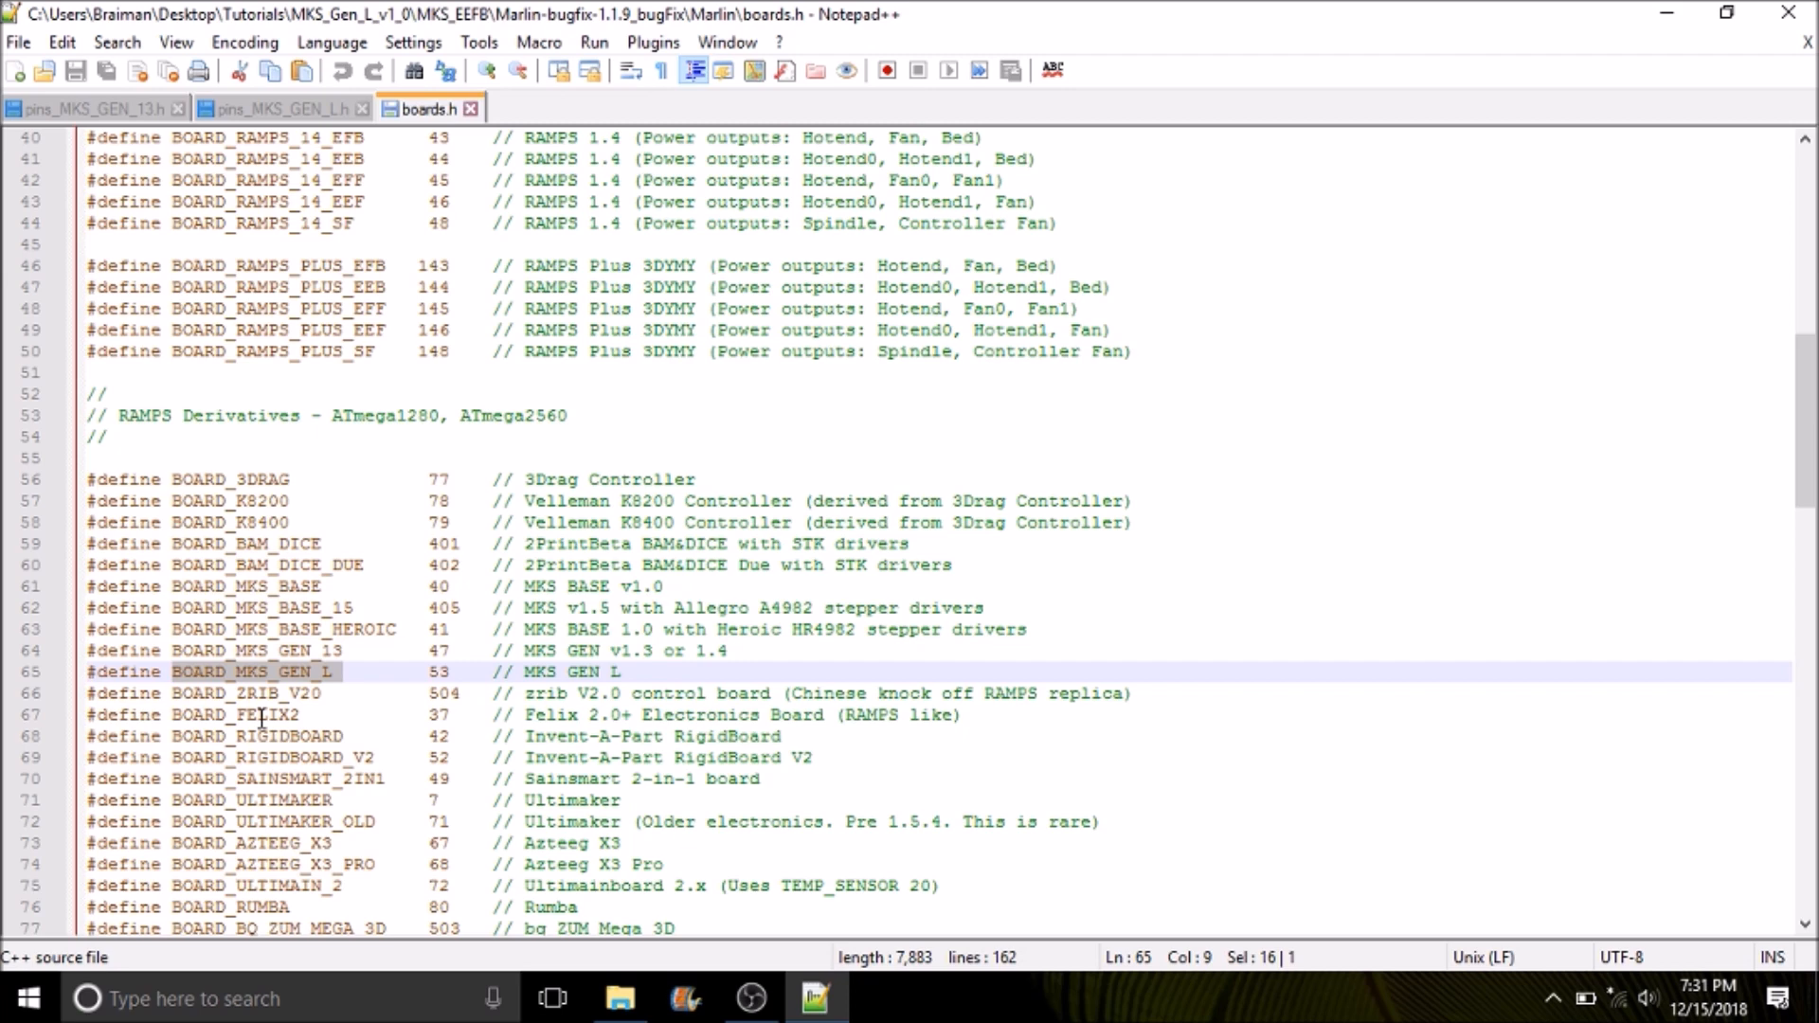
{"action": "mouse_move", "coordinate": [265, 678]}
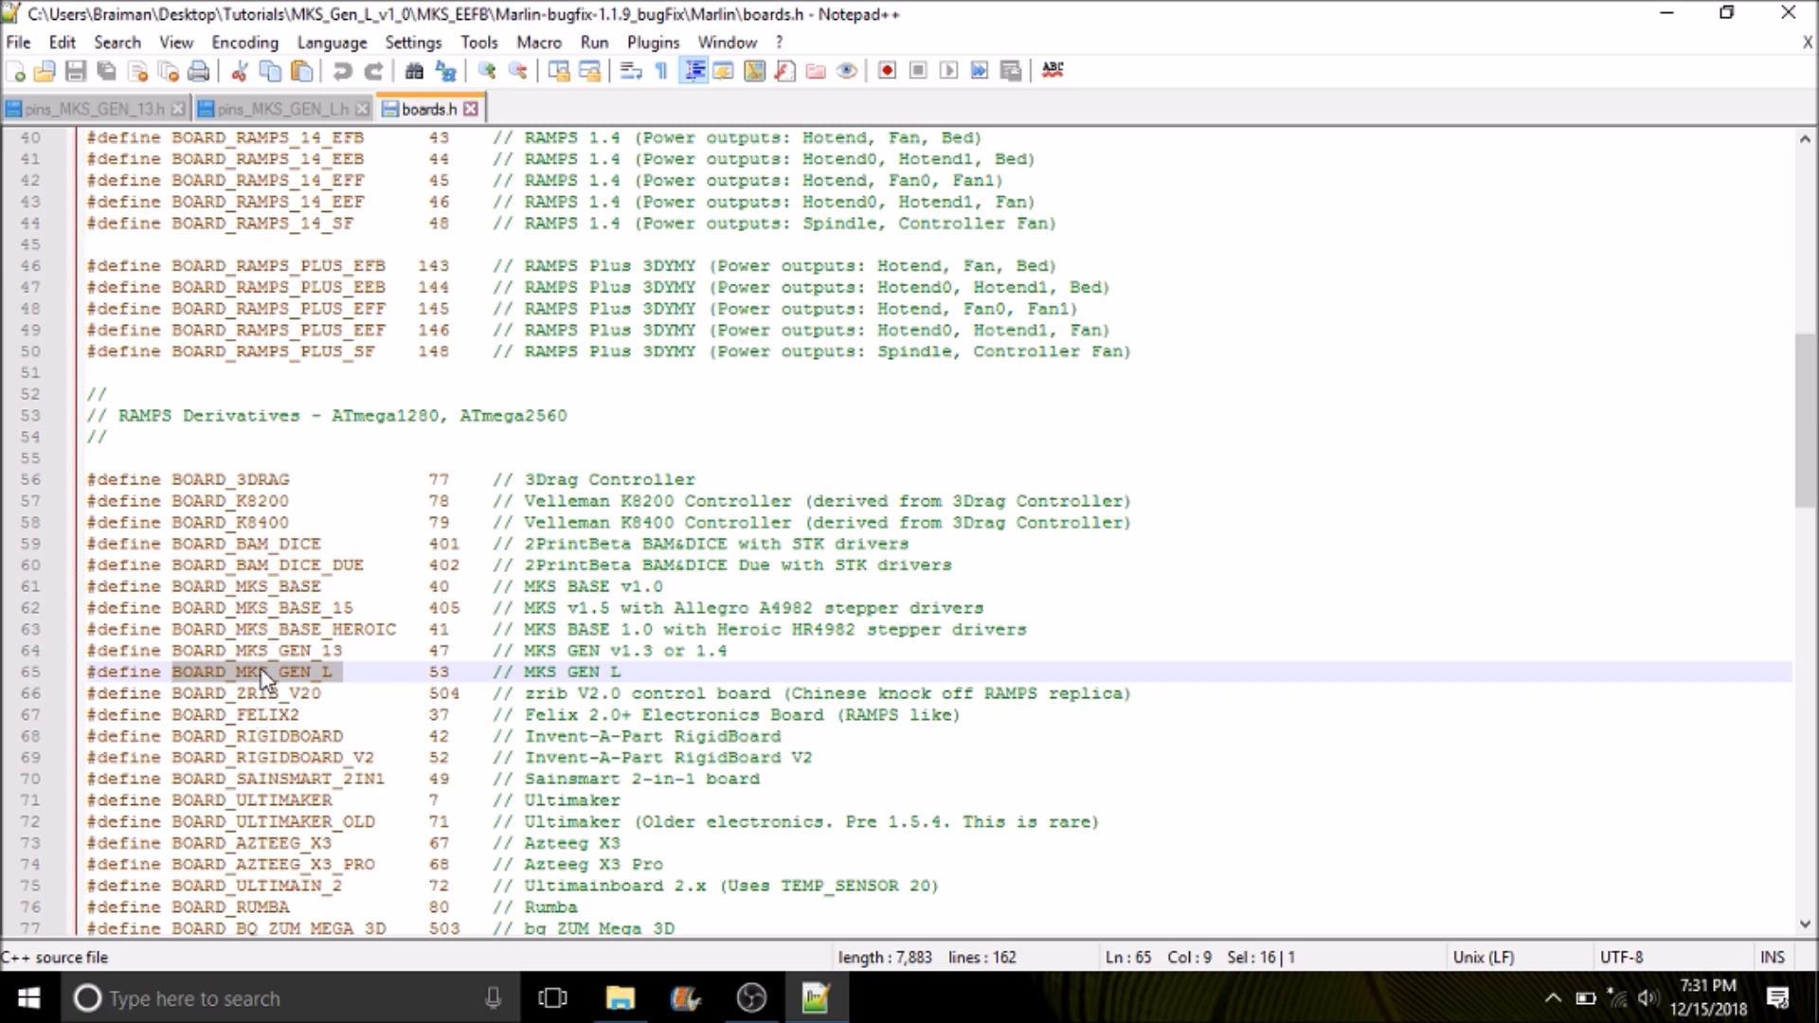
{"action": "mouse_move", "coordinate": [388, 478]}
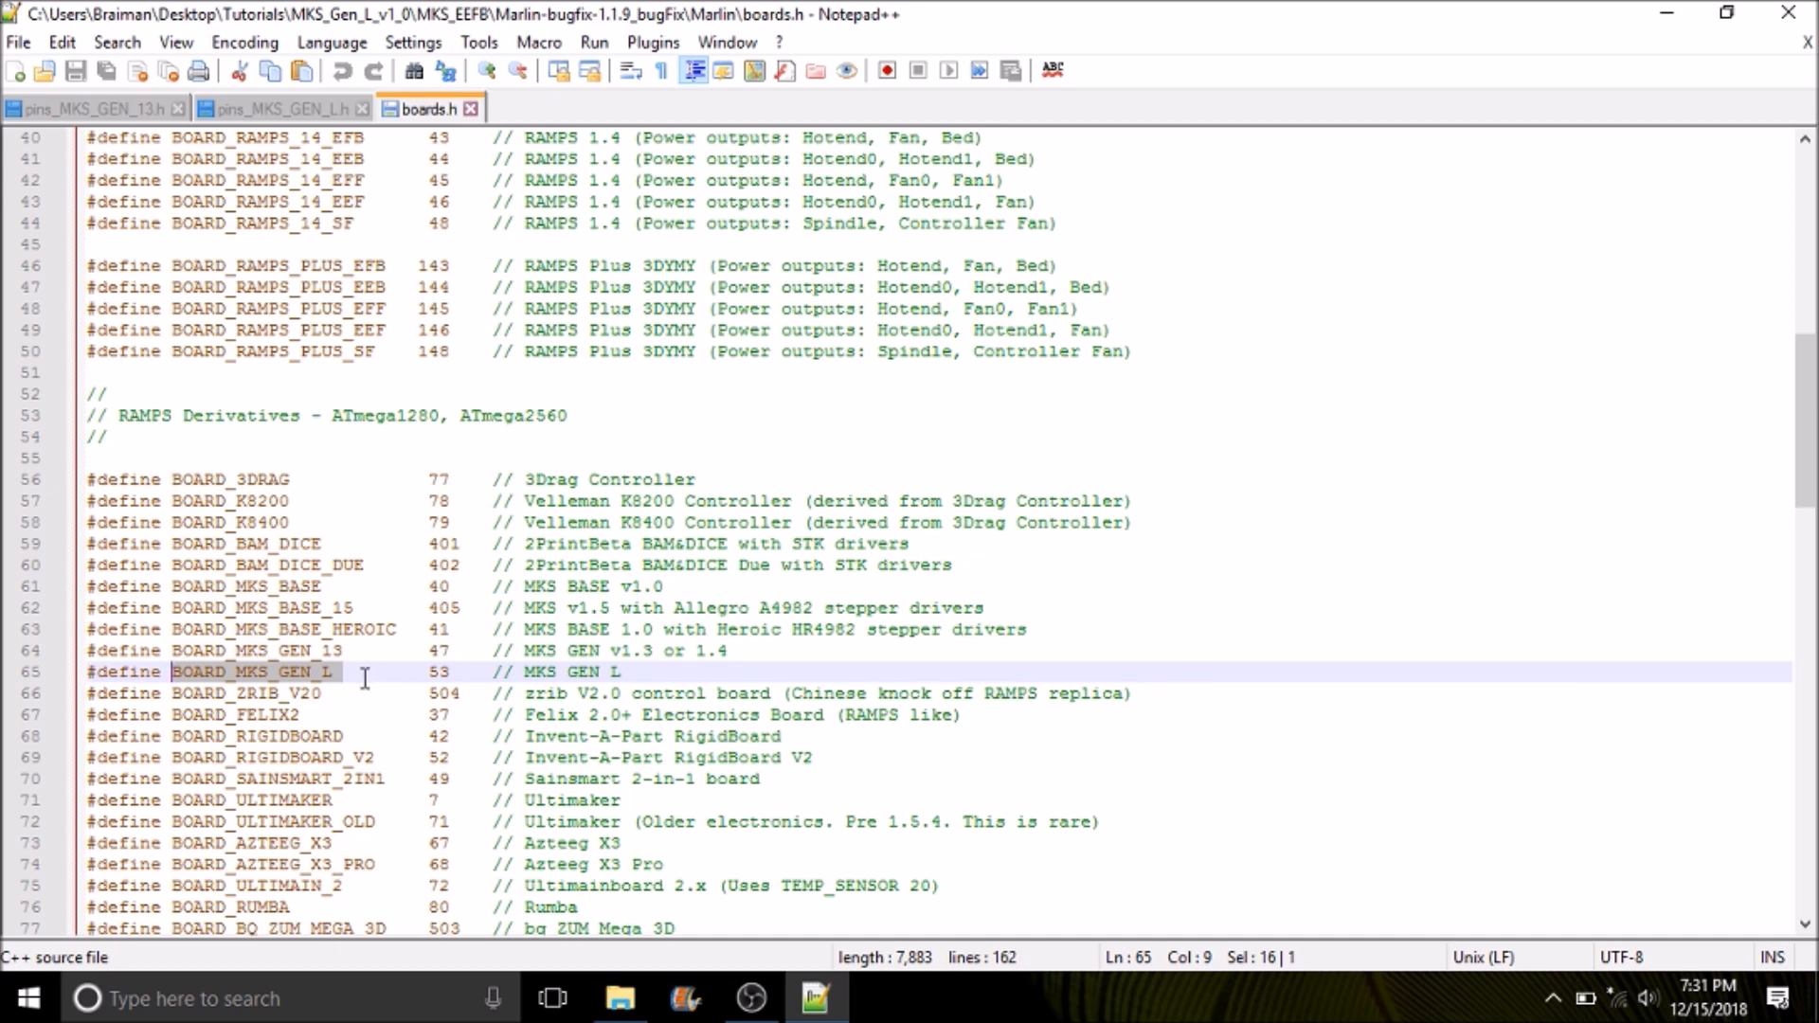
{"action": "mouse_move", "coordinate": [438, 619]}
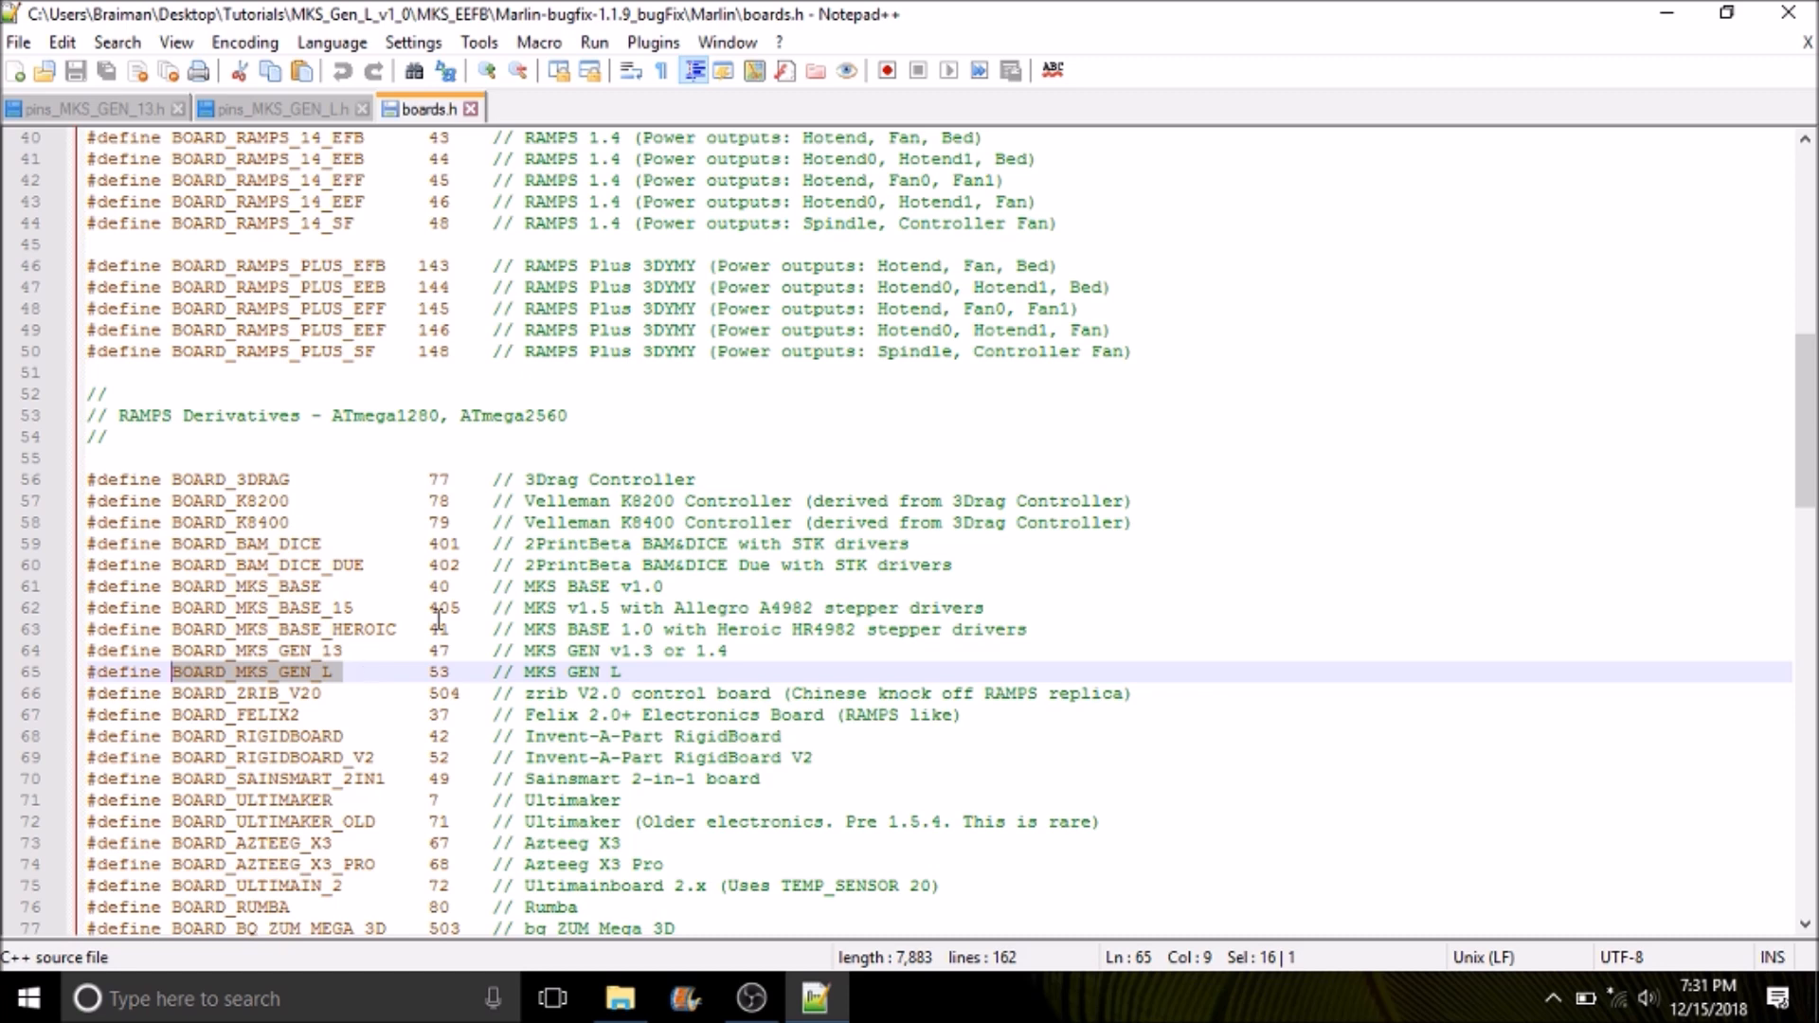
{"action": "left_click", "coordinate": [618, 999]}
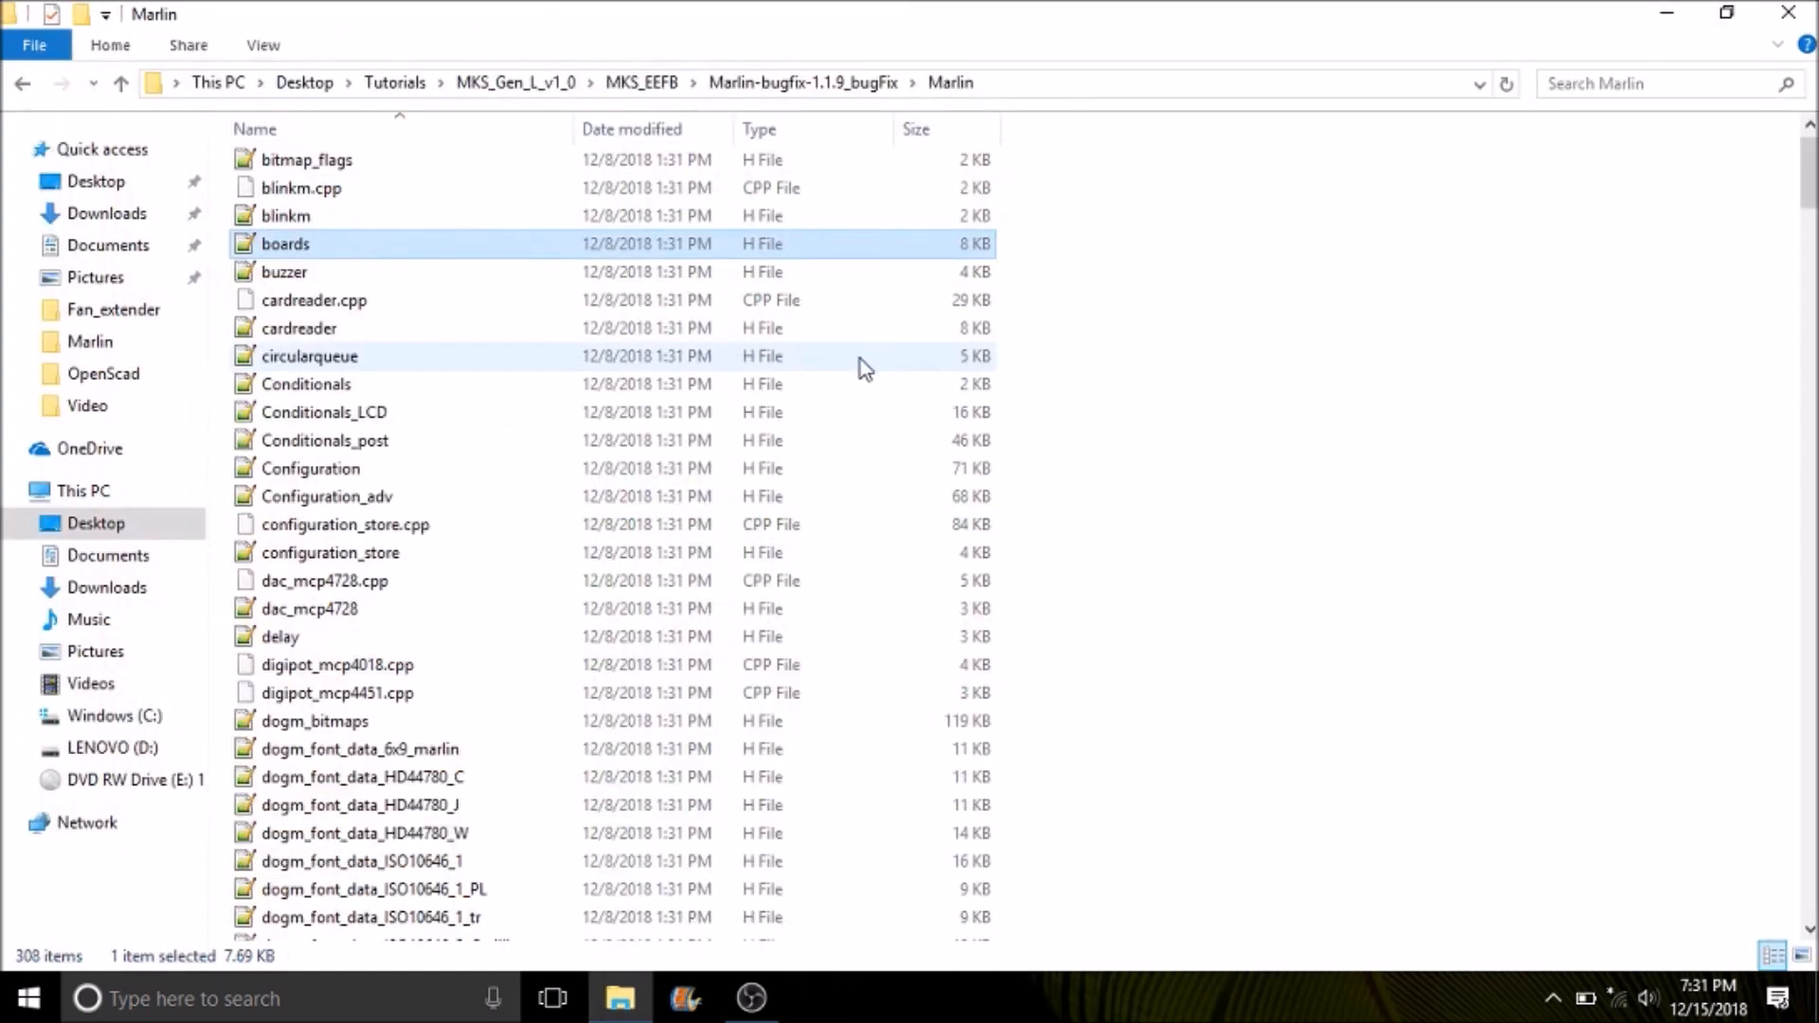
Open the Marlin.ino sketch in the Arduino IDE.
{"action": "scroll", "scroll_direction": "down", "scroll_amount": 3}
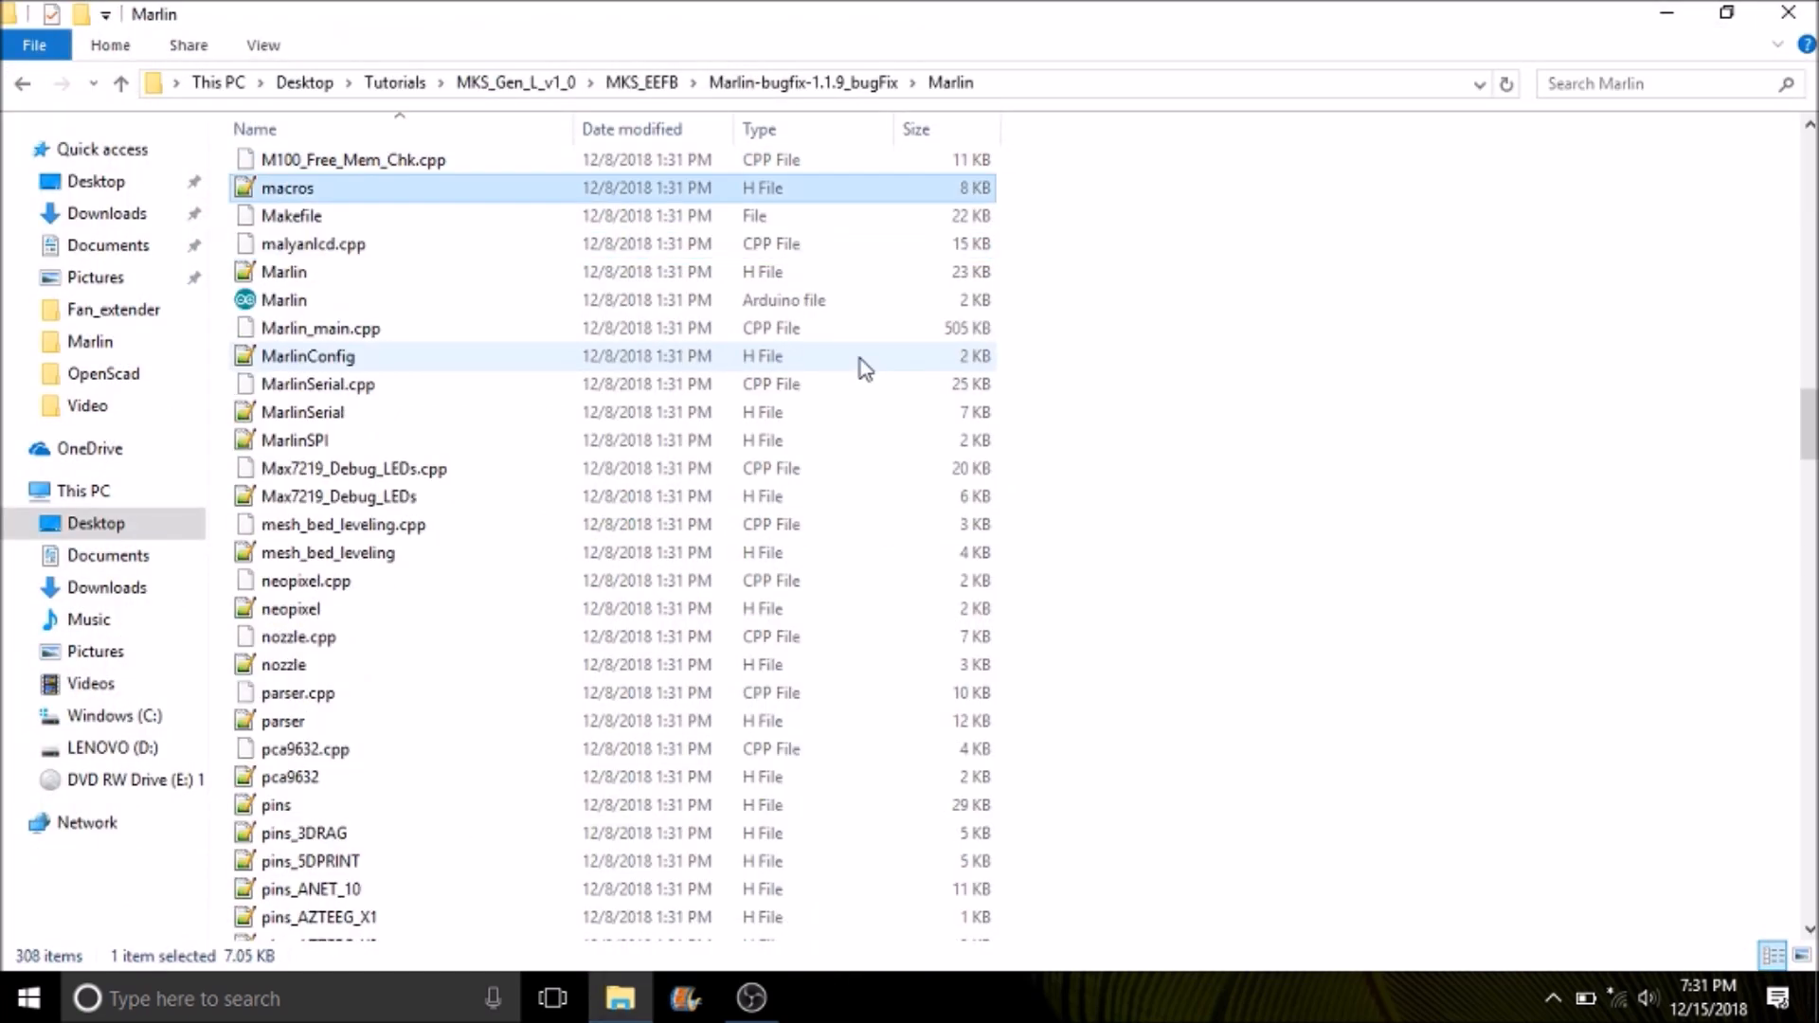
{"action": "mouse_move", "coordinate": [306, 307]}
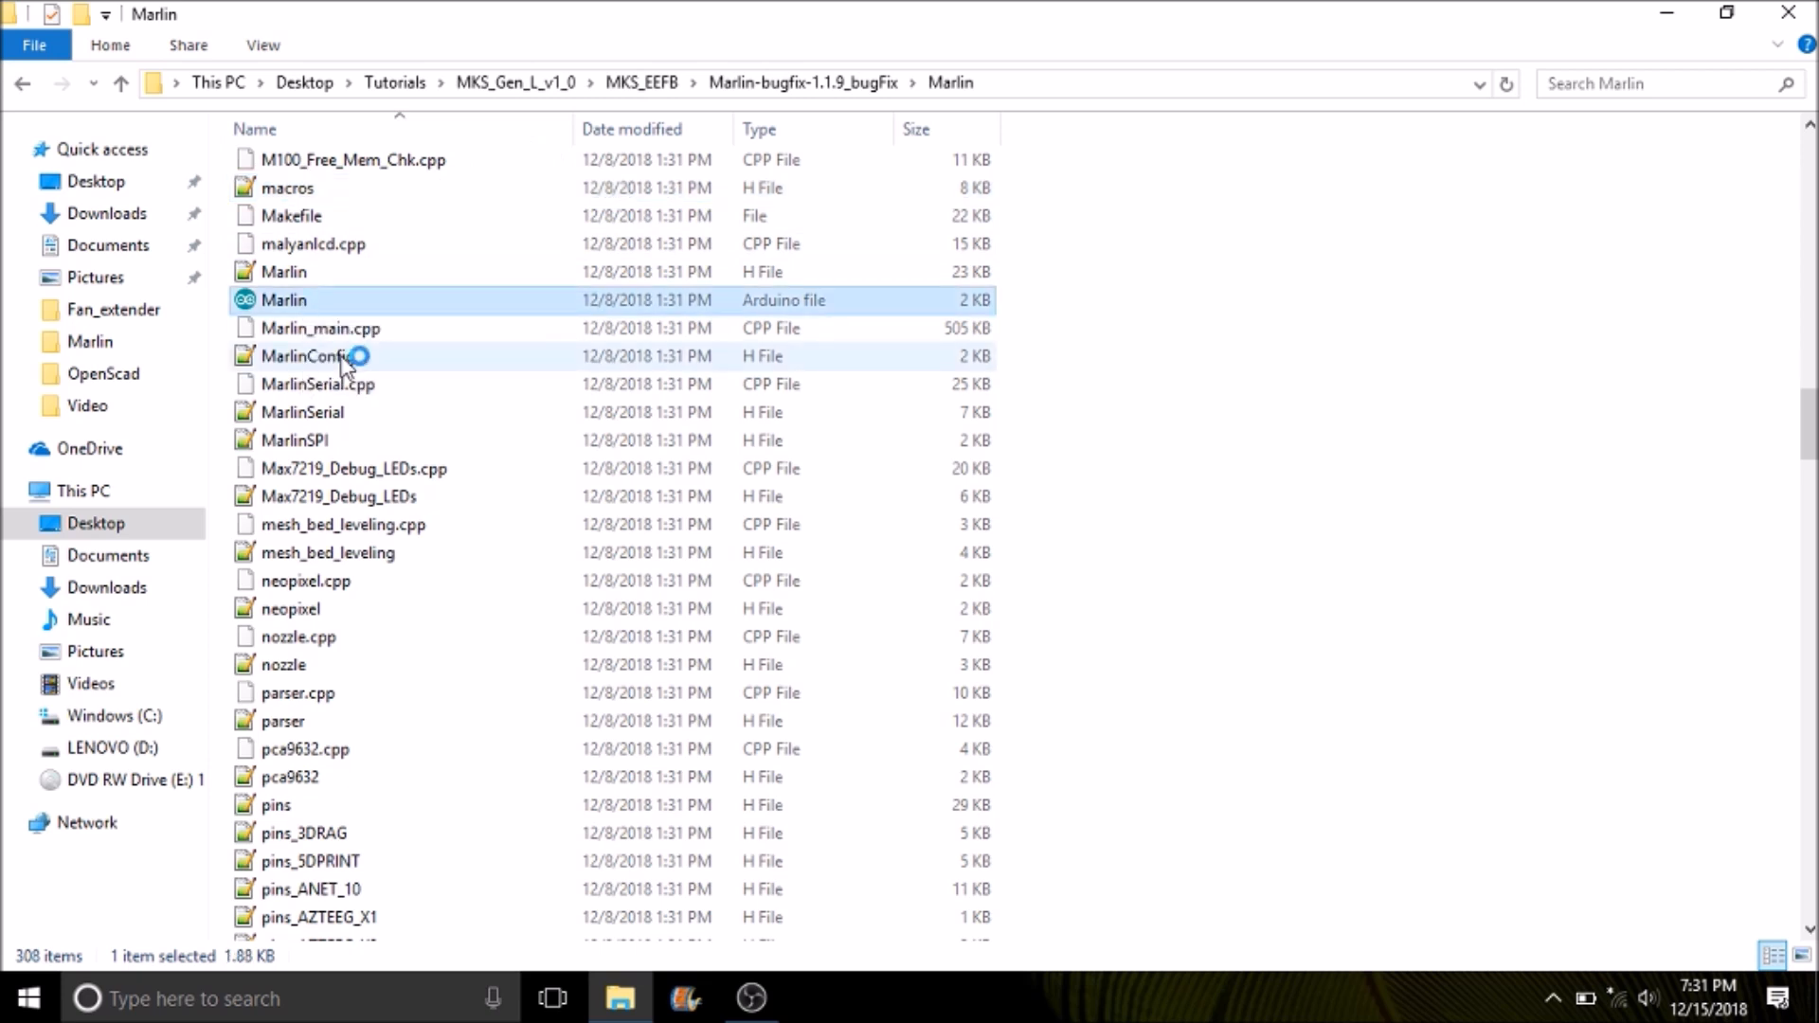
{"action": "double_click", "coordinate": [282, 299]}
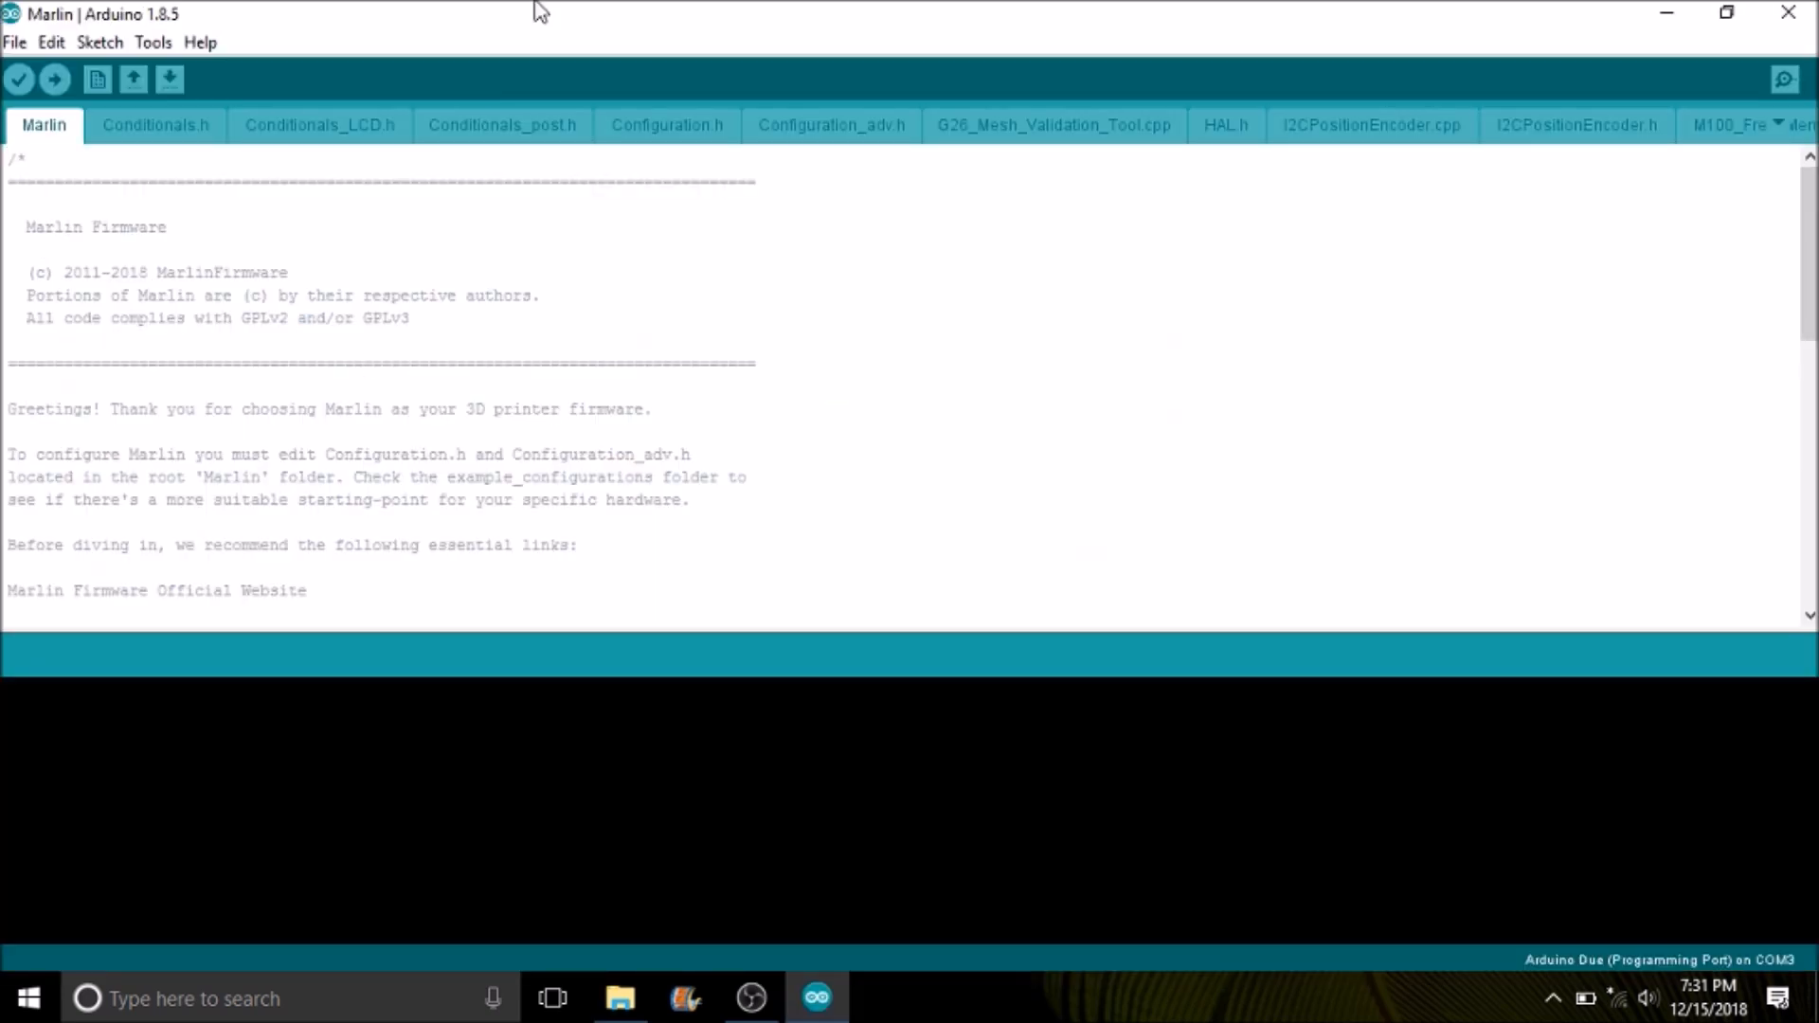
Replace MOTHERBOARD BOARD_RAMPS_14_EFB with BOARD_MKS_GEN_L in Configuration.h.
{"action": "left_click", "coordinate": [665, 125]}
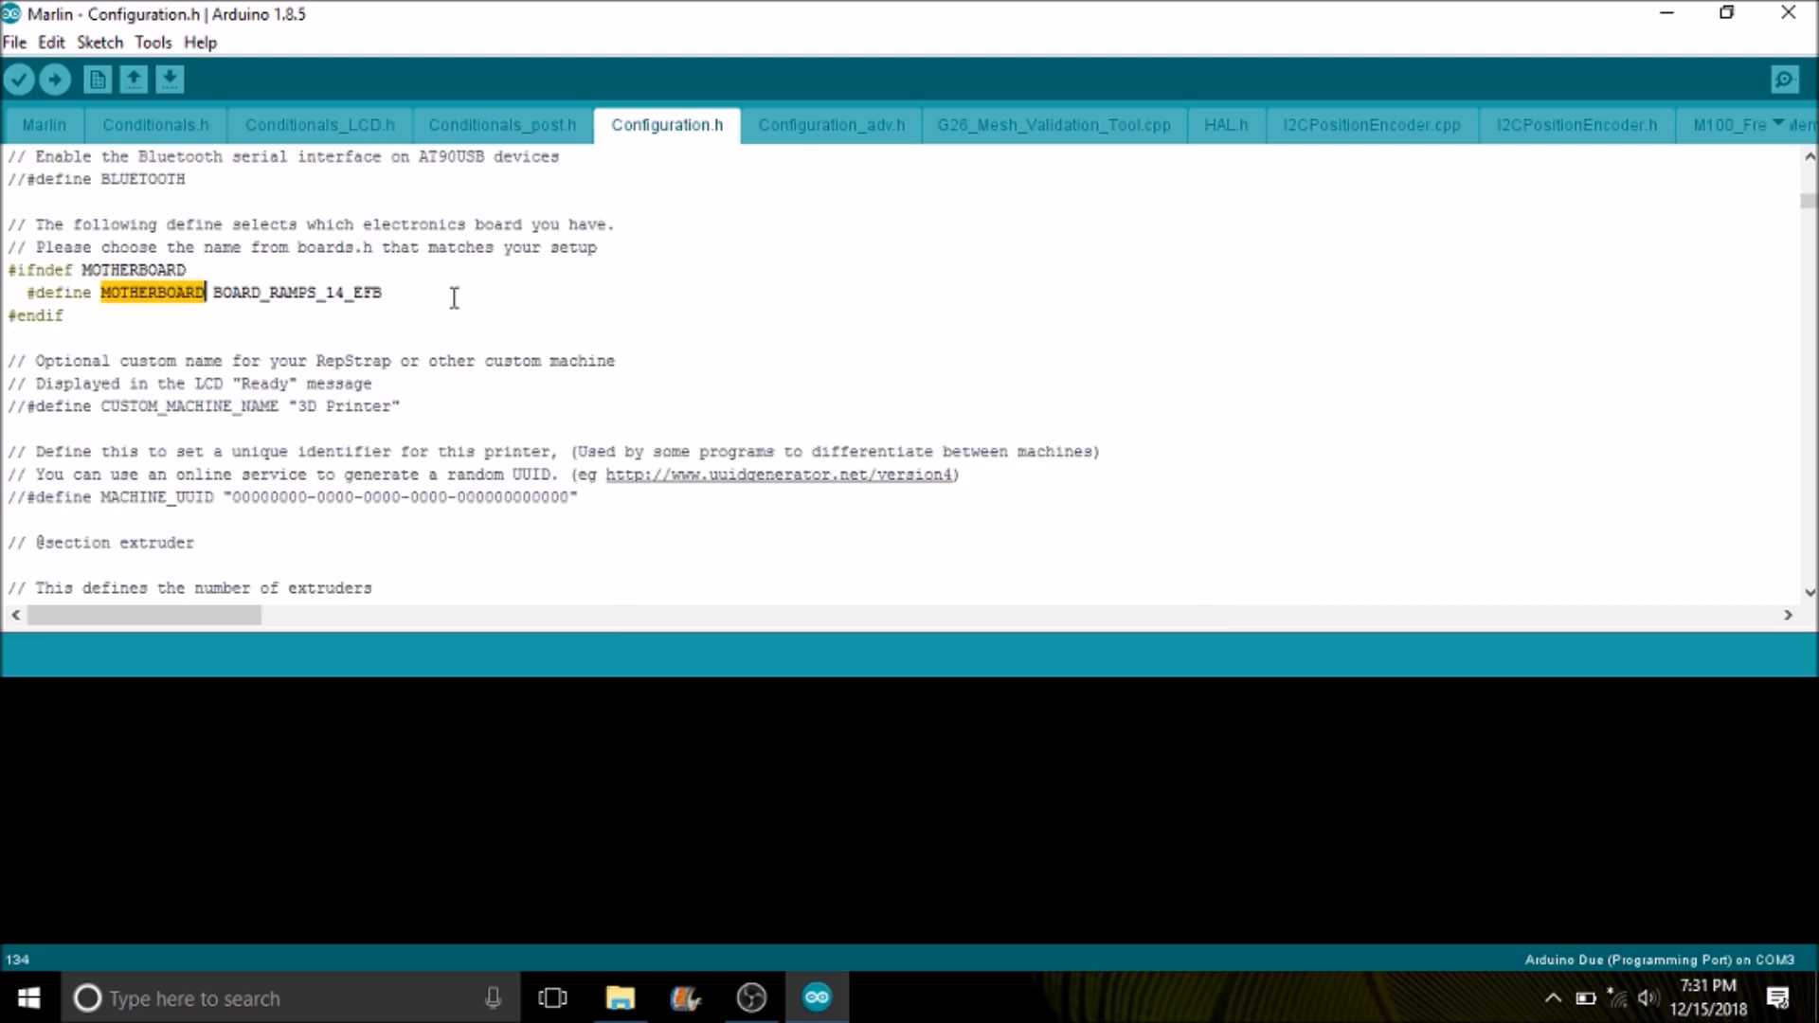
{"action": "double_click", "coordinate": [34, 316]}
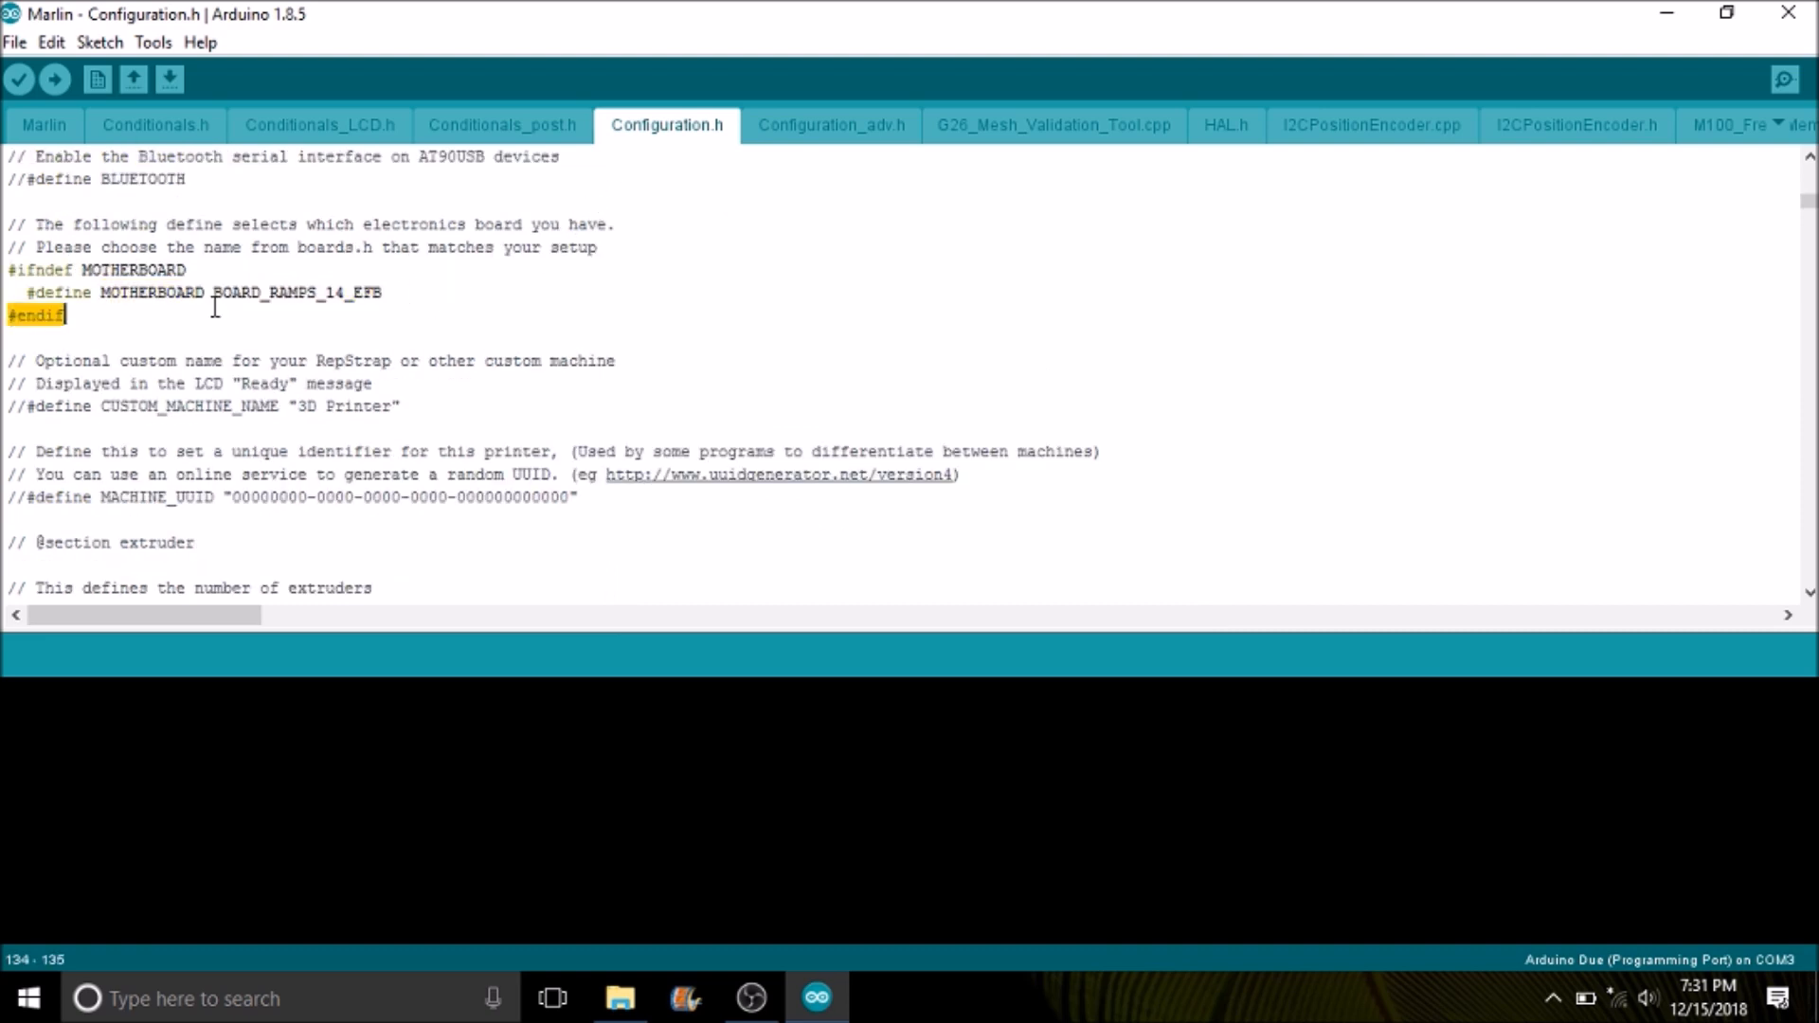
{"action": "double_click", "coordinate": [296, 291]}
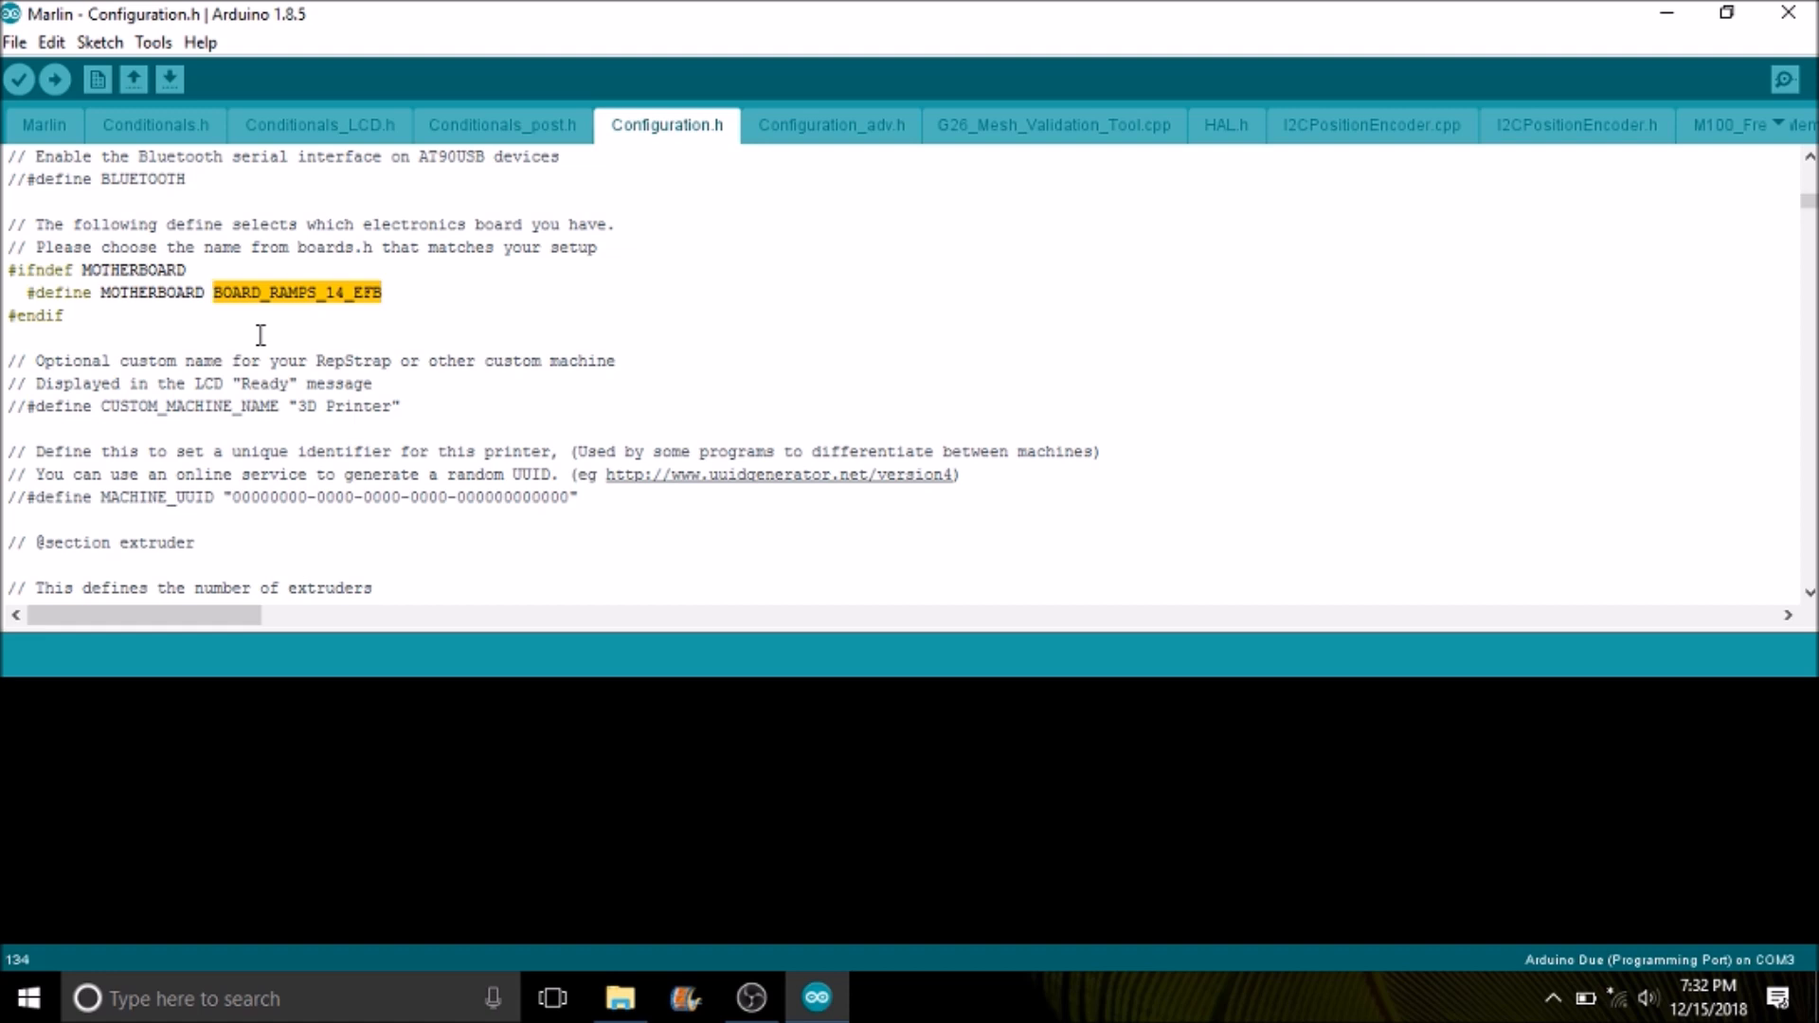
{"action": "mouse_move", "coordinate": [374, 313]}
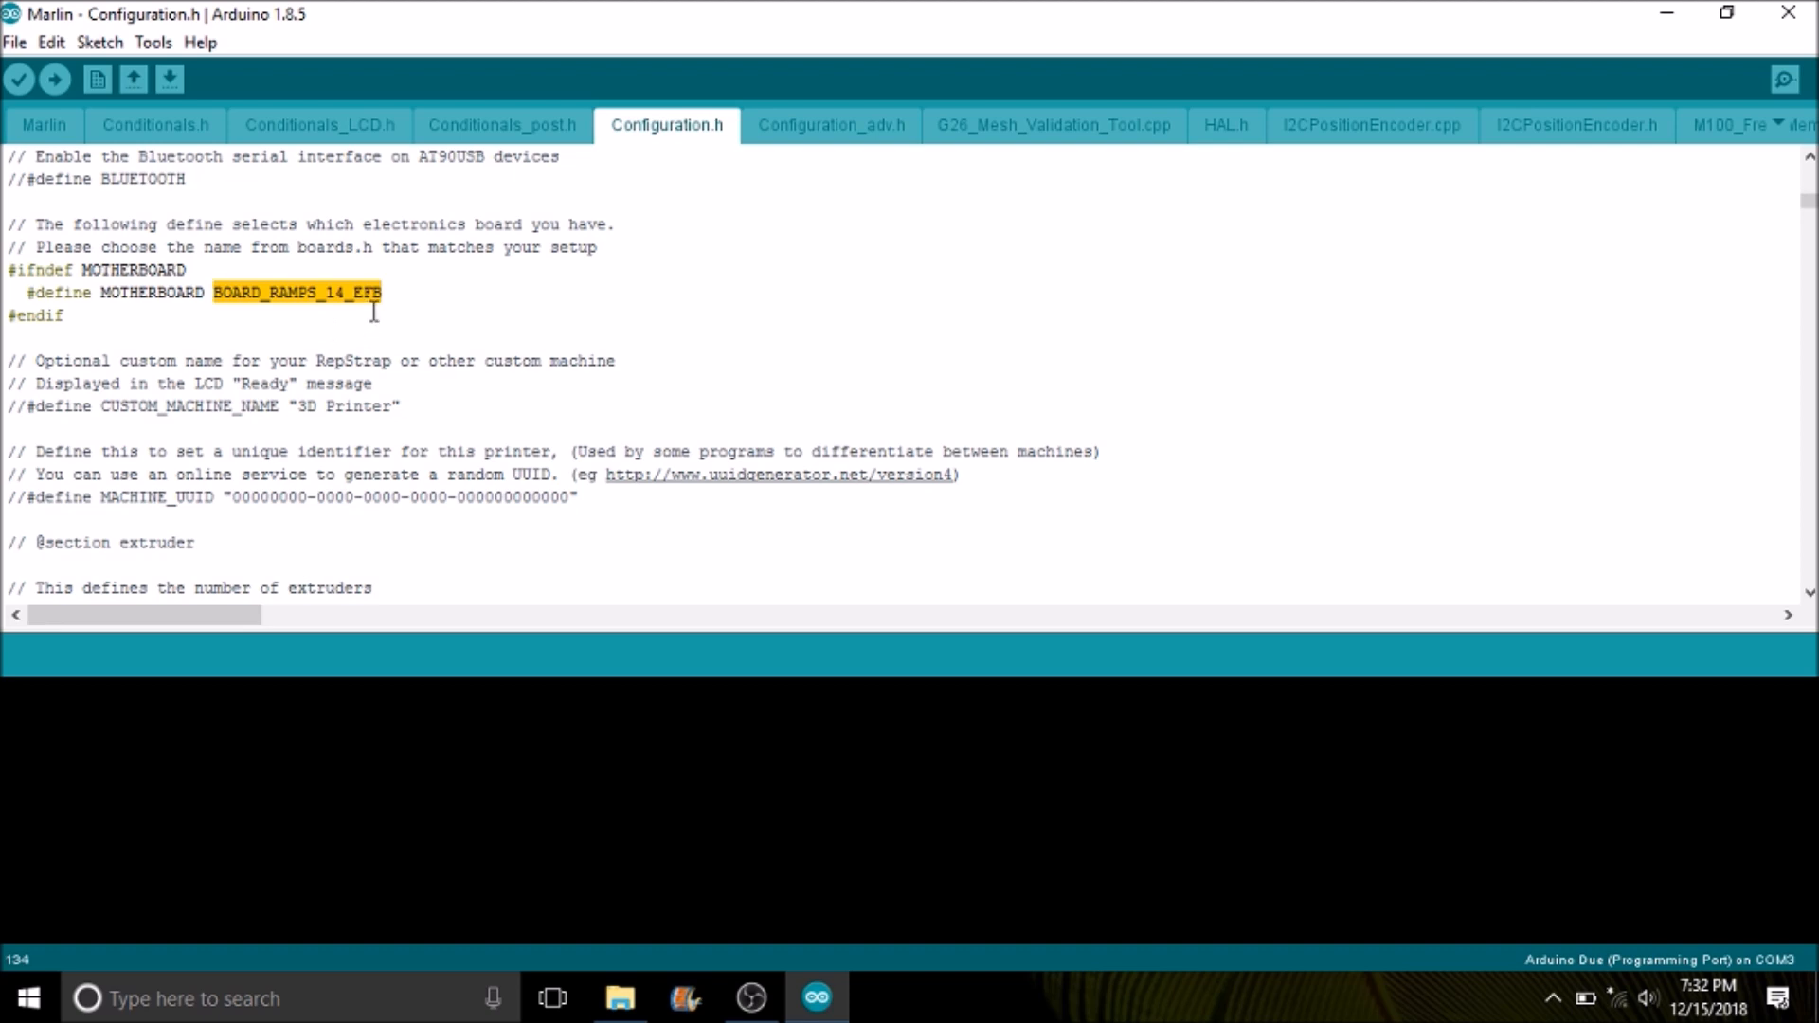
{"action": "right_click", "coordinate": [360, 312]}
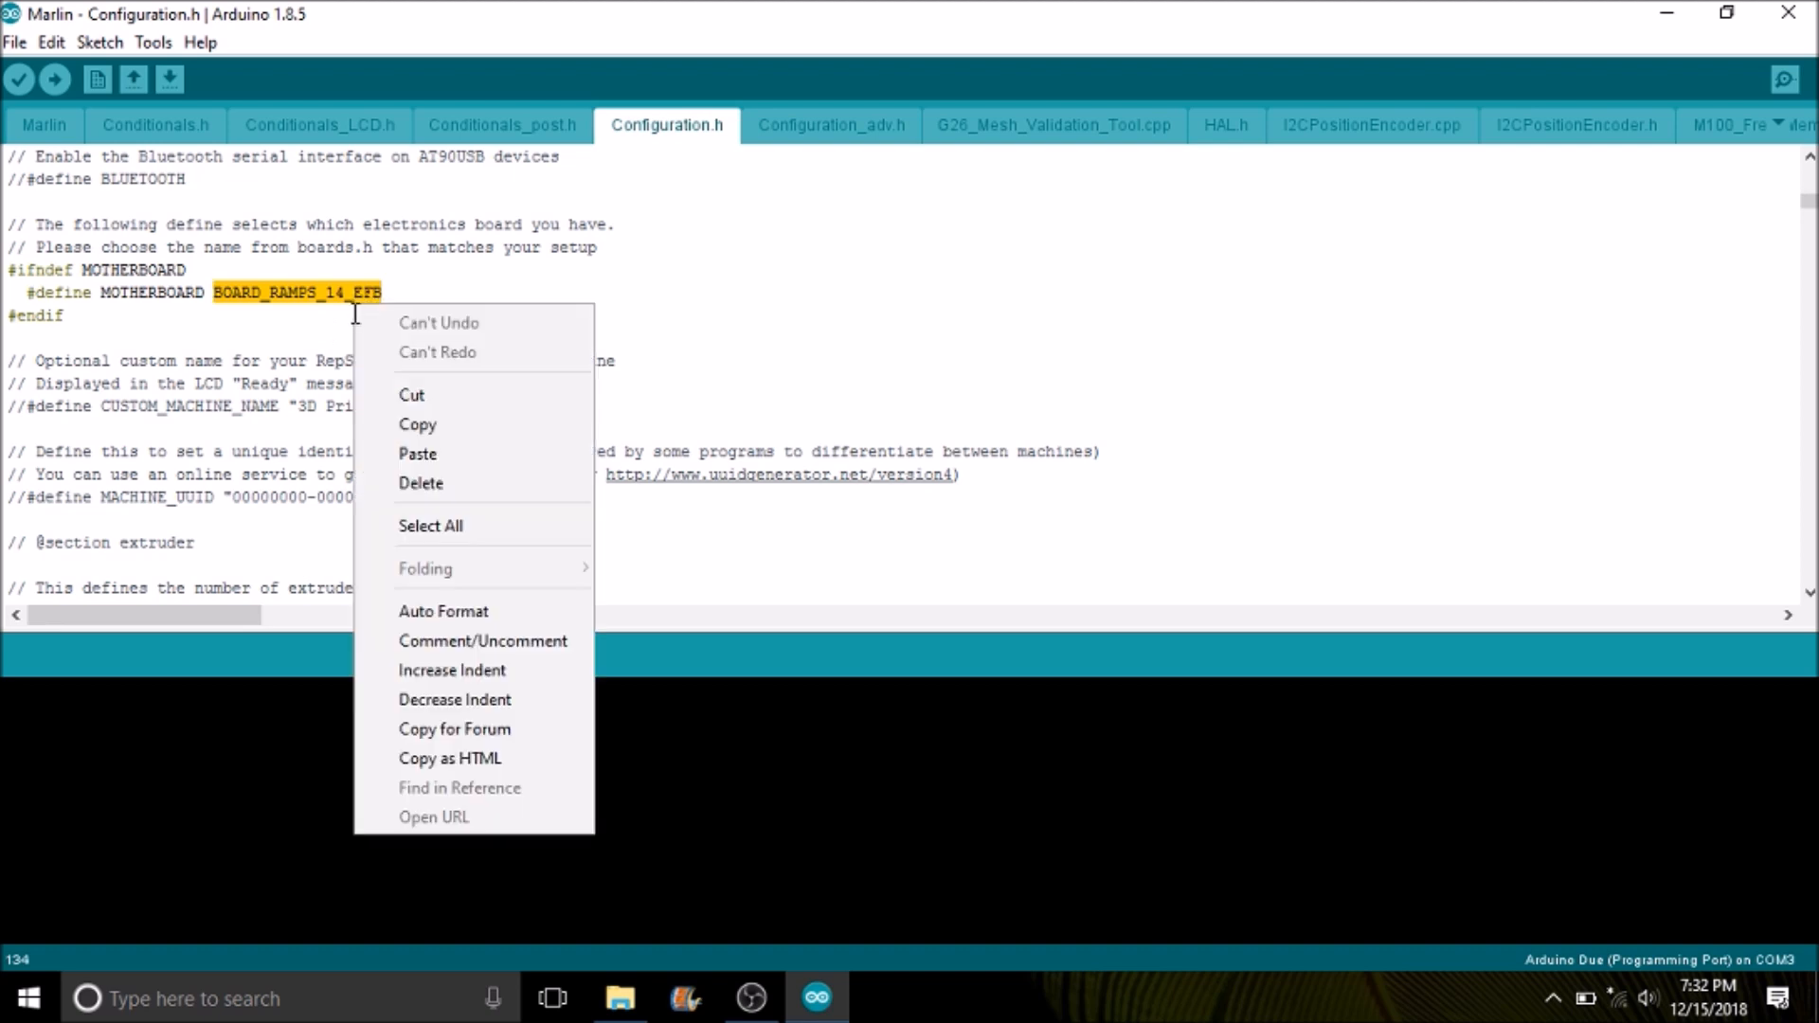
{"action": "mouse_move", "coordinate": [469, 453]}
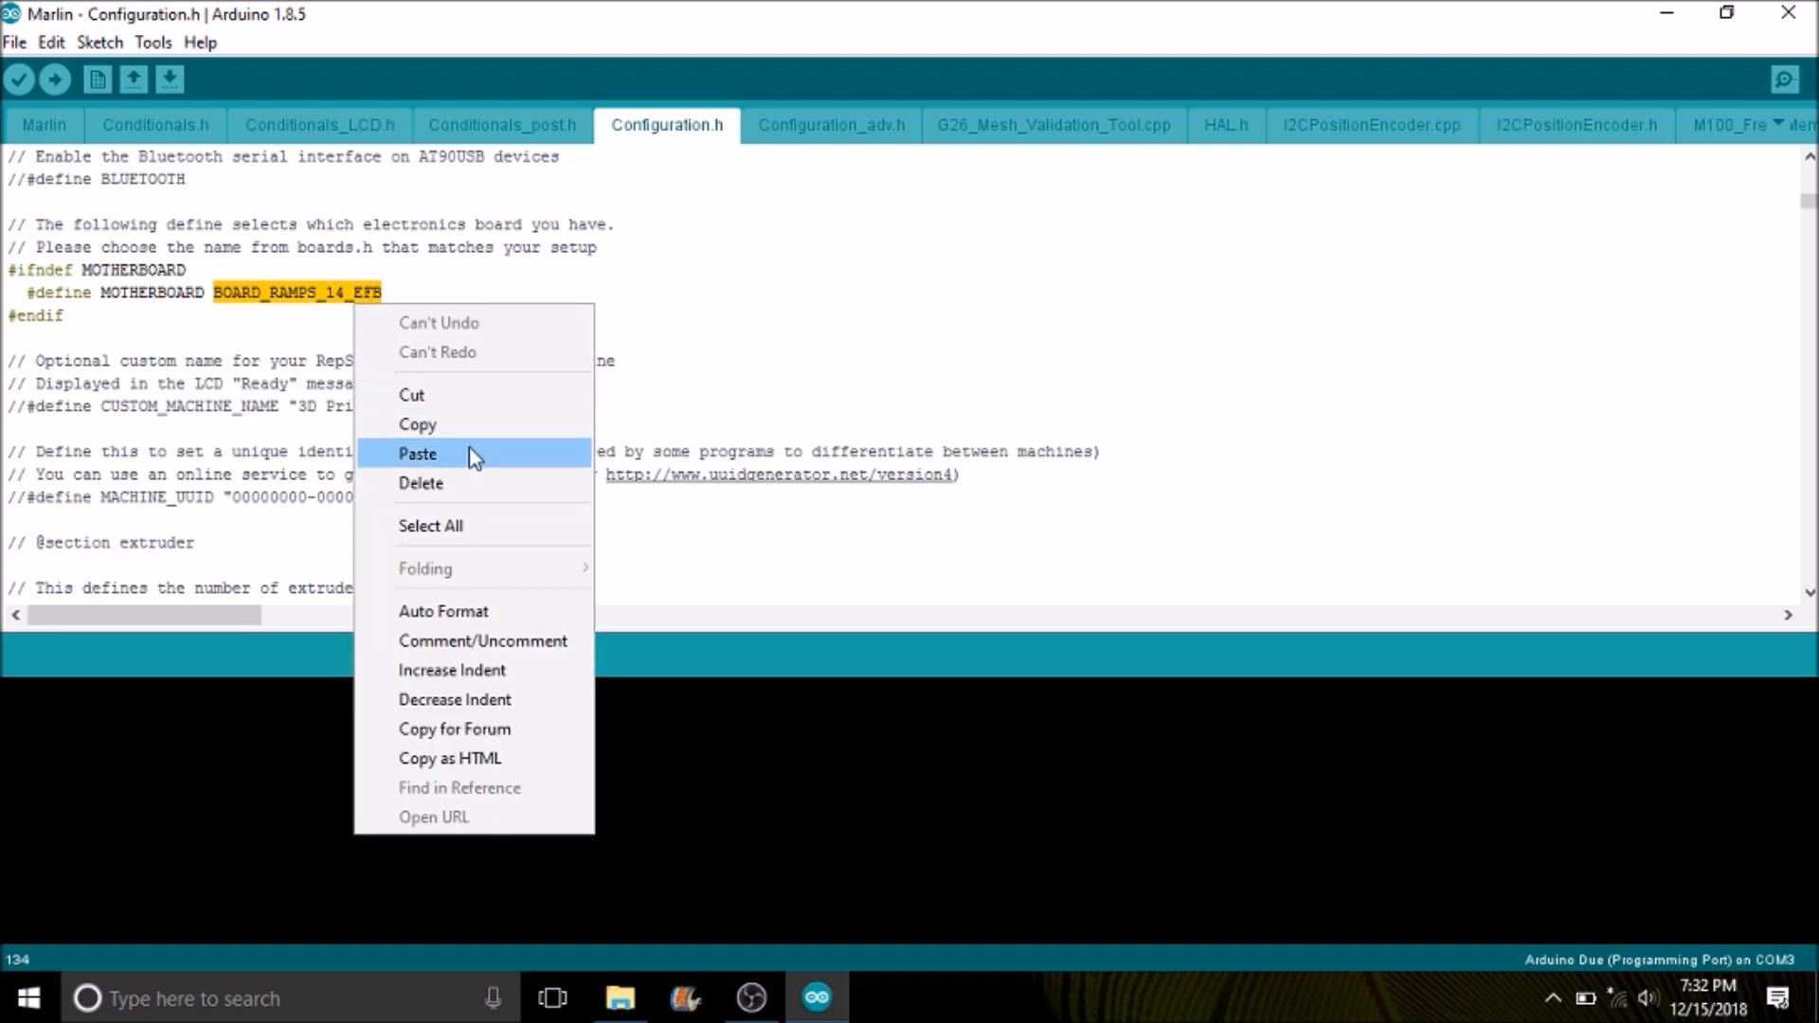
{"action": "left_click", "coordinate": [417, 453]}
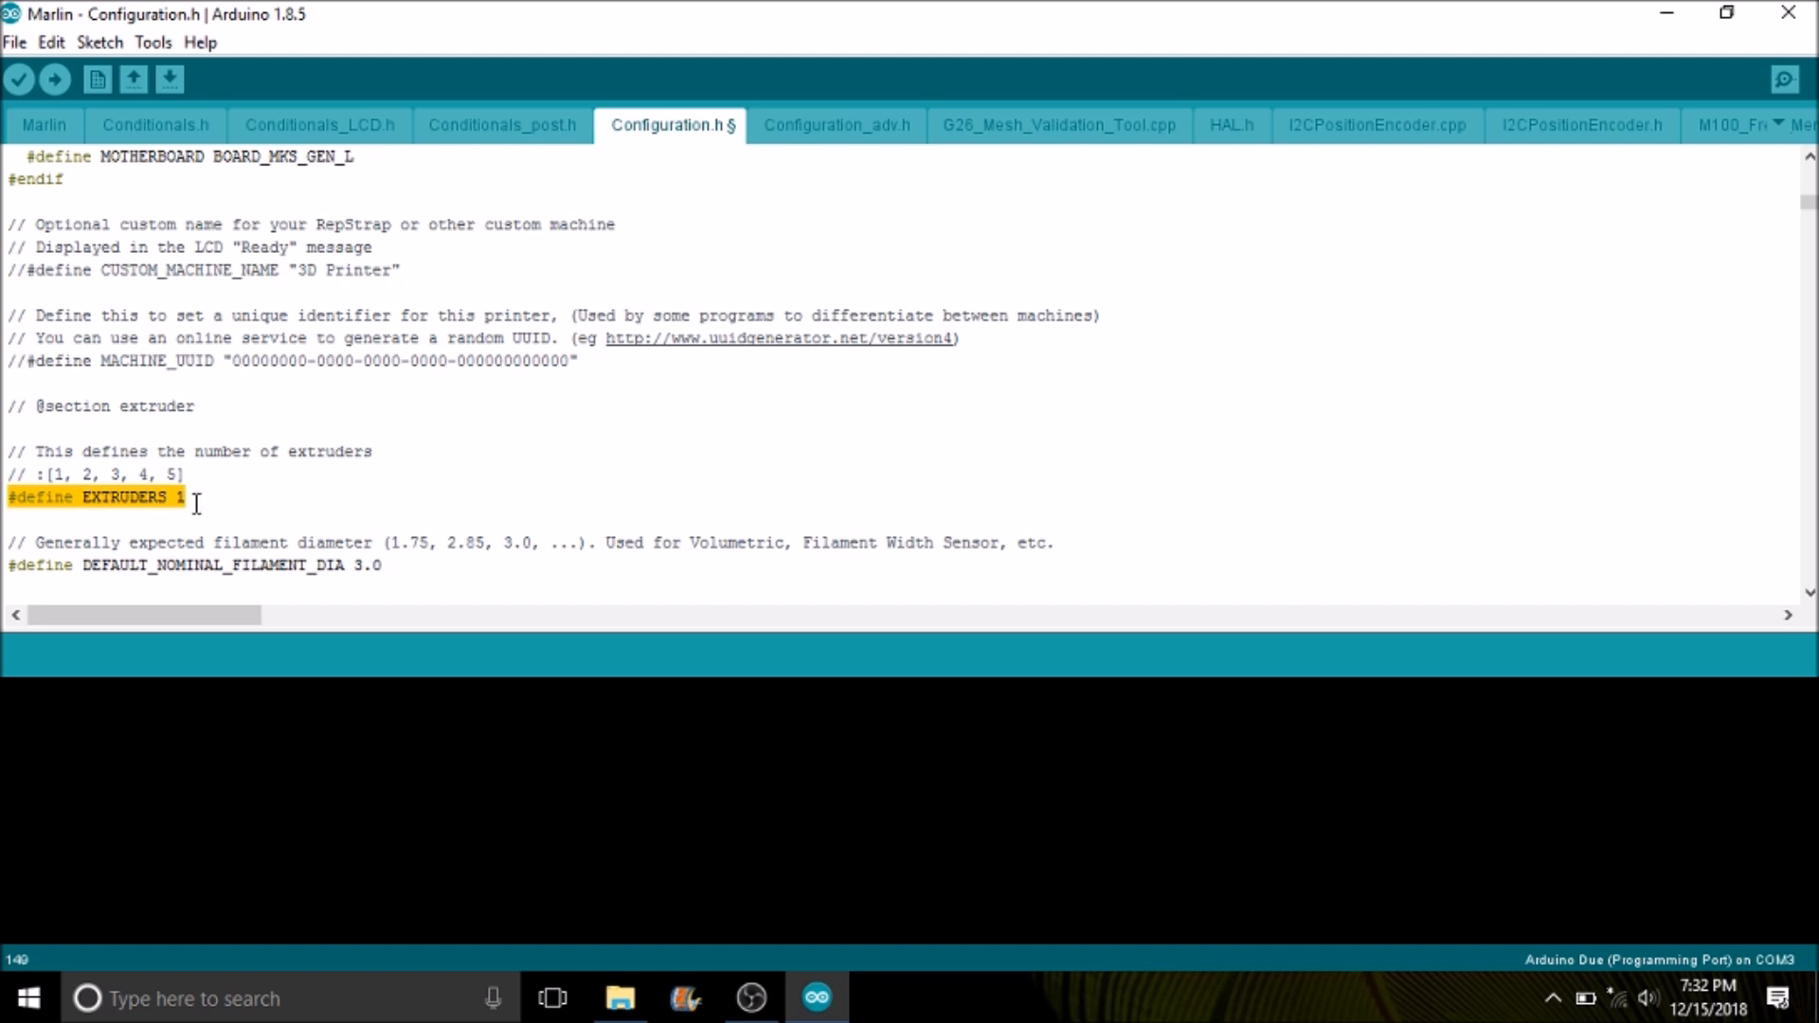
Change EXTRUDERS from 1 to 2 and scroll to the thermal settings.
{"action": "left_click", "coordinate": [186, 497]}
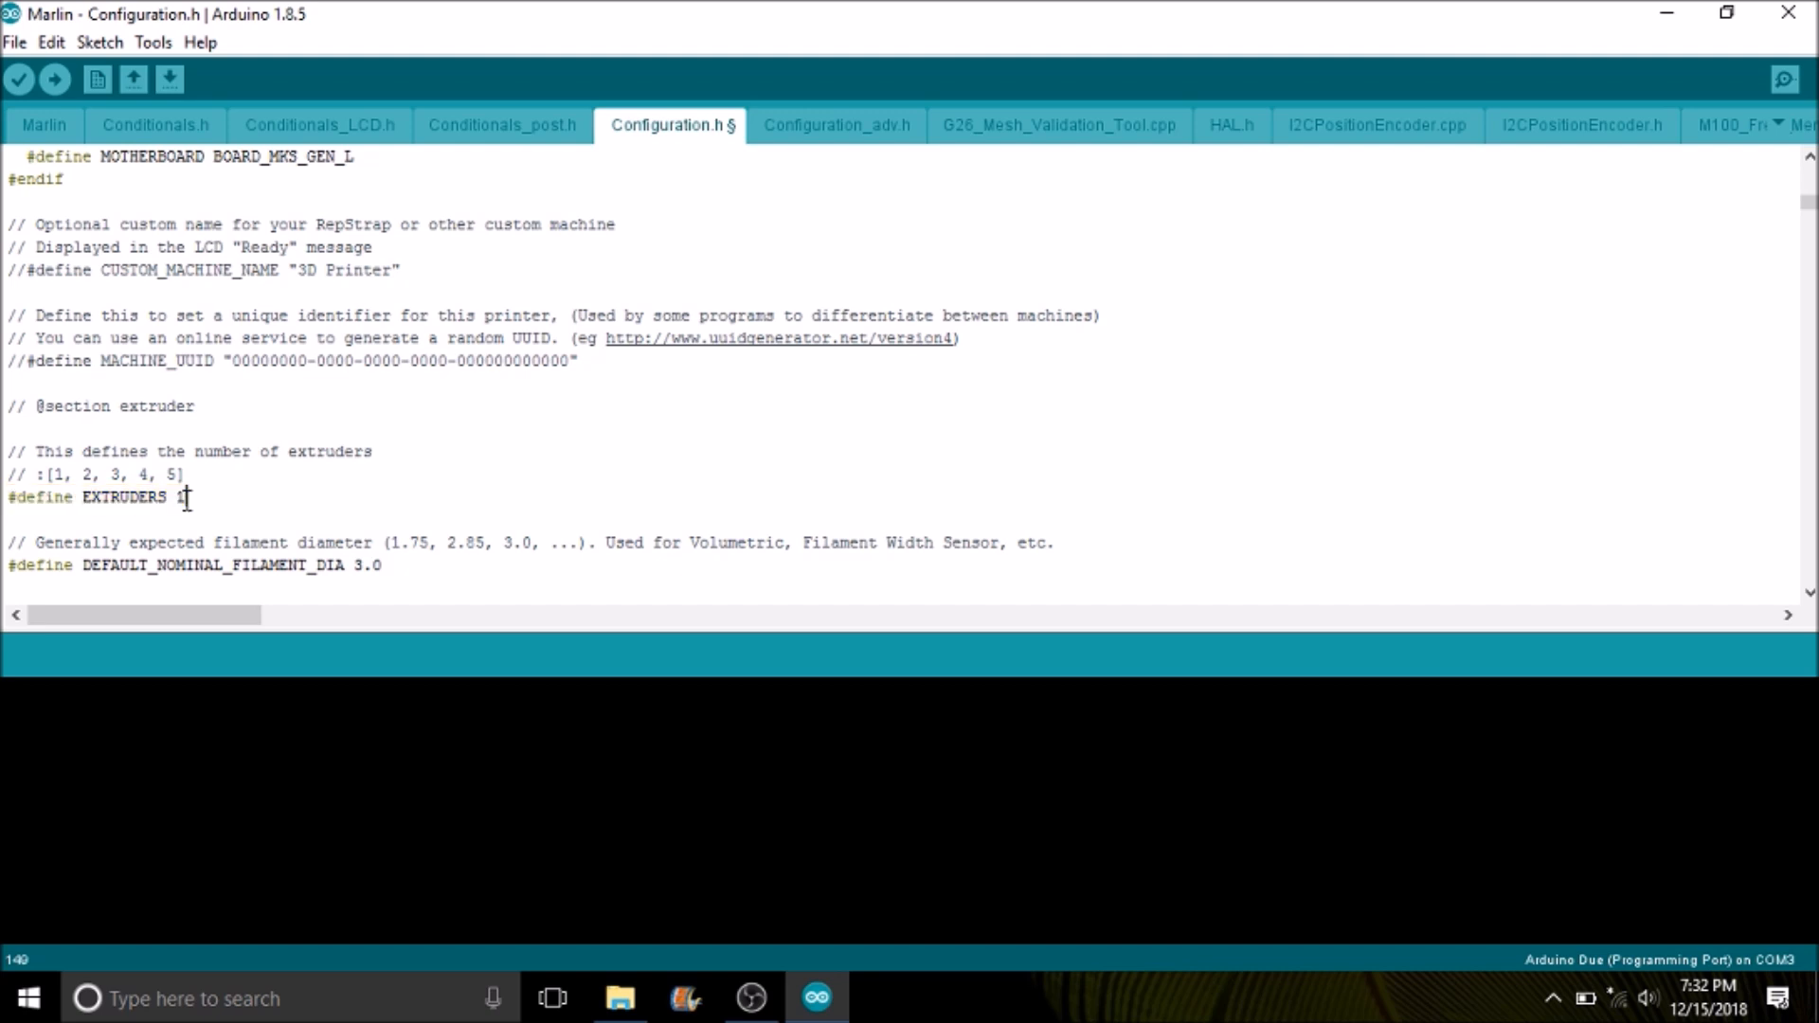
{"action": "type", "text": "2"}
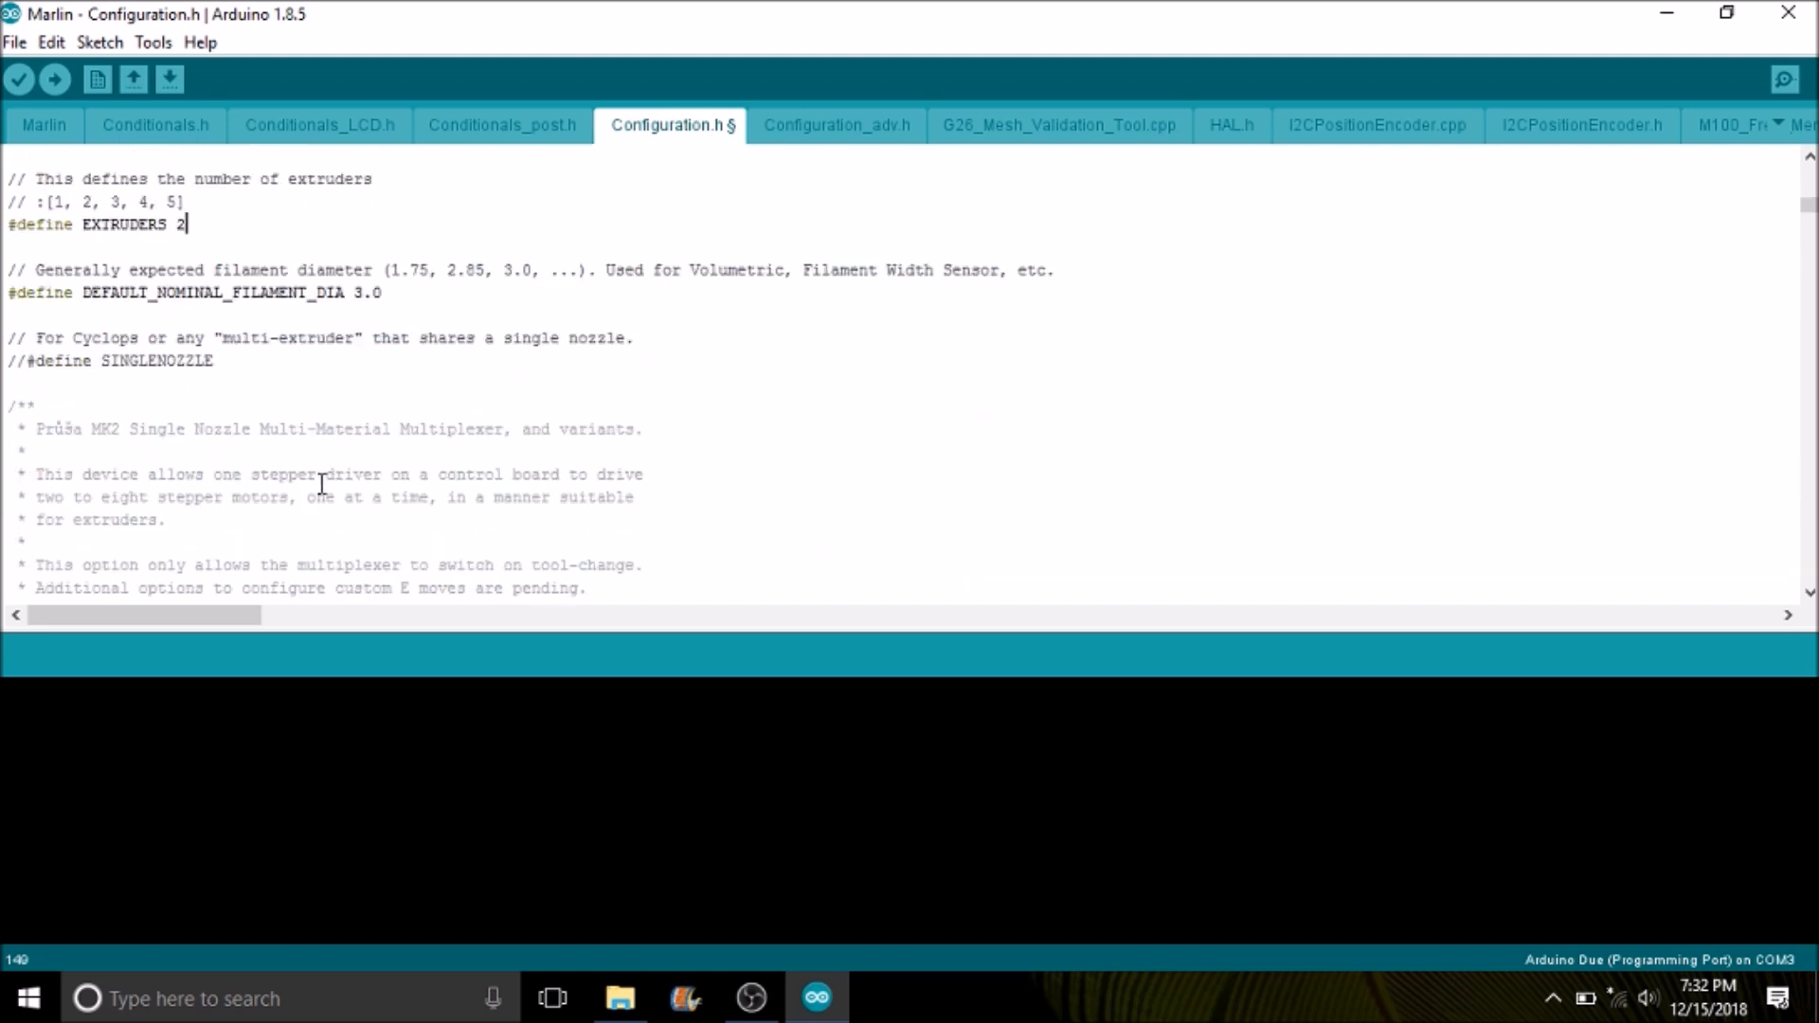
{"action": "scroll", "scroll_direction": "down", "scroll_amount": 3}
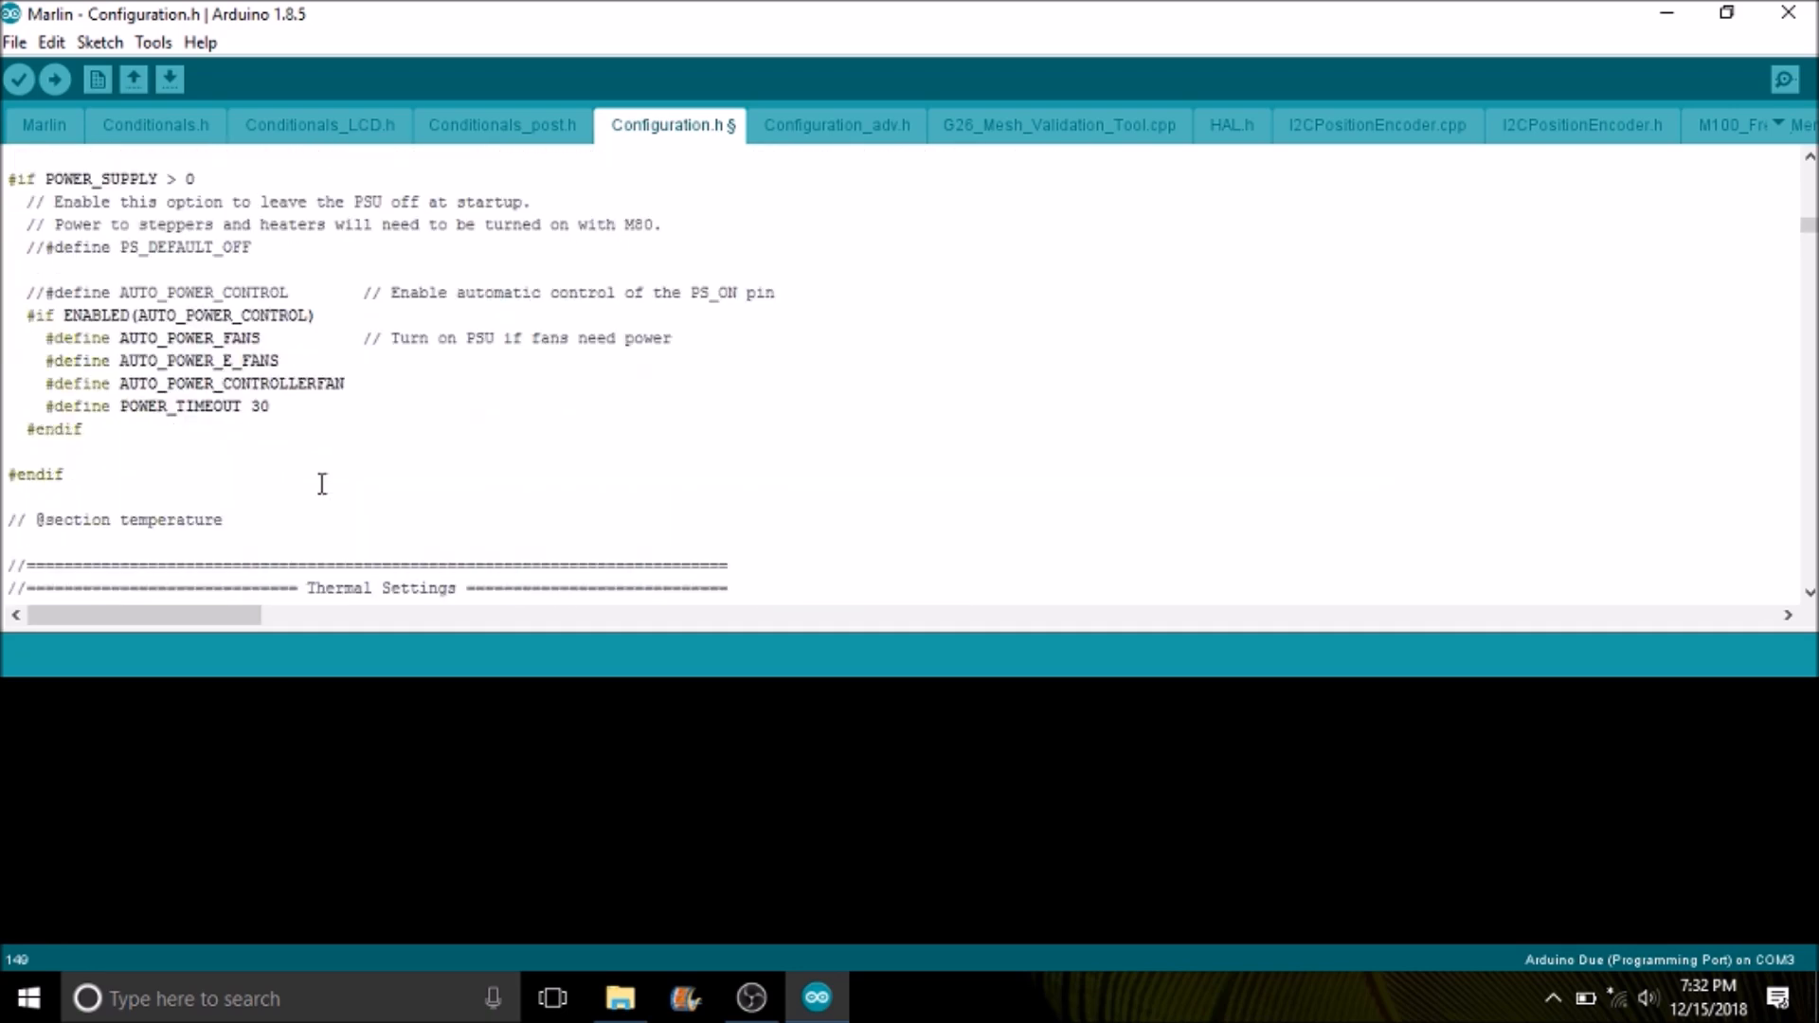
{"action": "scroll", "scroll_direction": "down", "scroll_amount": 3}
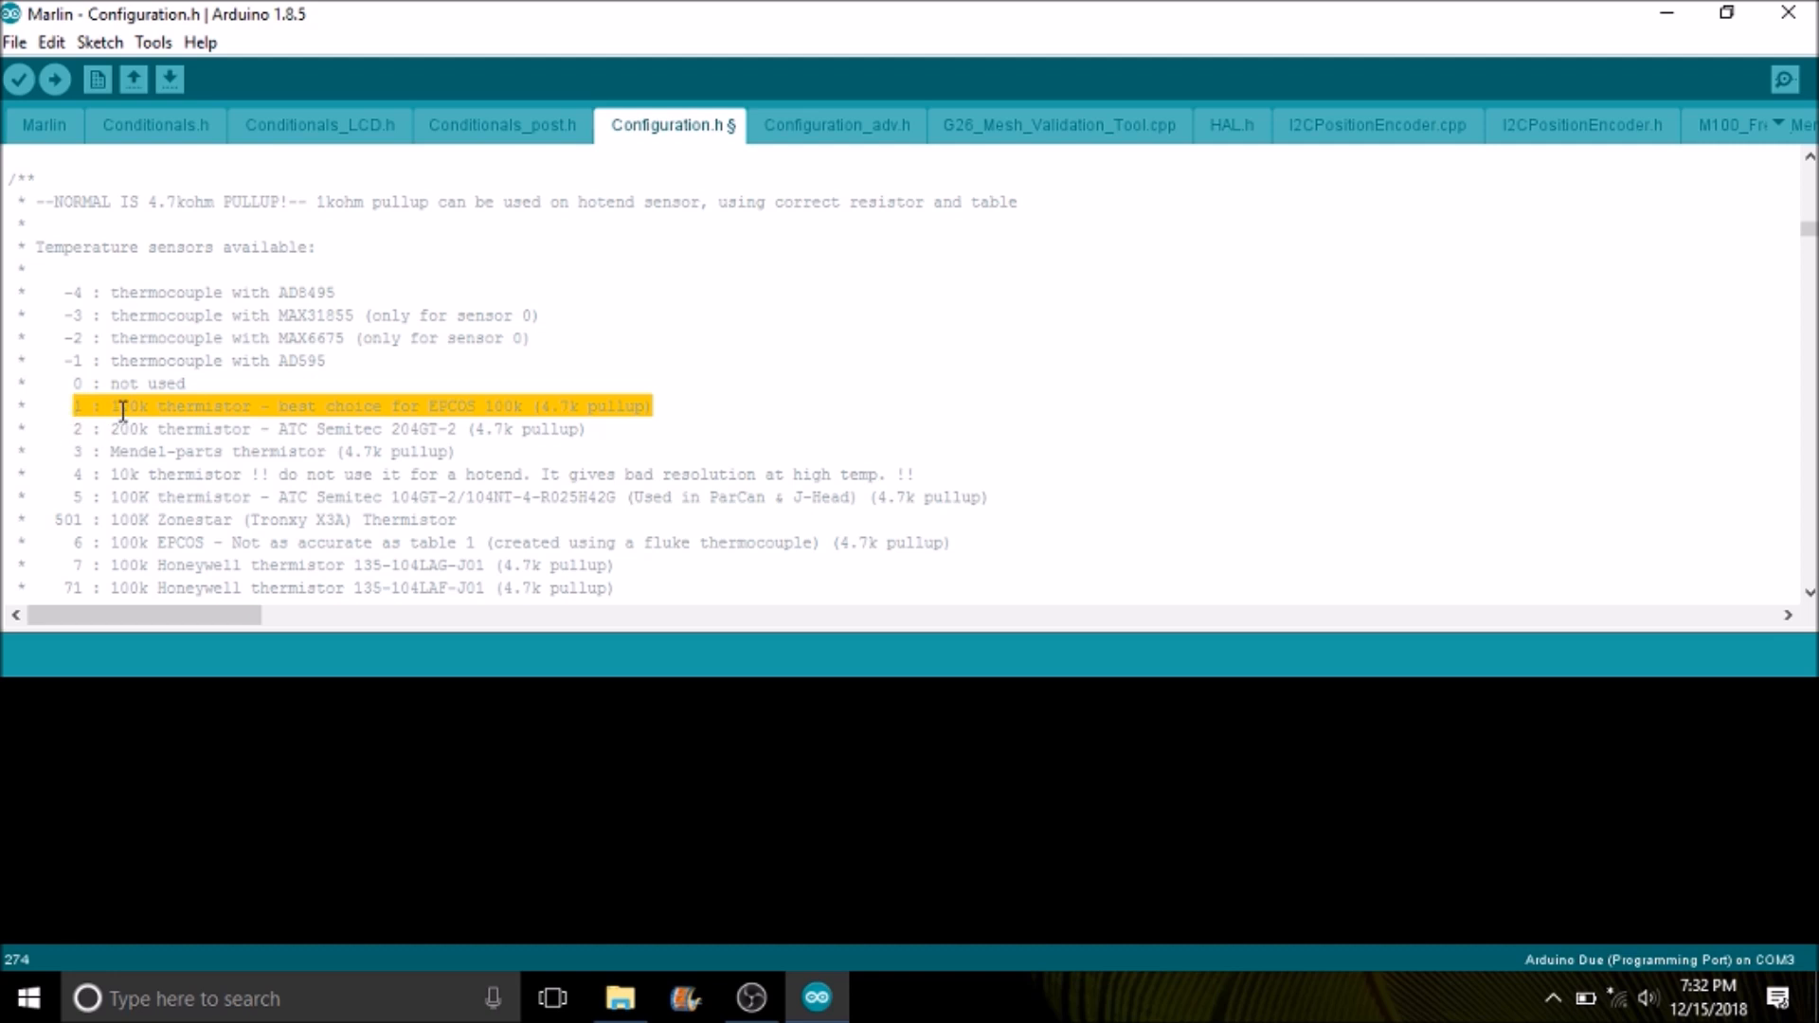
{"action": "scroll", "scroll_direction": "down", "scroll_amount": 3}
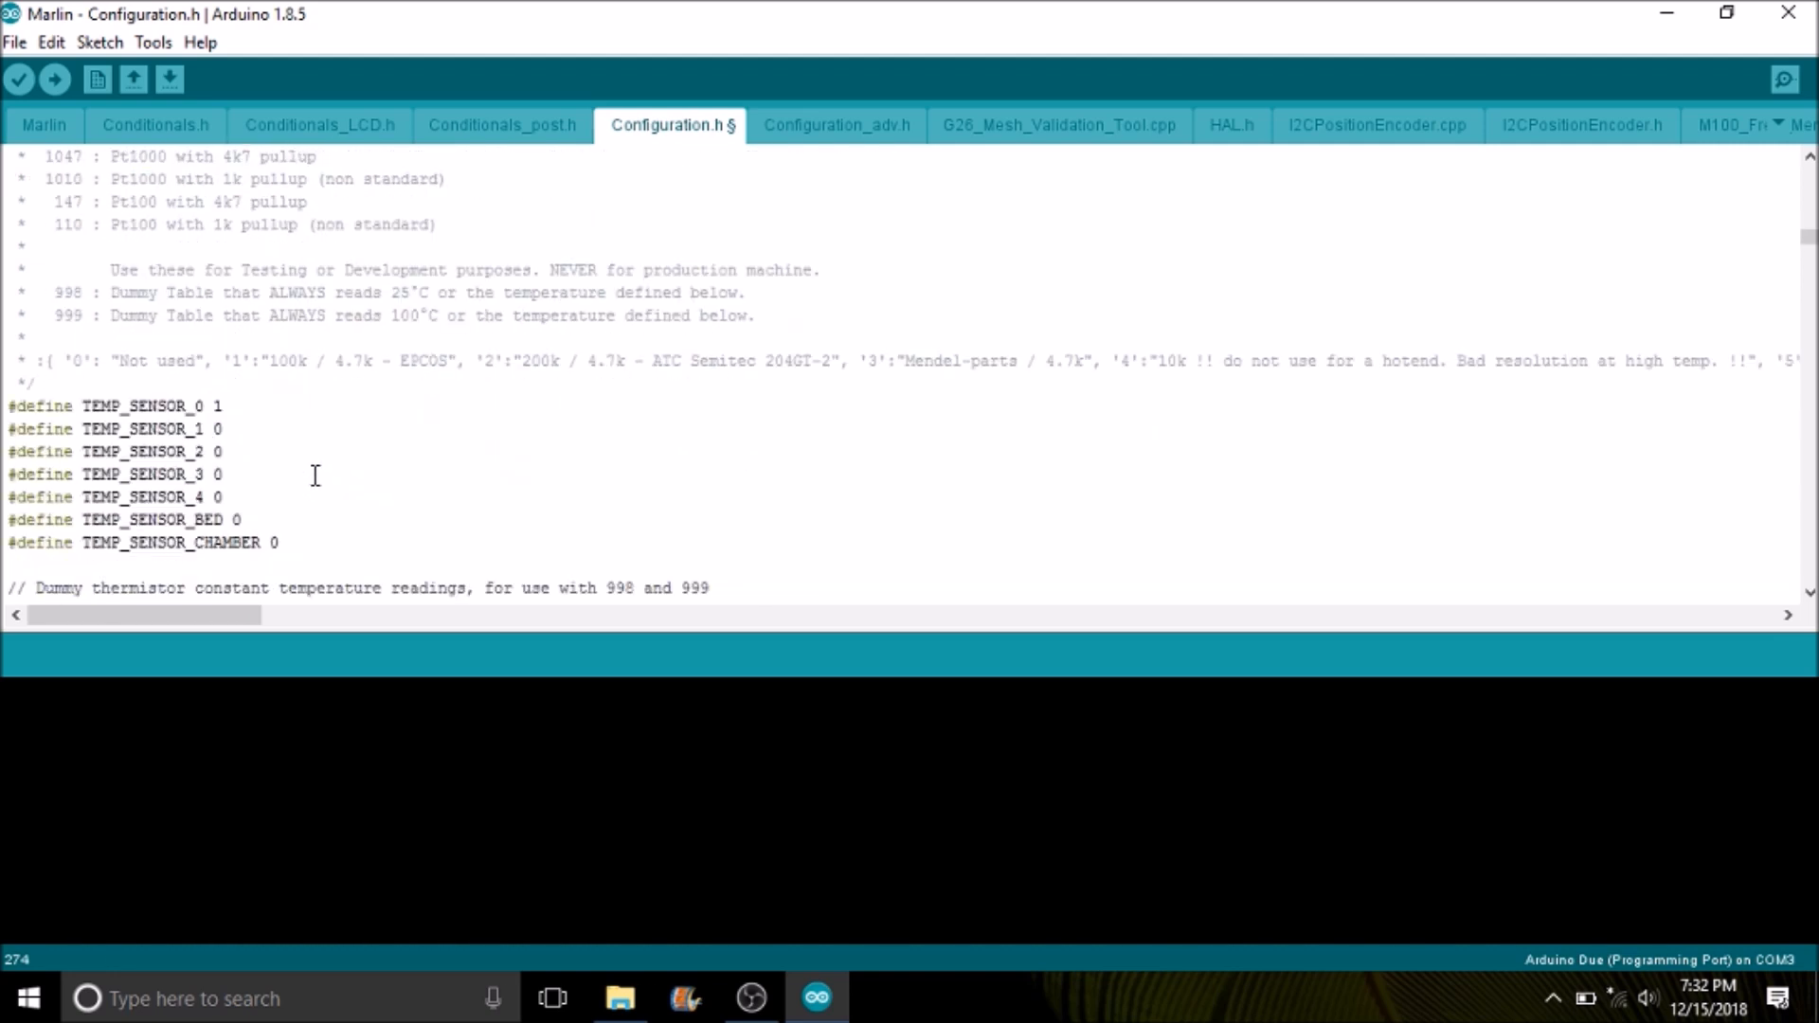
{"action": "double_click", "coordinate": [151, 405]}
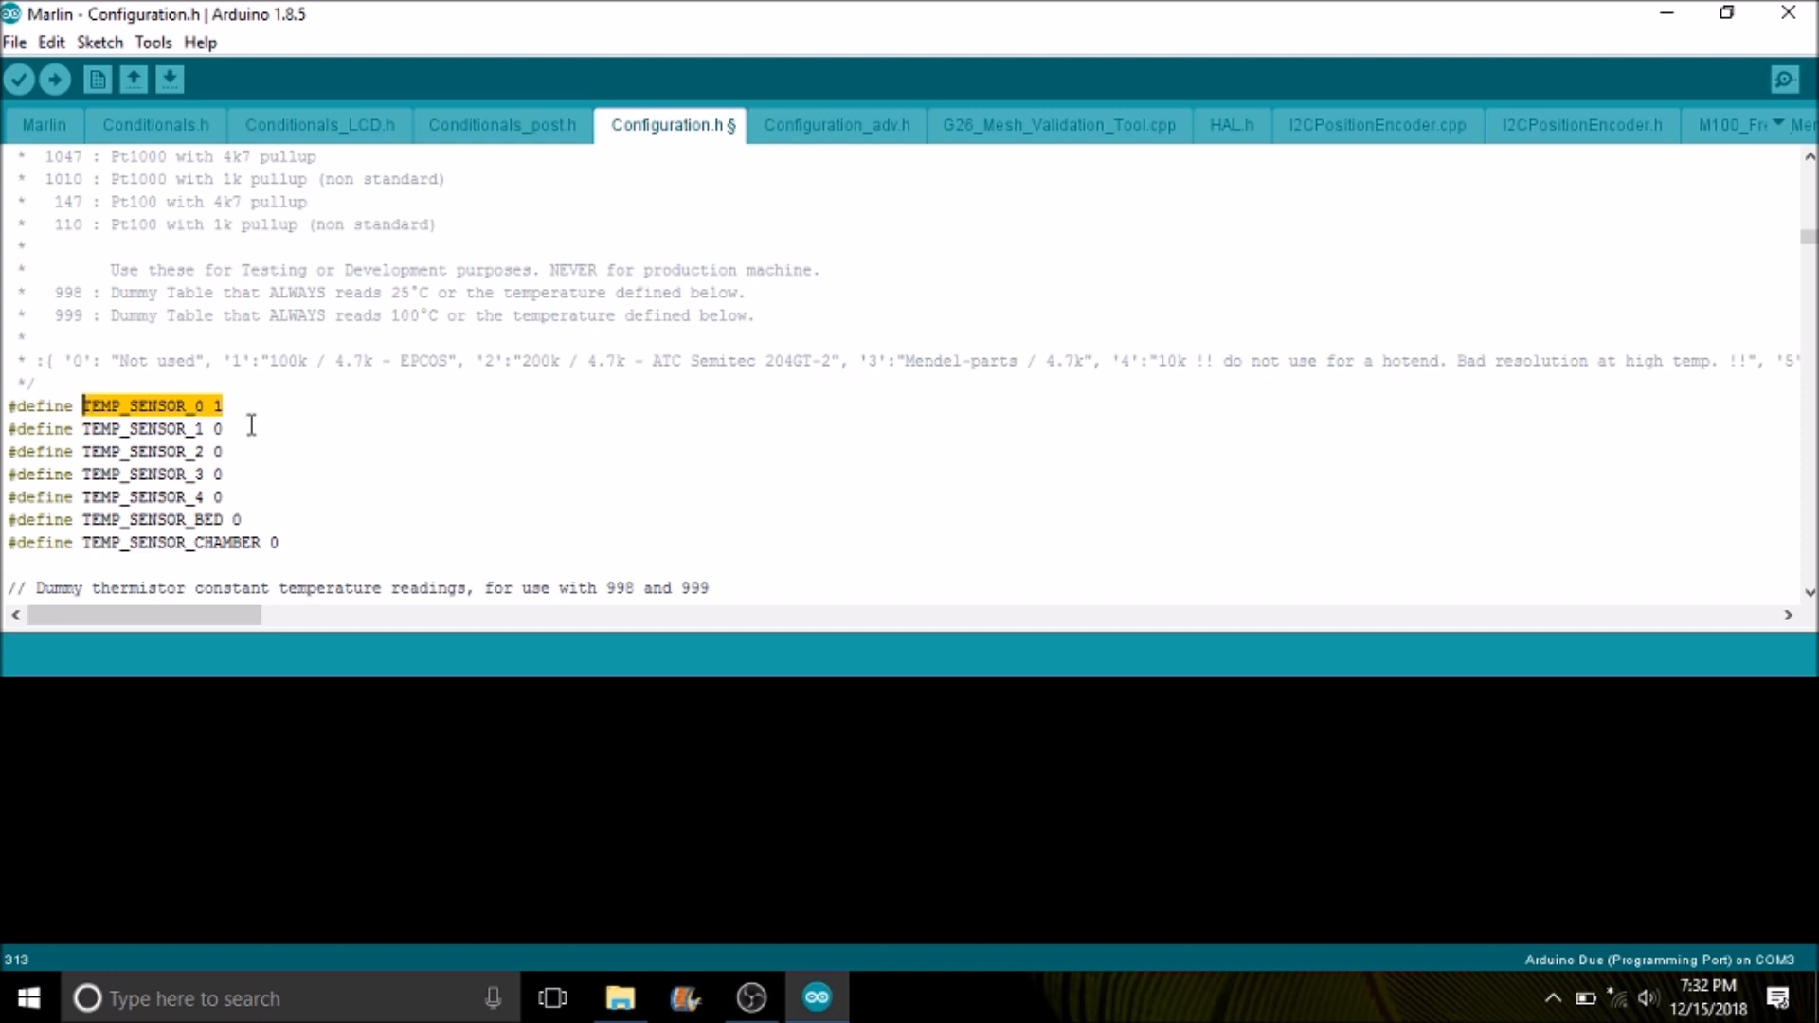
Set TEMP_SENSOR_1 and TEMP_SENSOR_BED to thermistor type 1.
{"action": "left_click", "coordinate": [226, 430]}
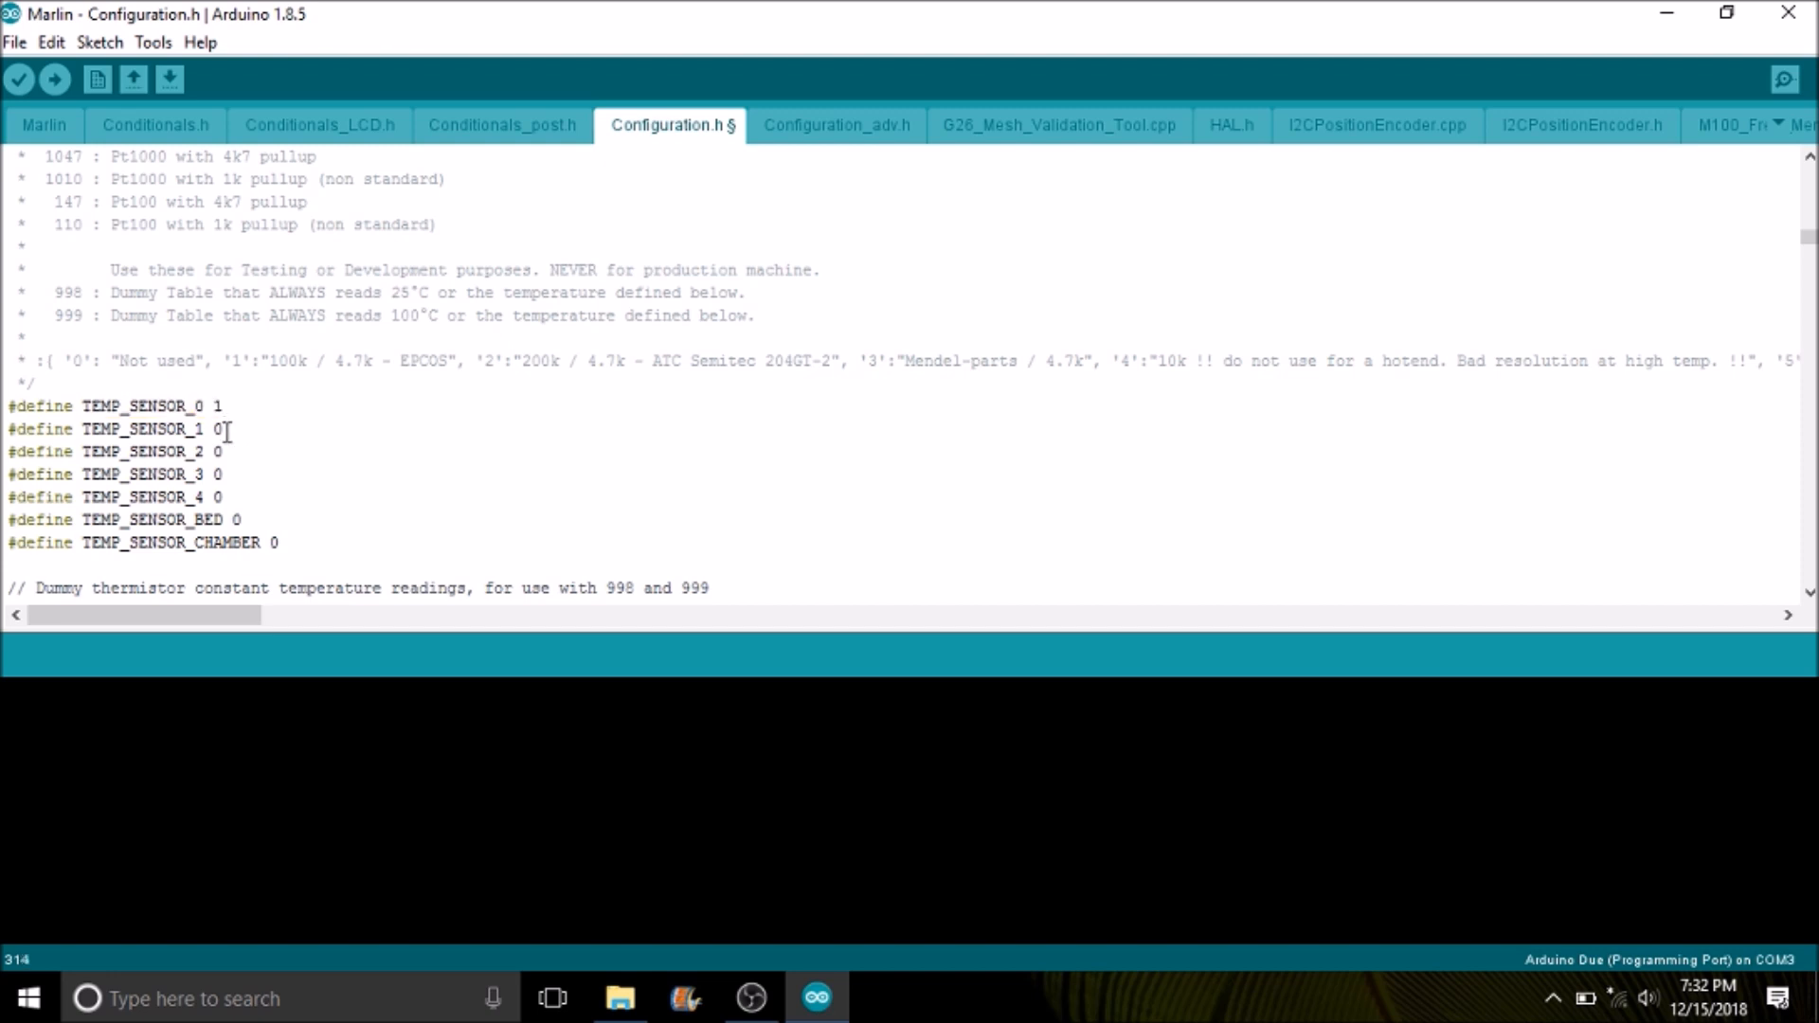
{"action": "type", "text": "1"}
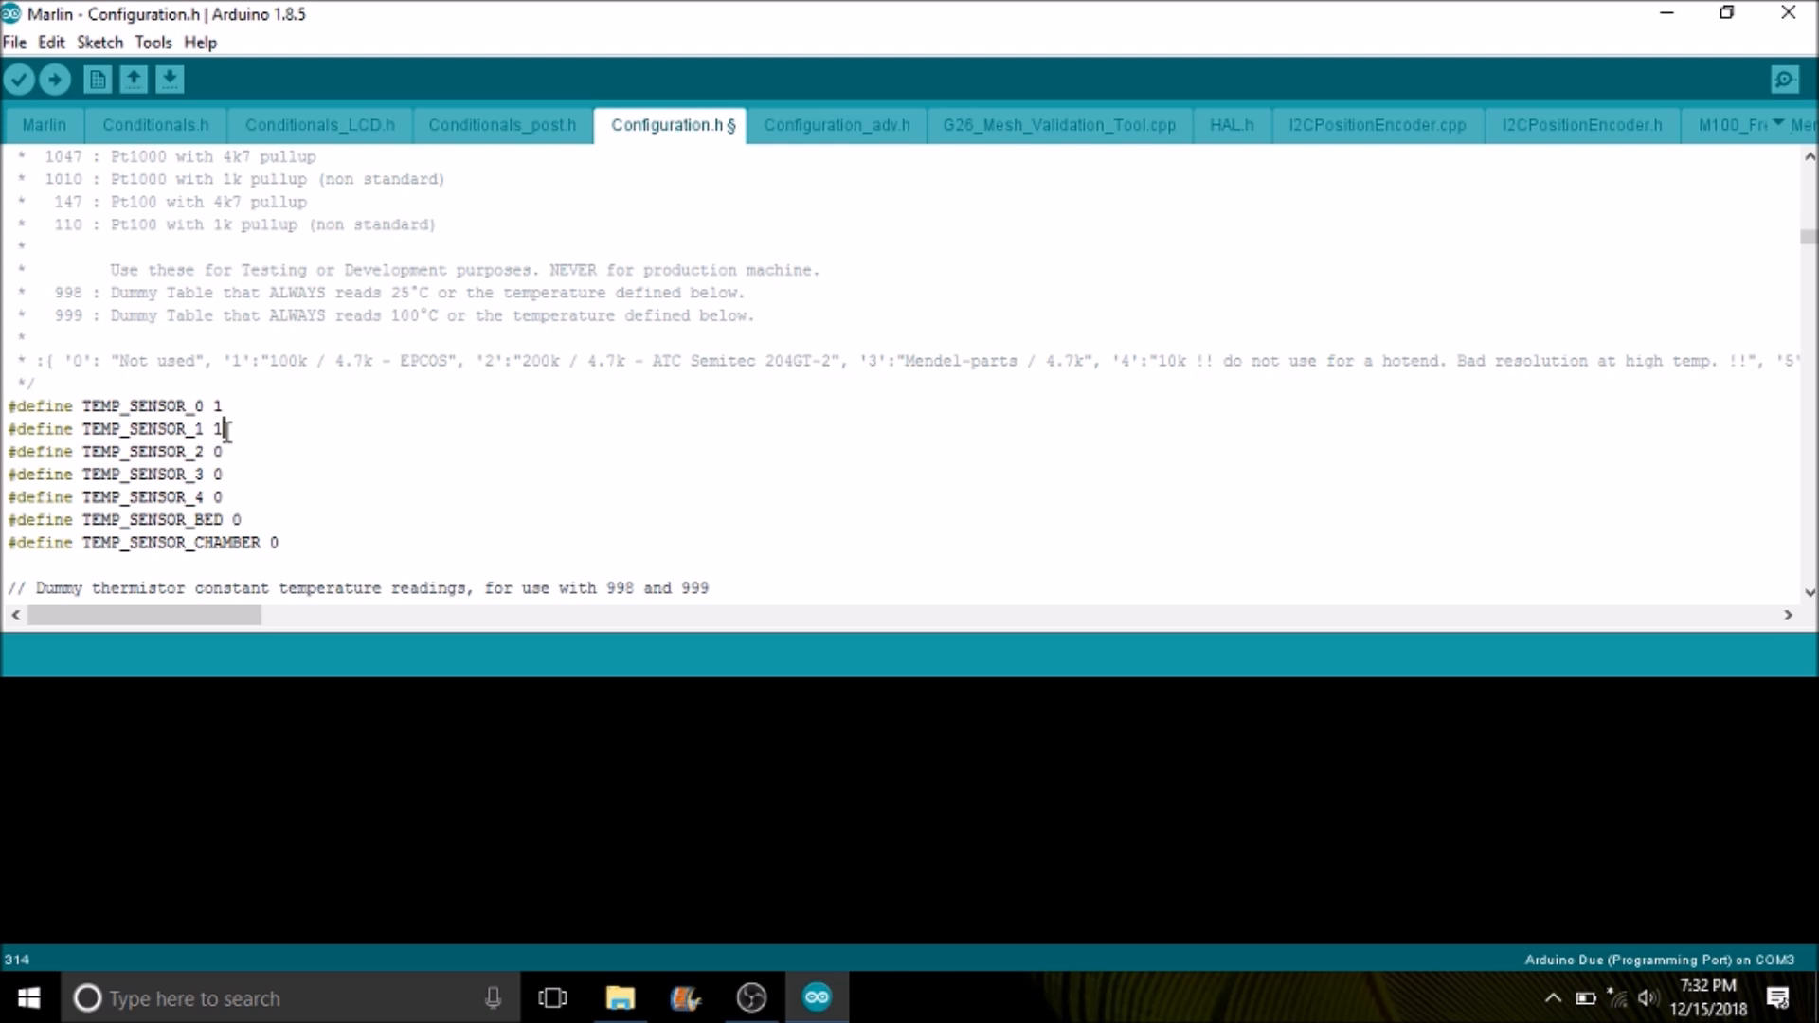
{"action": "scroll", "scroll_direction": "down", "scroll_amount": 3}
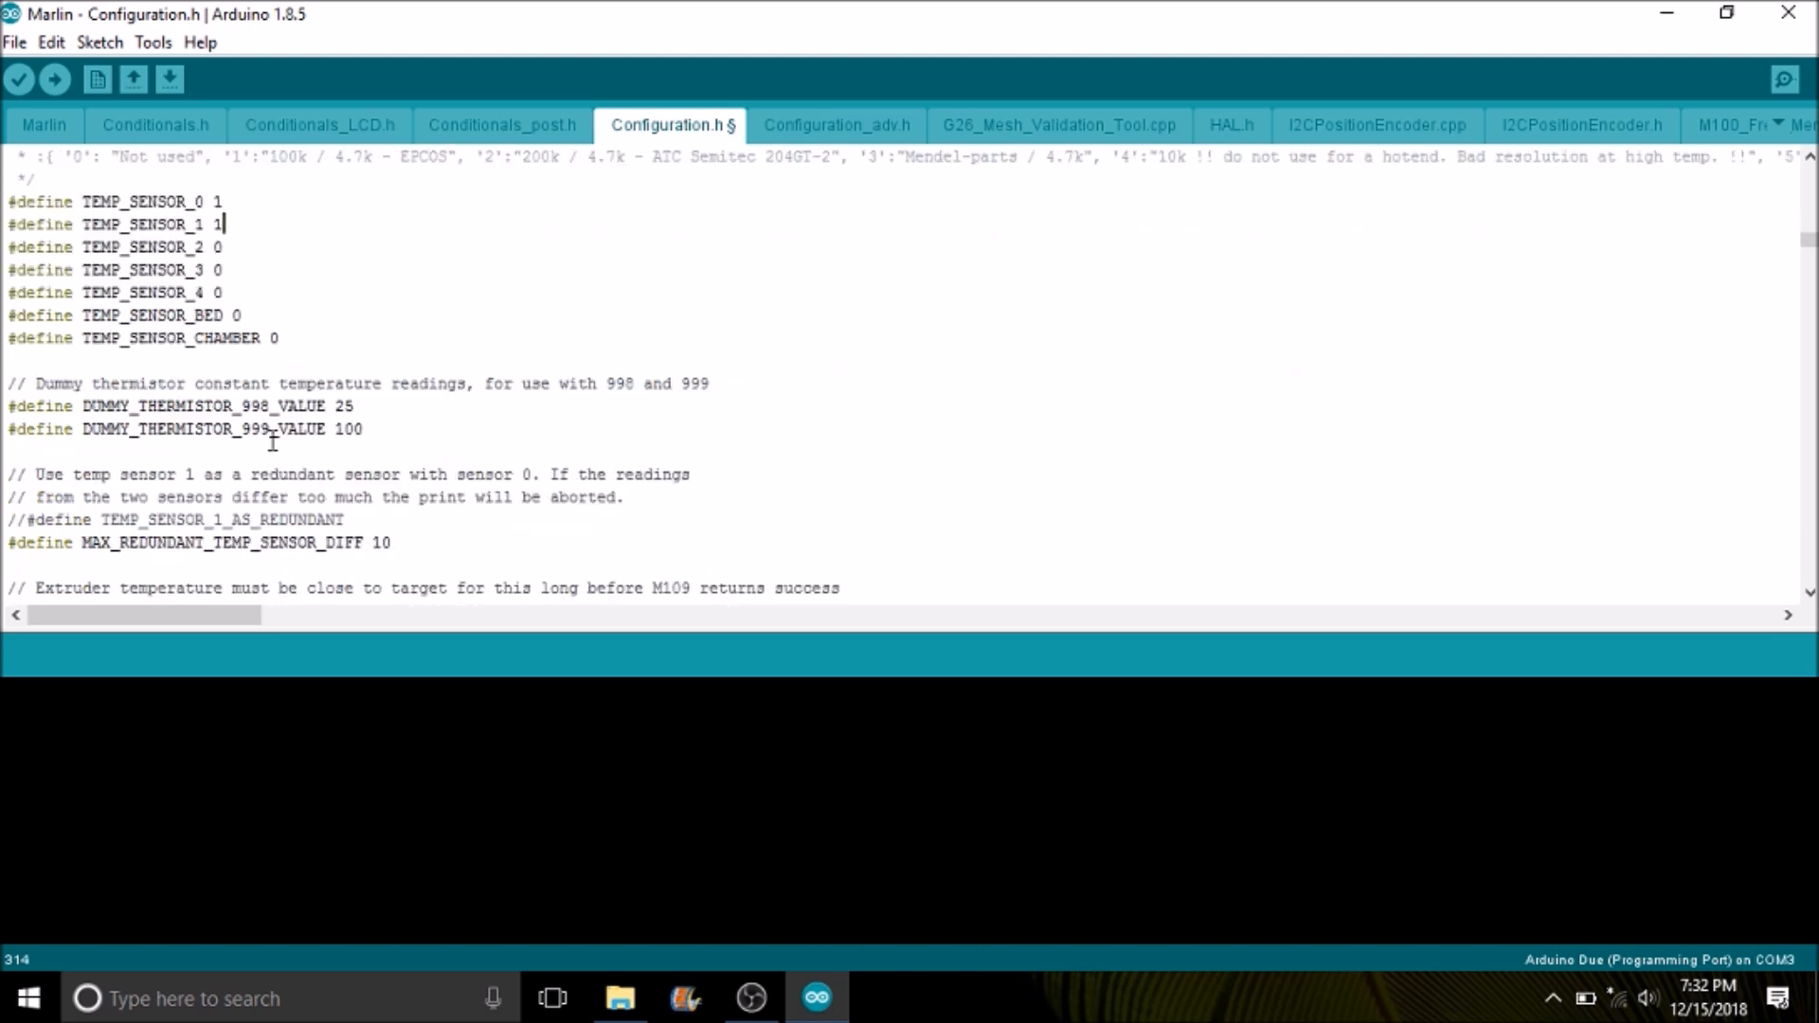
{"action": "scroll", "scroll_direction": "down", "scroll_amount": 3}
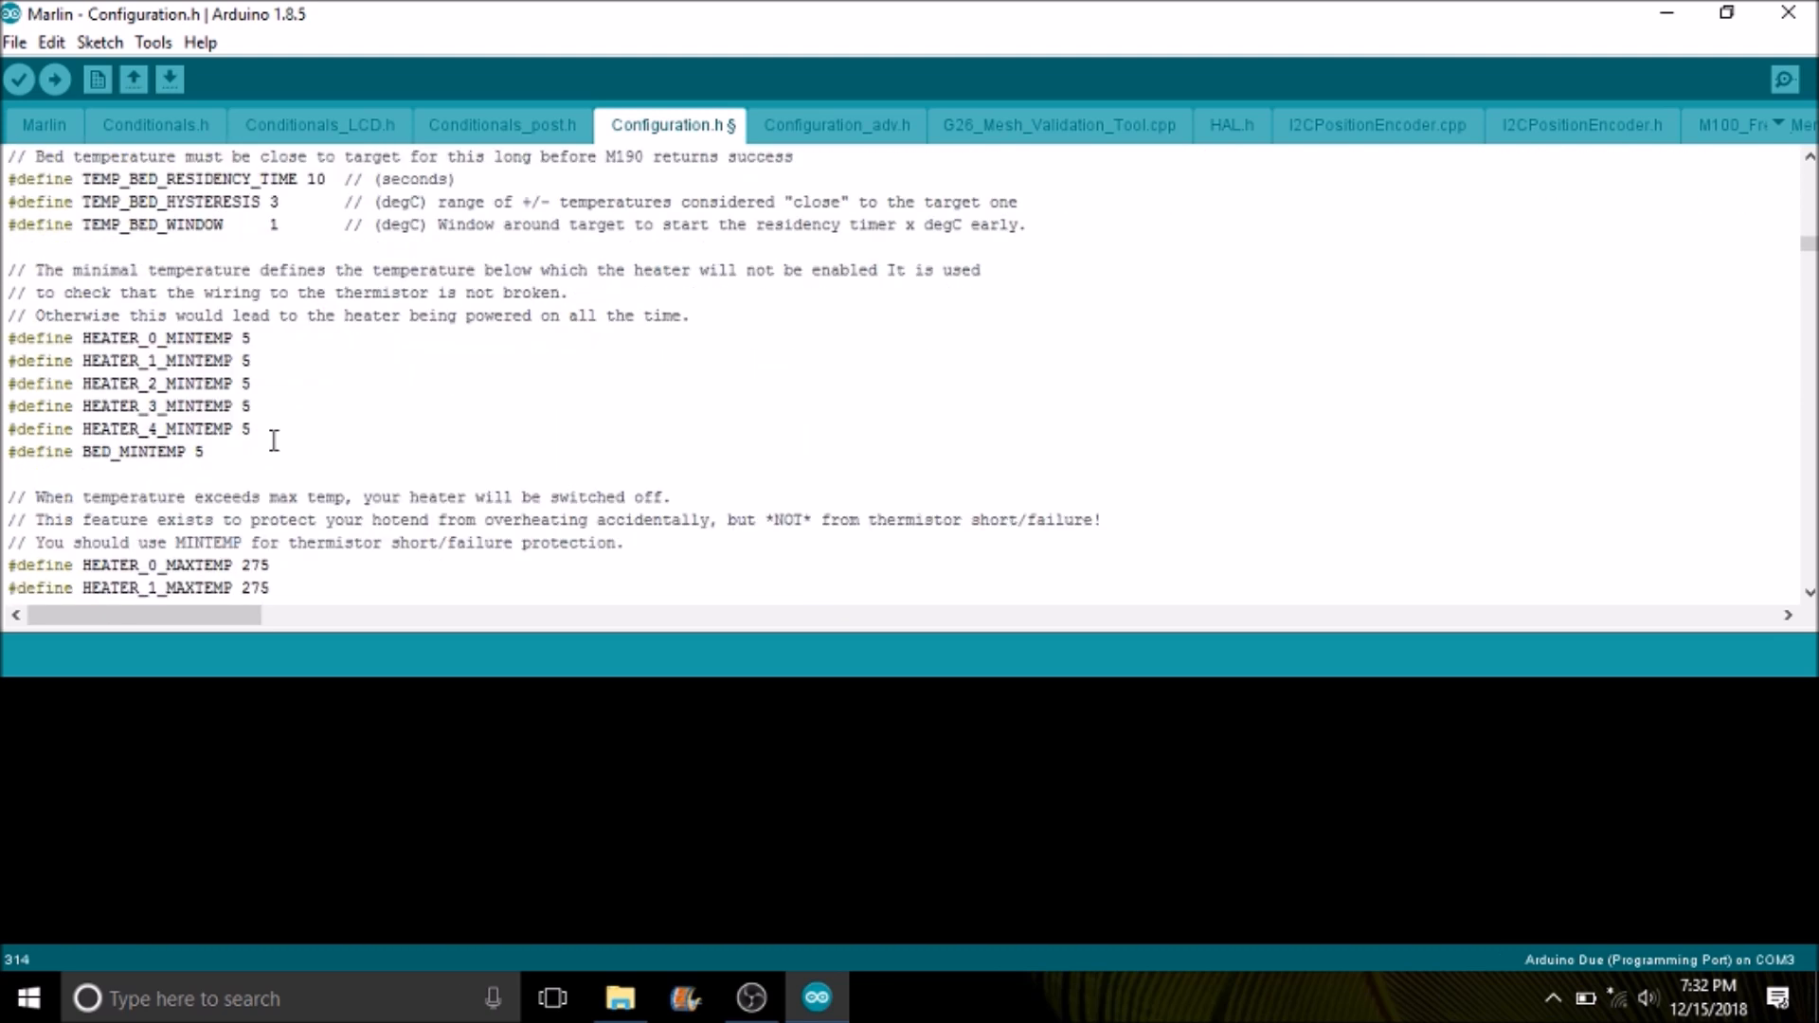
{"action": "scroll", "scroll_direction": "down", "scroll_amount": 3}
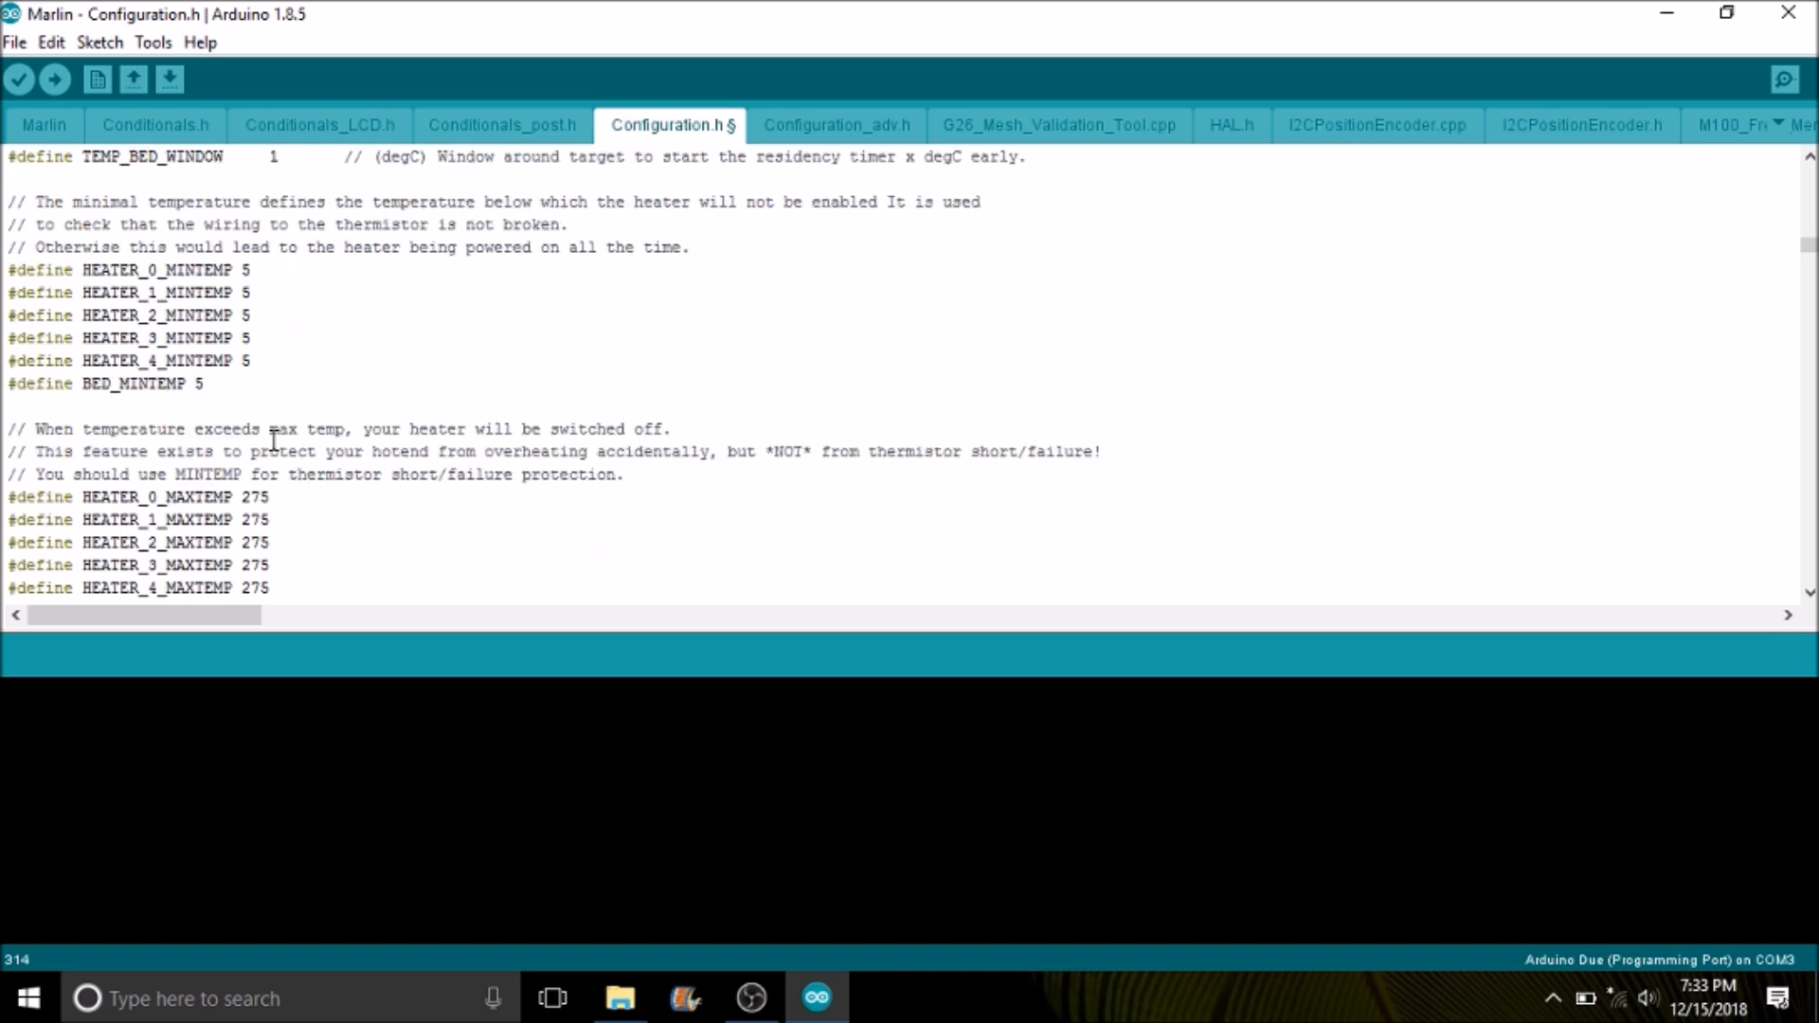
{"action": "scroll", "scroll_direction": "up", "scroll_amount": 3}
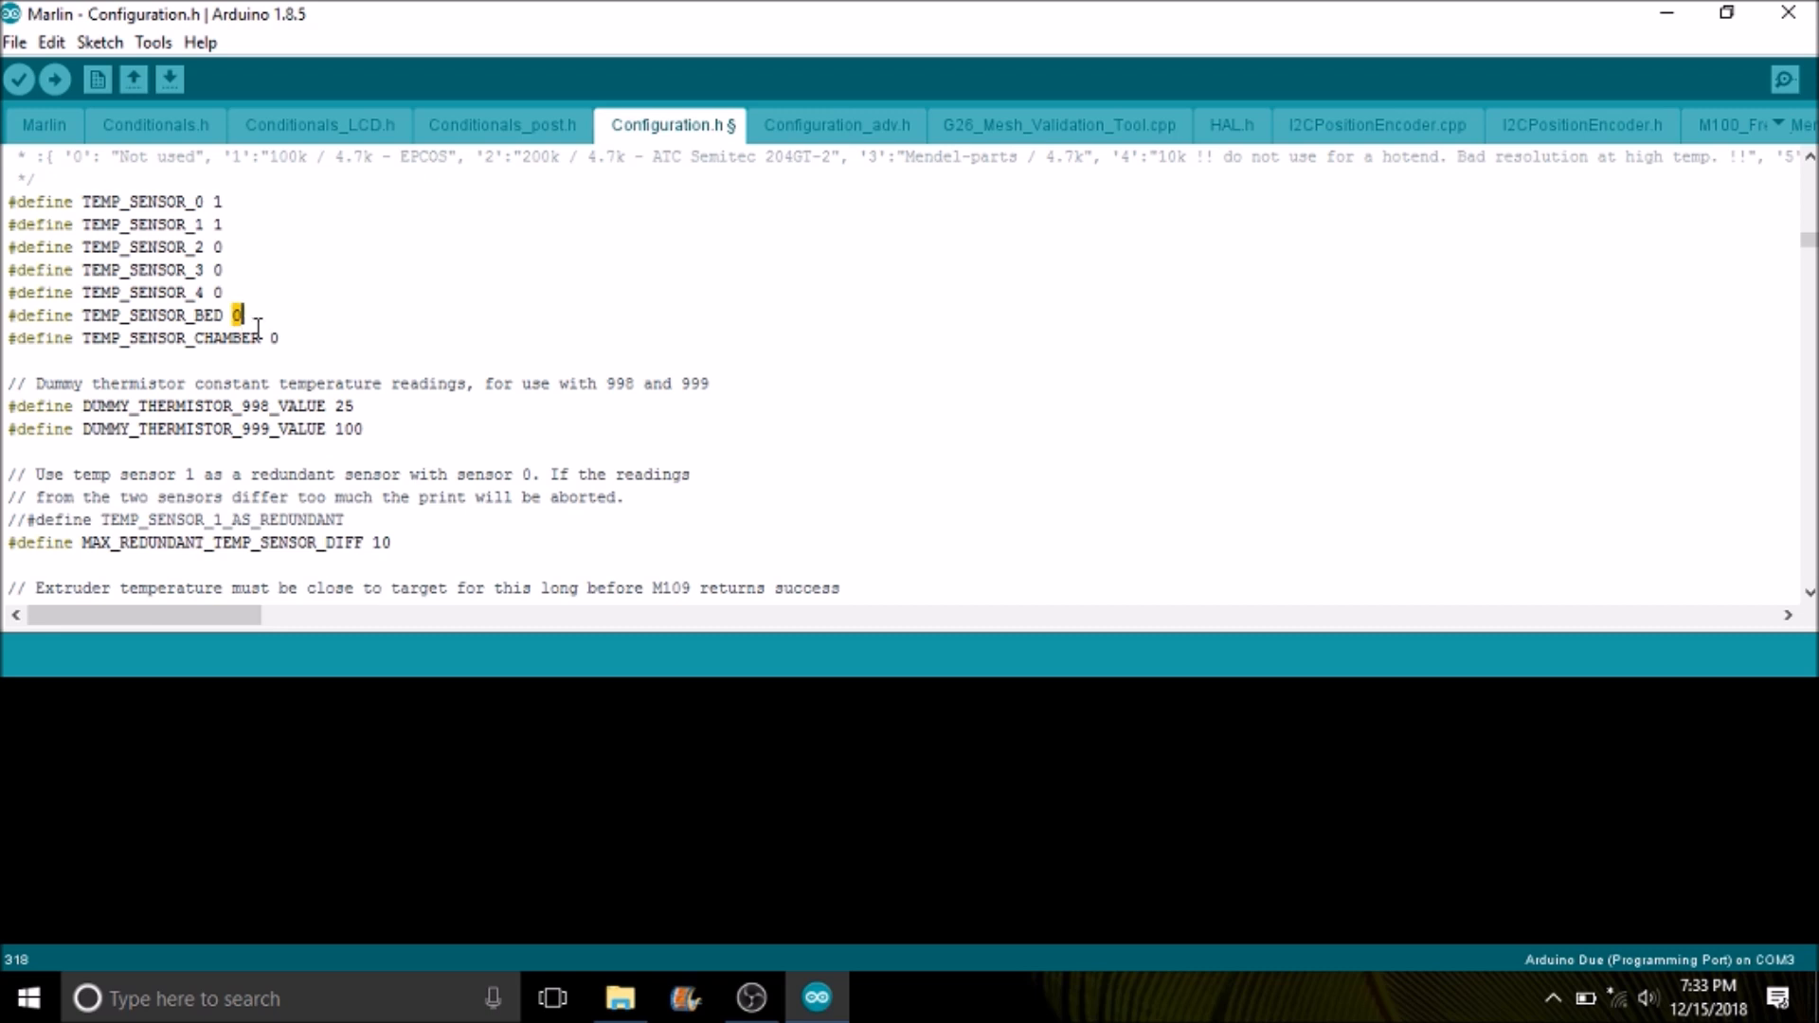
{"action": "type", "text": "1"}
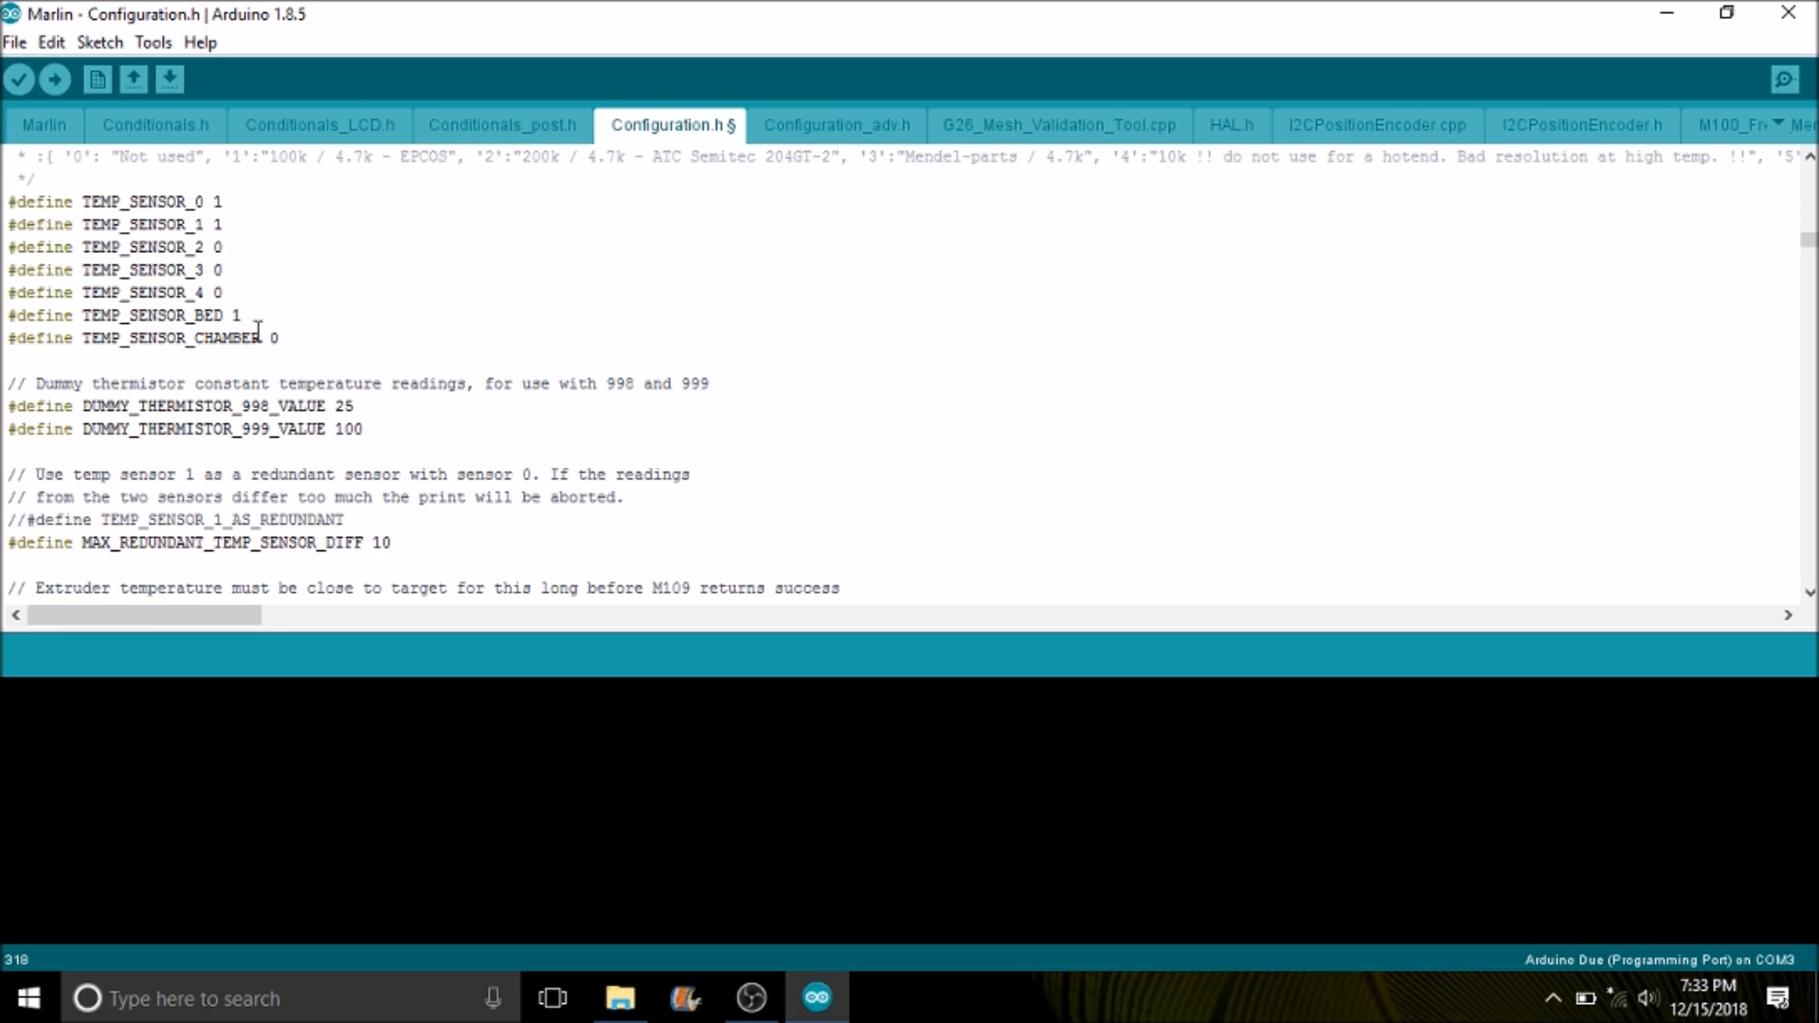
{"action": "scroll", "scroll_direction": "down", "scroll_amount": 3}
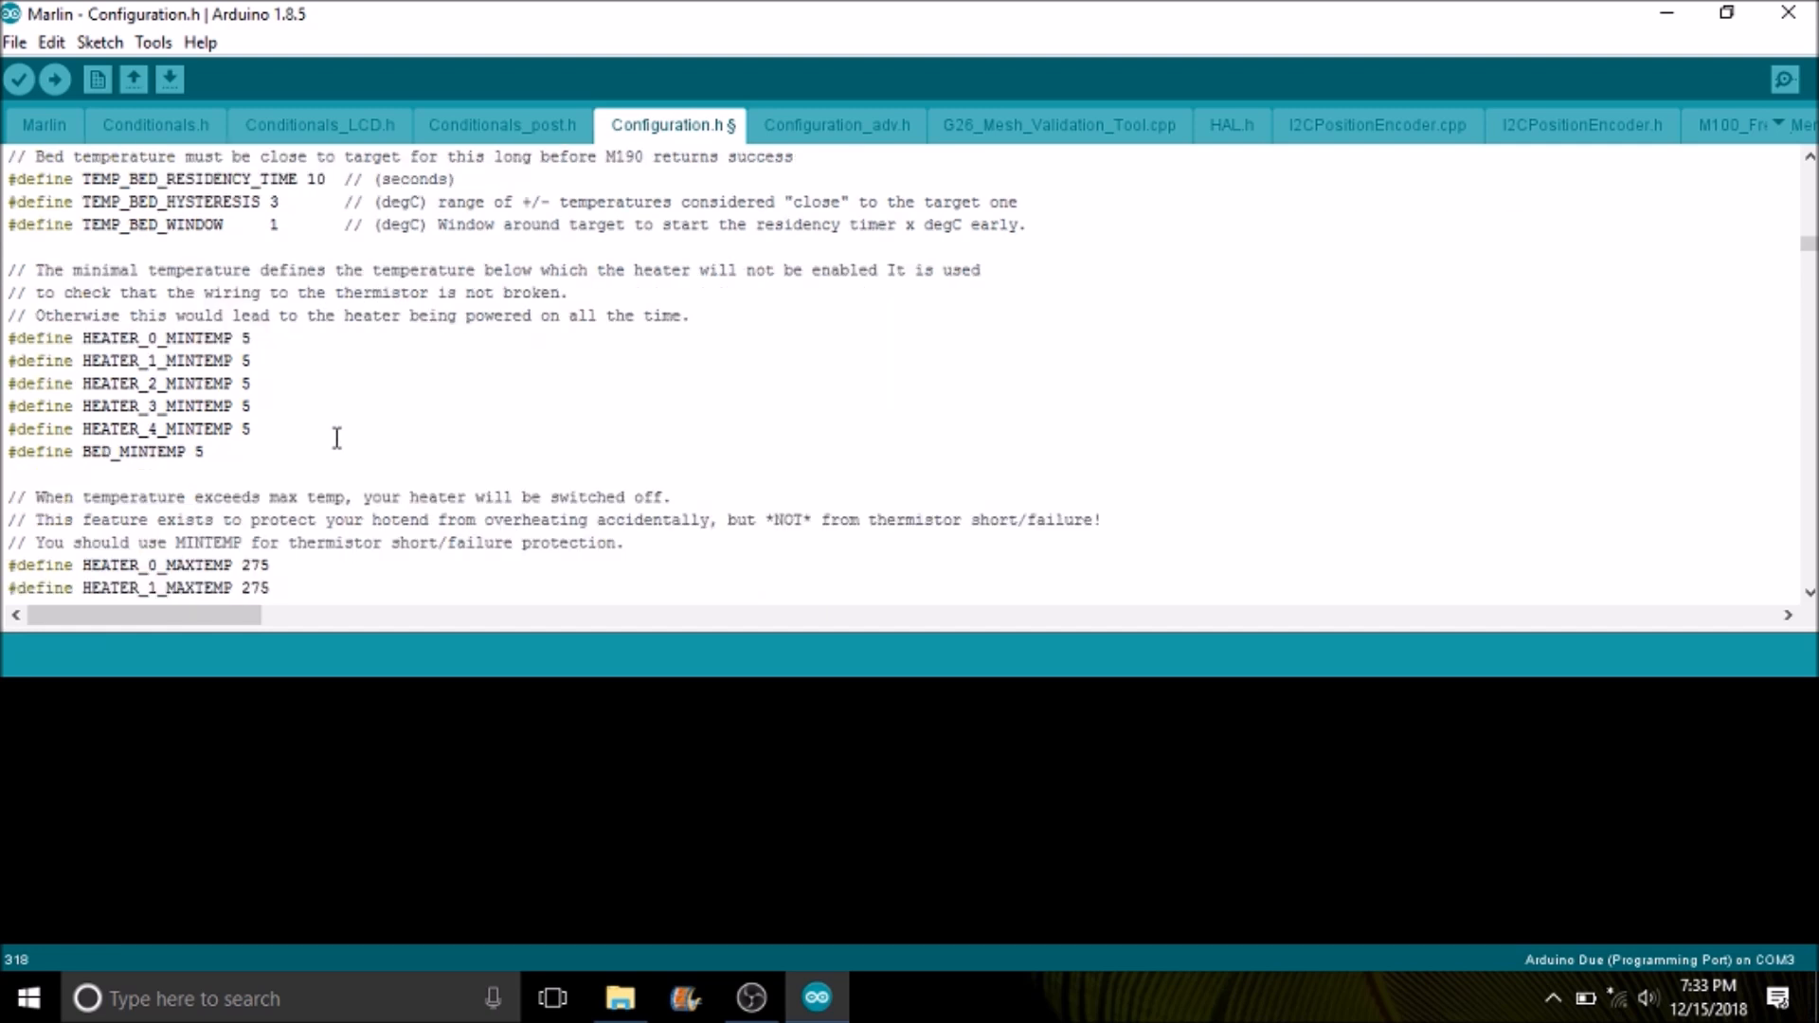
{"action": "scroll", "scroll_direction": "down", "scroll_amount": 3}
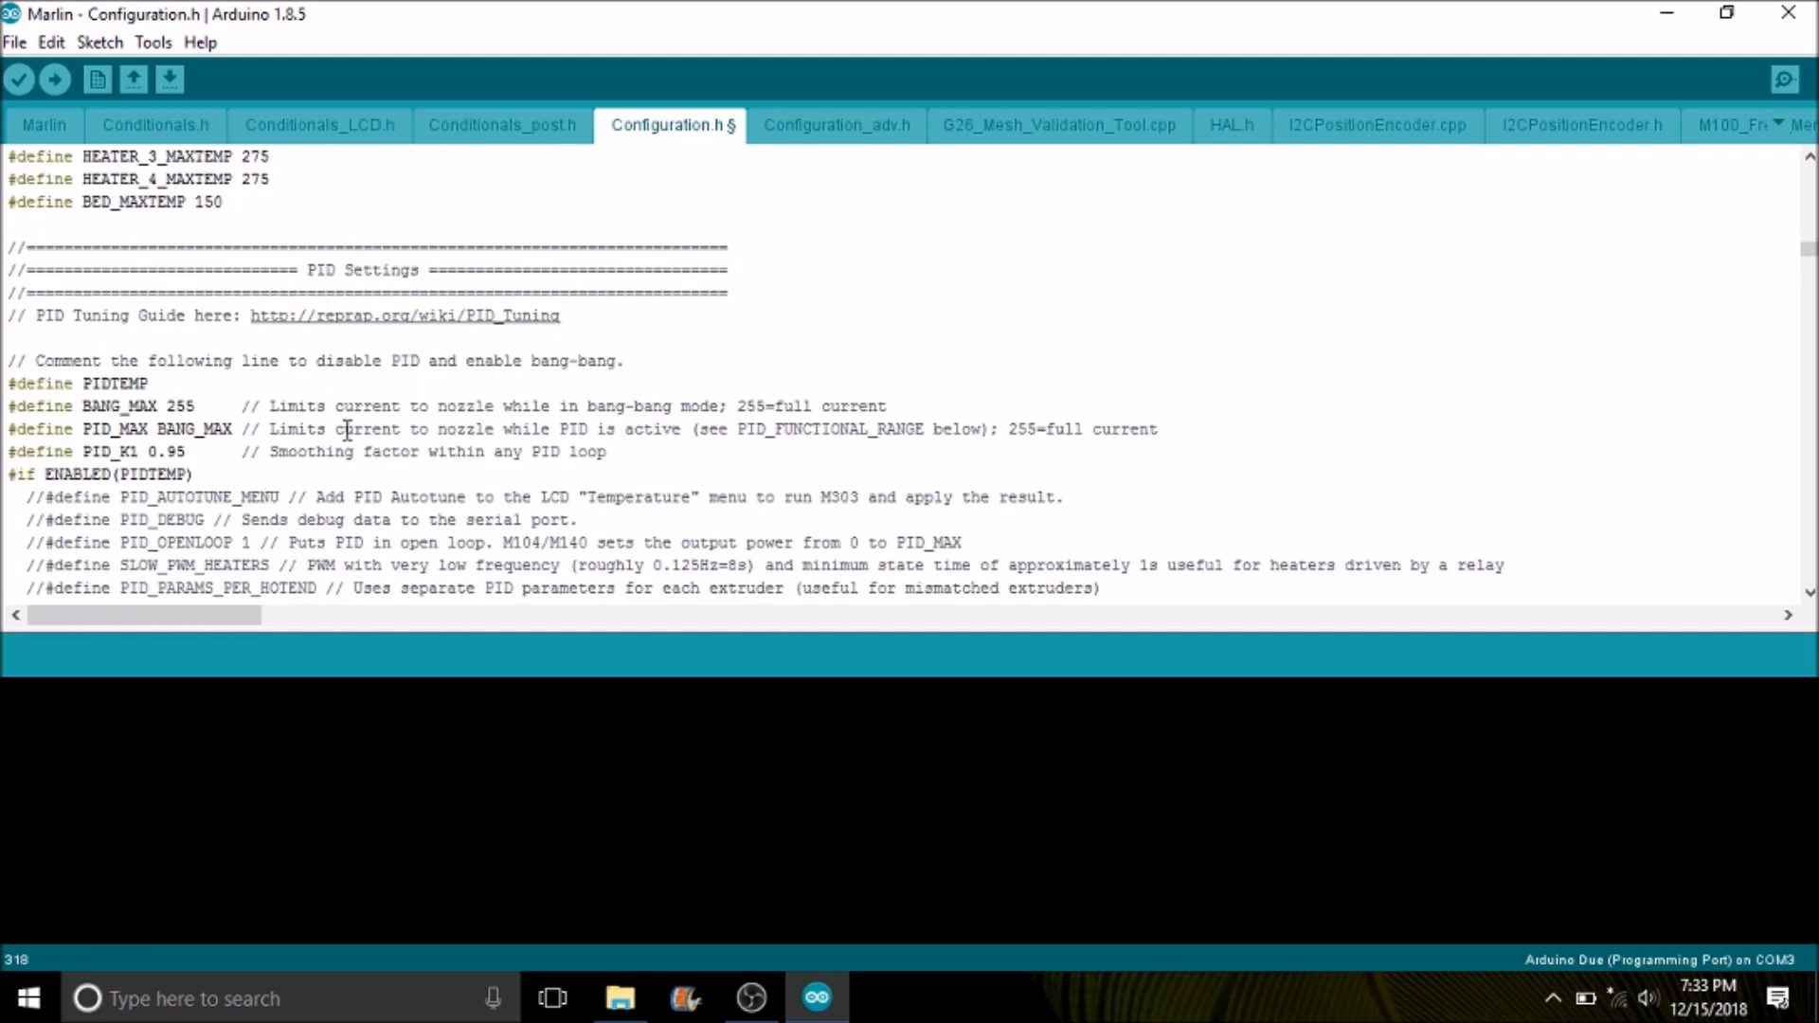
{"action": "mouse_move", "coordinate": [343, 417]}
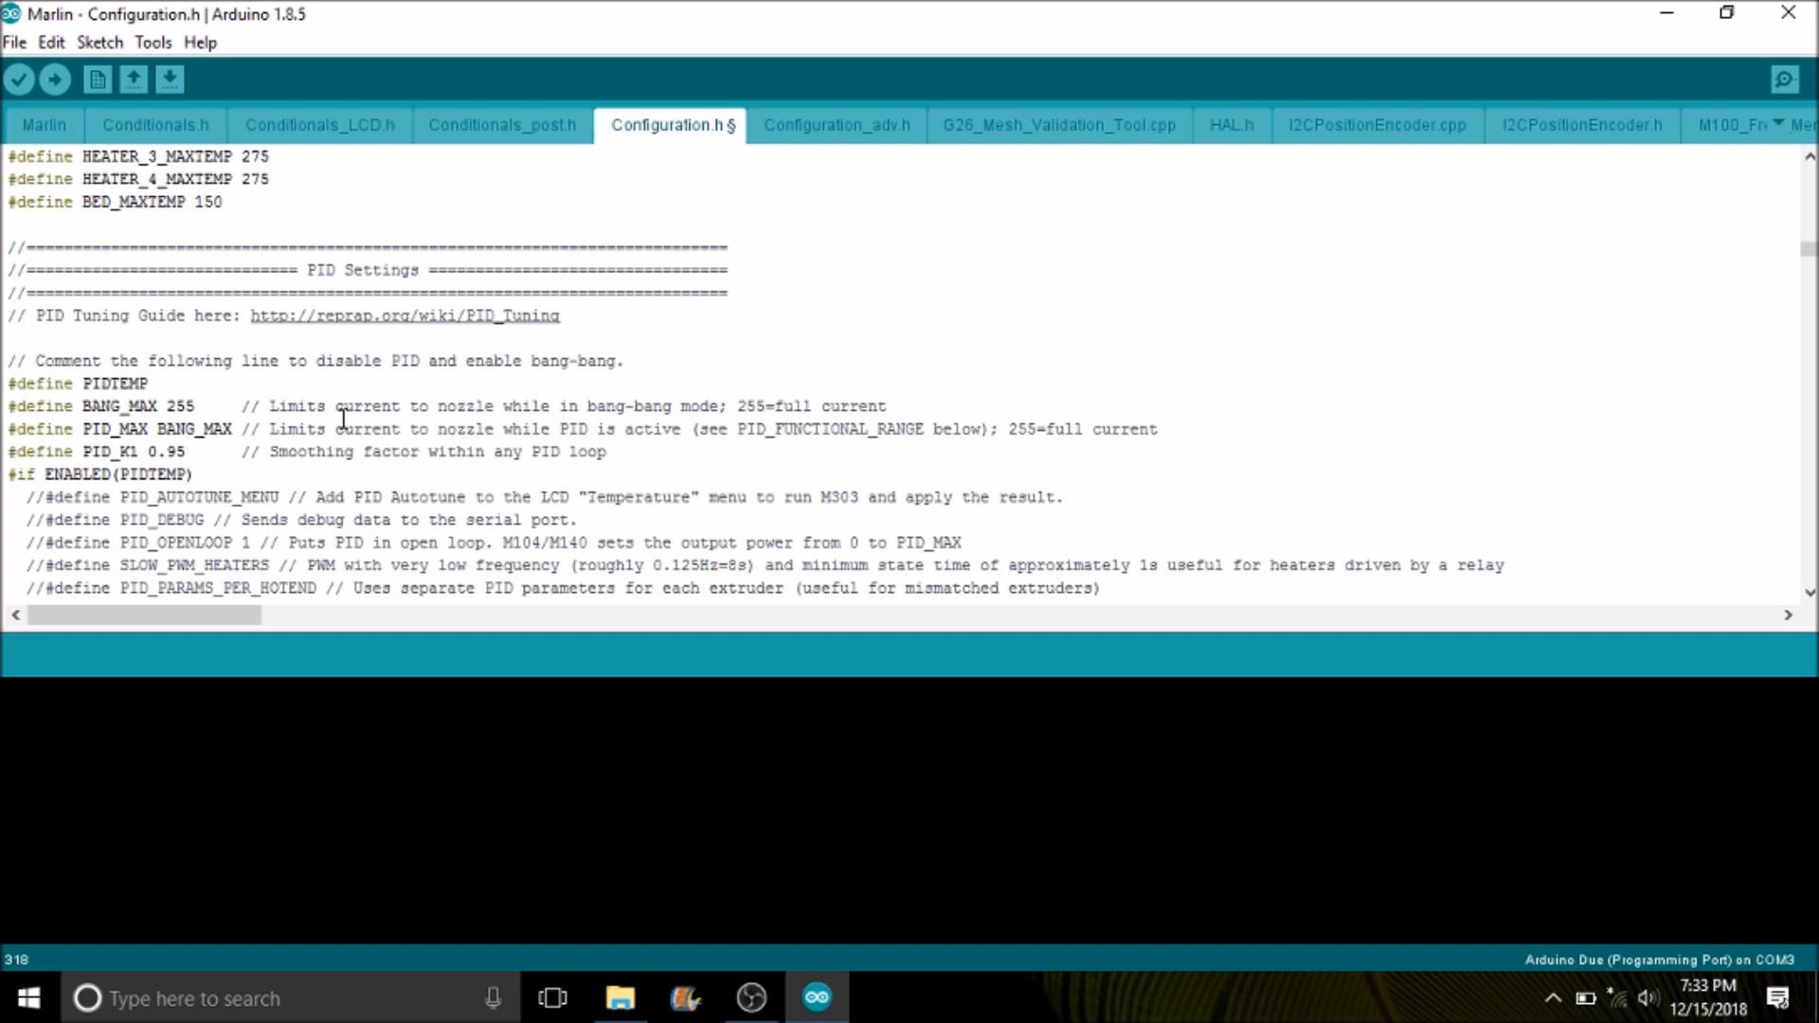
{"action": "mouse_move", "coordinate": [365, 411]}
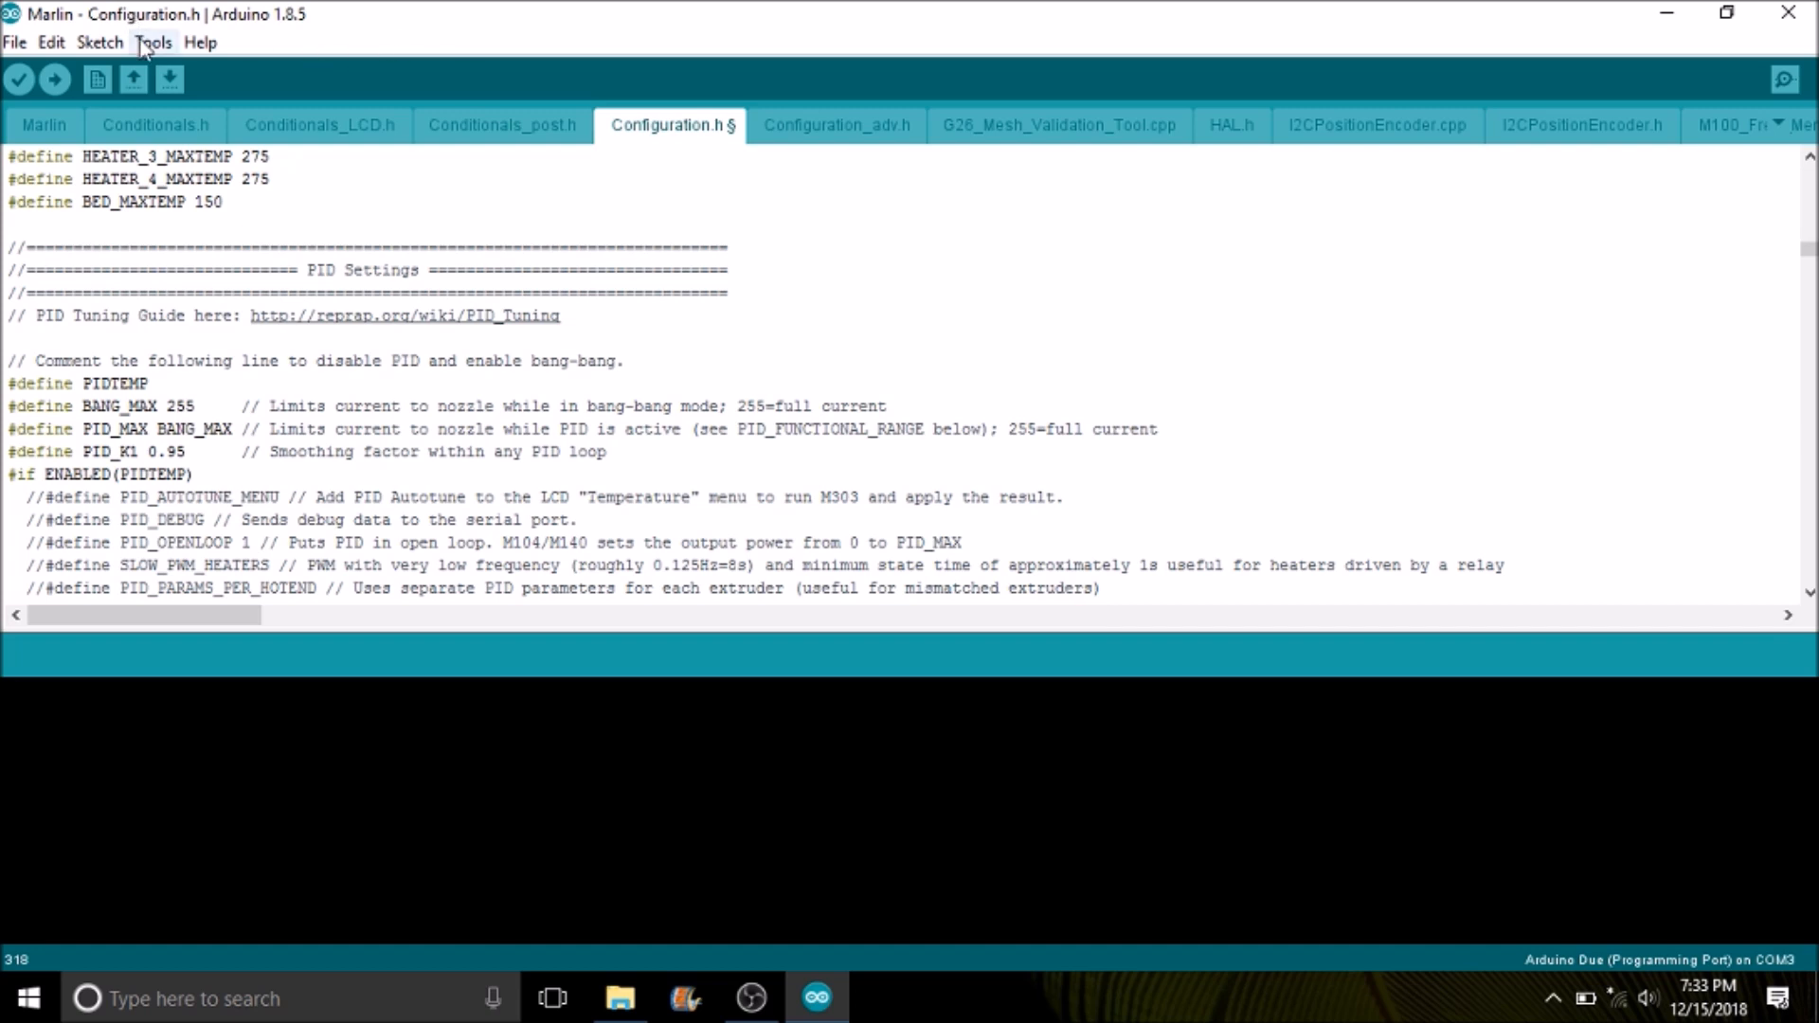
Choose Arduino/Genuino Mega or Mega 2560 as the target board via Tools.
{"action": "left_click", "coordinate": [154, 41]}
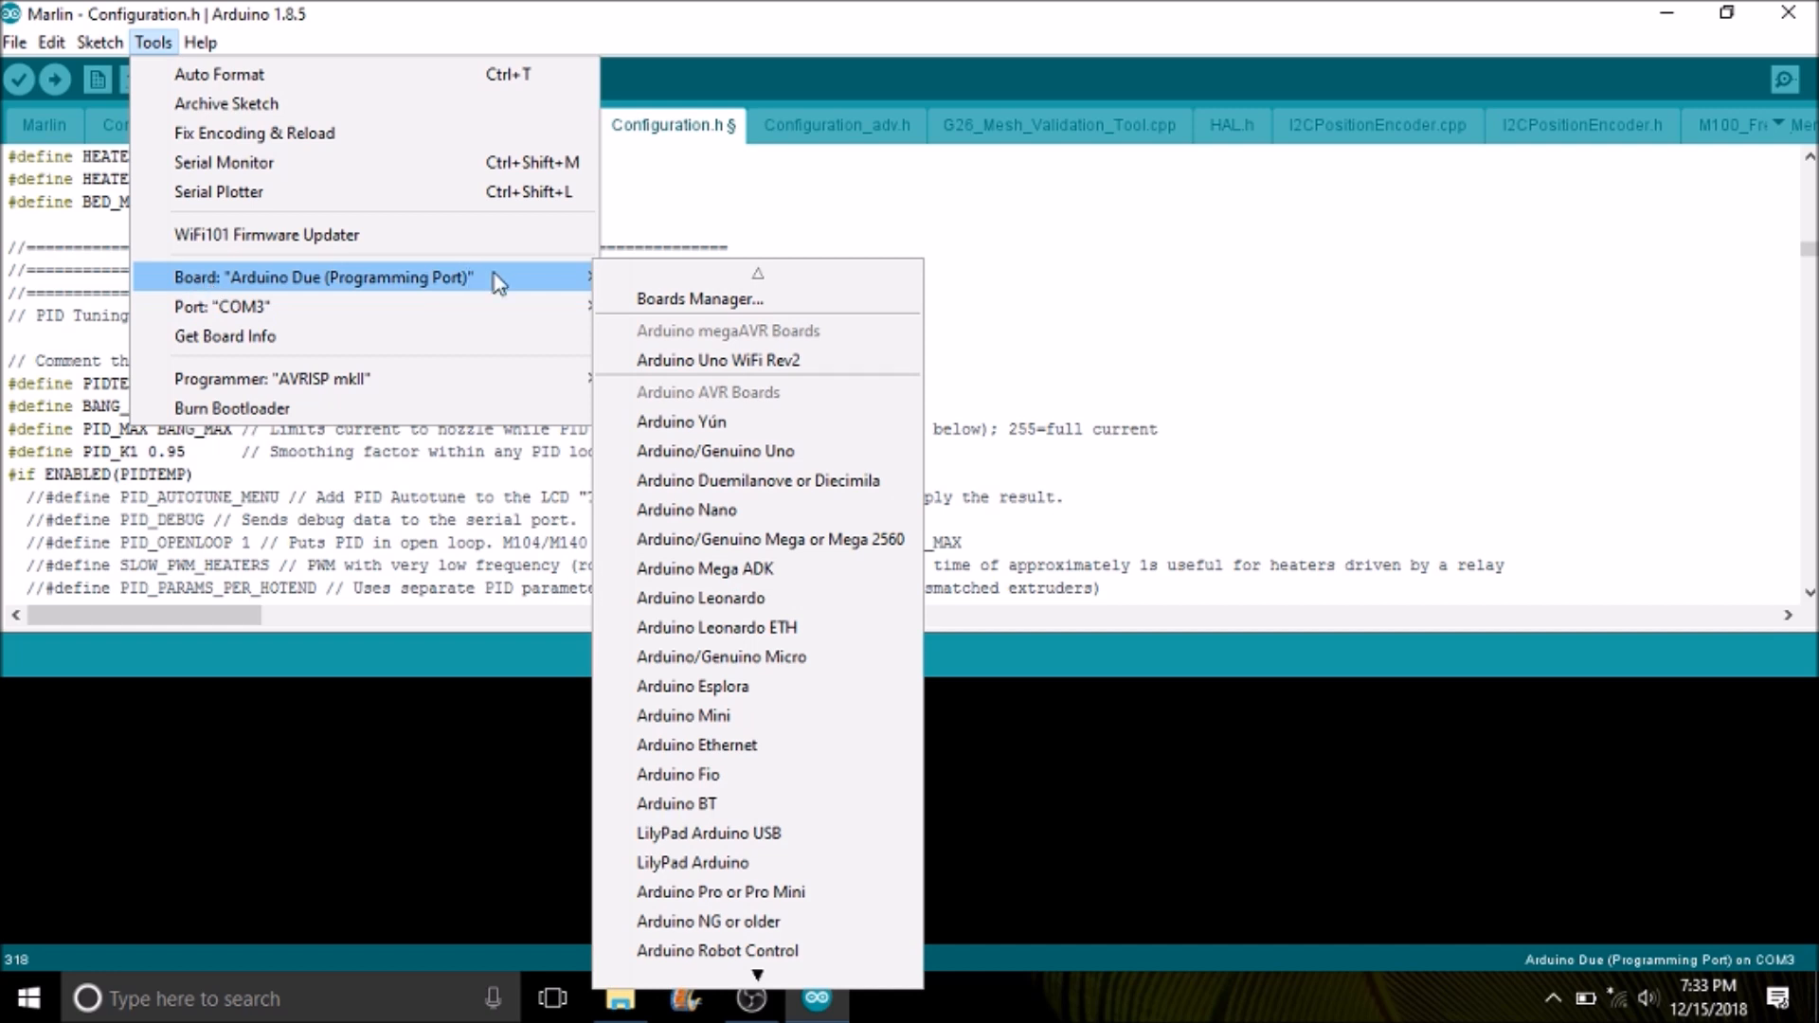
{"action": "mouse_move", "coordinate": [705, 569]}
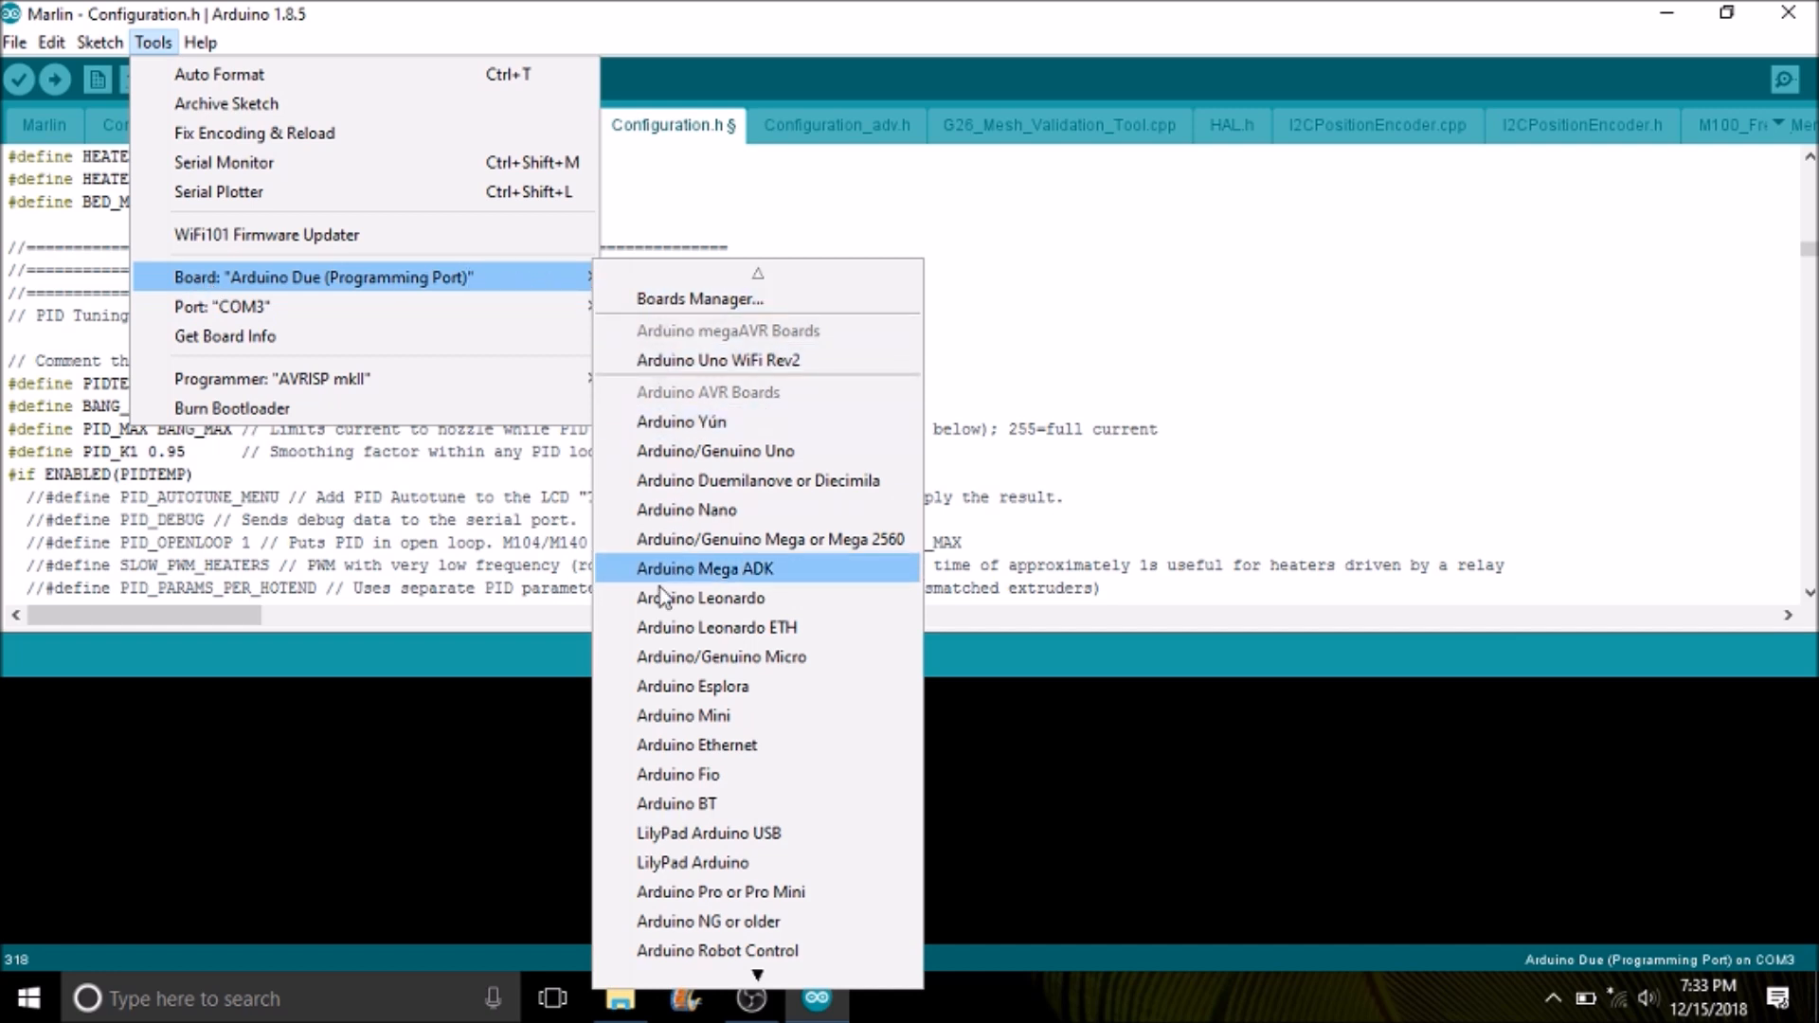
{"action": "scroll", "scroll_direction": "down", "scroll_amount": 3}
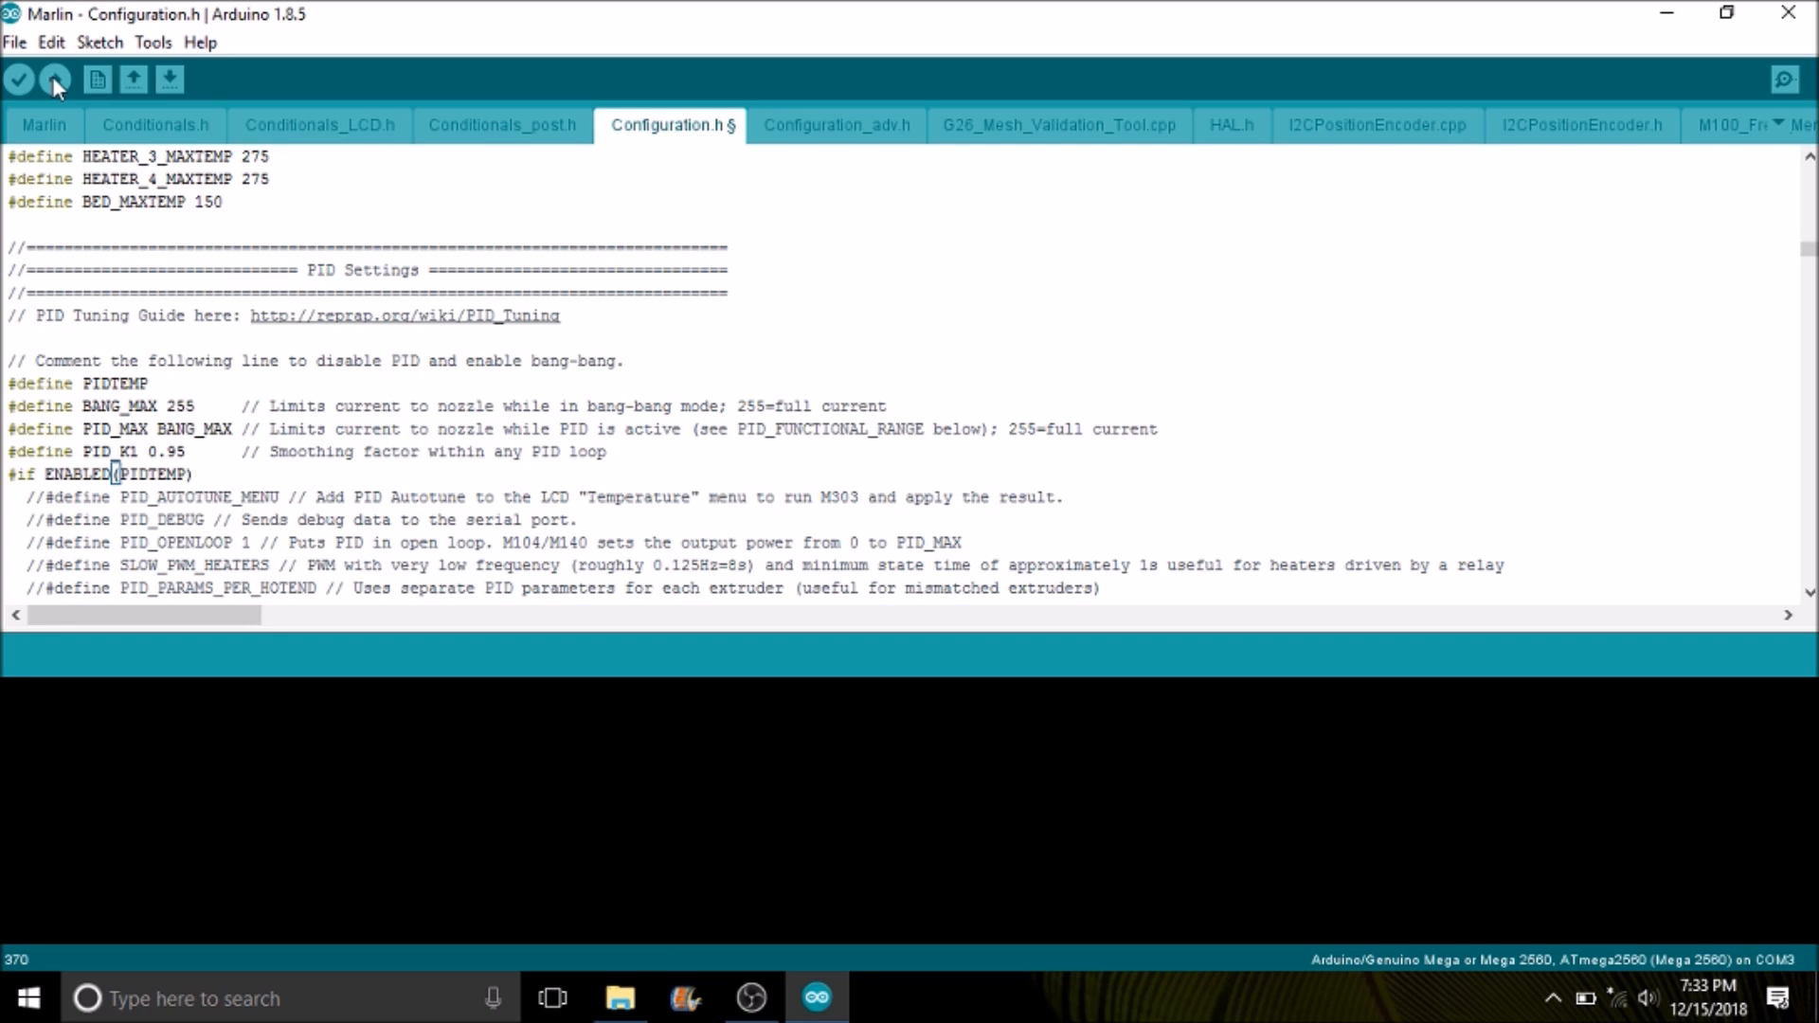
{"action": "left_click", "coordinate": [17, 78]}
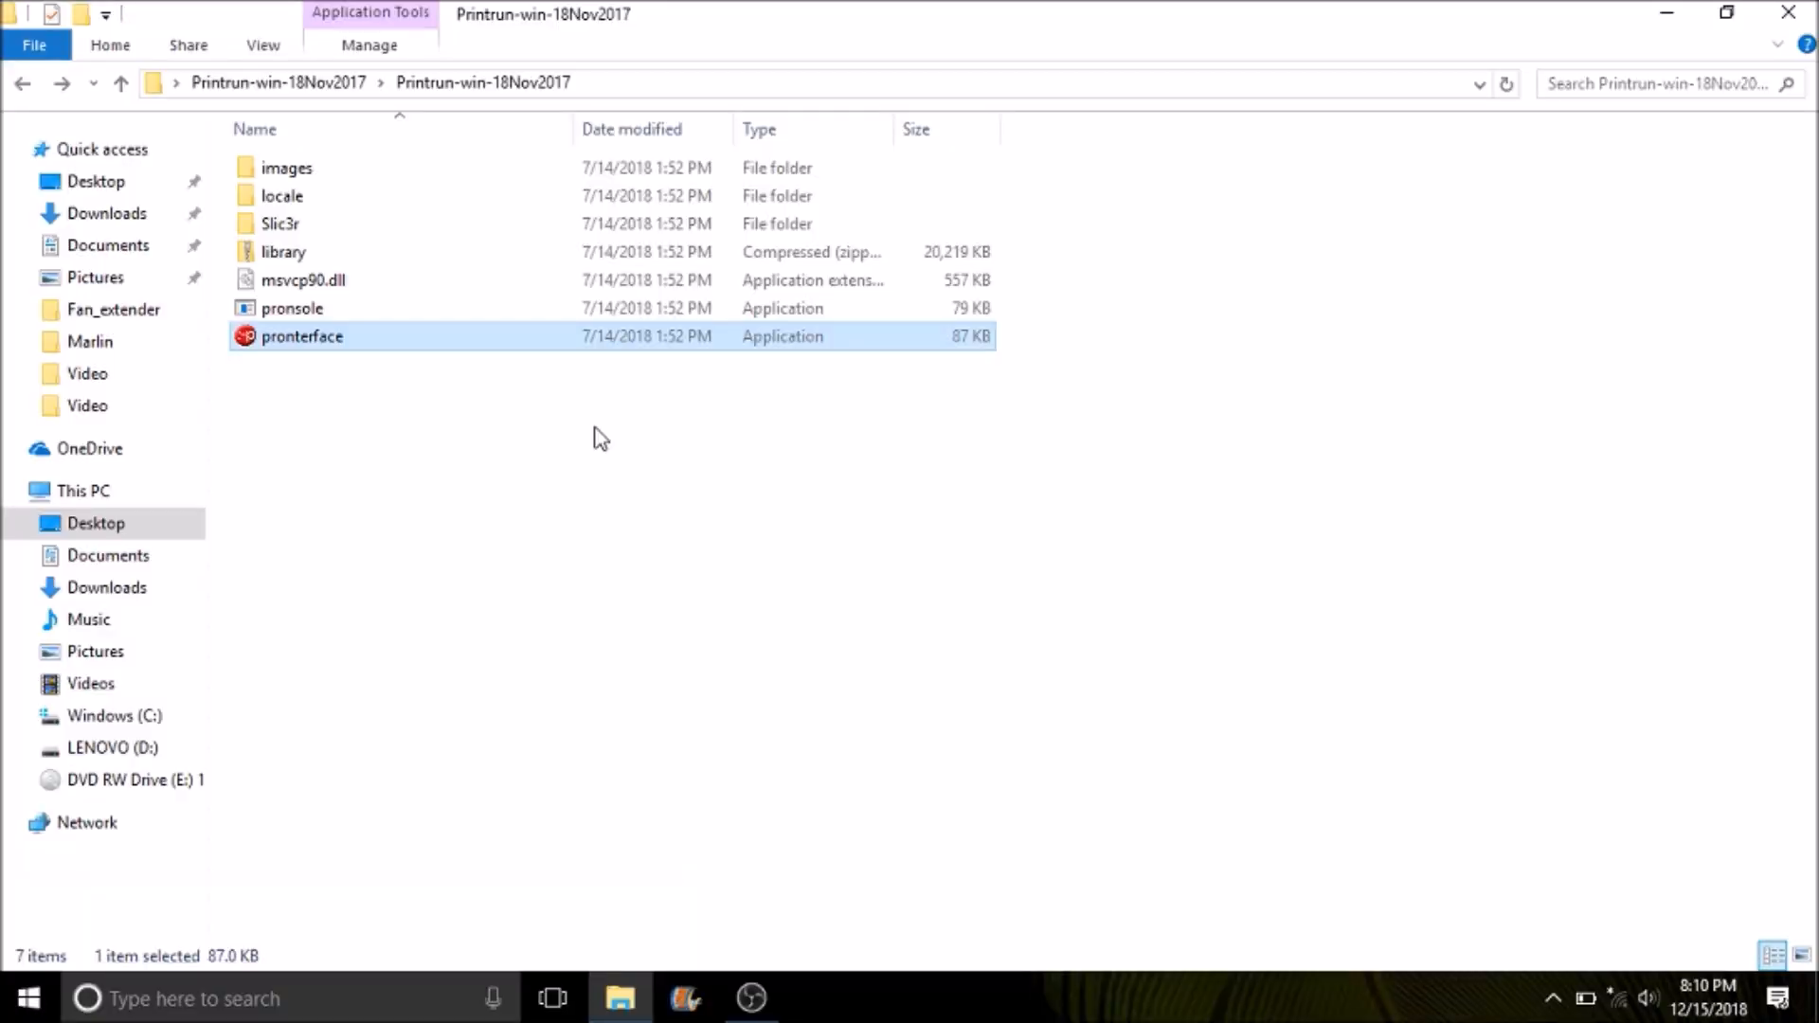
{"action": "mouse_move", "coordinate": [327, 344]}
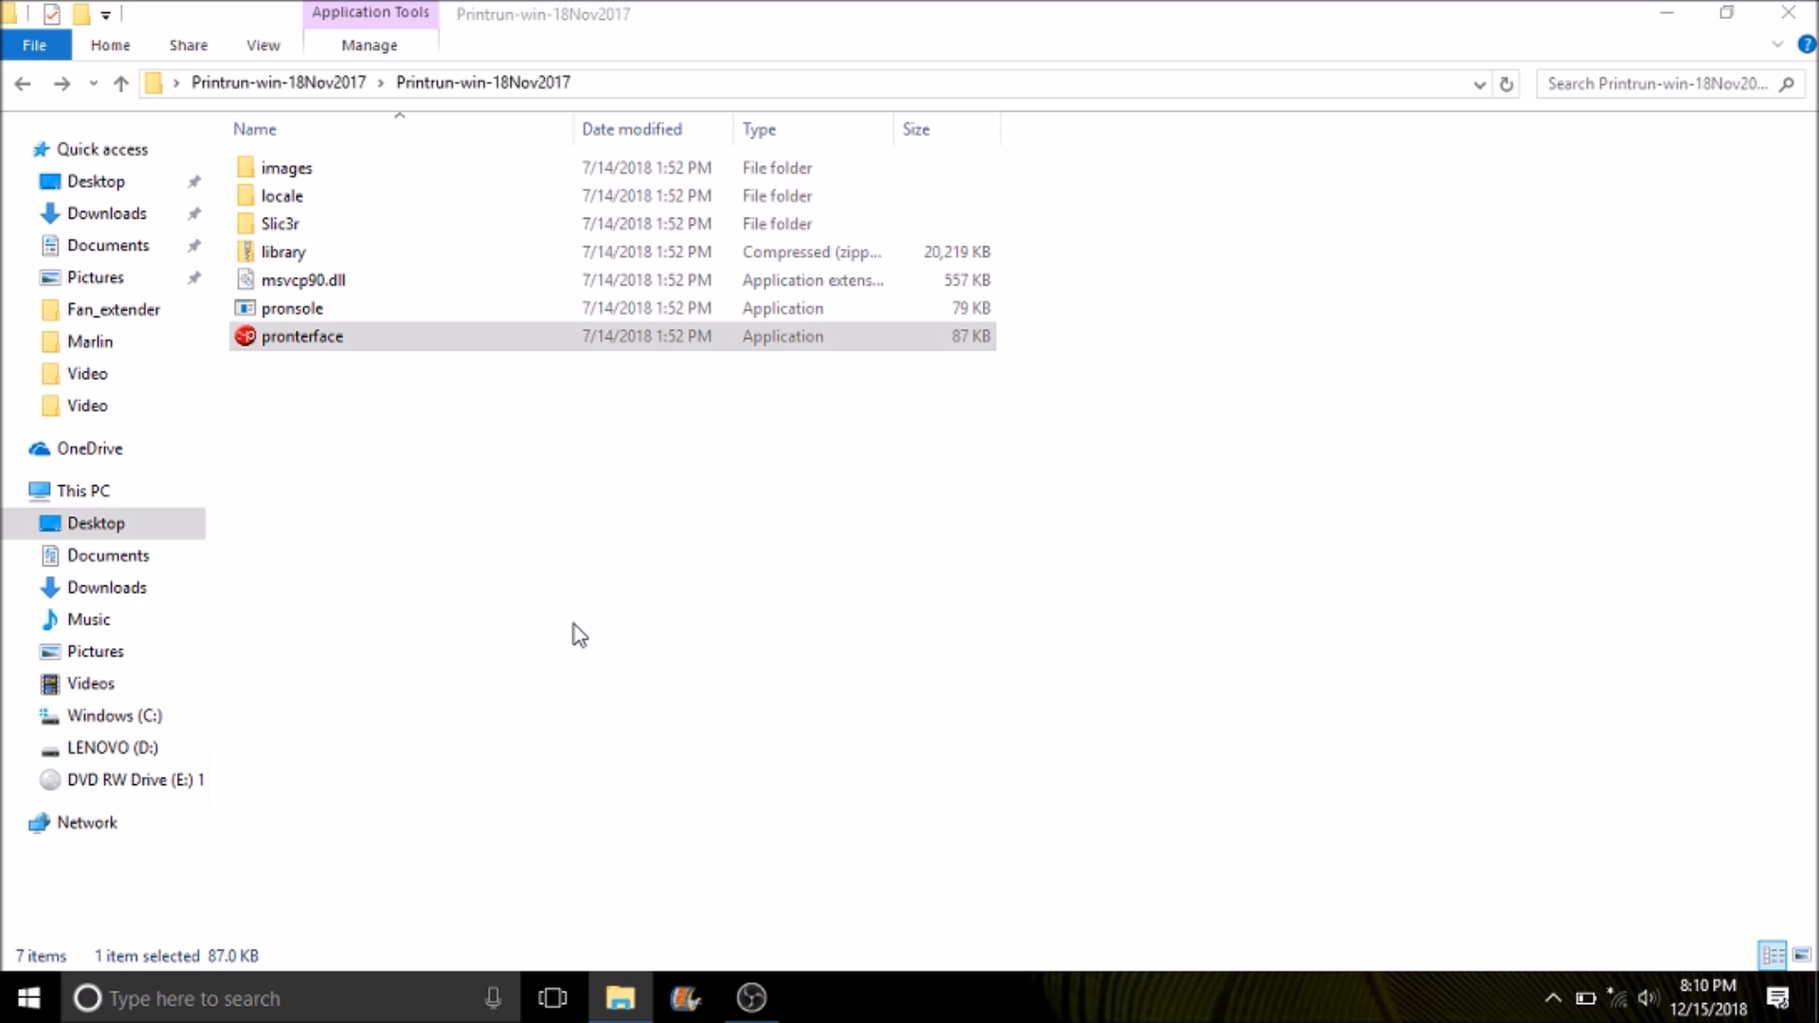
Launch pronterface.exe and connect to the printer on COM3 at 250000 baud.
{"action": "double_click", "coordinate": [303, 335]}
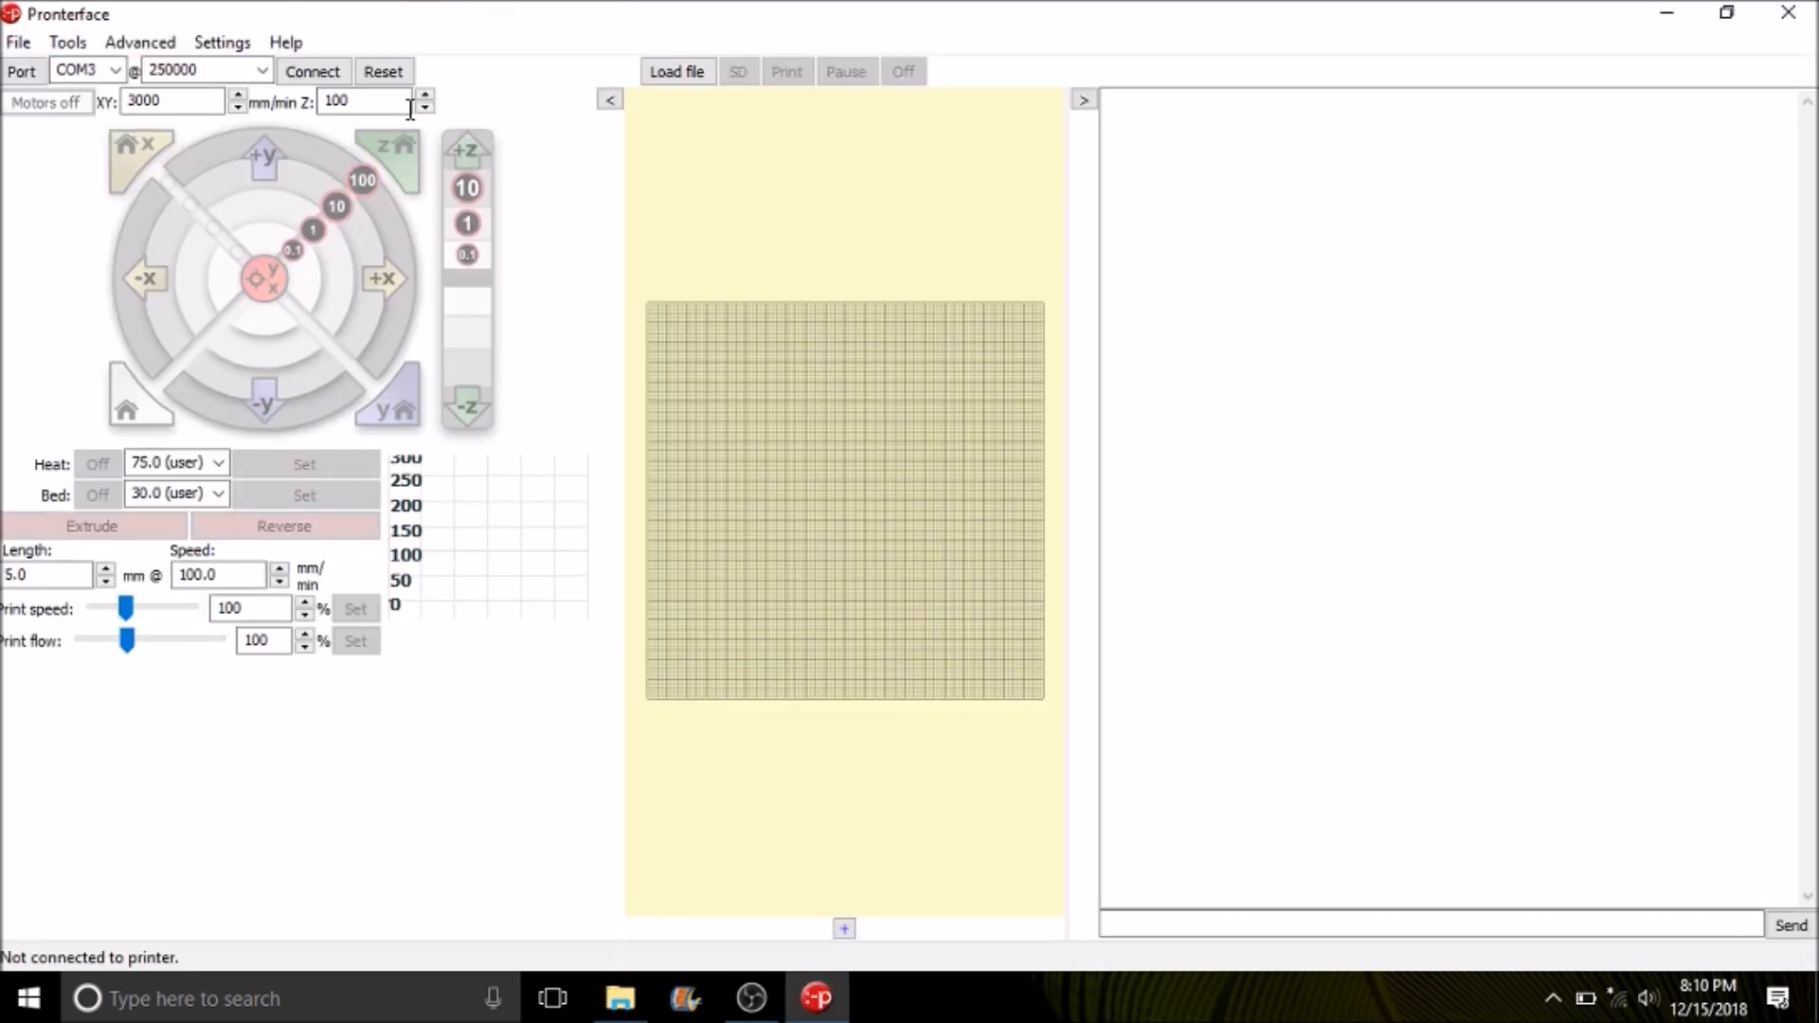
{"action": "left_click", "coordinate": [313, 70]}
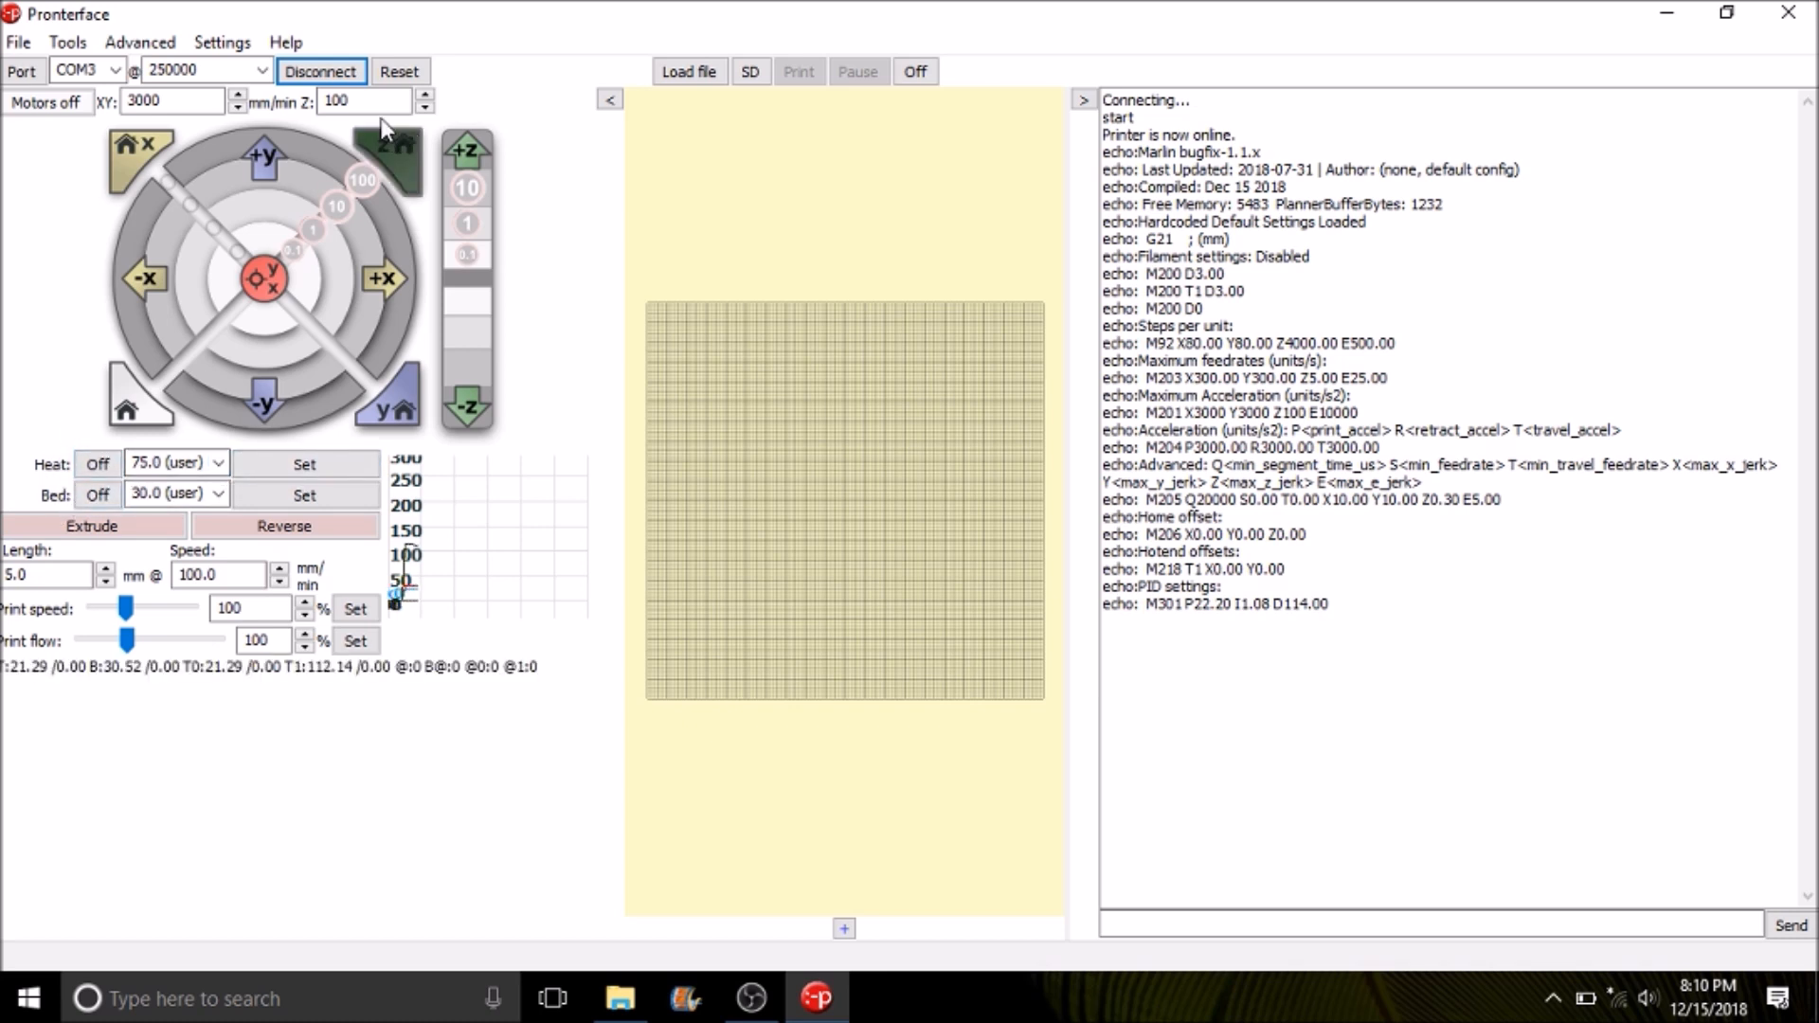
In Settings > Options set Extruders count to 2 and save with OK.
{"action": "left_click", "coordinate": [222, 42]}
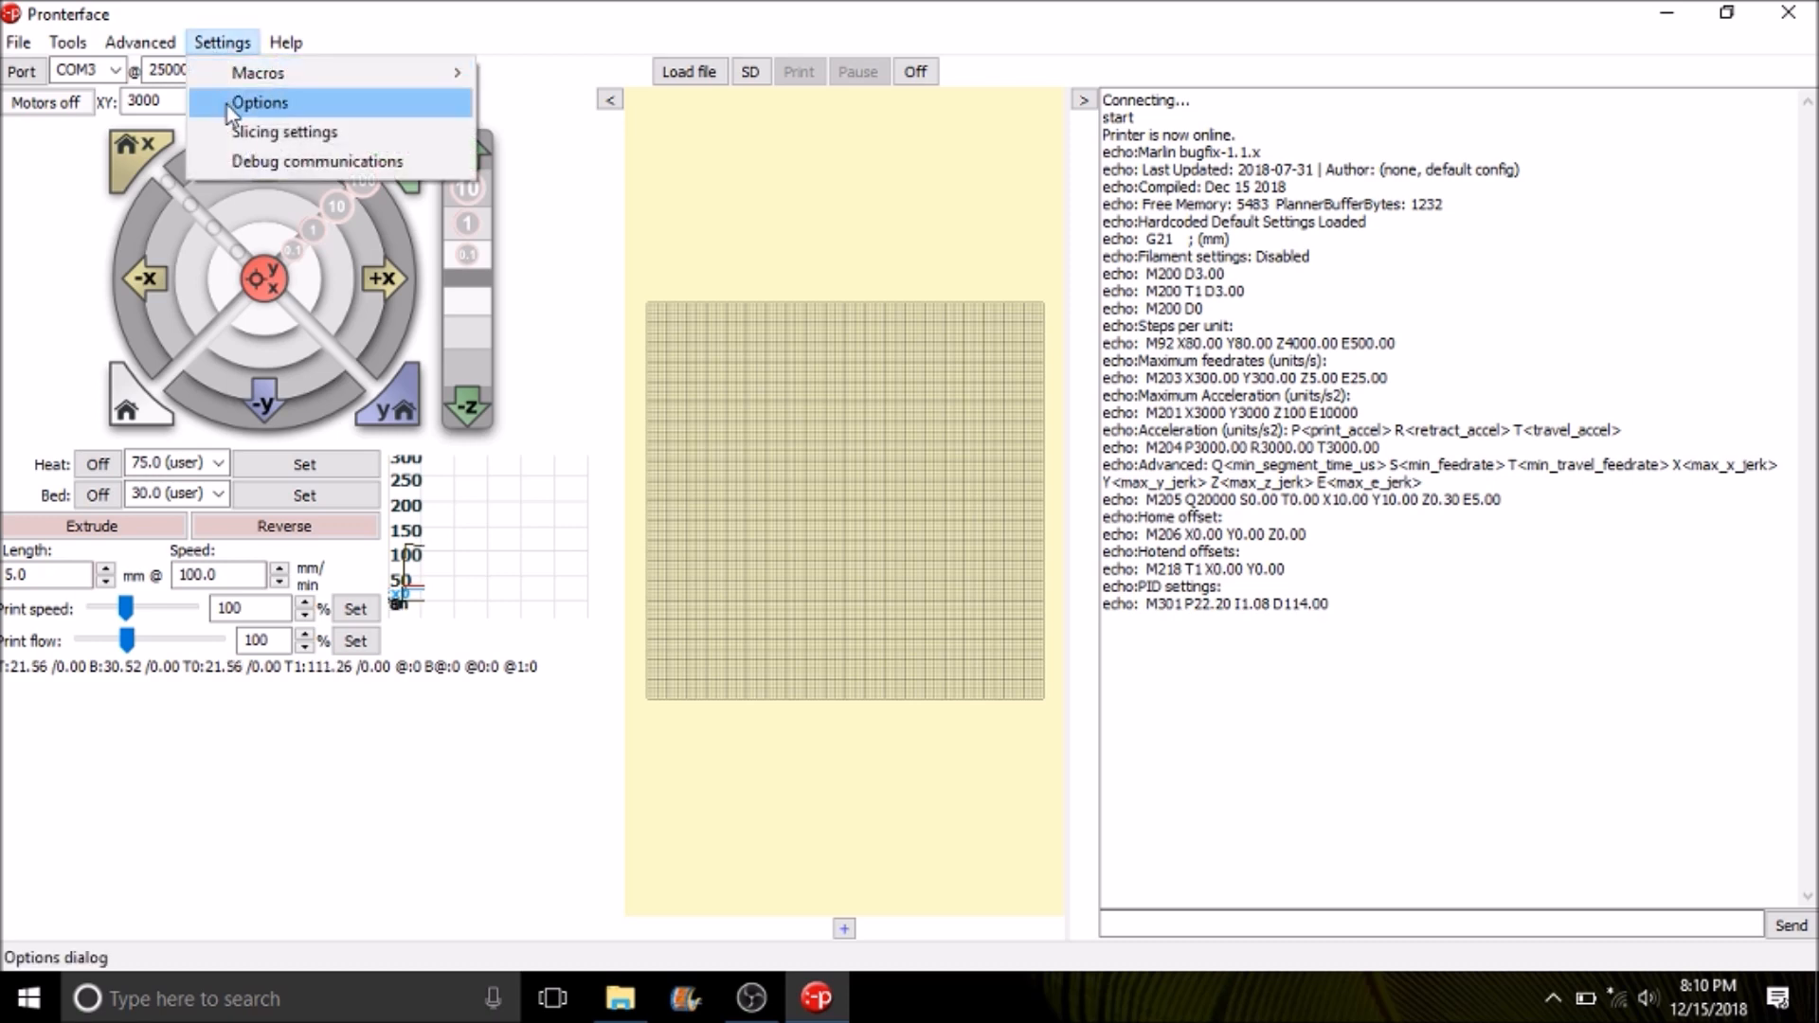
{"action": "left_click", "coordinate": [259, 102]}
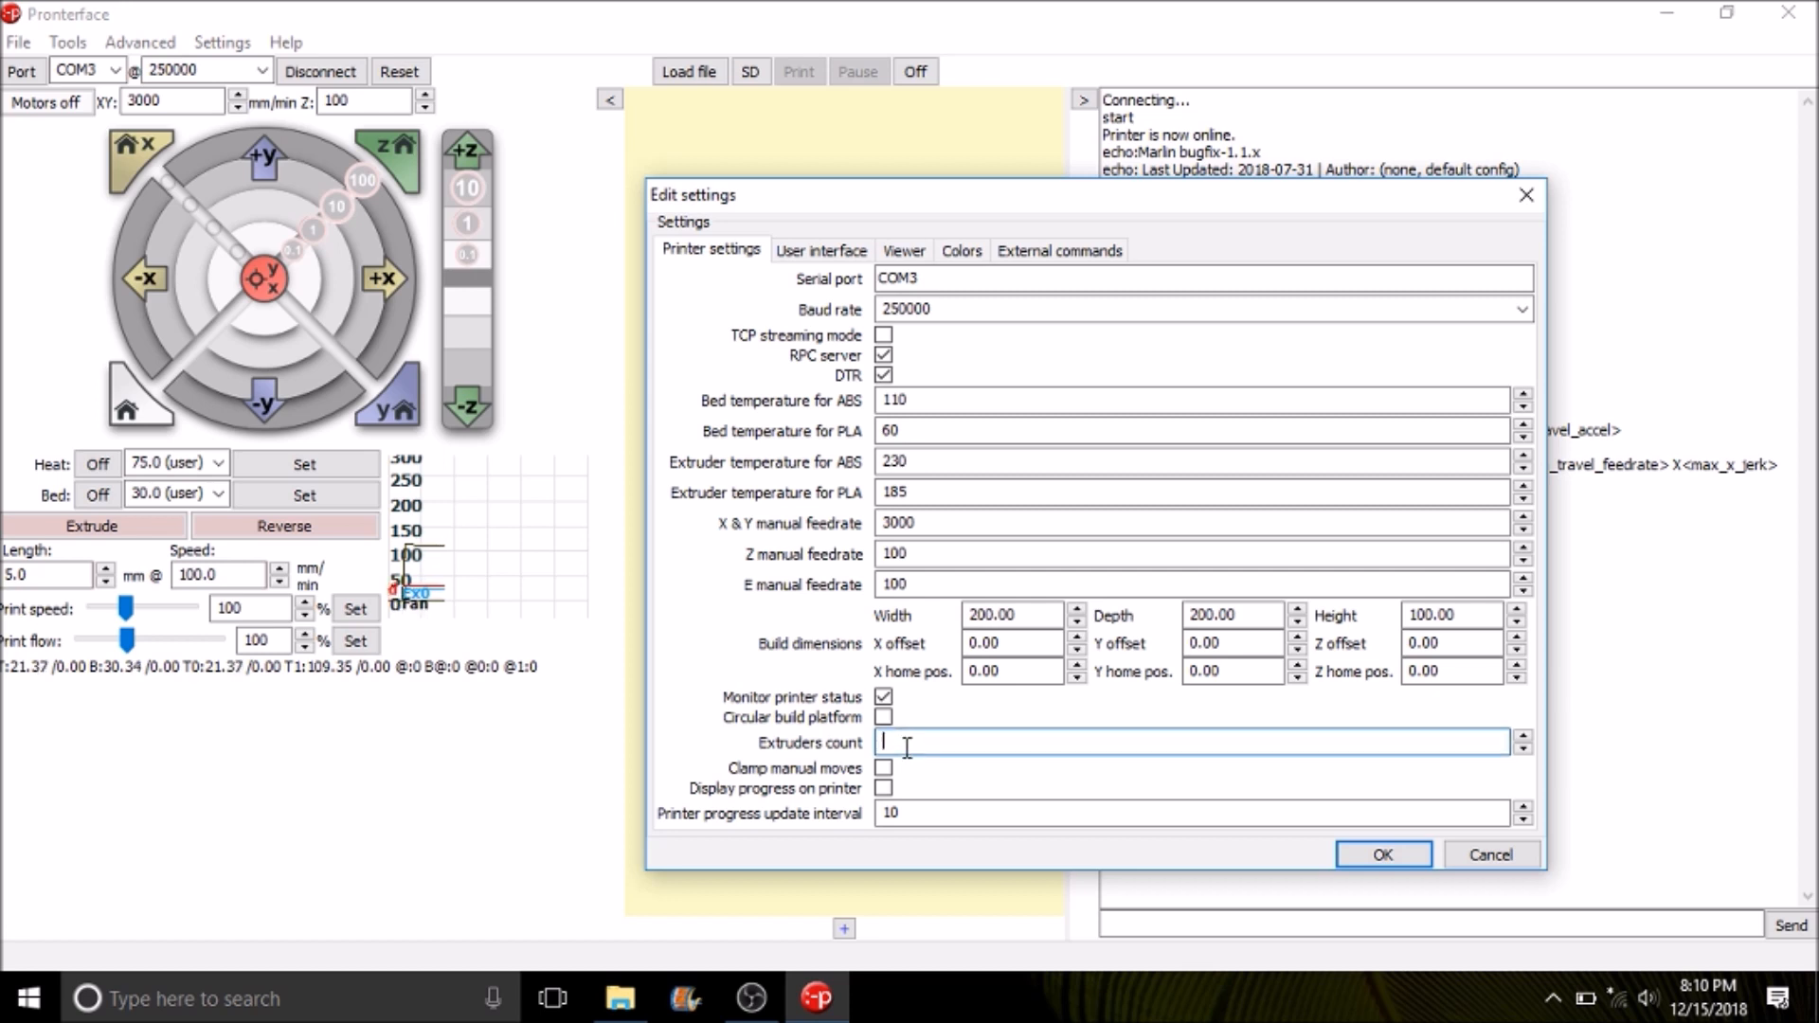
{"action": "type", "text": "2"}
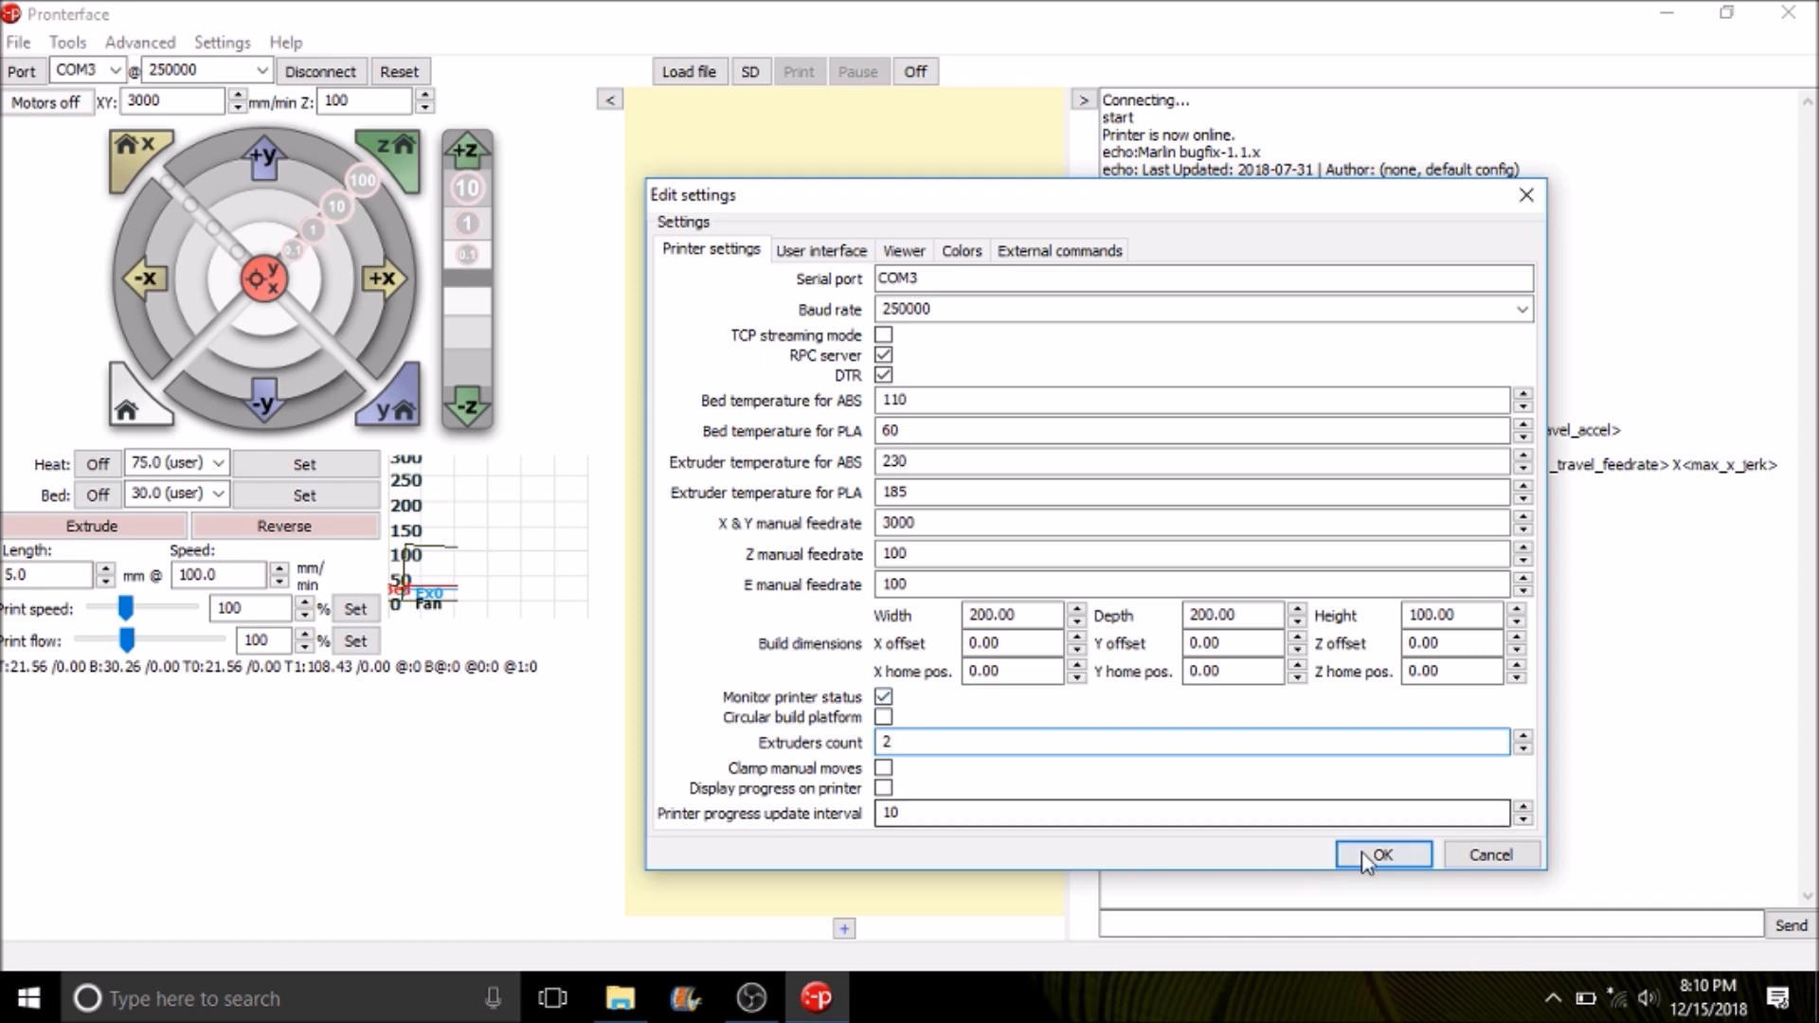
{"action": "left_click", "coordinate": [1381, 855]}
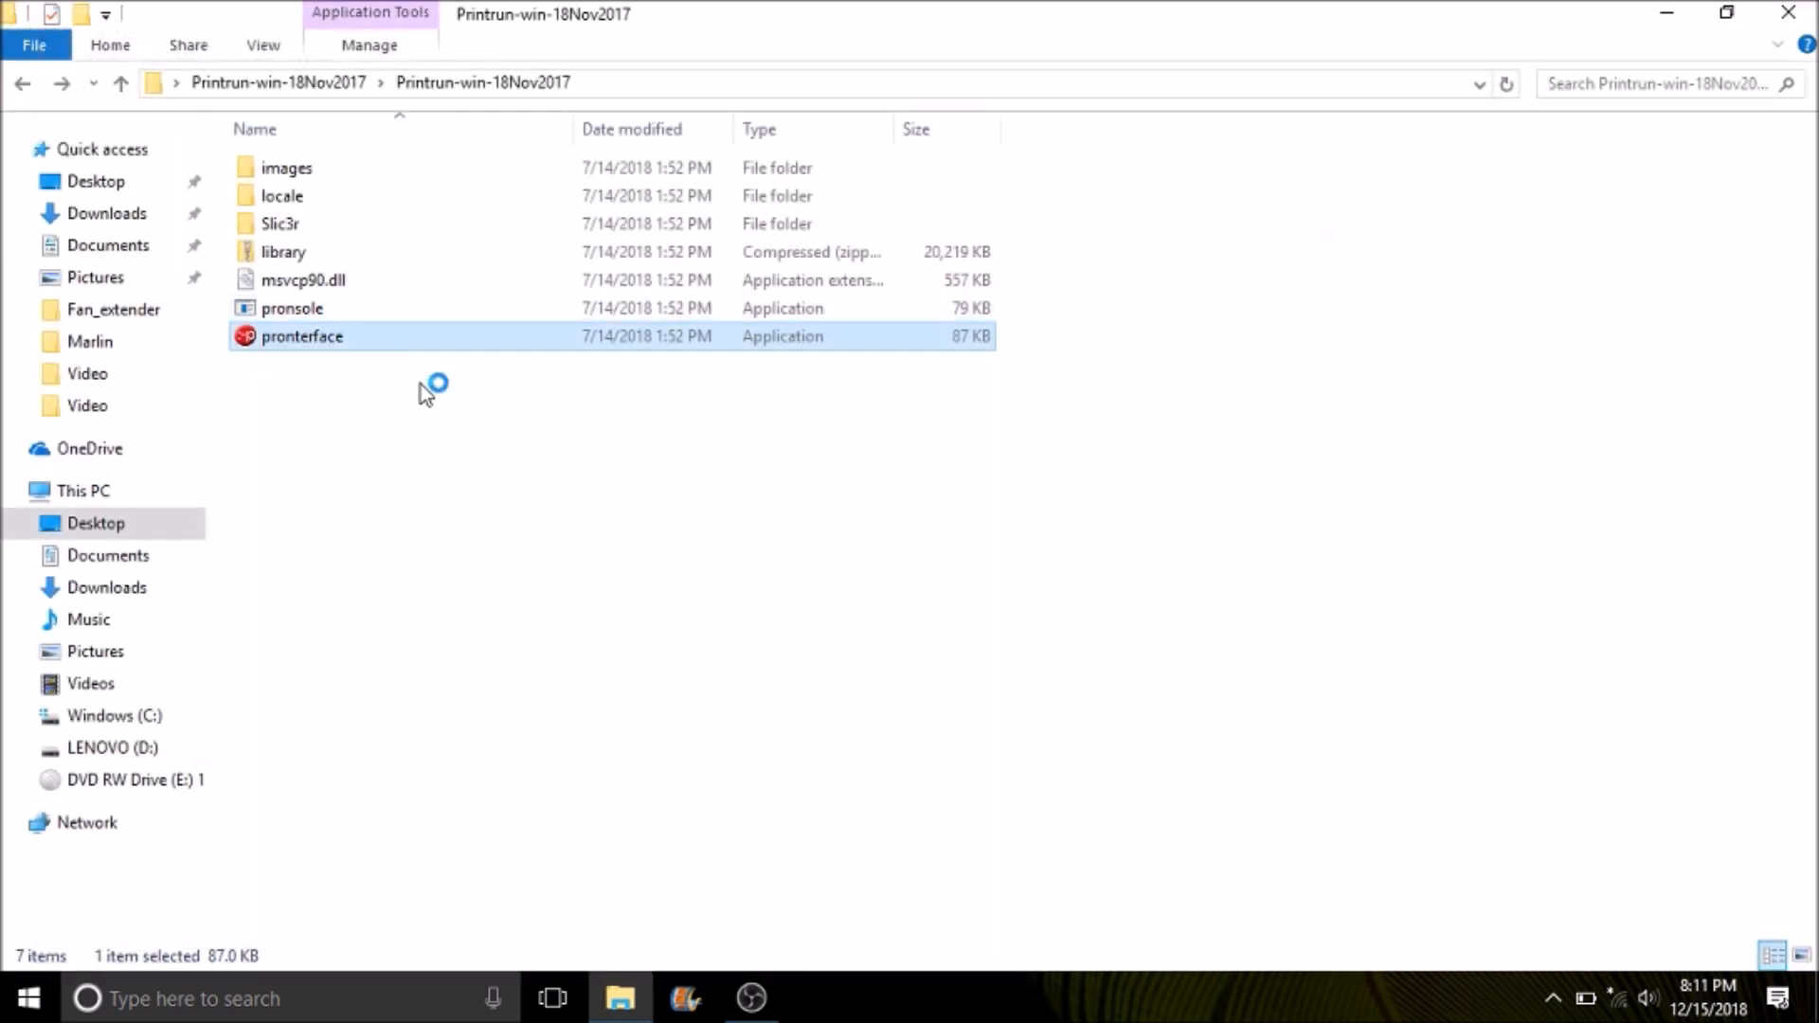
Relaunch pronterface.exe, reconnect to the printer and select the hotend Heat field.
{"action": "double_click", "coordinate": [301, 337]}
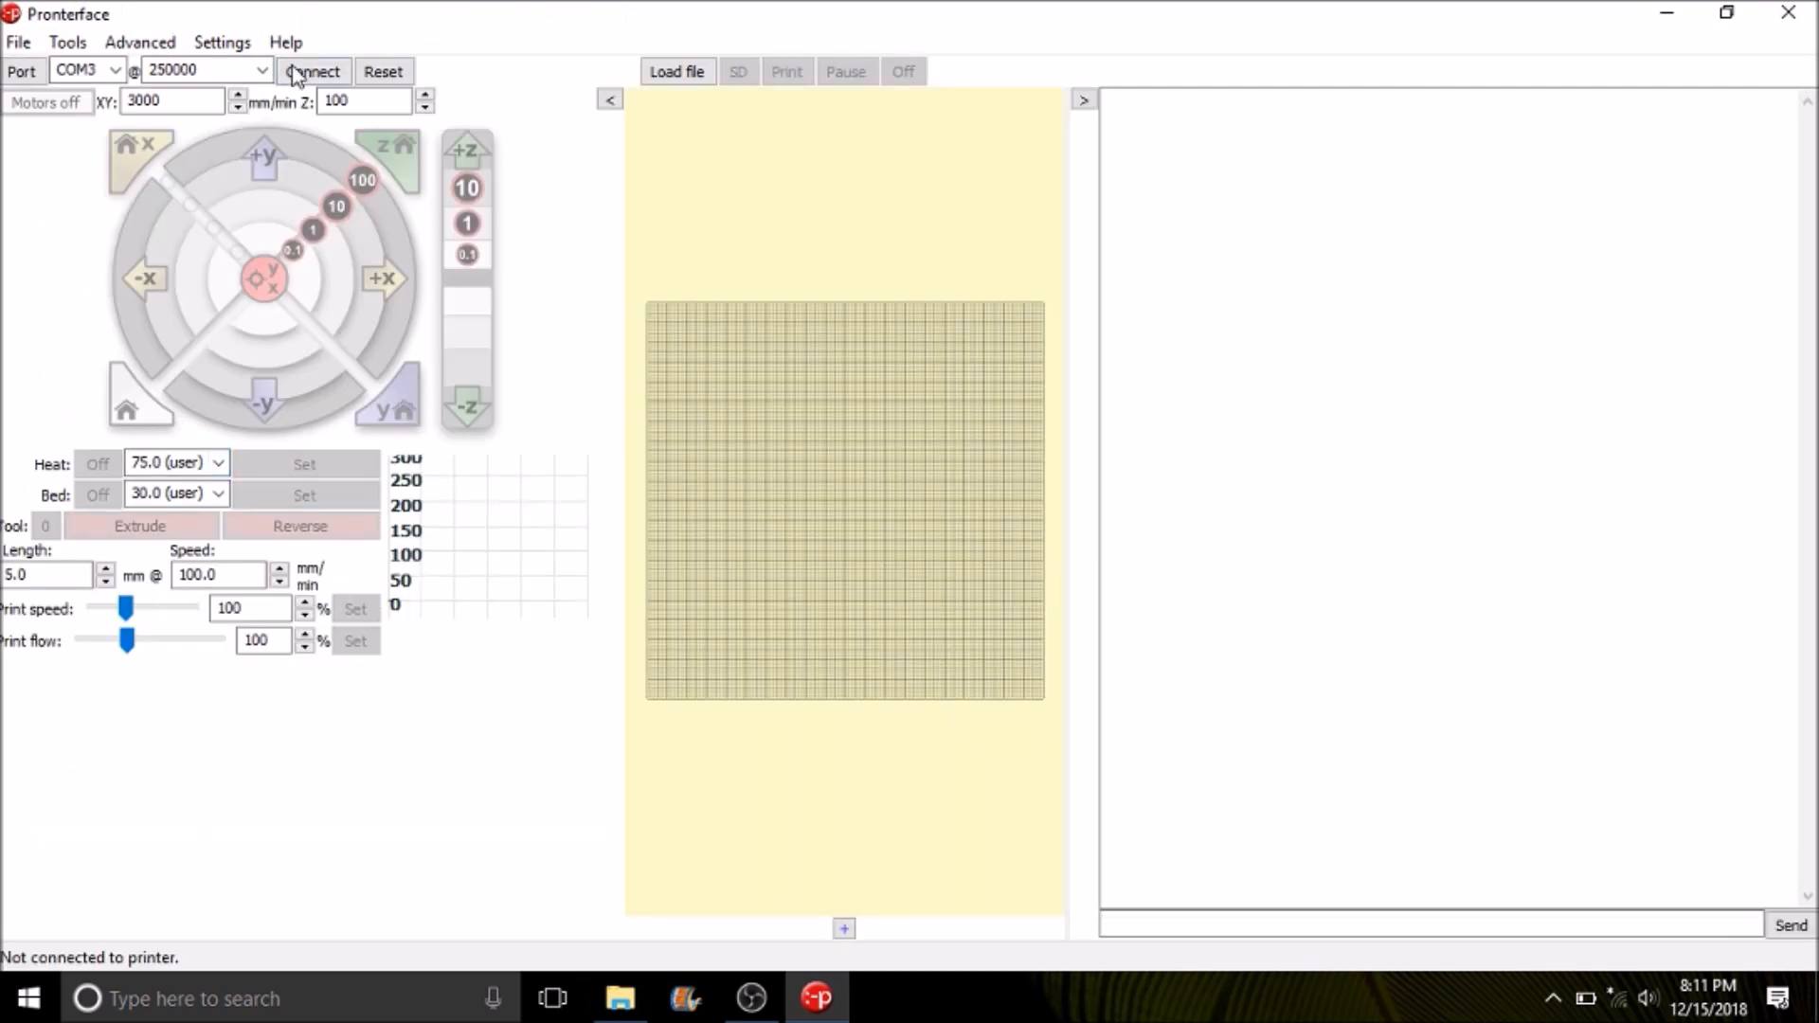
{"action": "left_click", "coordinate": [311, 71]}
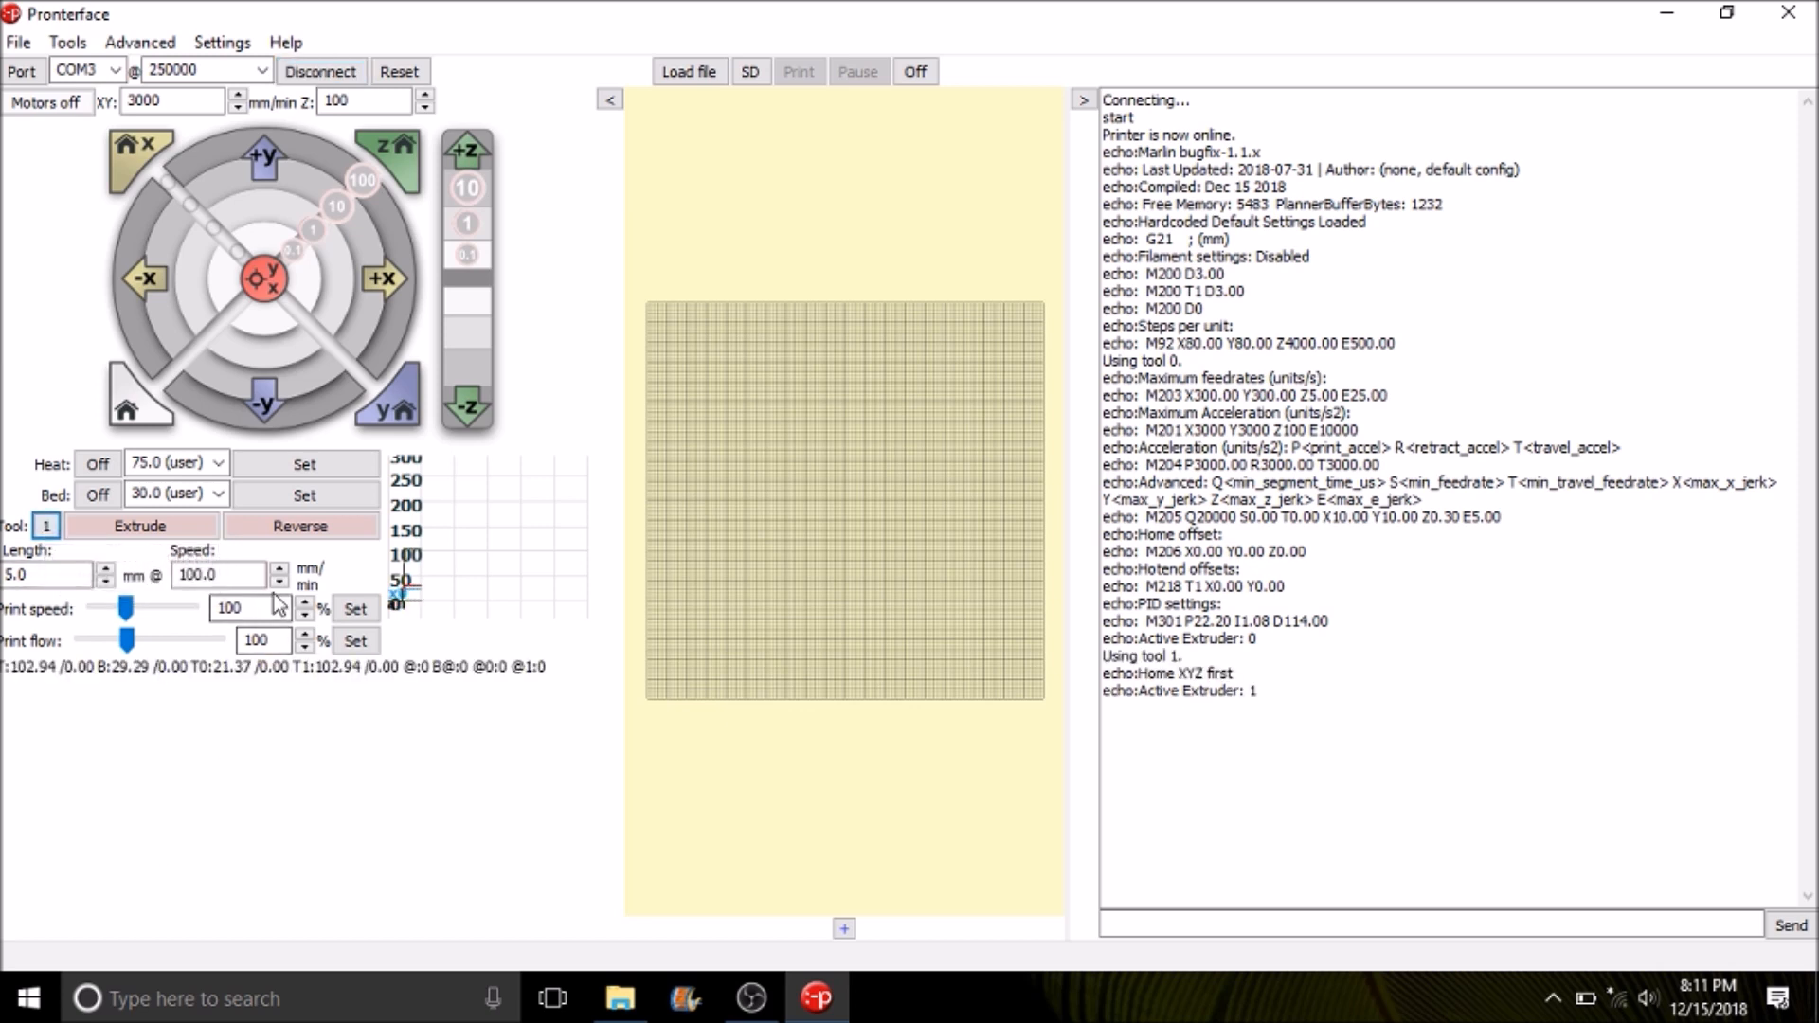
{"action": "left_click", "coordinate": [168, 462]}
{"action": "type", "text": "60"}
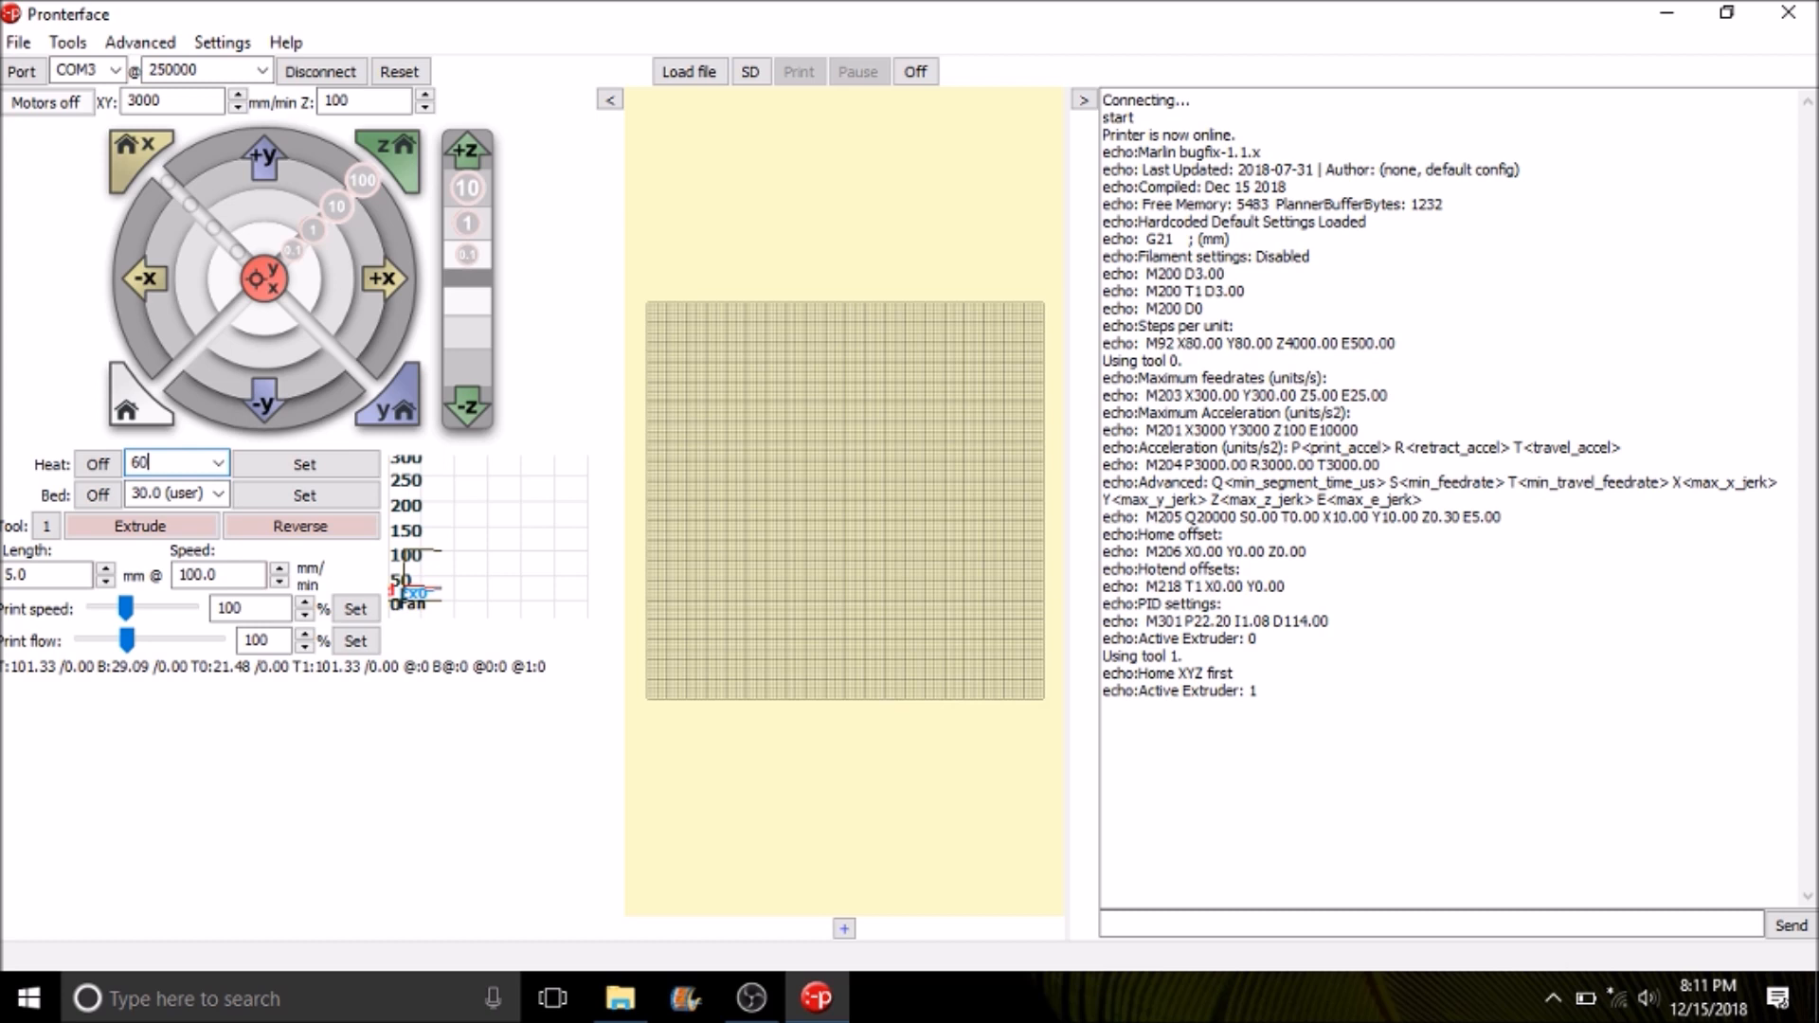
{"action": "mouse_move", "coordinate": [303, 462]}
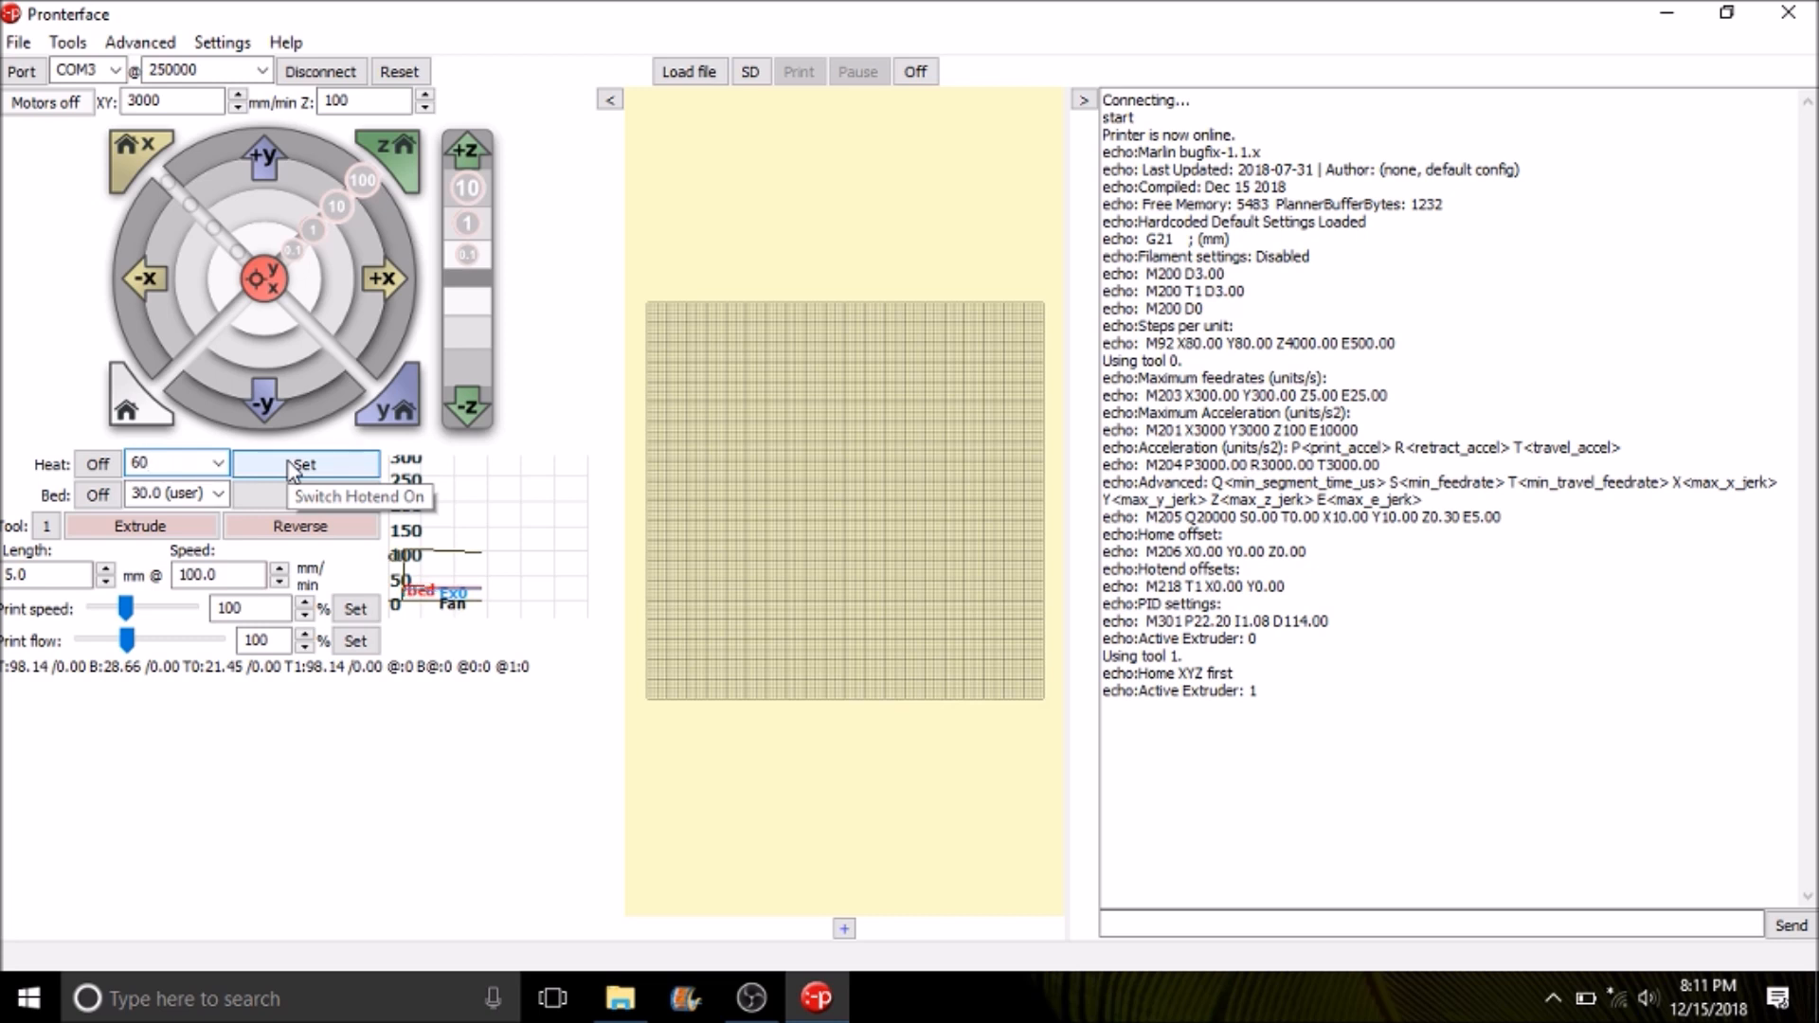
Set the hotend to 60 °C and the bed to 30 °C.
{"action": "left_click", "coordinate": [303, 462]}
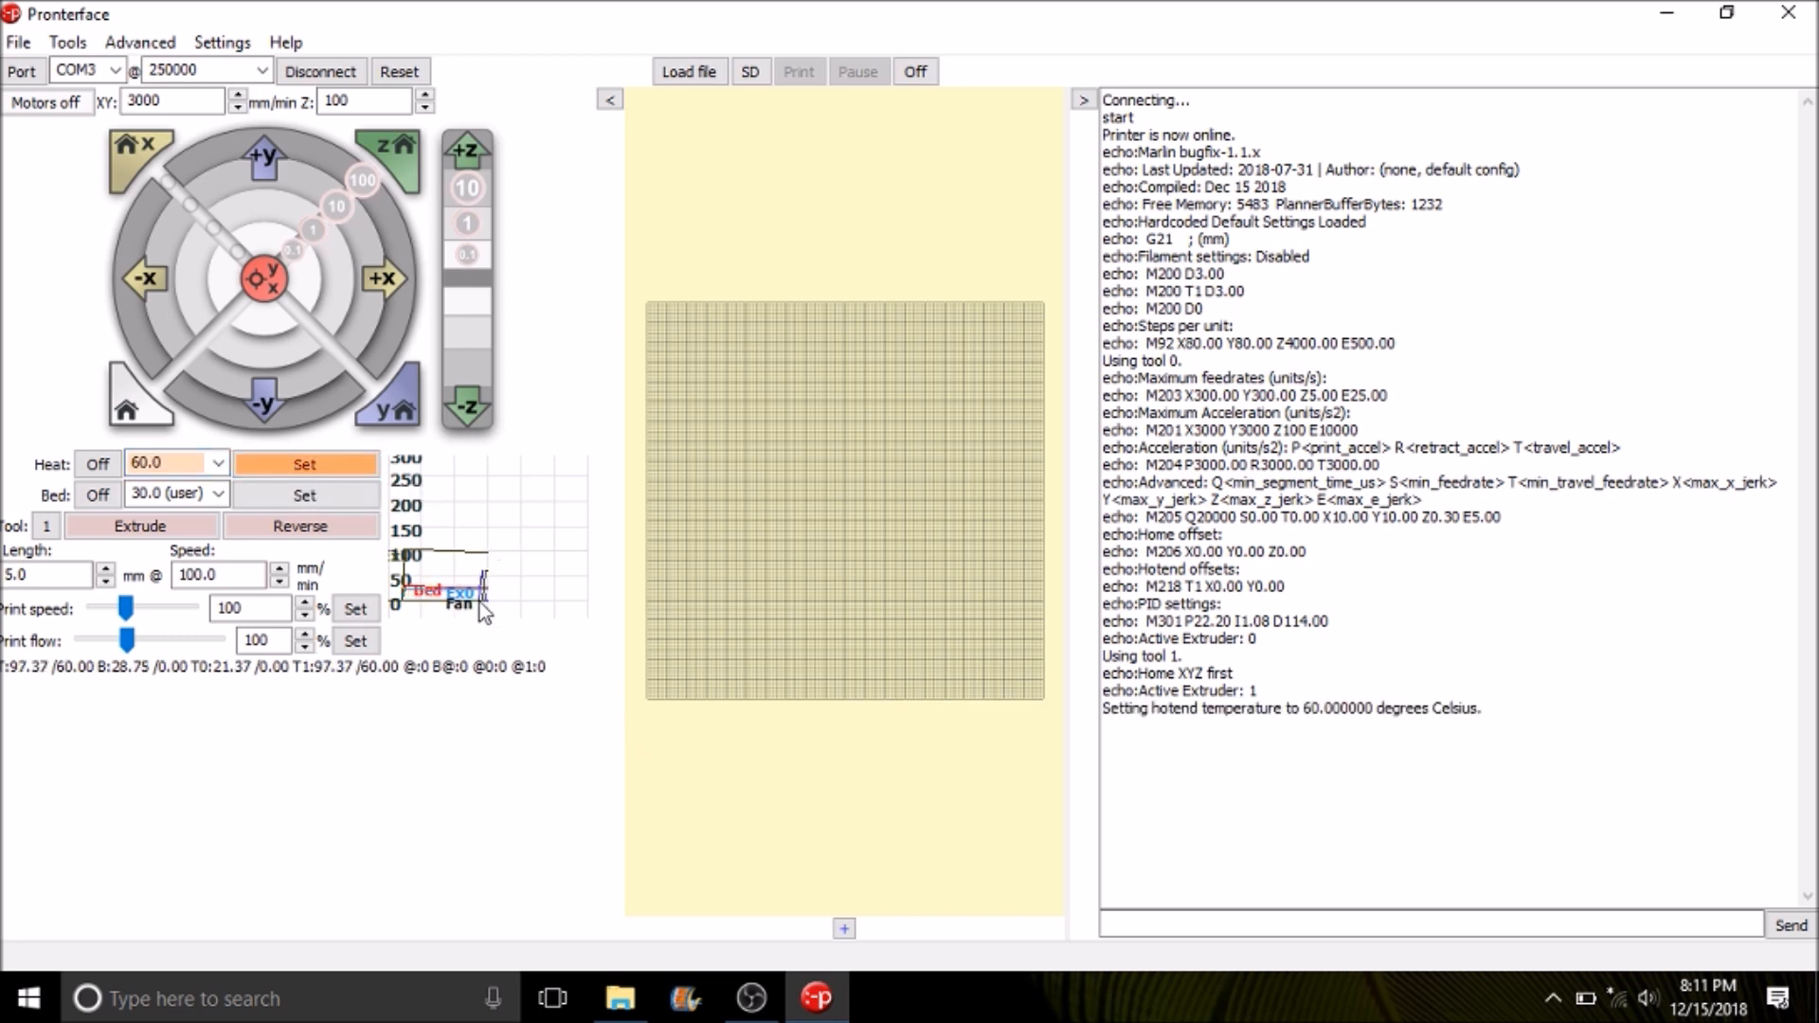
{"action": "mouse_move", "coordinate": [493, 576]}
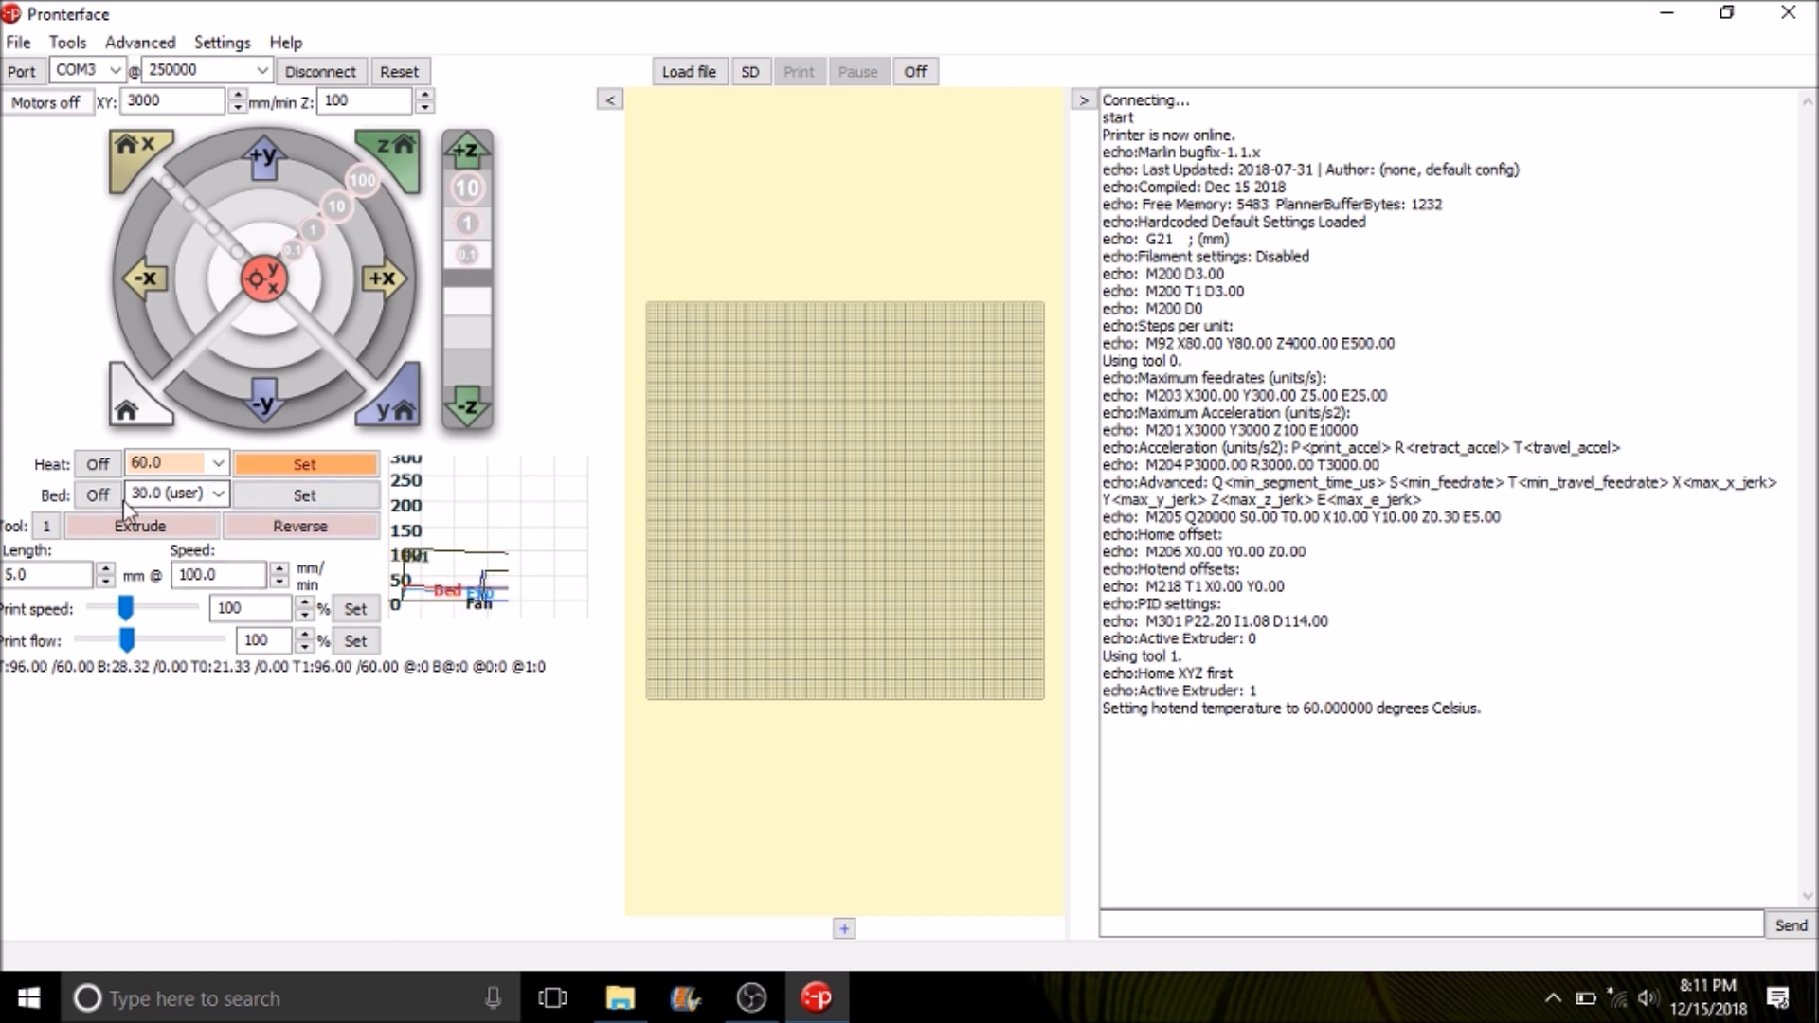
{"action": "left_click", "coordinate": [303, 494]}
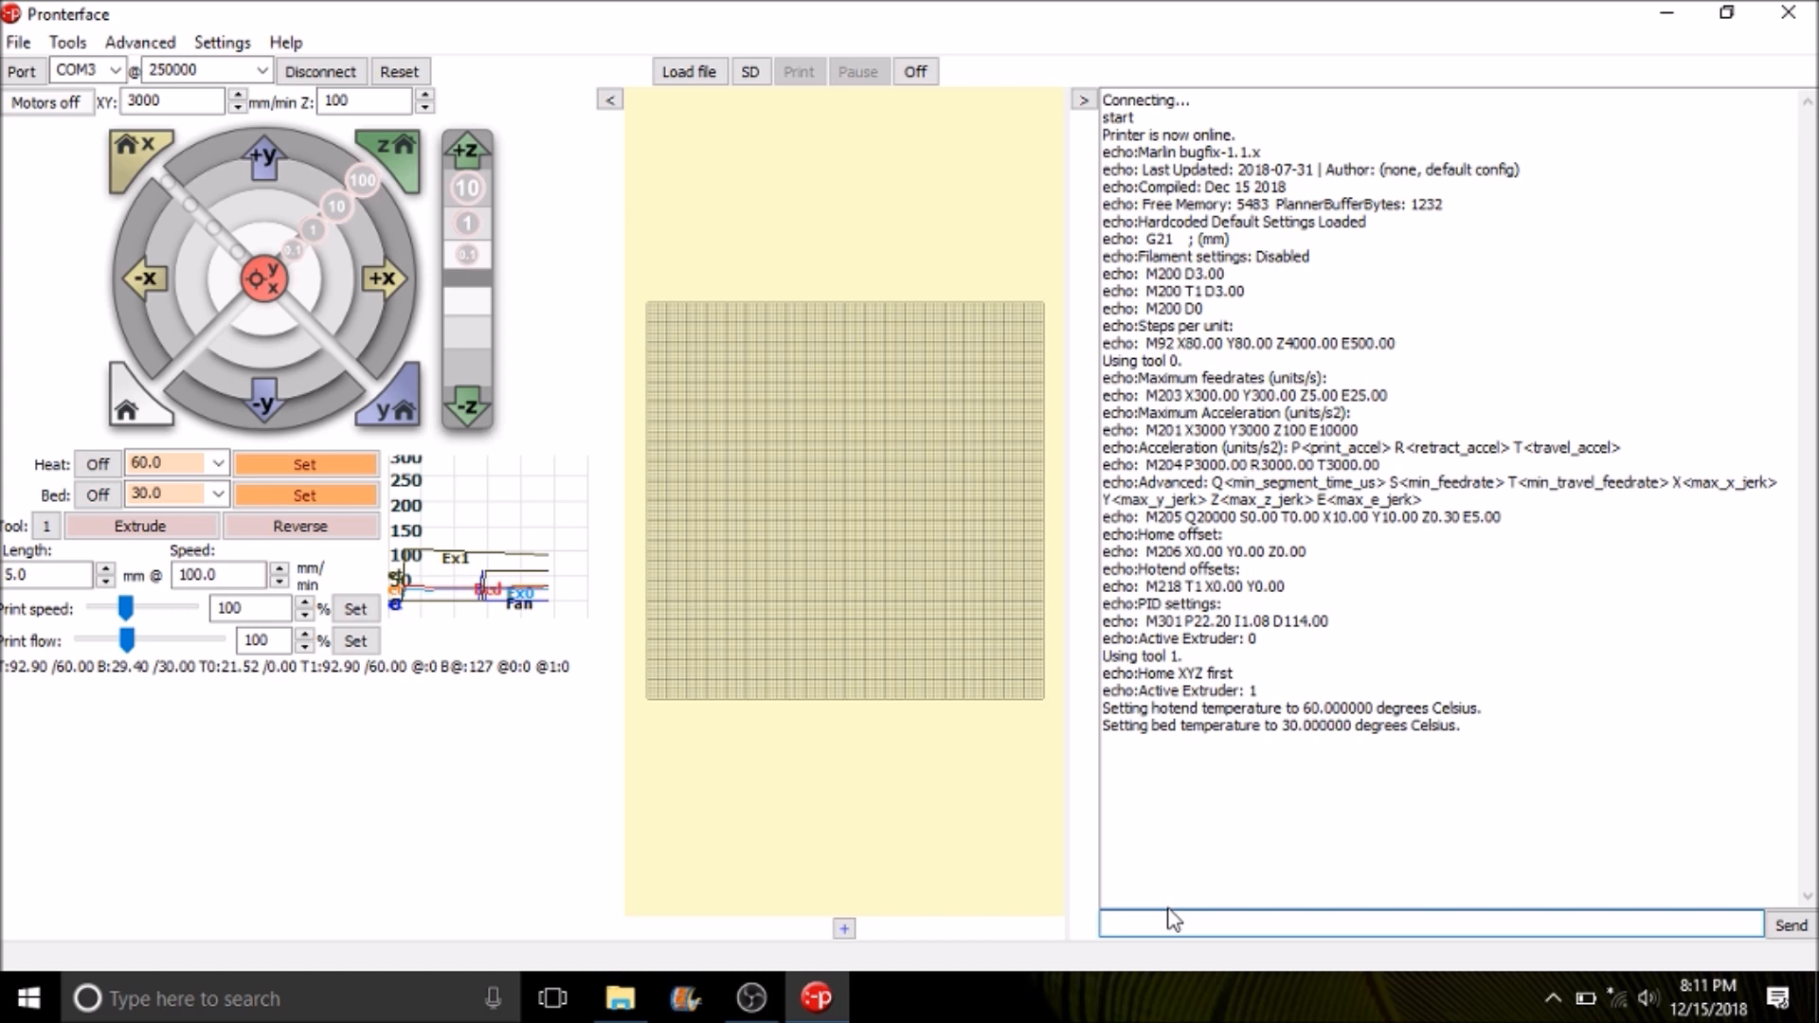
Send M106 P0 S200 to spin up fan 0, then enter M106 P0 S0 to stop it.
{"action": "type", "text": "M"}
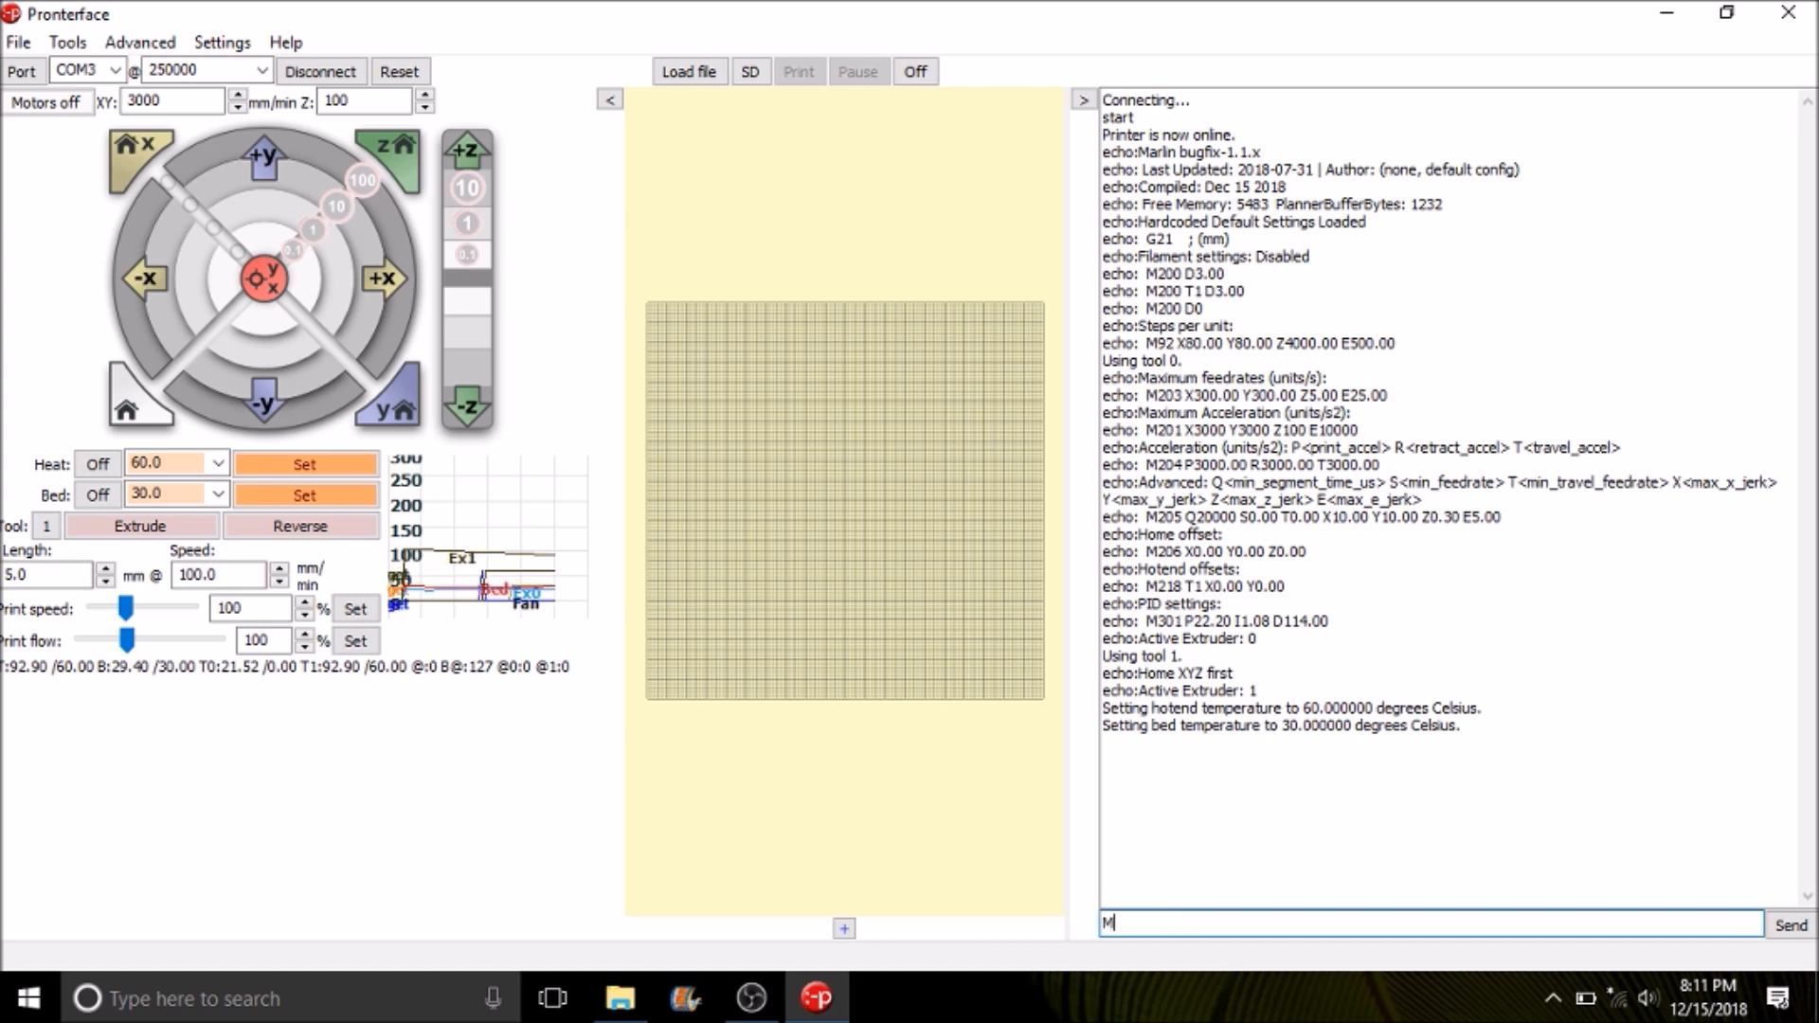
{"action": "type", "text": "106"}
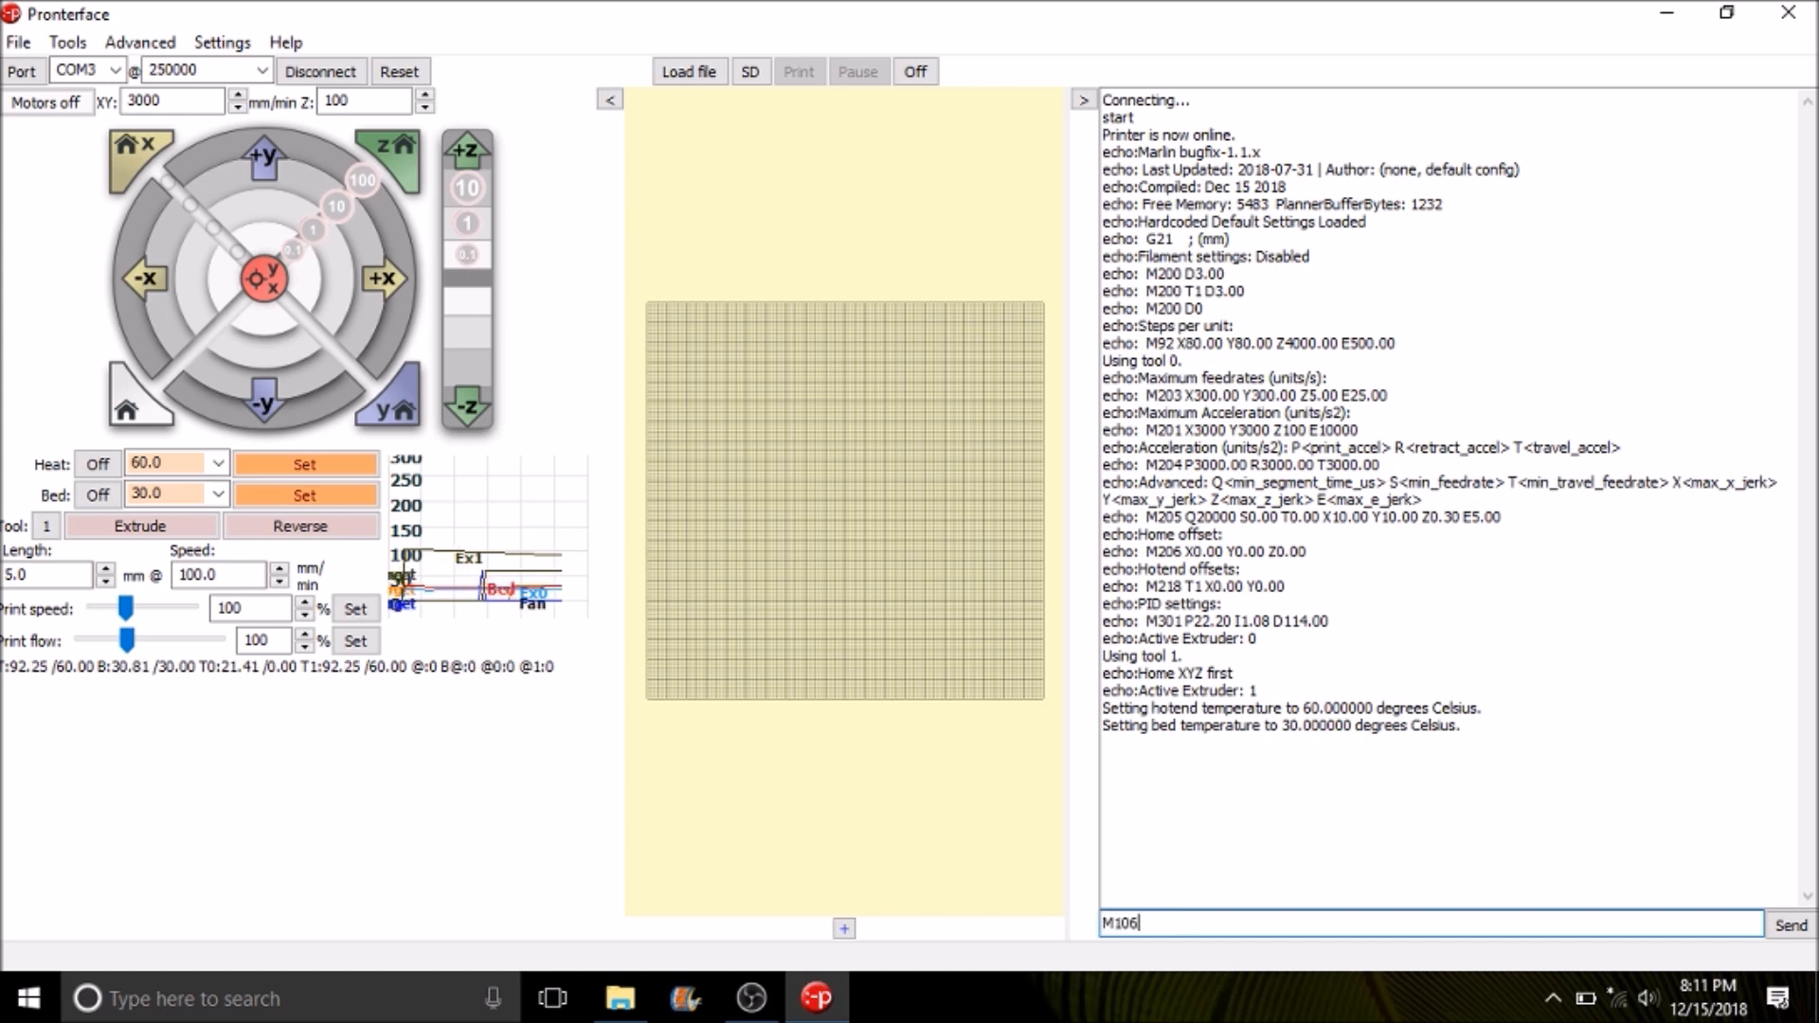
{"action": "type", "text": "P"}
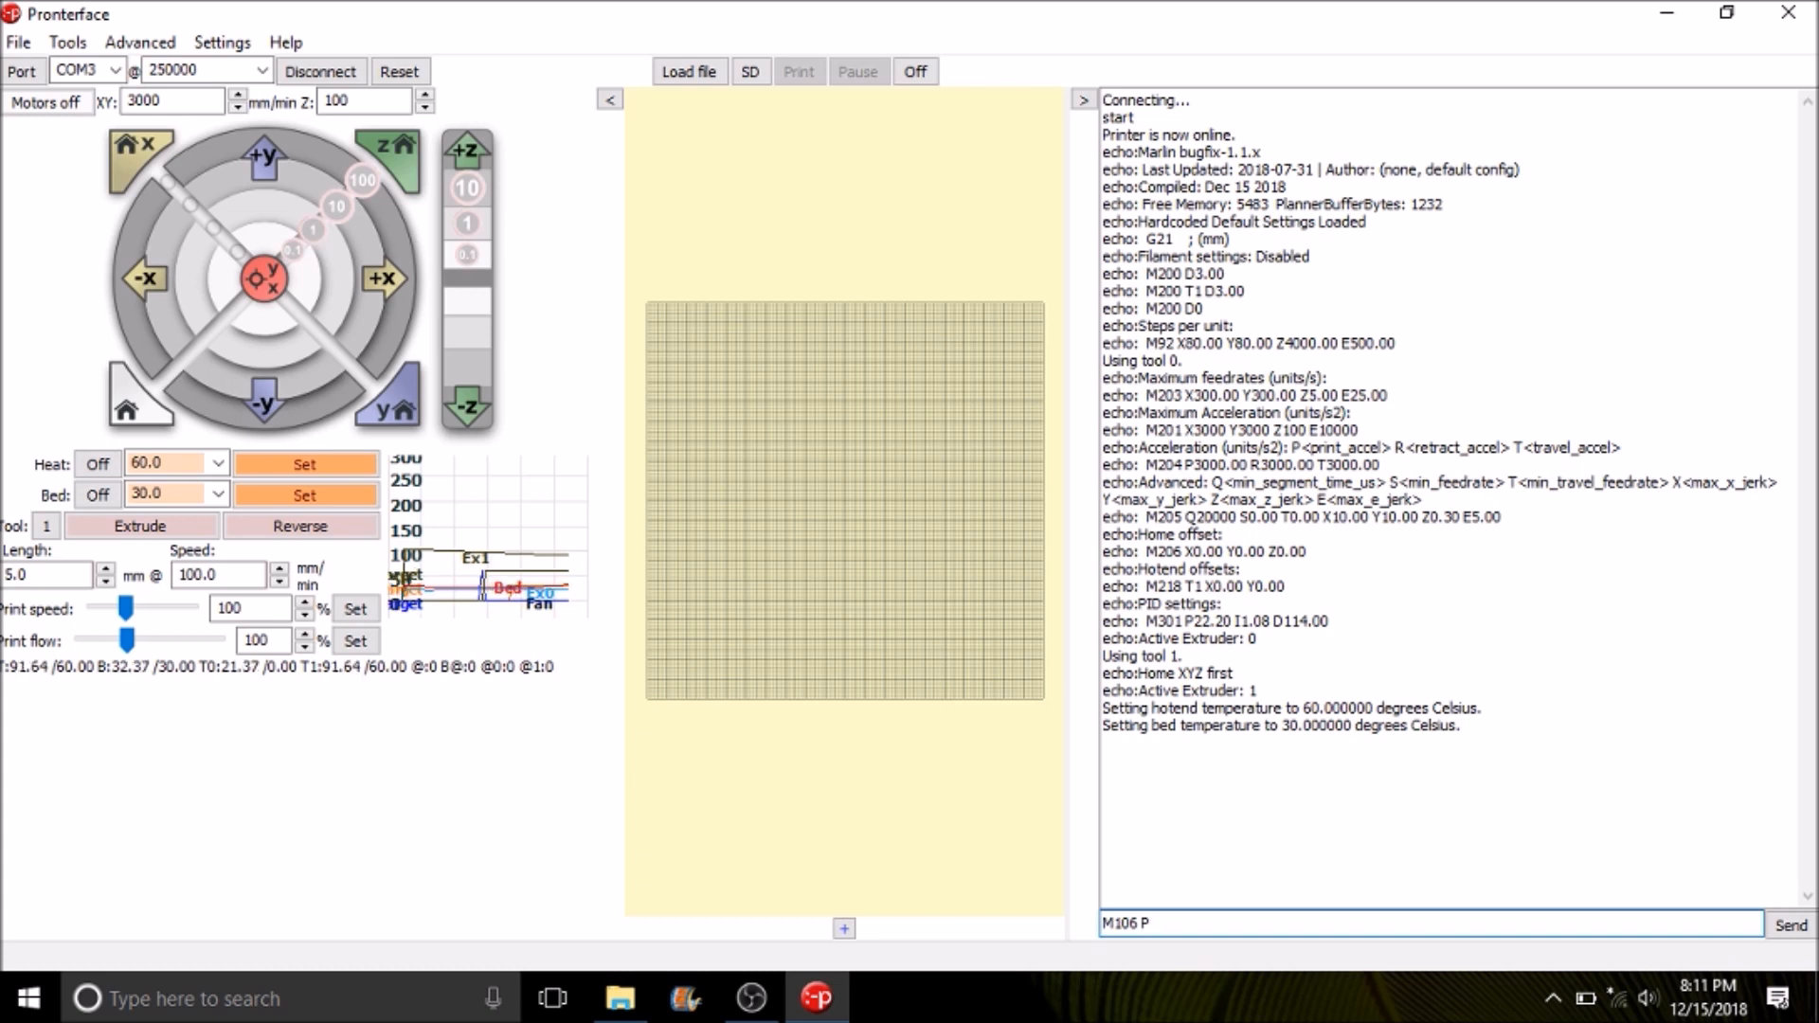
{"action": "type", "text": "0"}
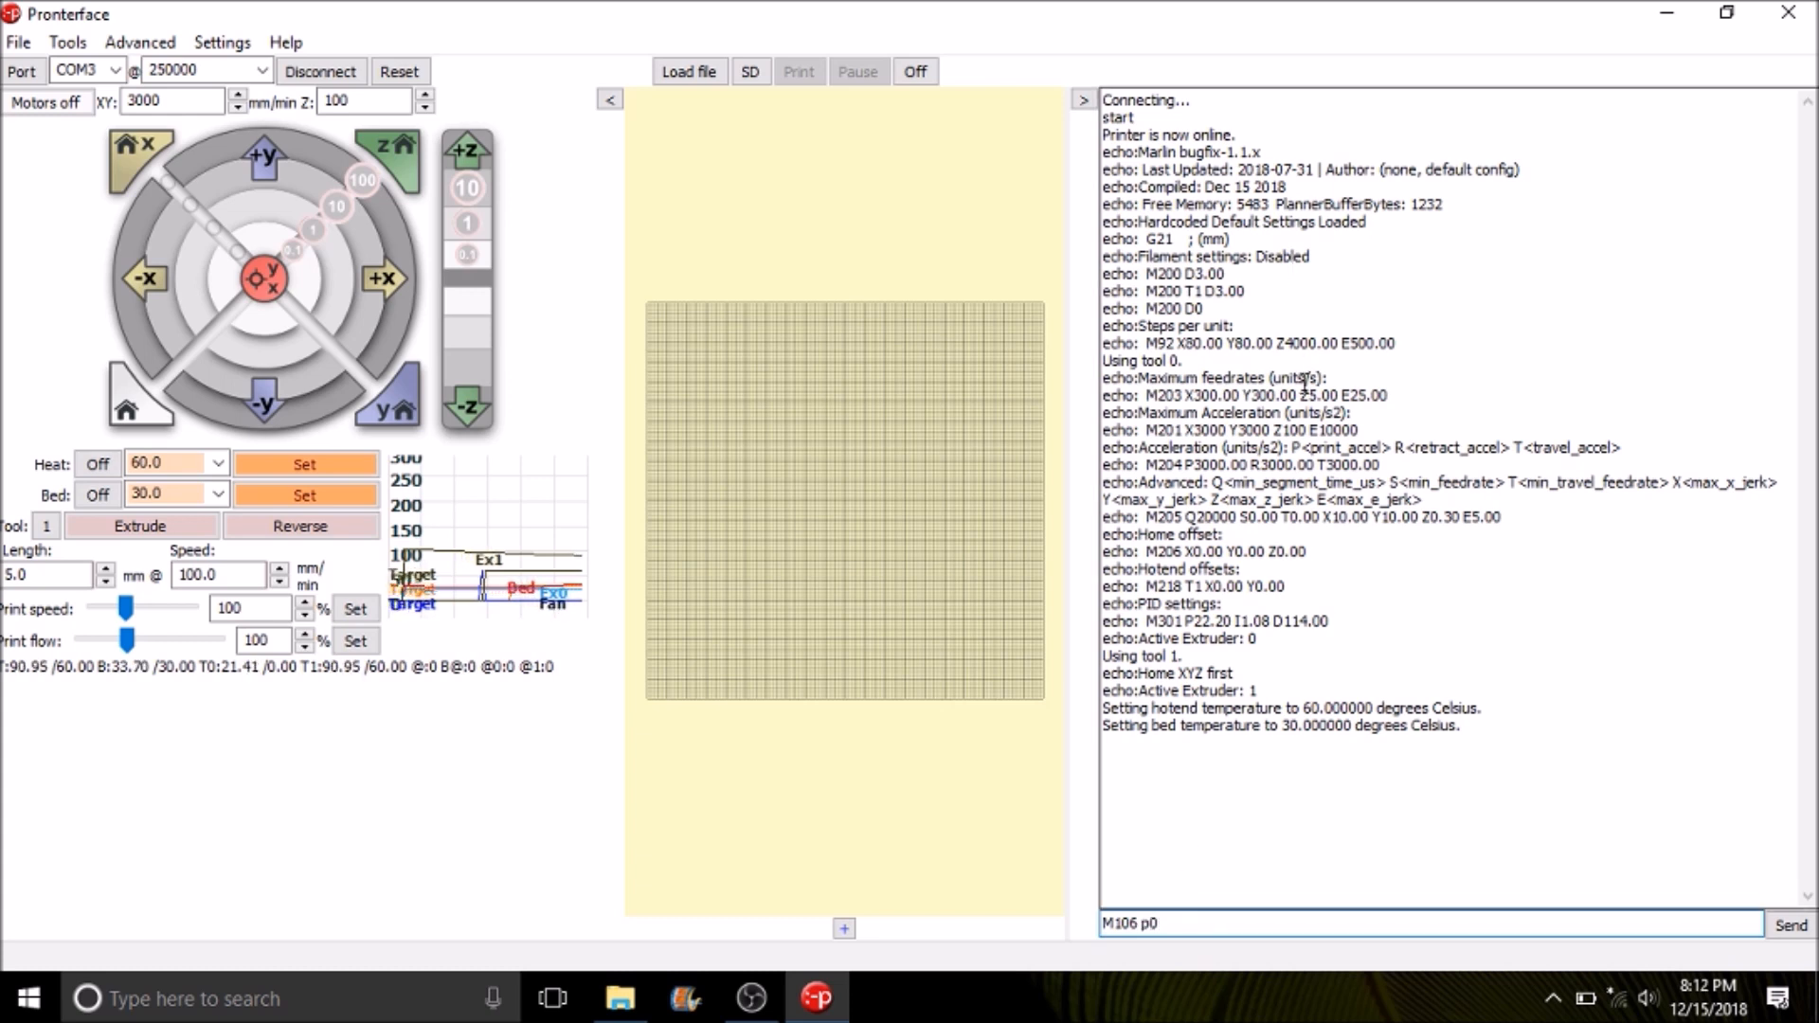
{"action": "type", "text": "s200"}
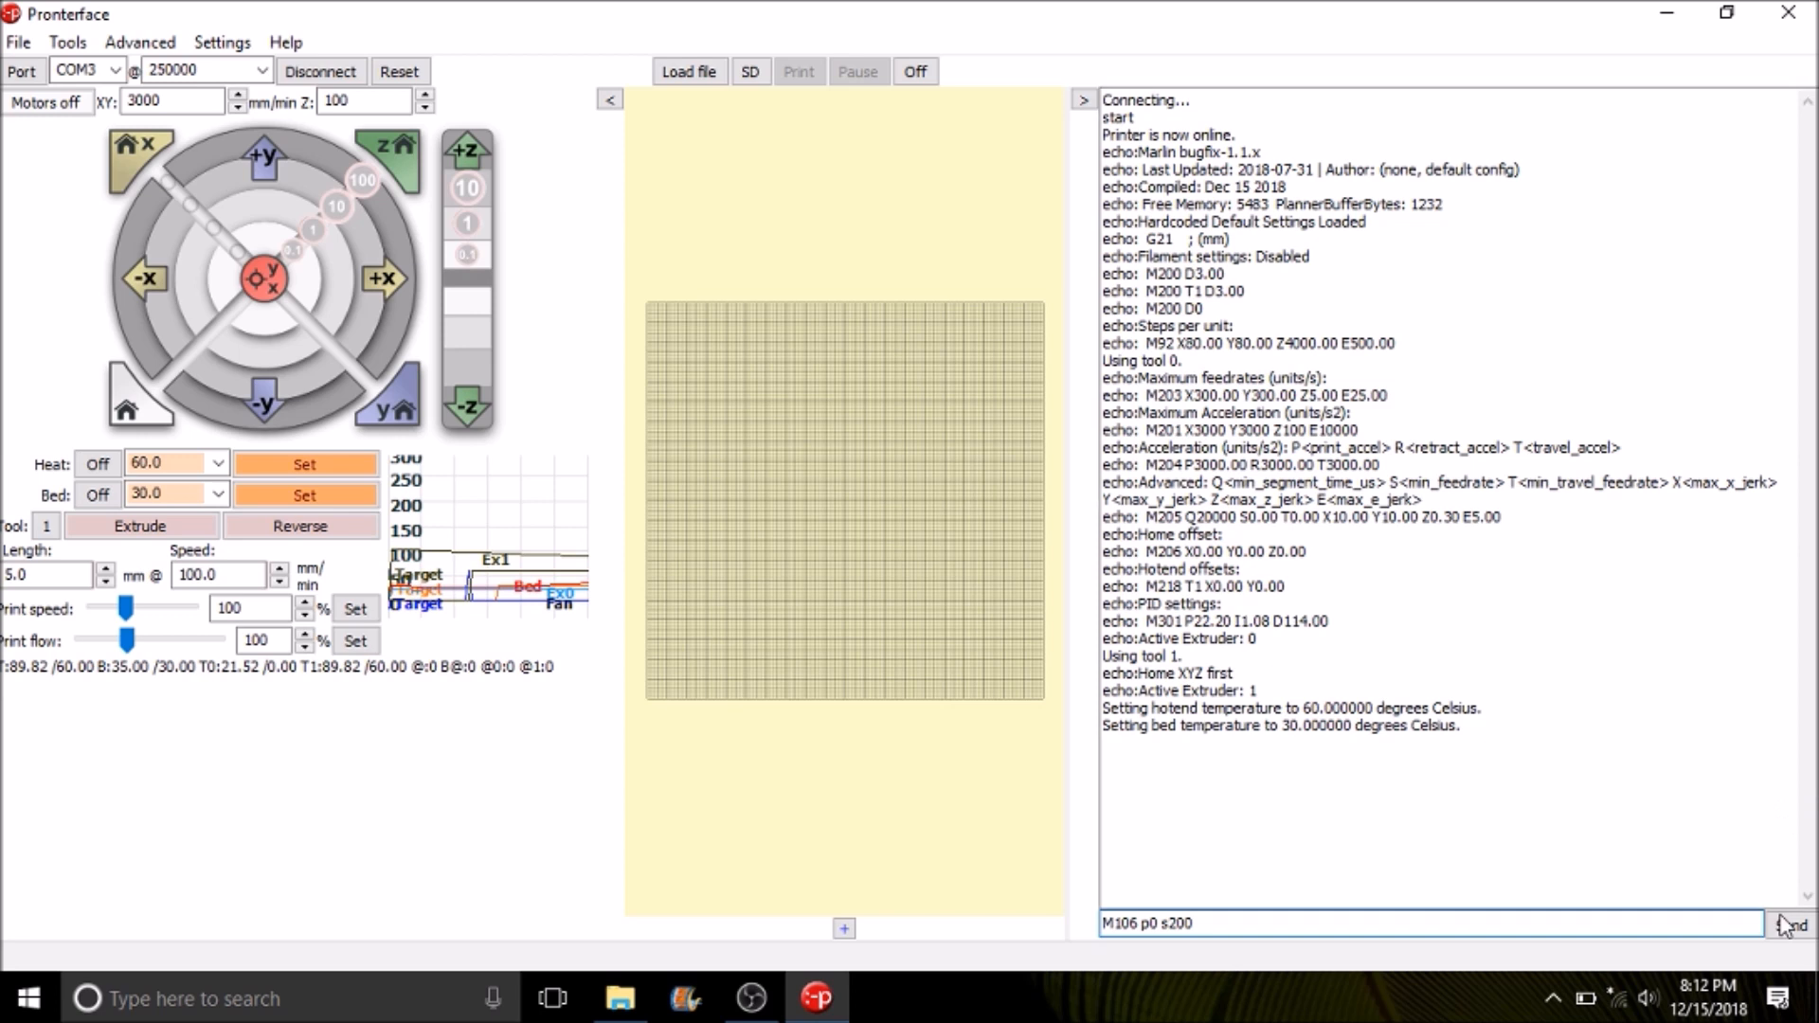
{"action": "mouse_move", "coordinate": [1792, 924]}
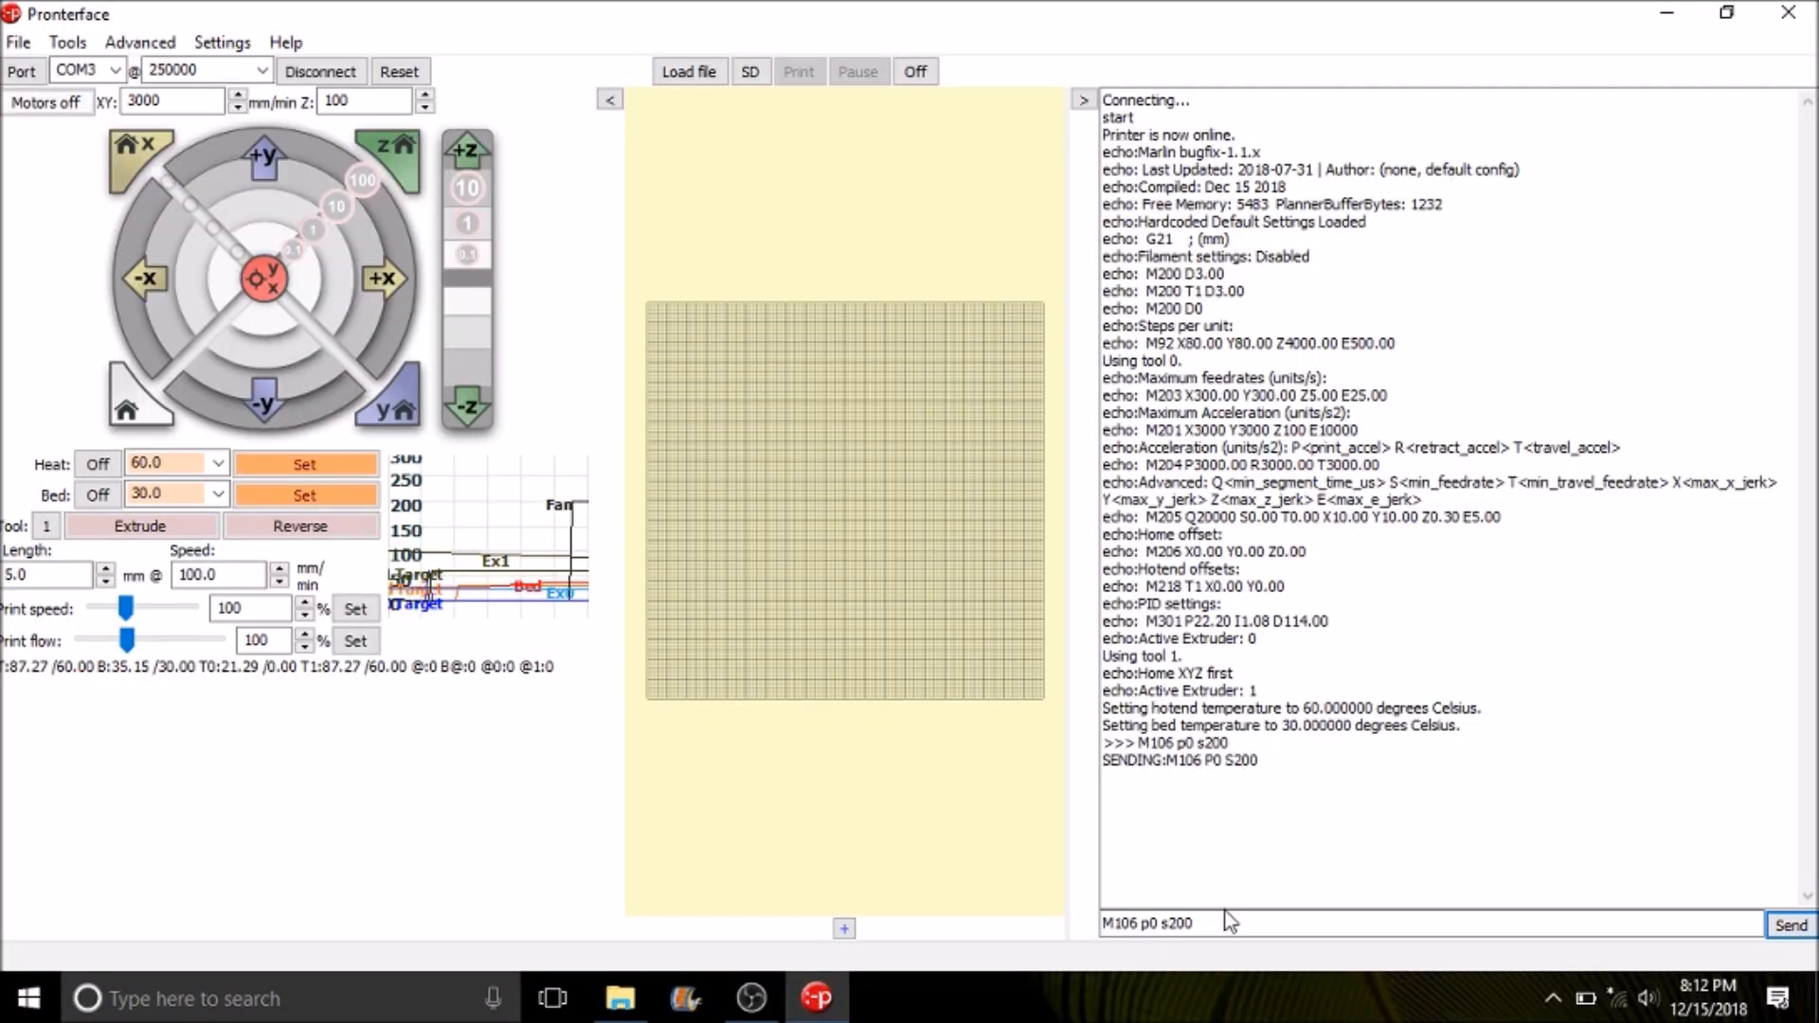
{"action": "mouse_move", "coordinate": [1213, 922]}
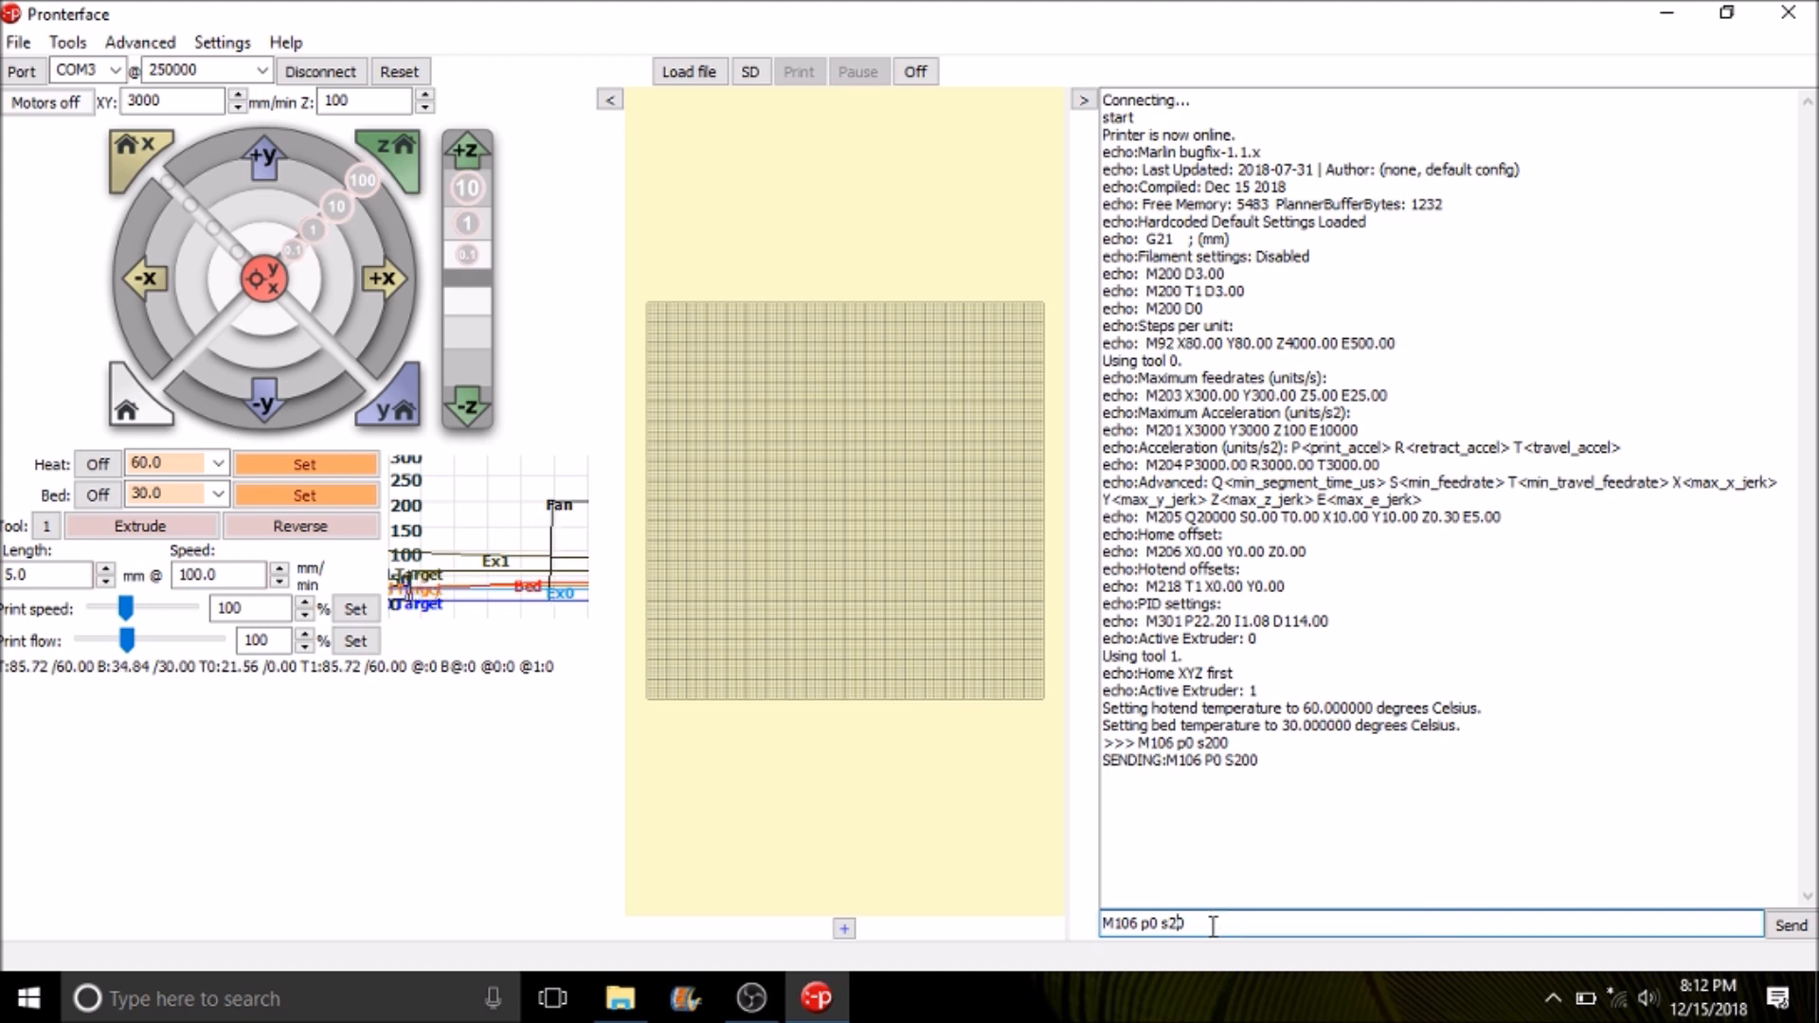
{"action": "type", "text": "M106 p0 s0"}
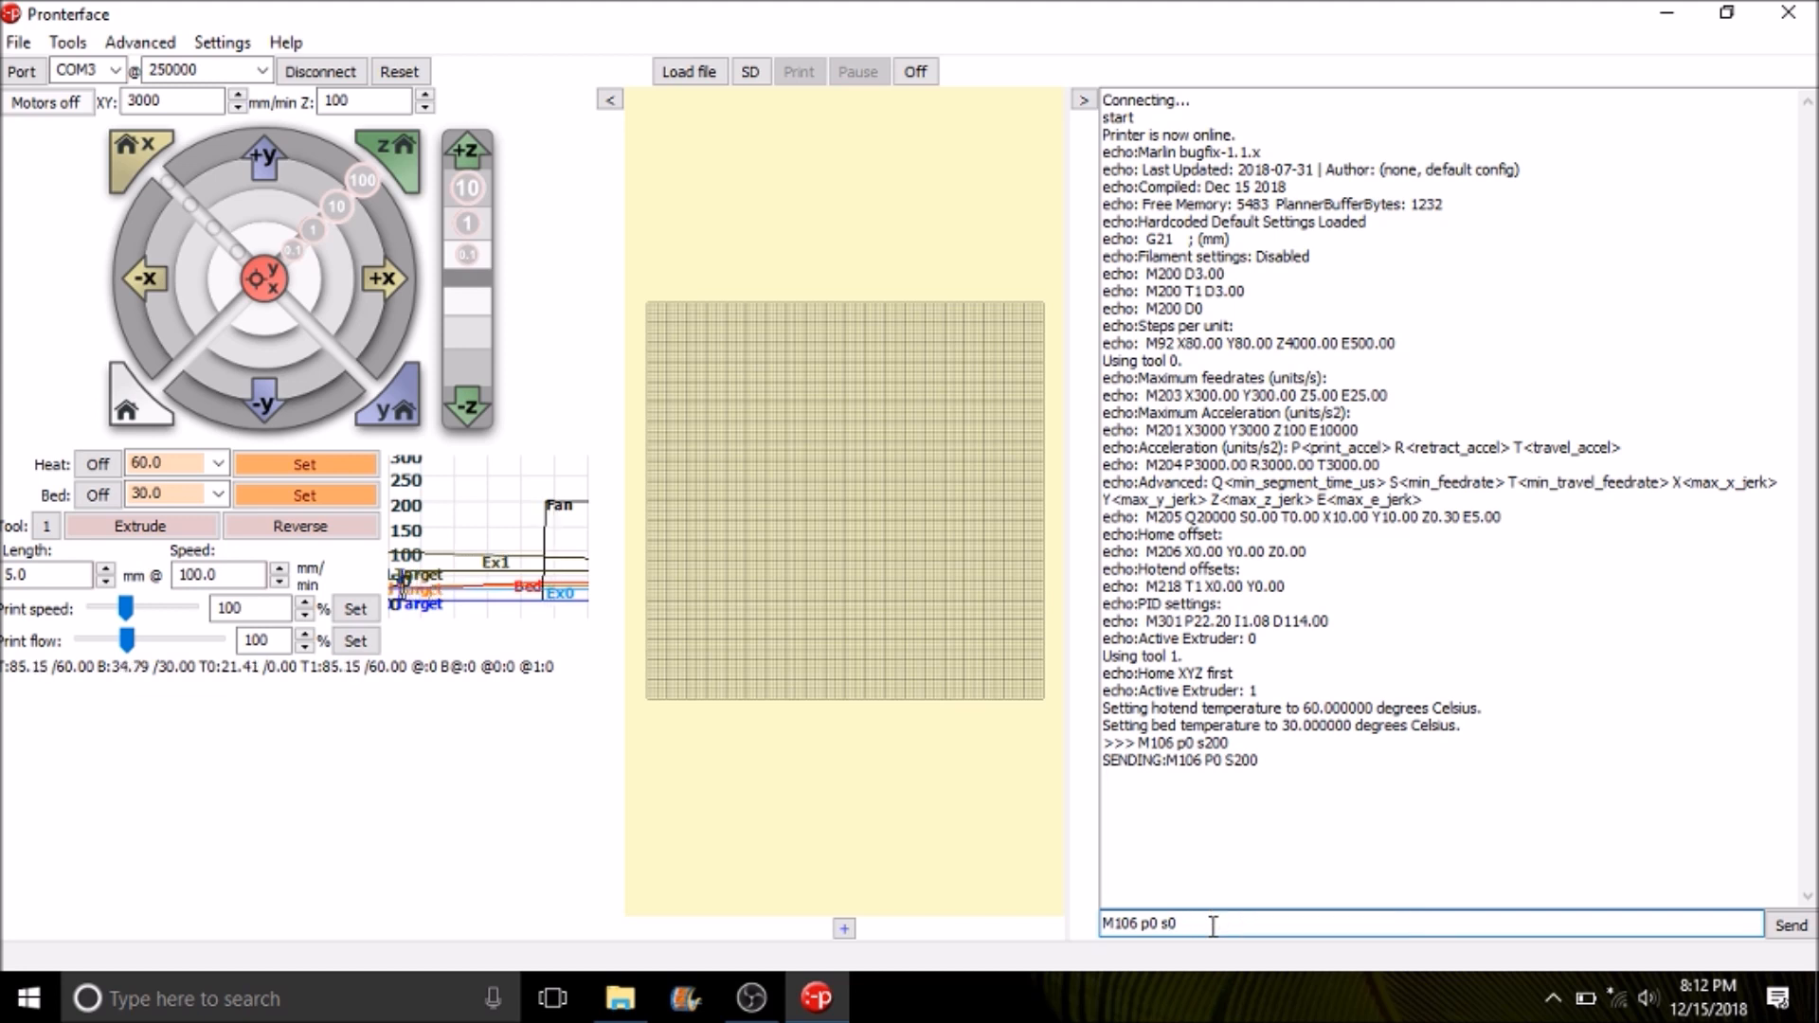